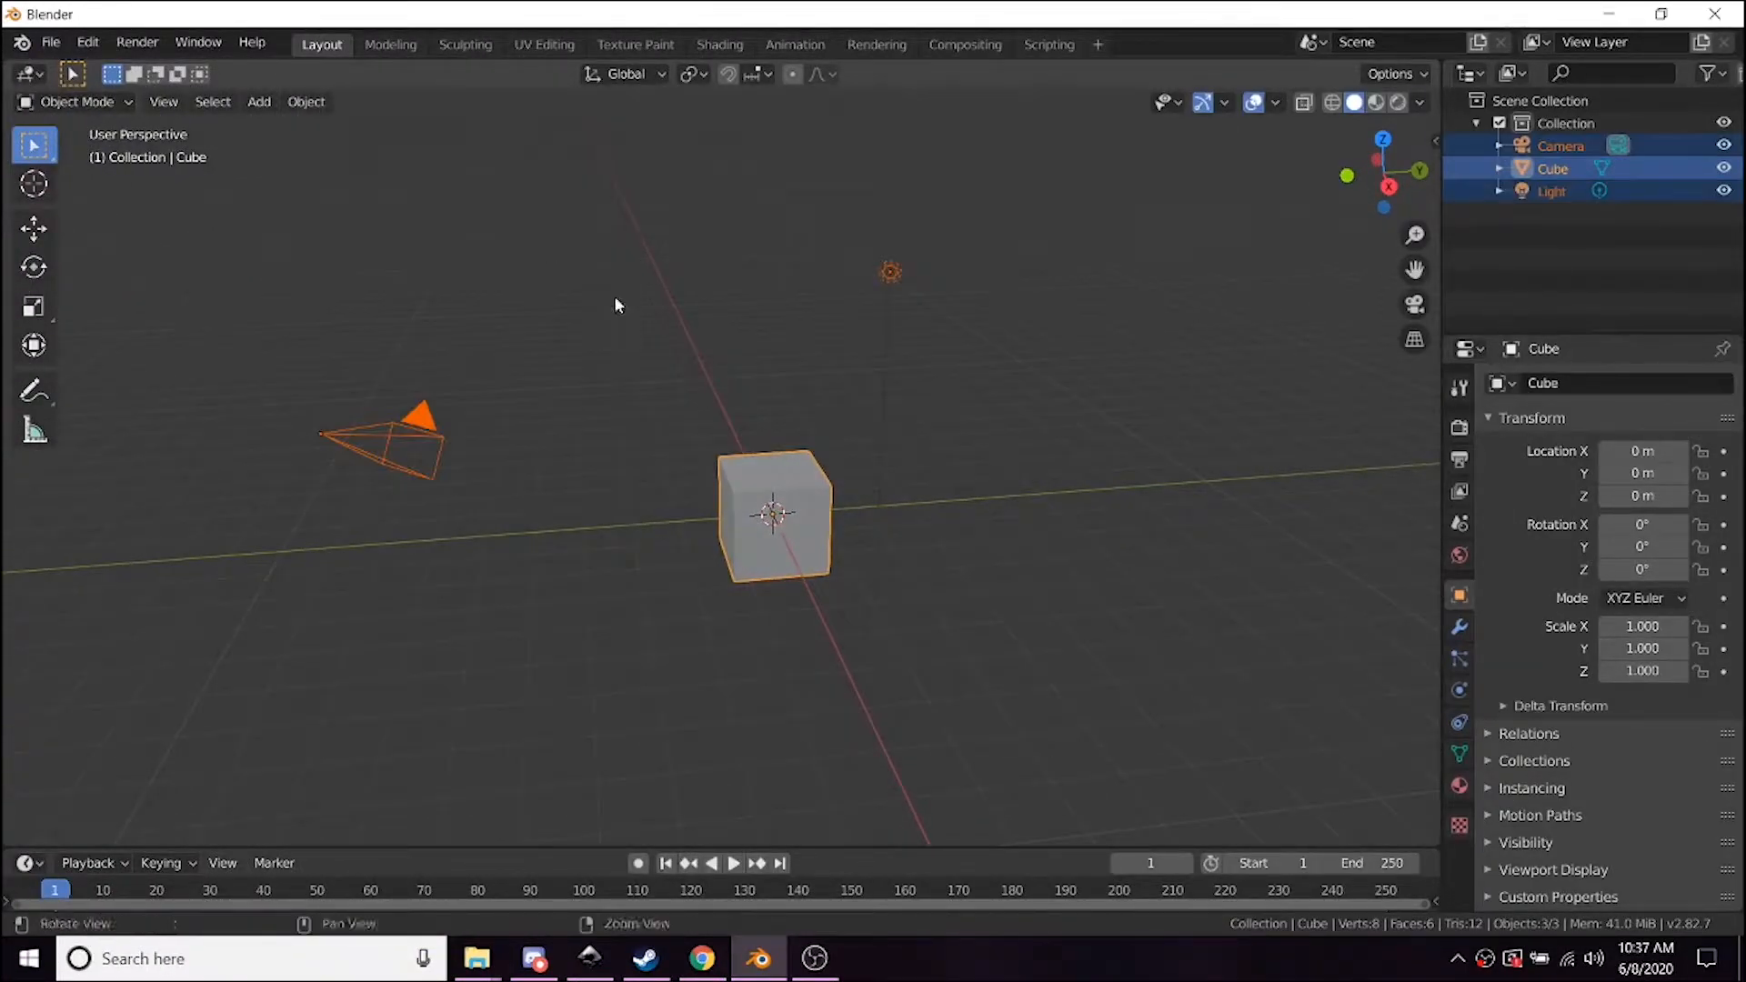
Clear the selection, then select and delete the default cube, camera and light.
click(640, 329)
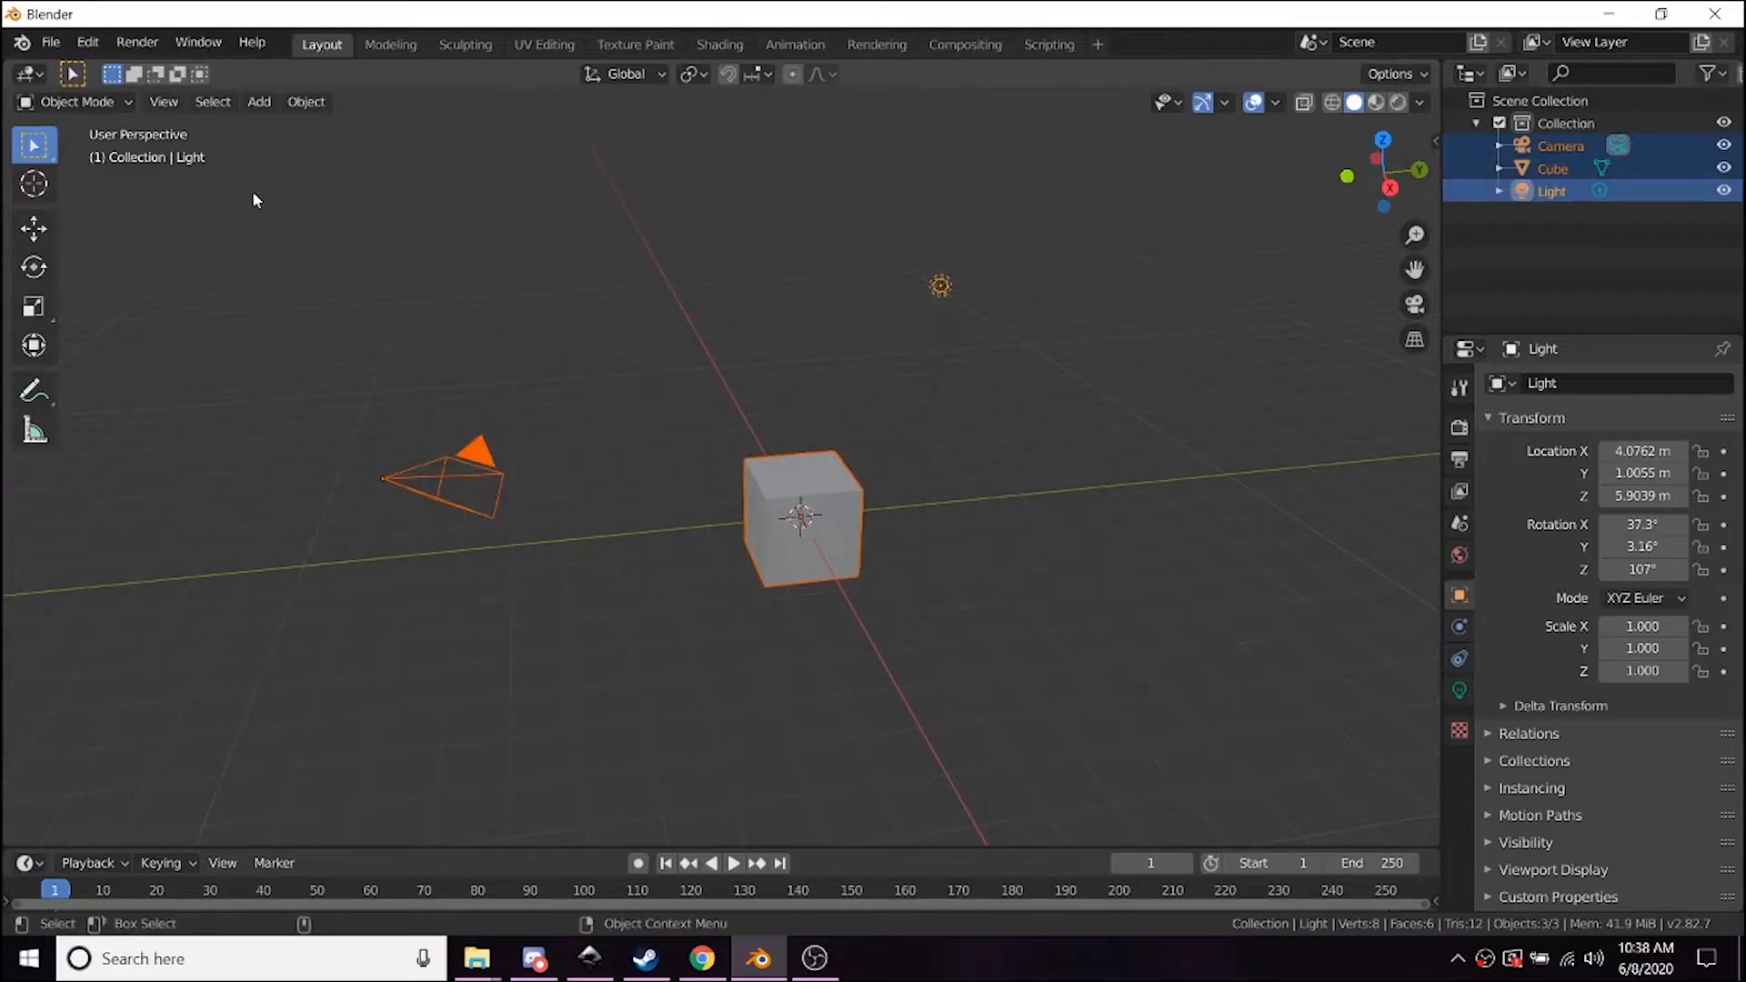
click(378, 254)
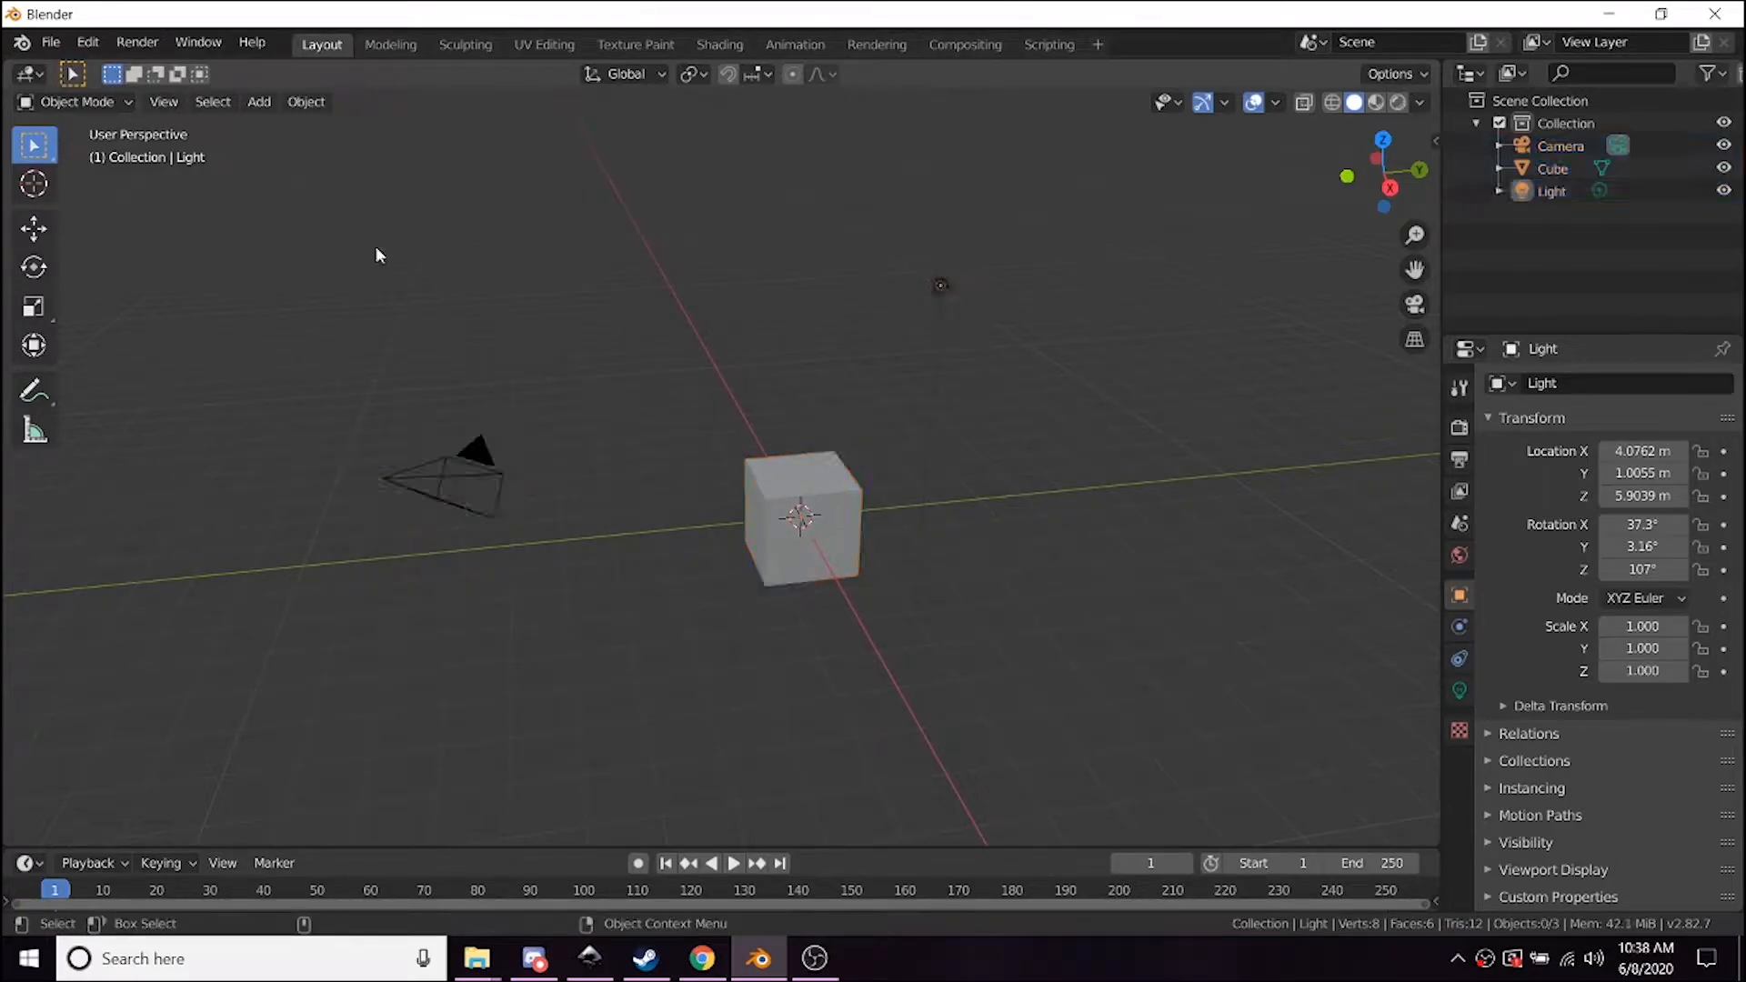
key(a)
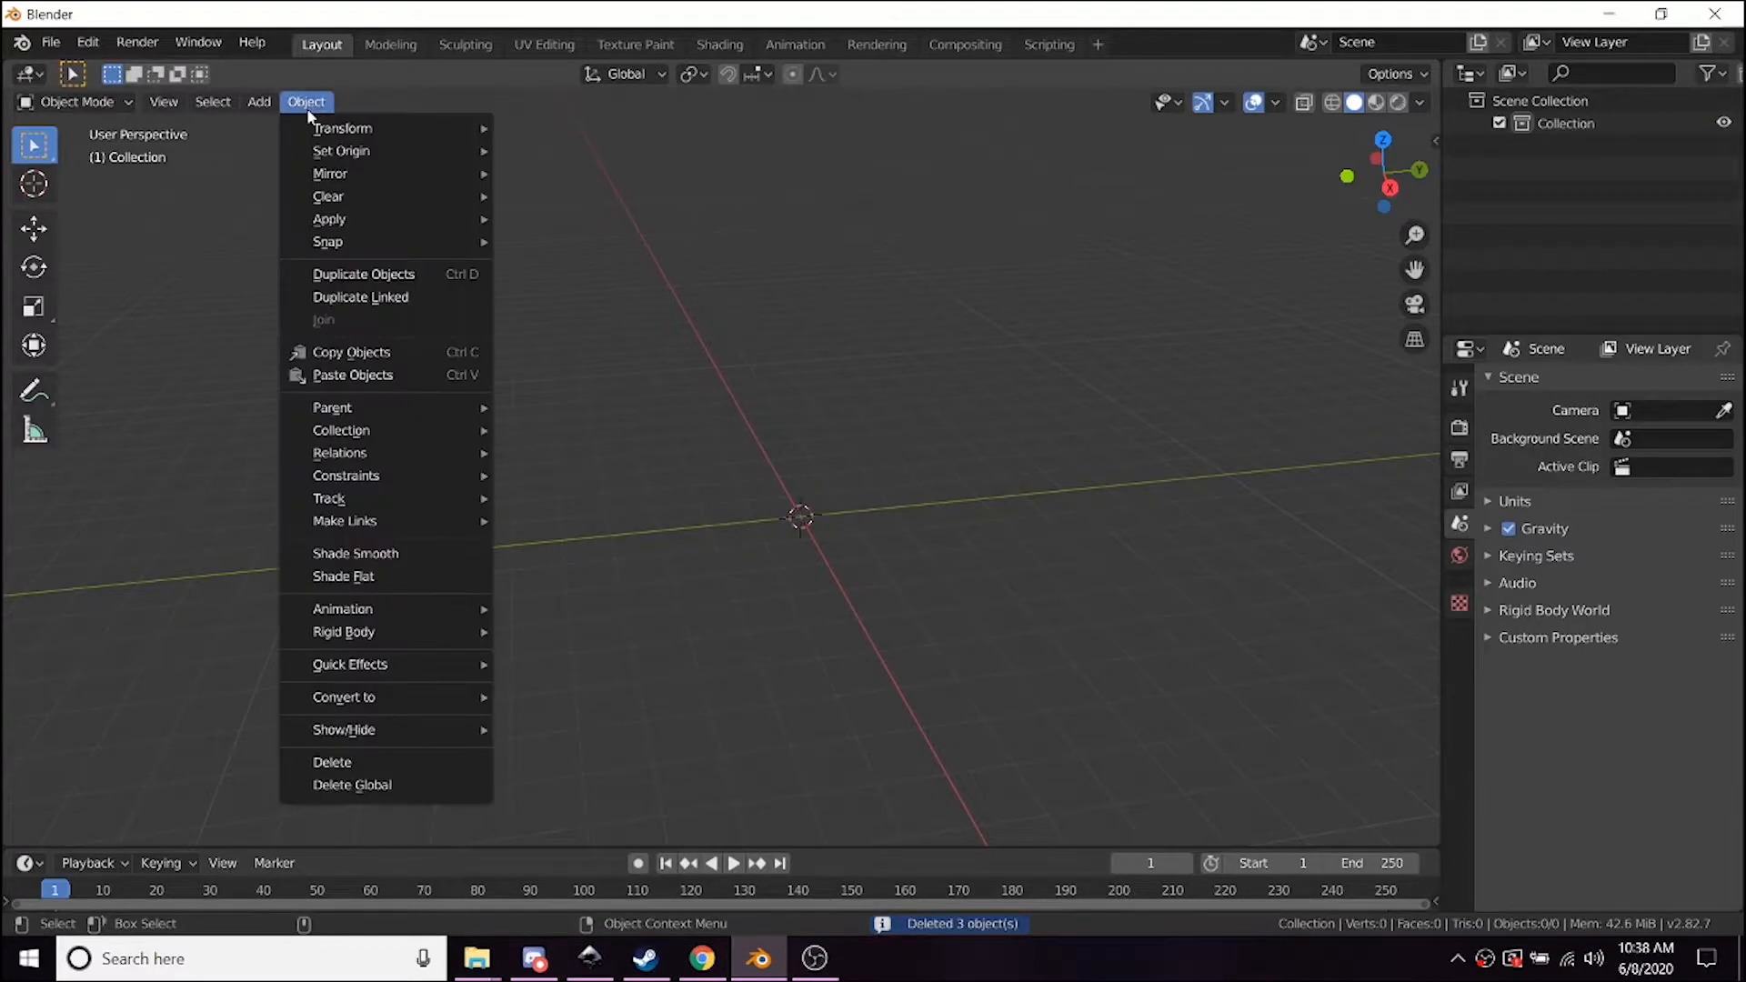
Add a UV sphere at the origin from the Add > Mesh list.
click(258, 102)
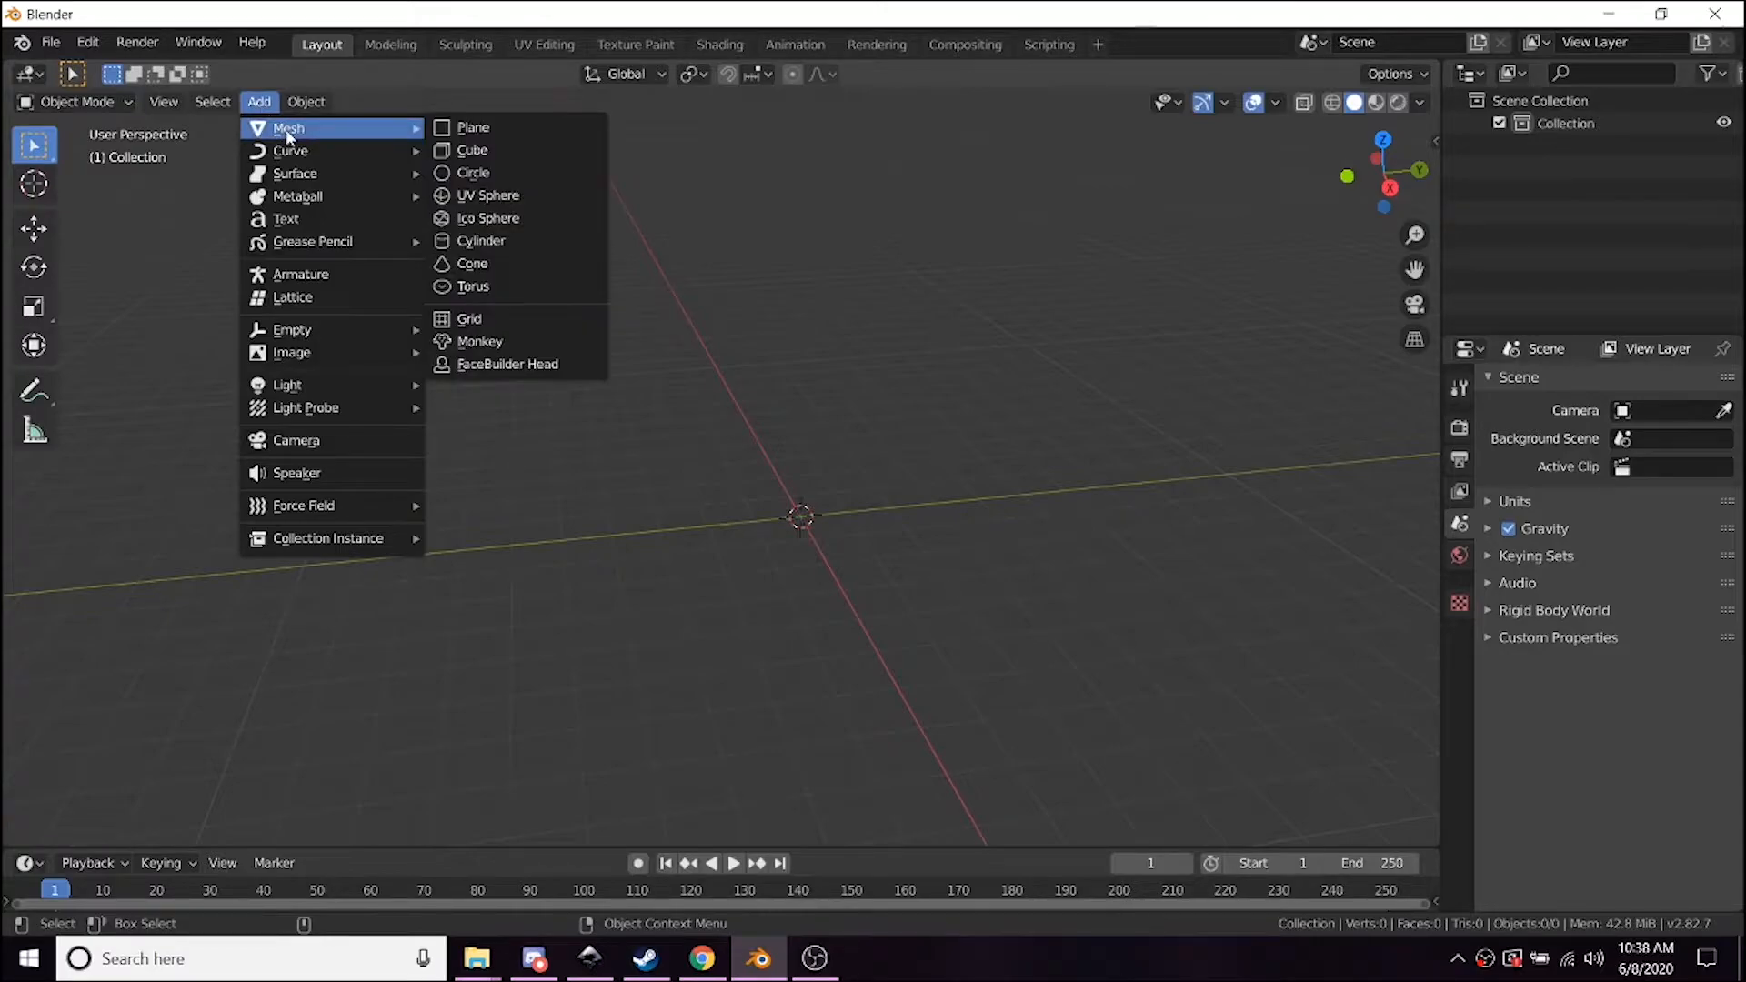
mouse_move(518, 196)
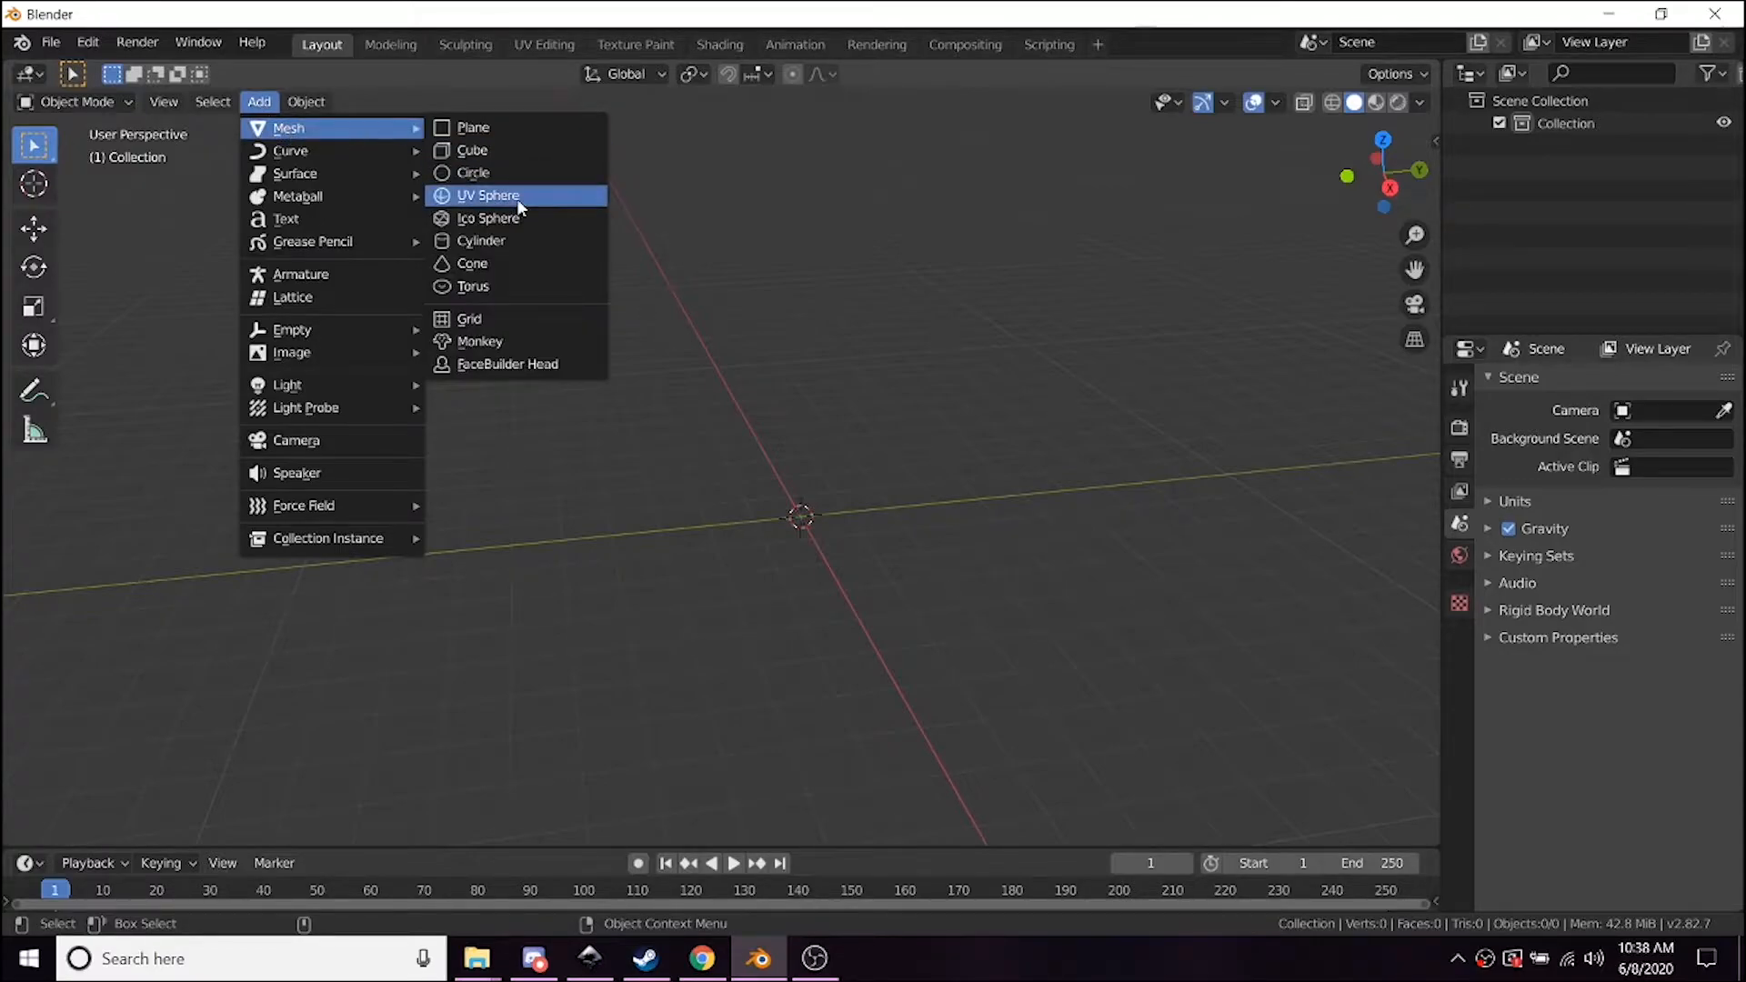
click(487, 194)
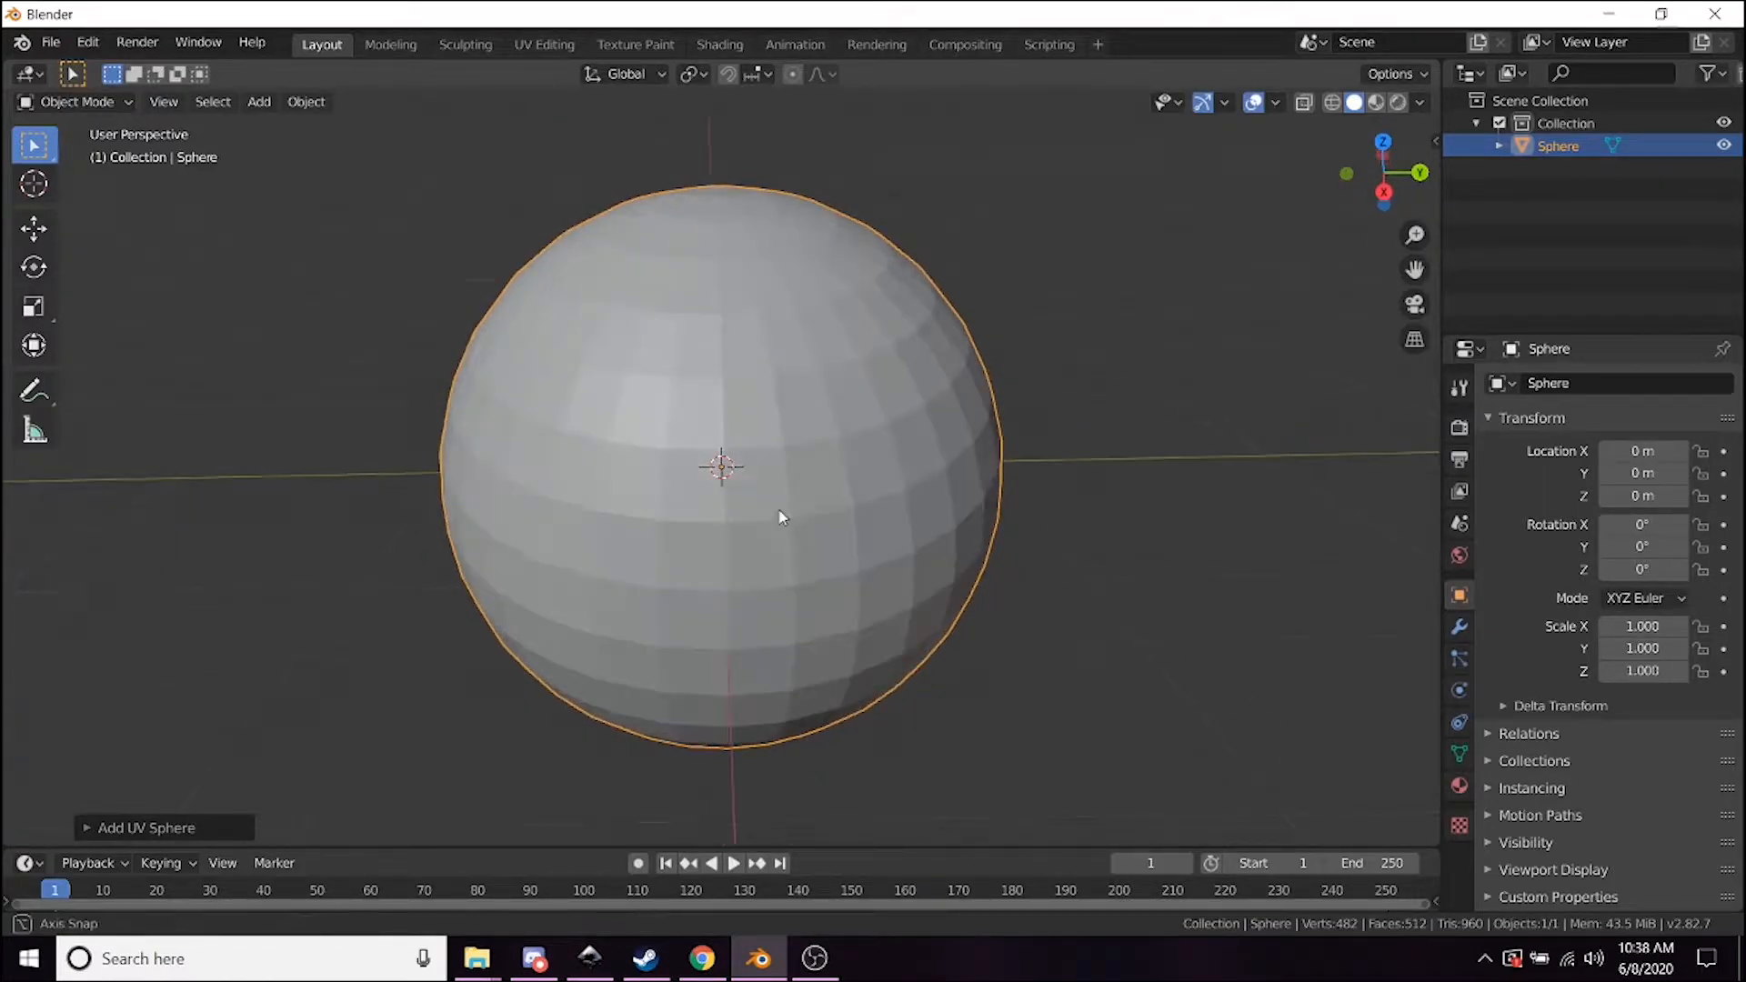
scroll(down, 3)
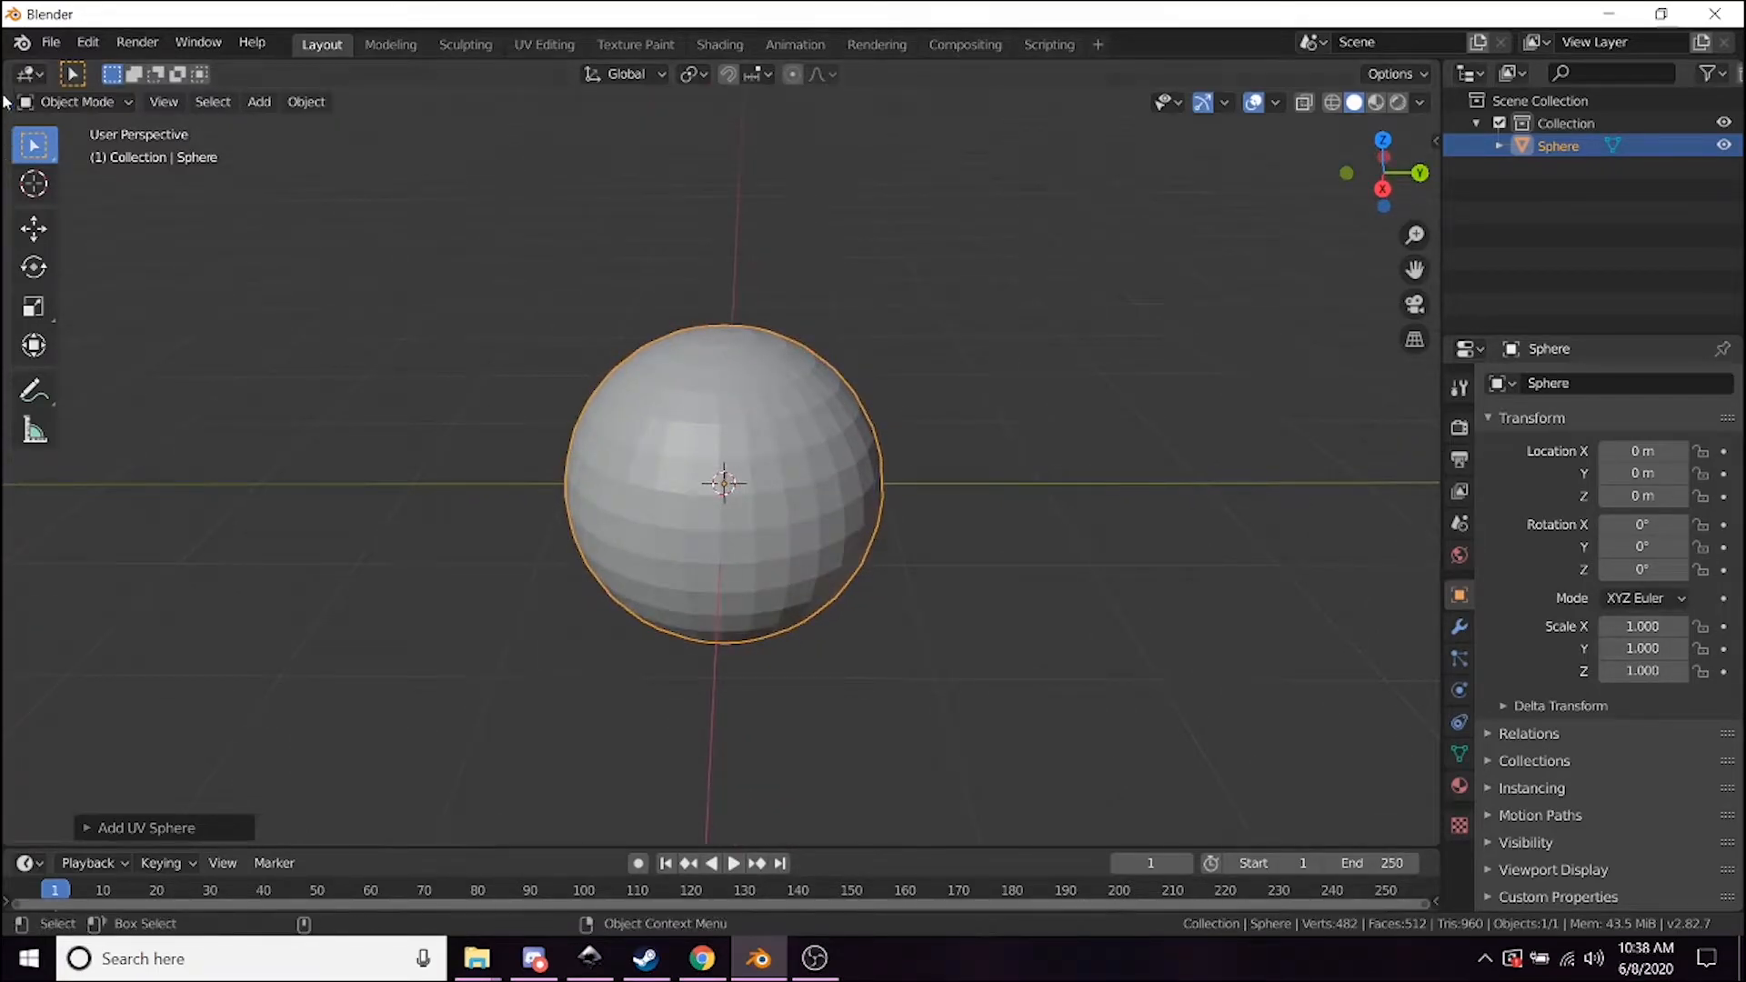
mouse_move(76, 102)
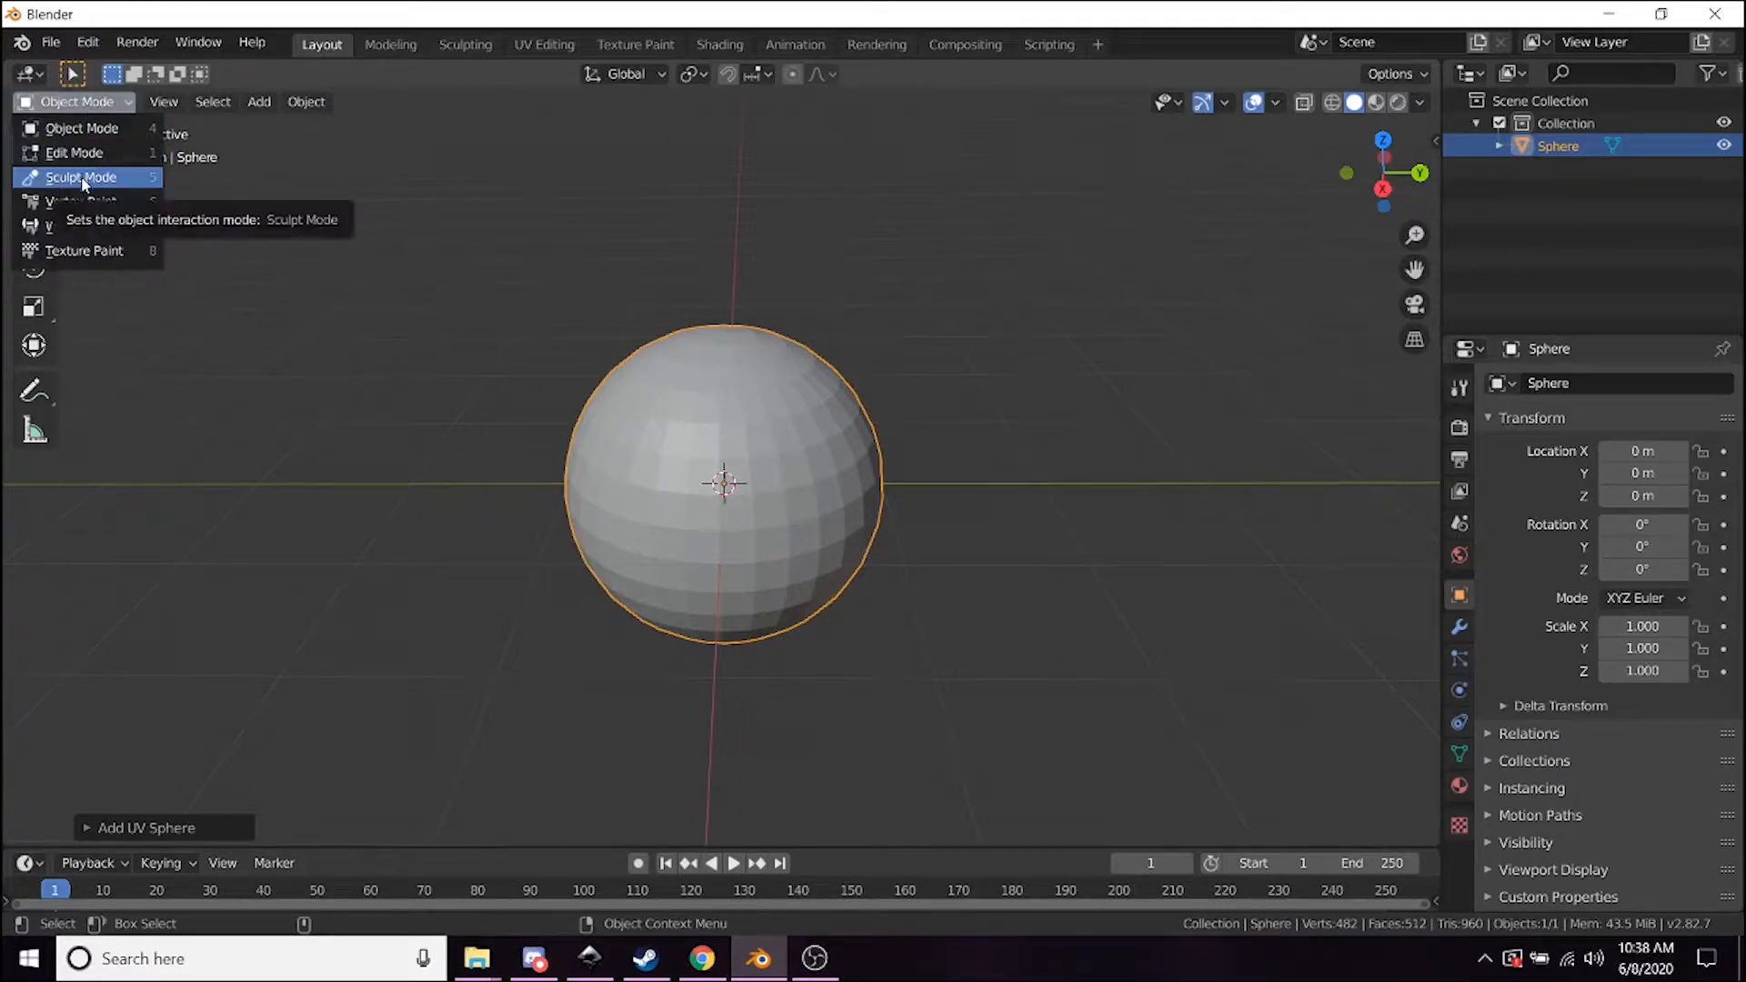
Put the sphere into Sculpt Mode and try a sculpting brush while orbiting.
click(80, 176)
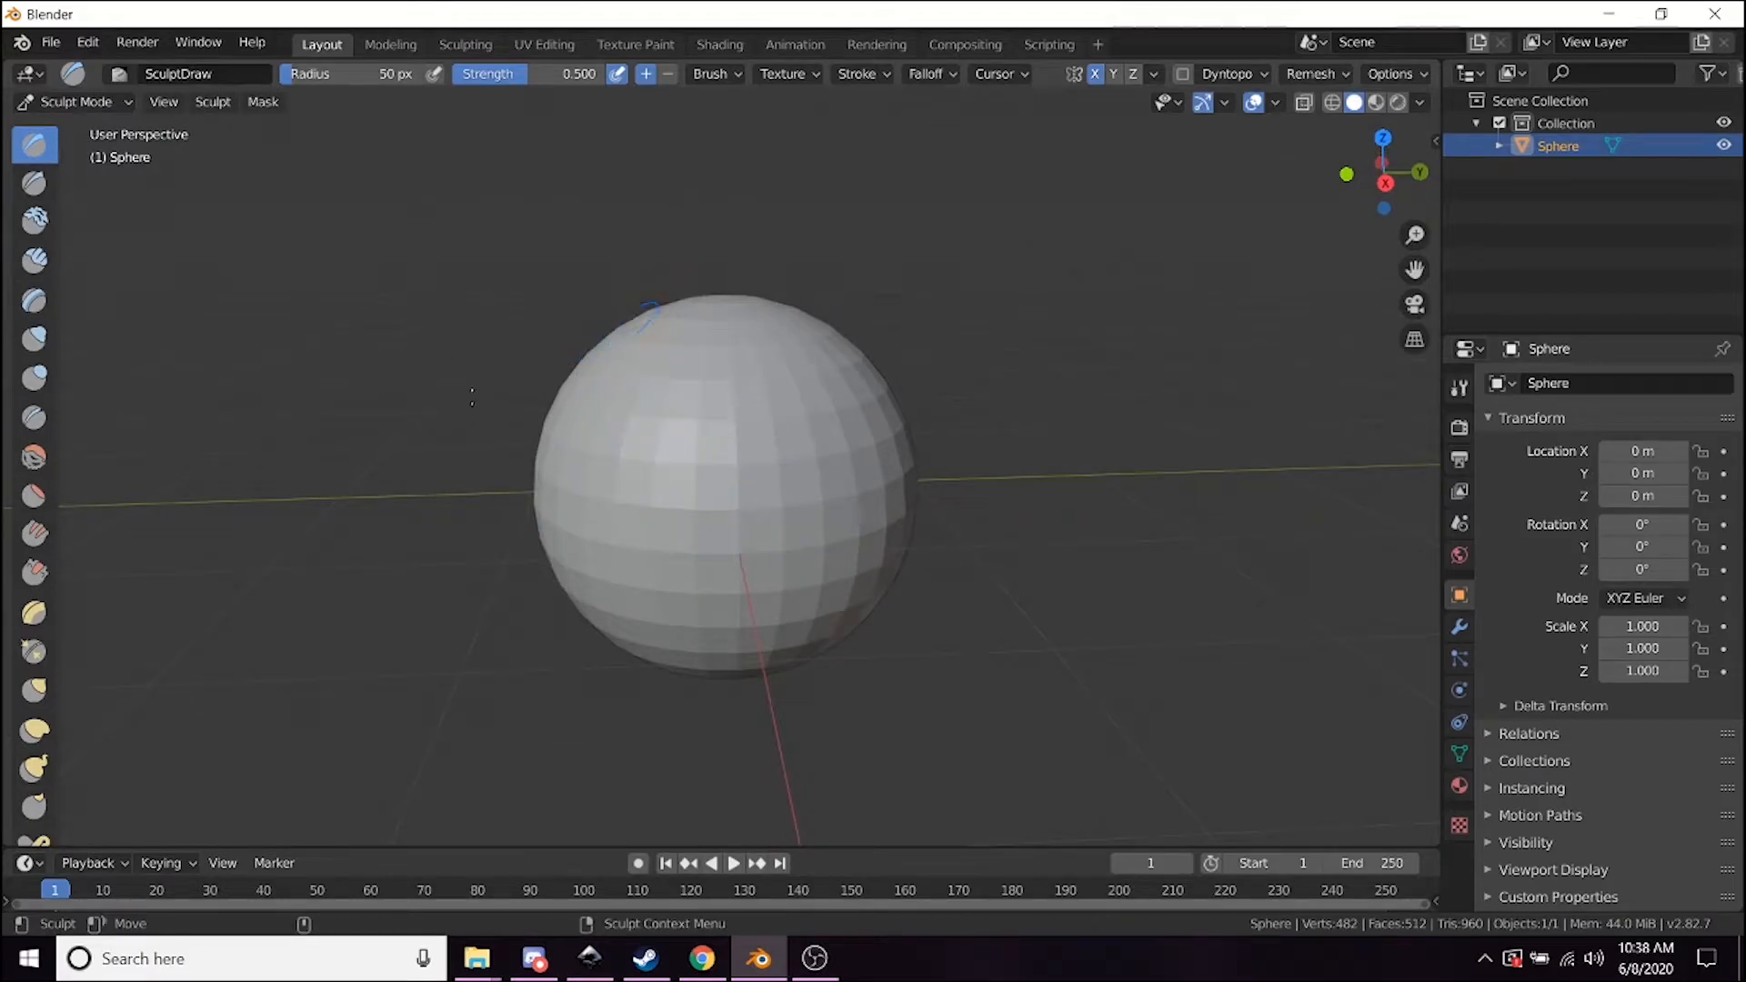
mouse_move(740, 504)
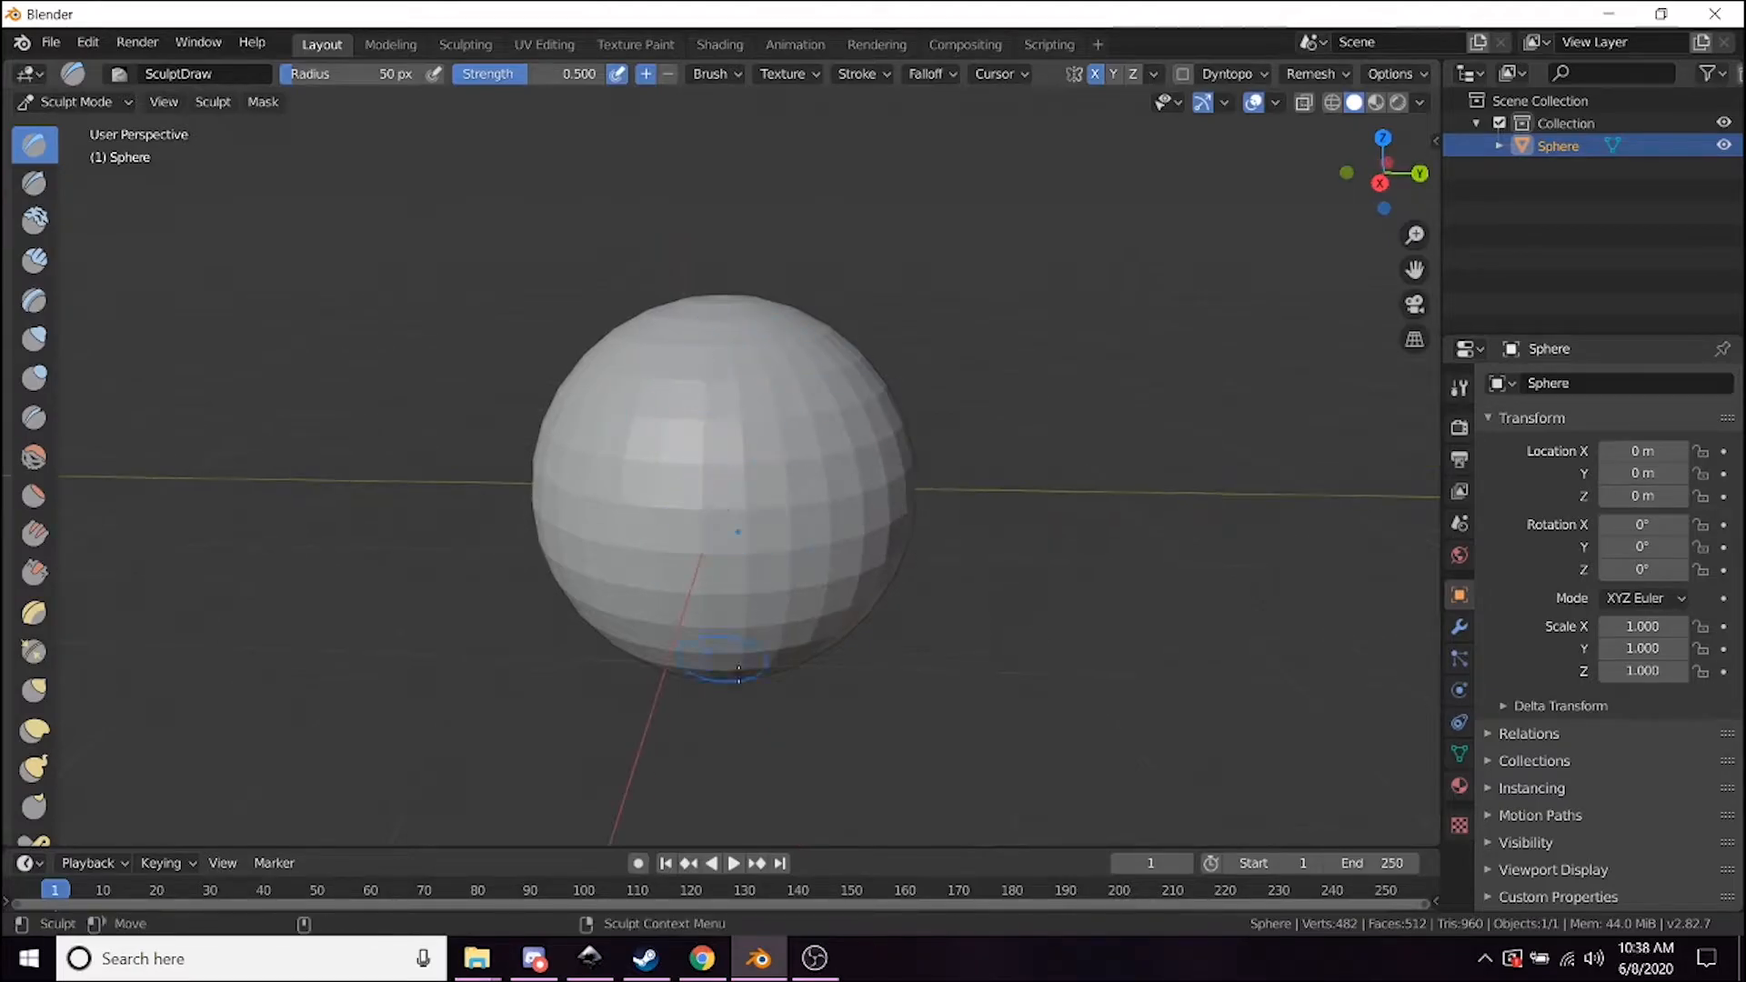
drag(735, 535, 713, 490)
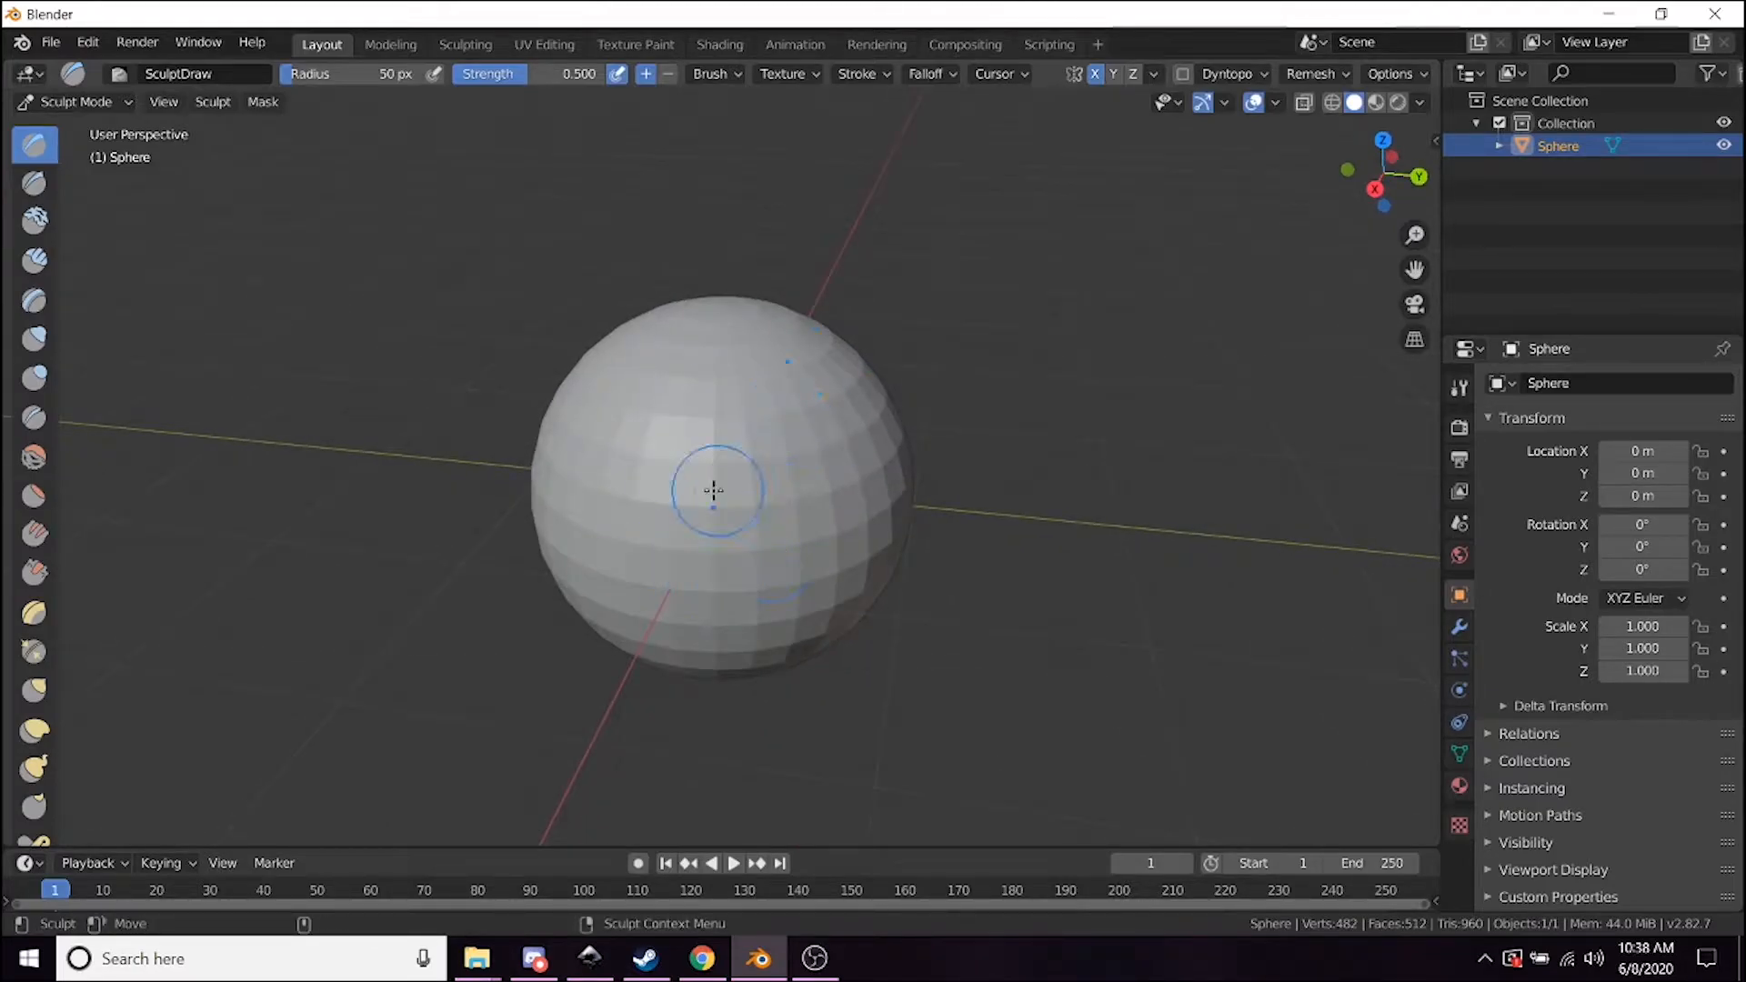
drag(713, 490, 762, 540)
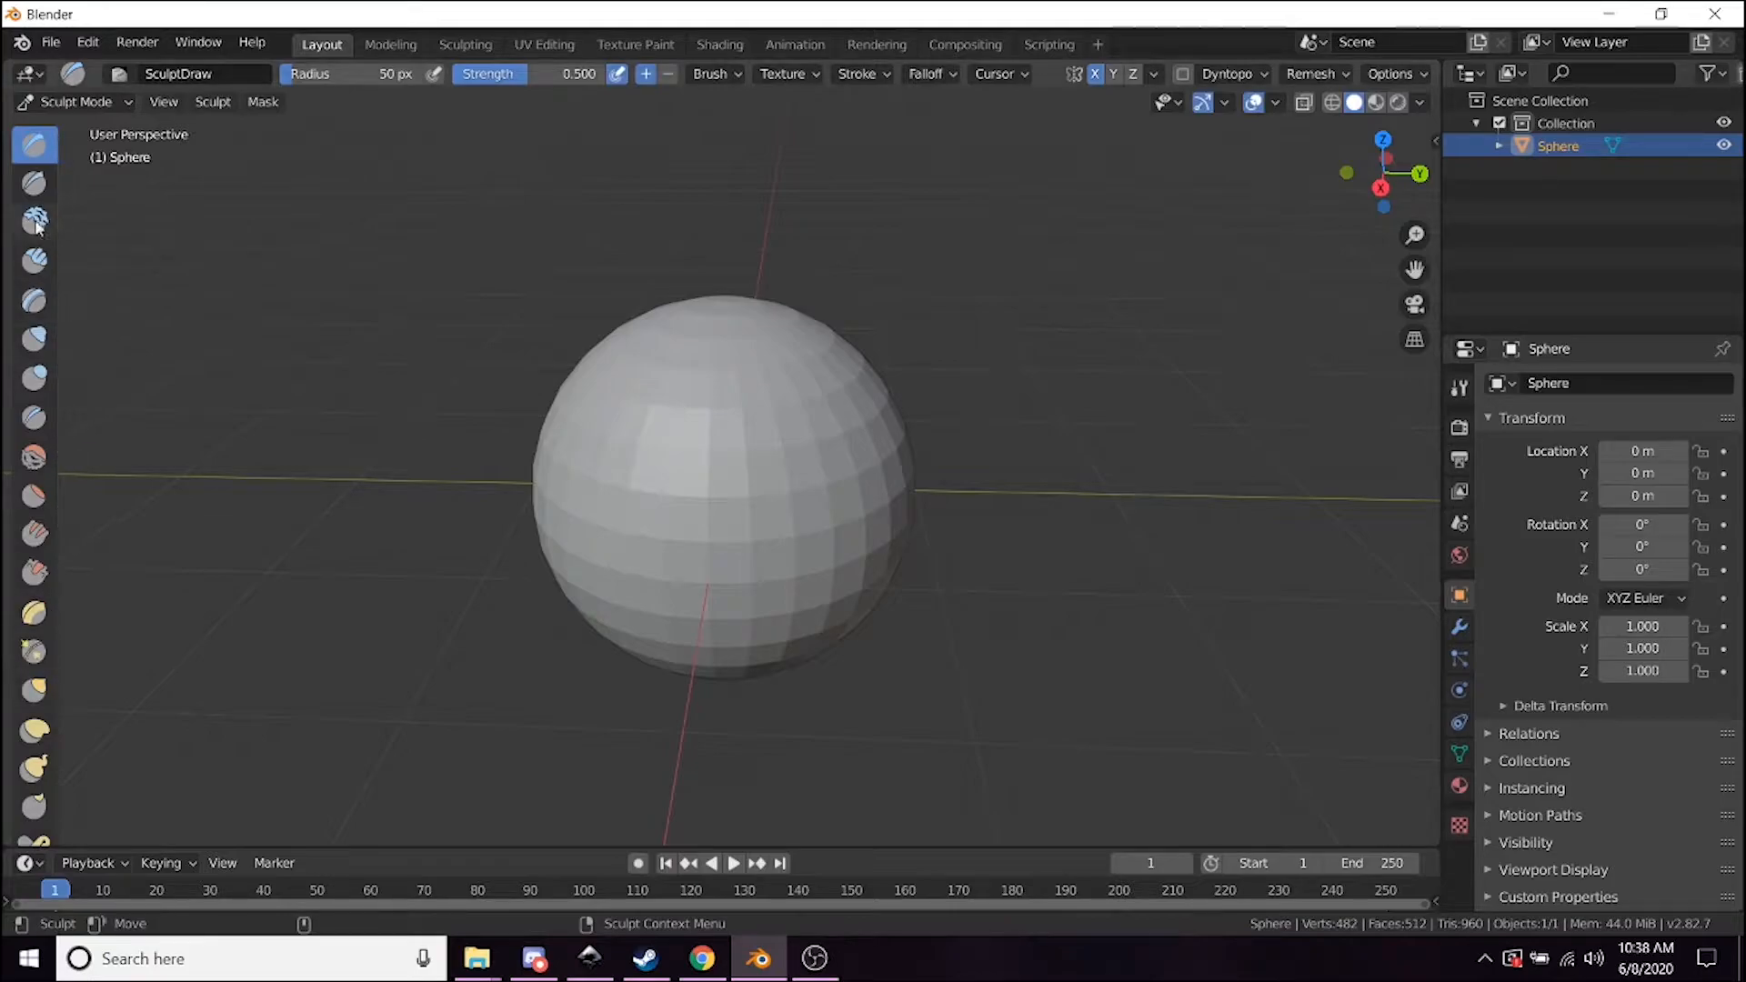
mouse_move(34, 180)
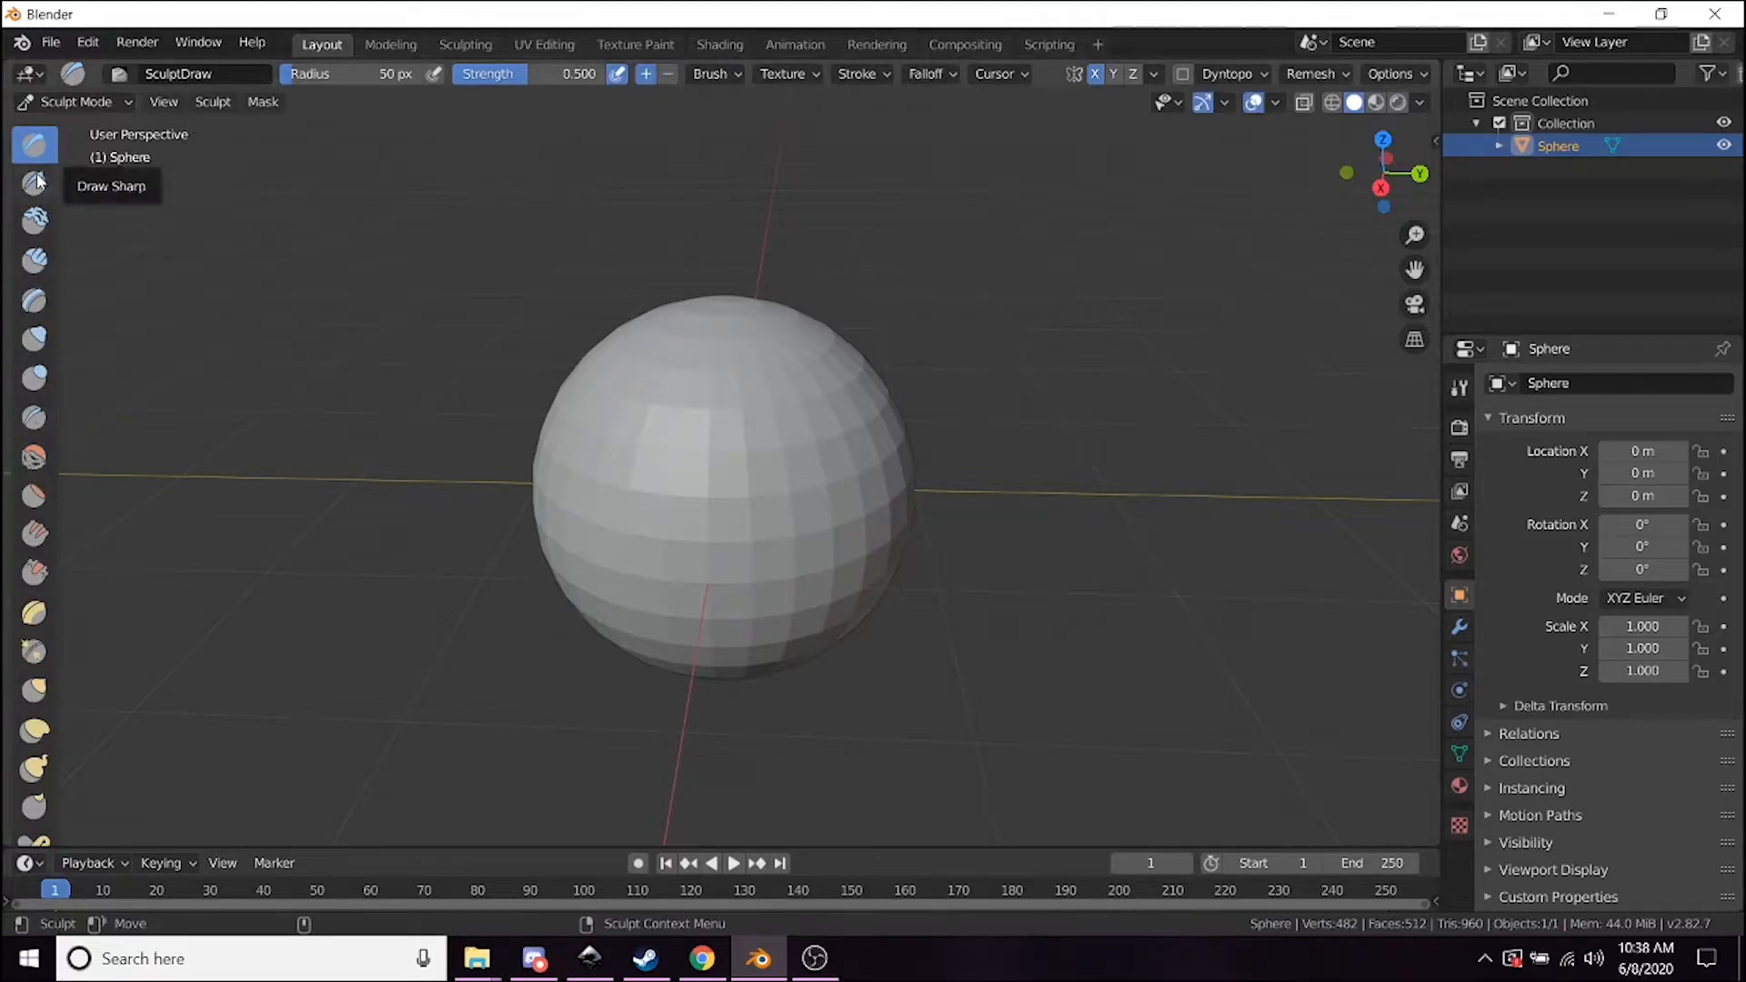
mouse_move(328, 401)
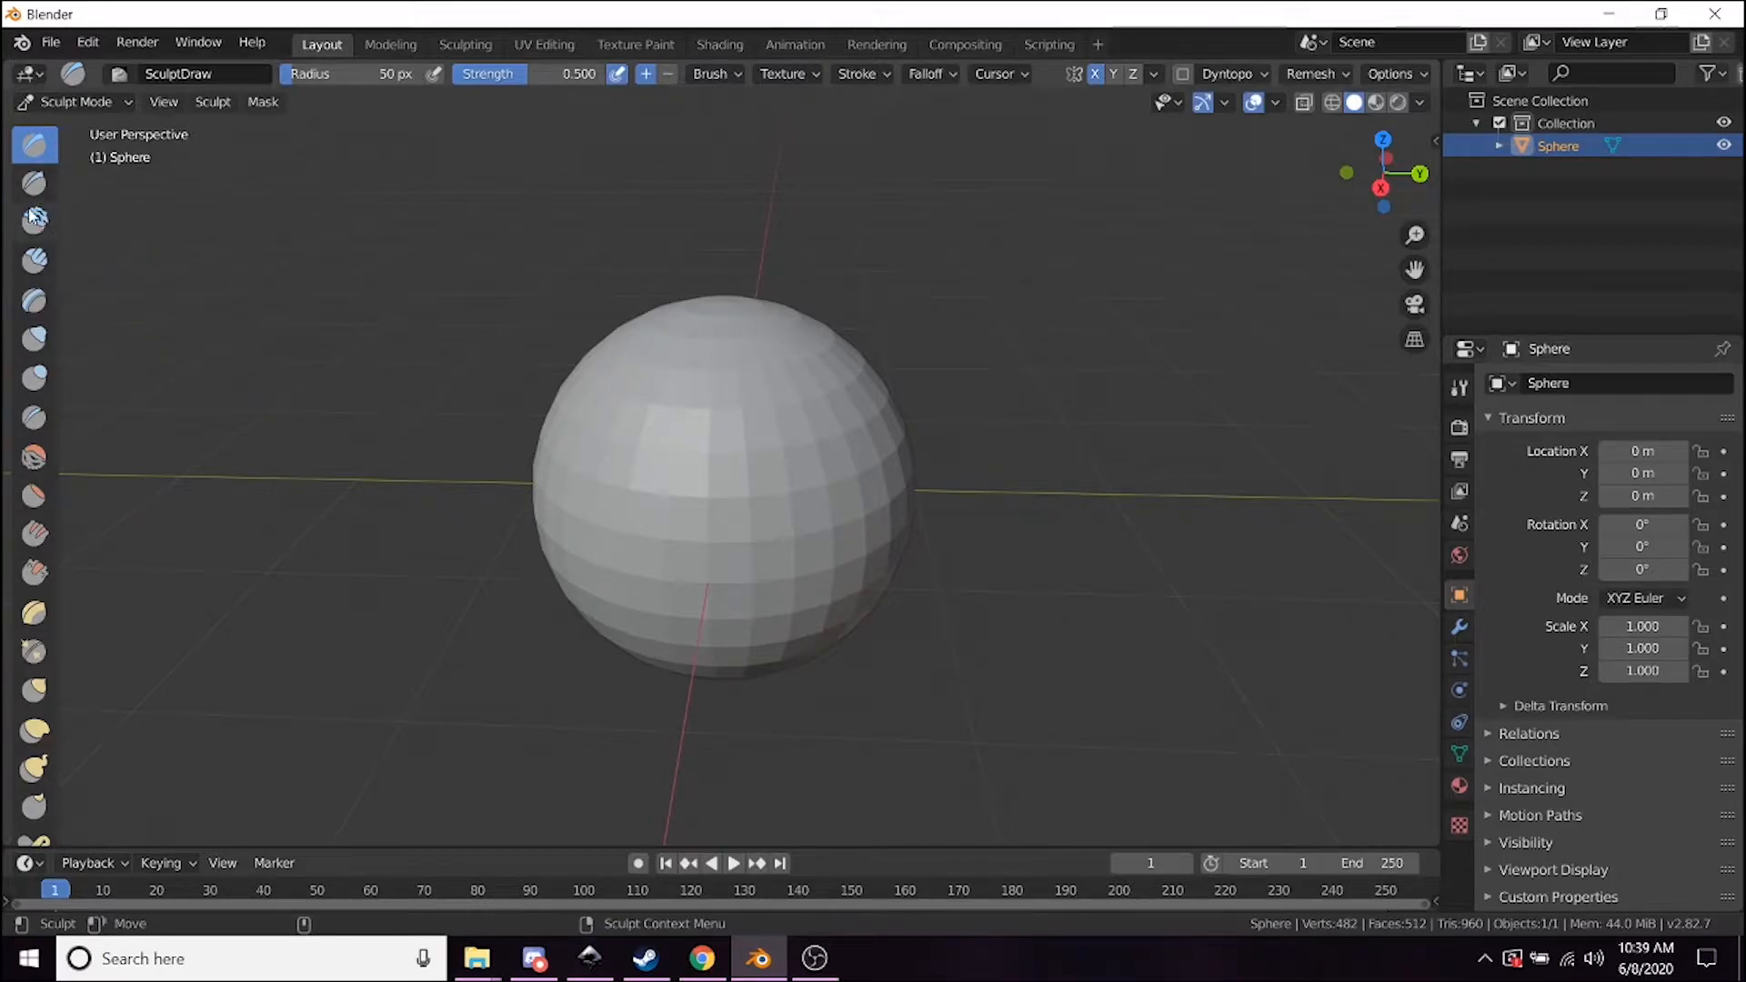
click(35, 260)
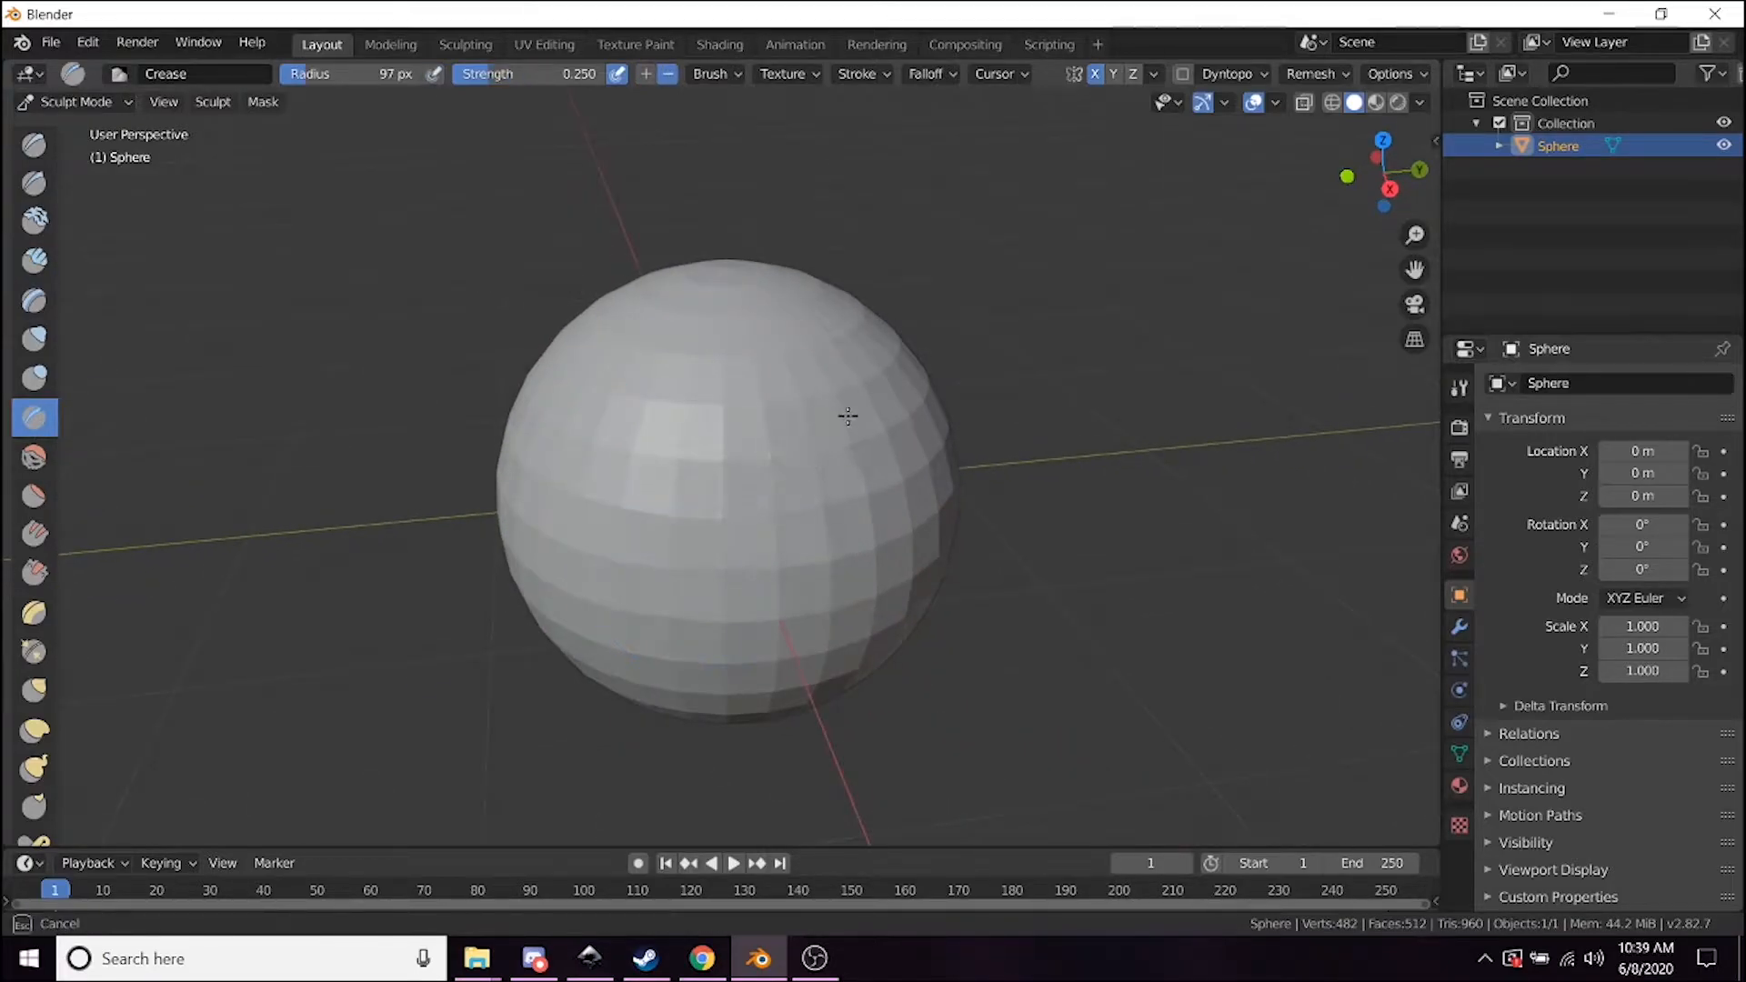
Make Clay Strips the active brush at a 97 px radius.
drag(846, 416, 724, 562)
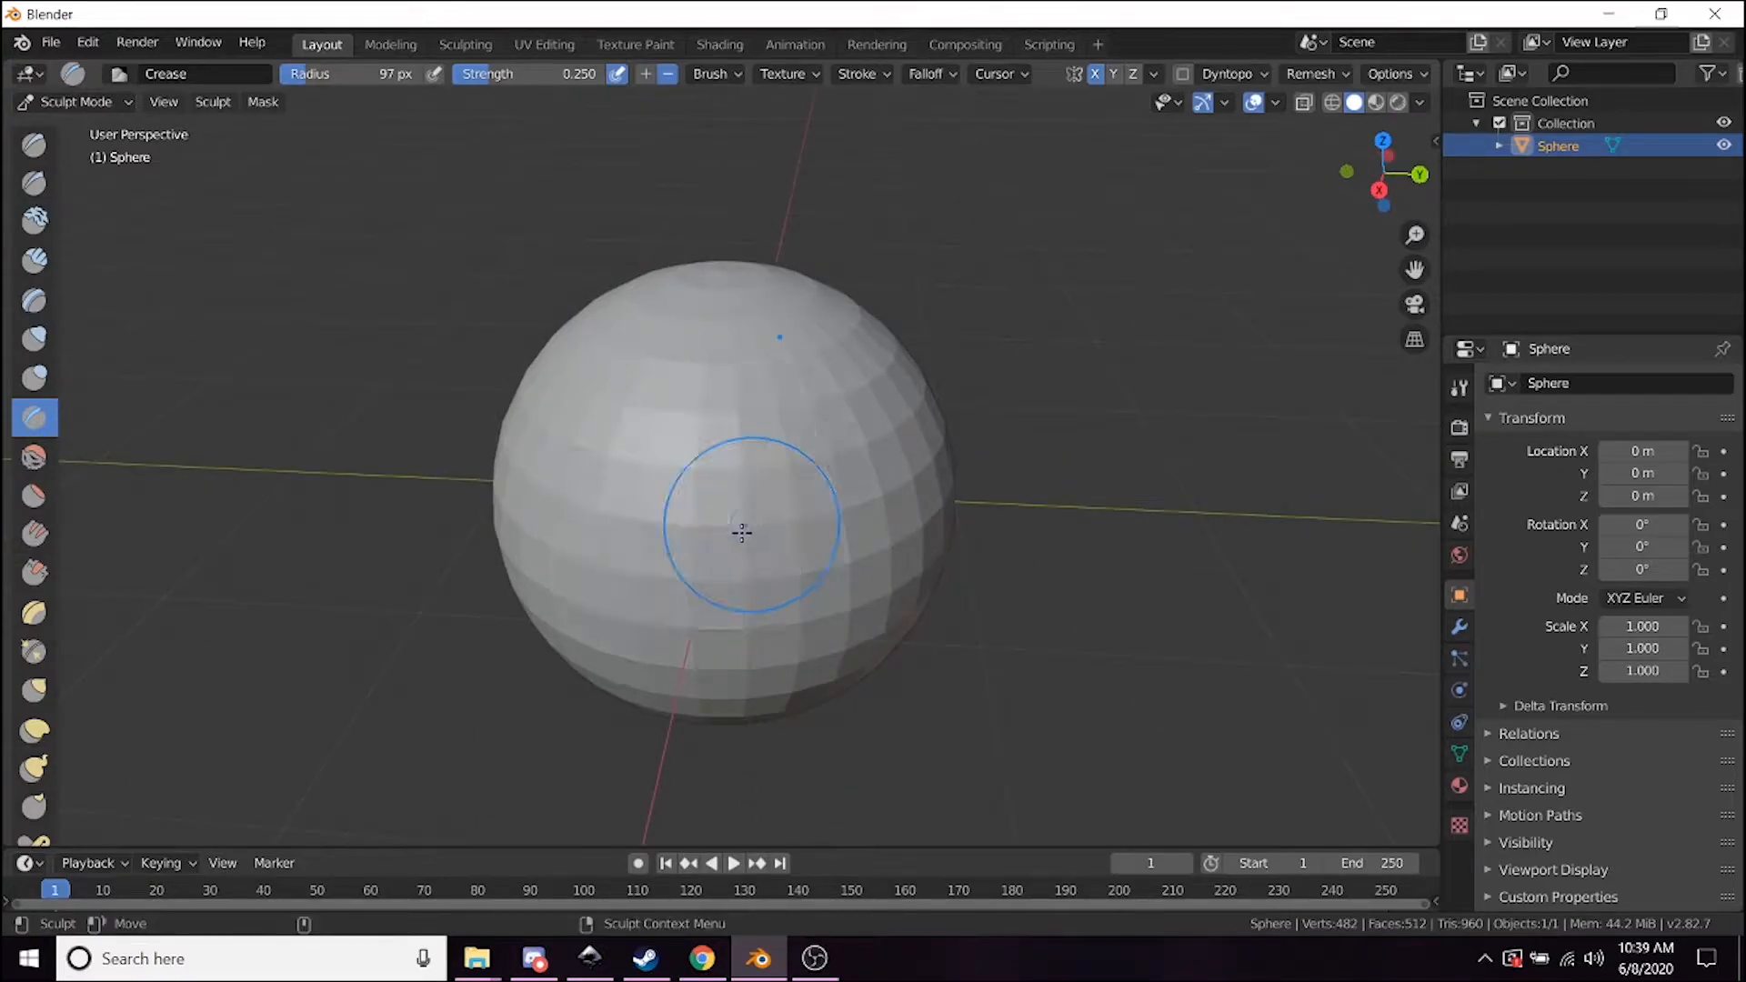
mouse_move(622, 571)
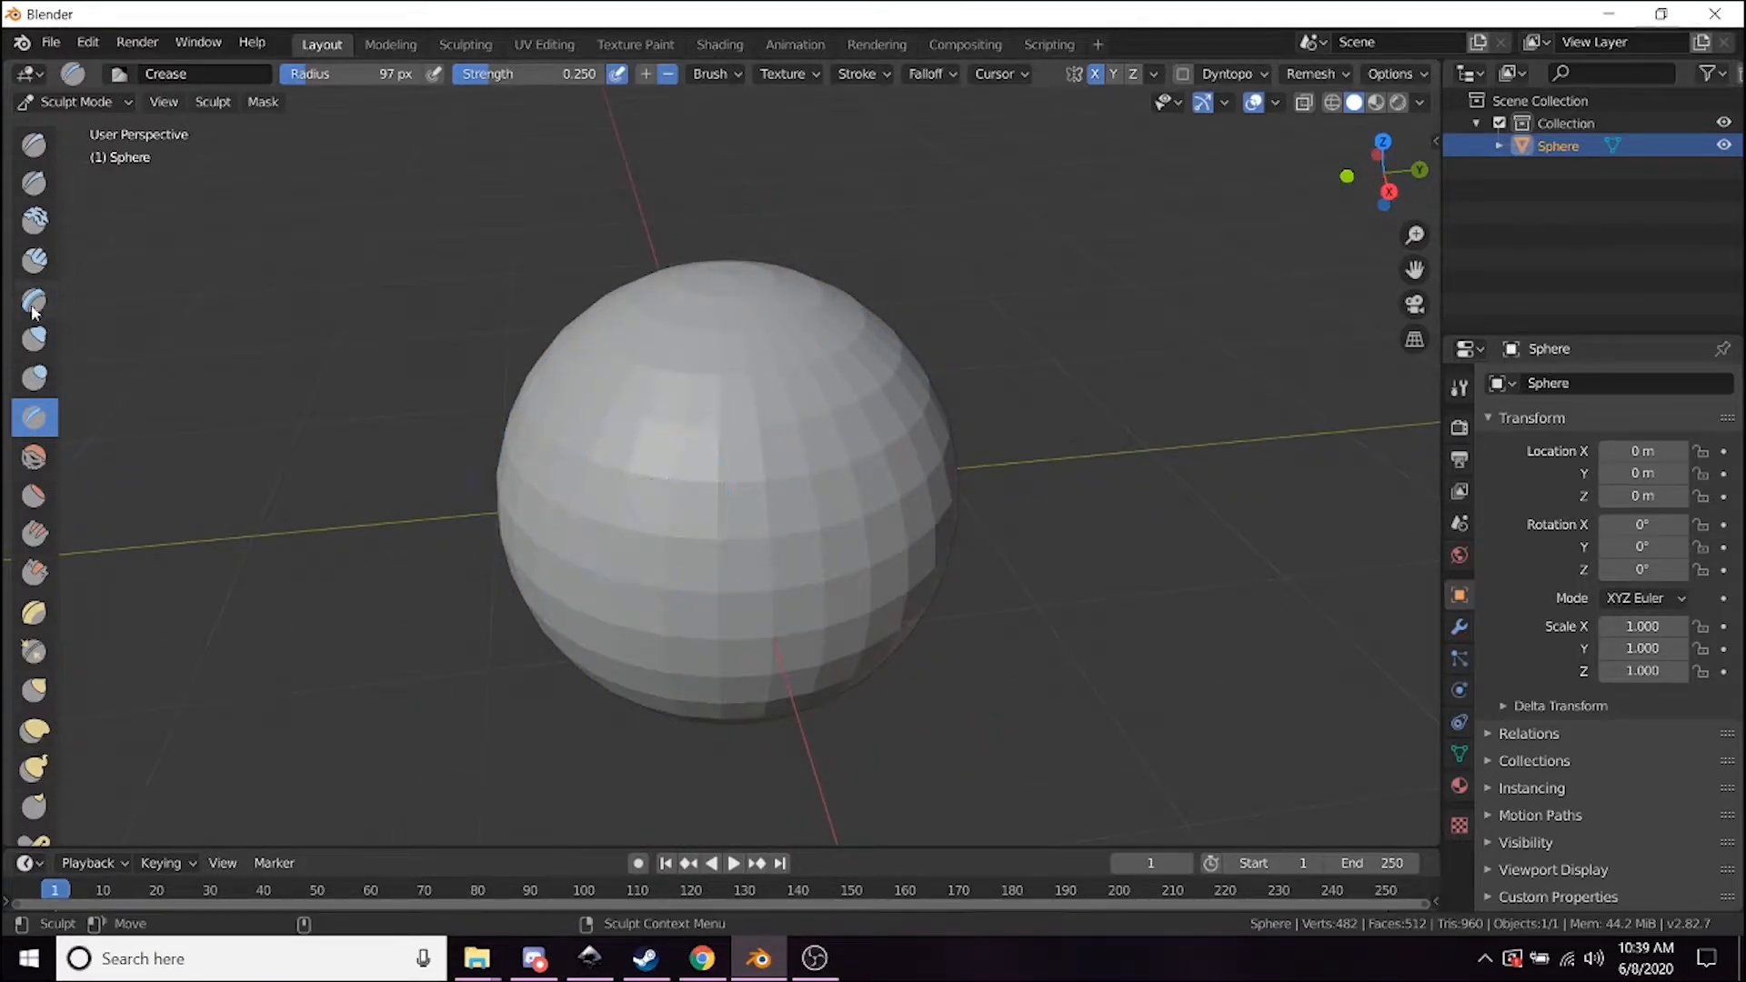
click(32, 260)
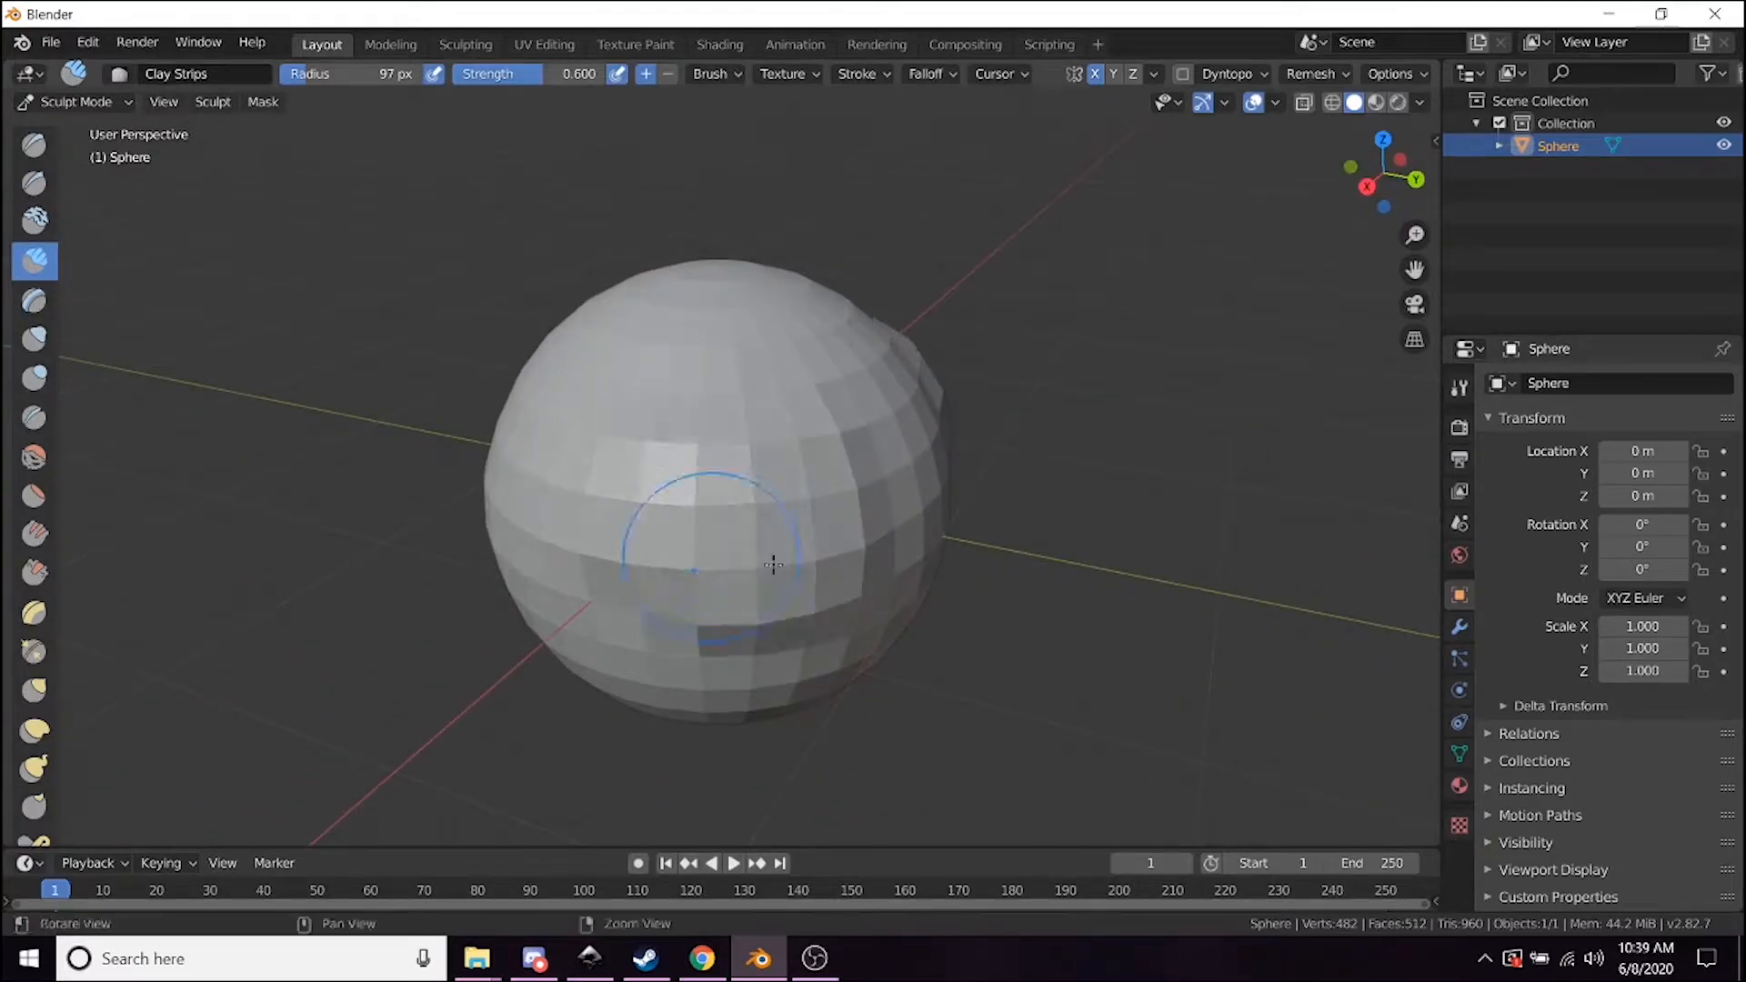
drag(771, 564, 900, 520)
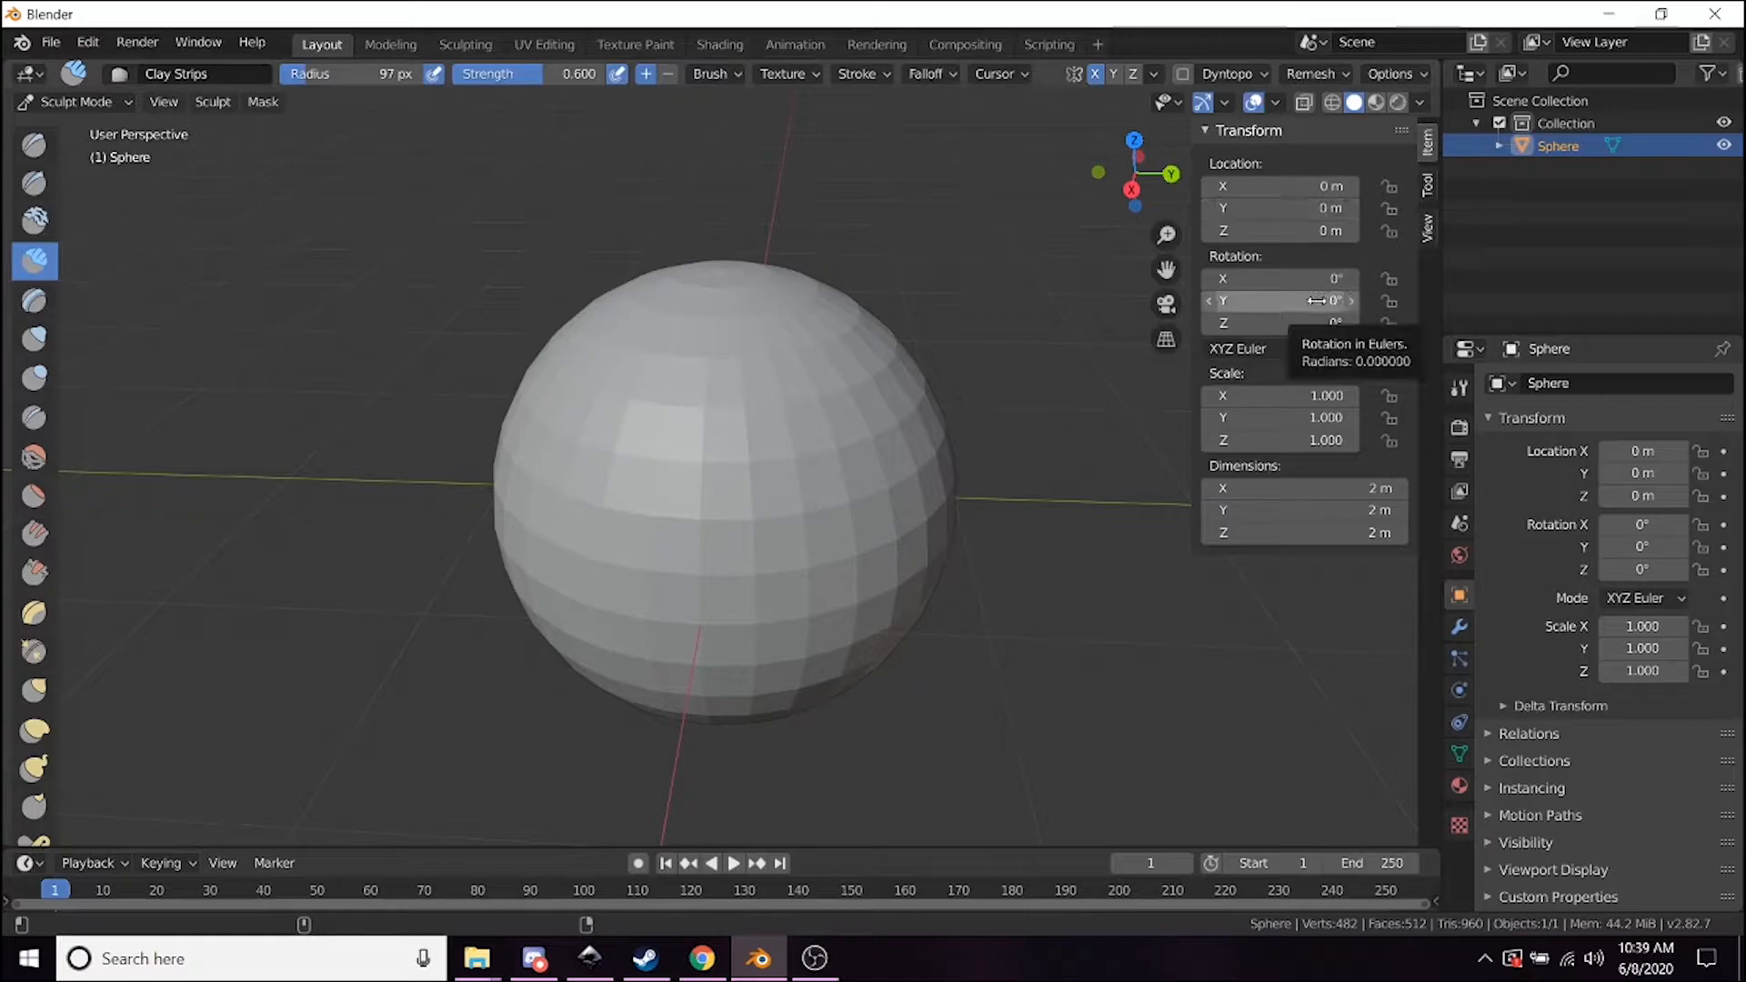
mouse_move(1437, 189)
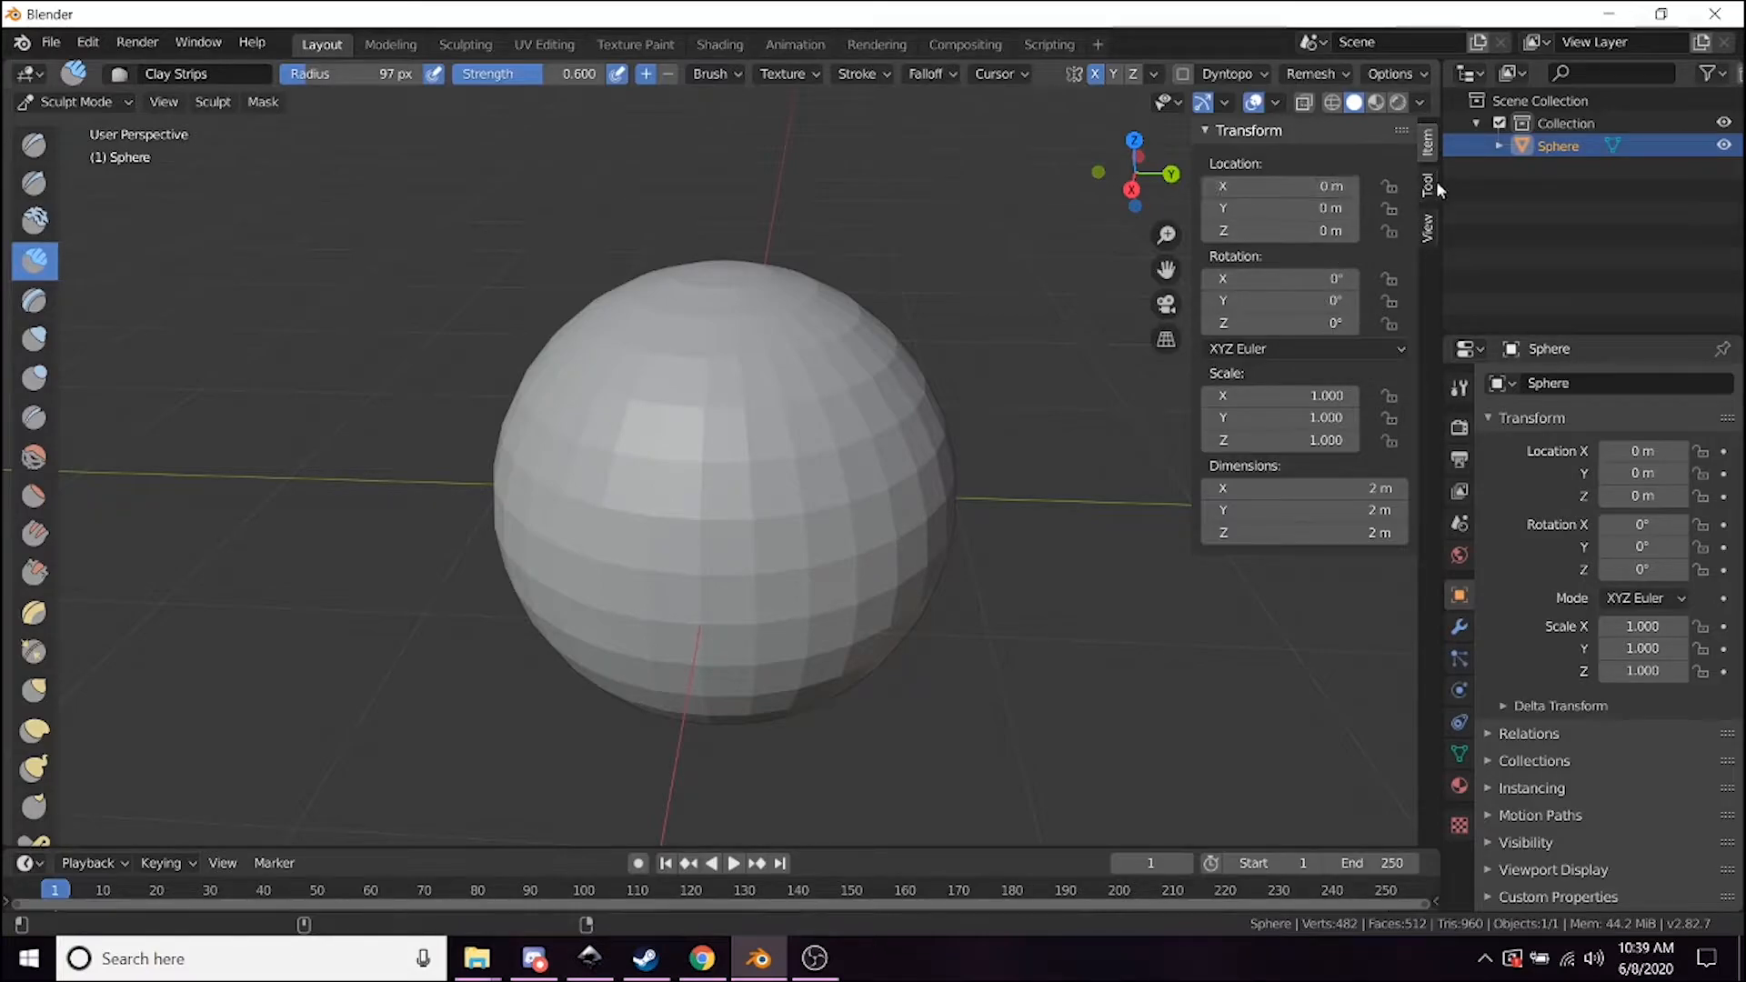
Enable Dyntopo in the brush's tool settings and accept the vertex-data warning.
click(1429, 178)
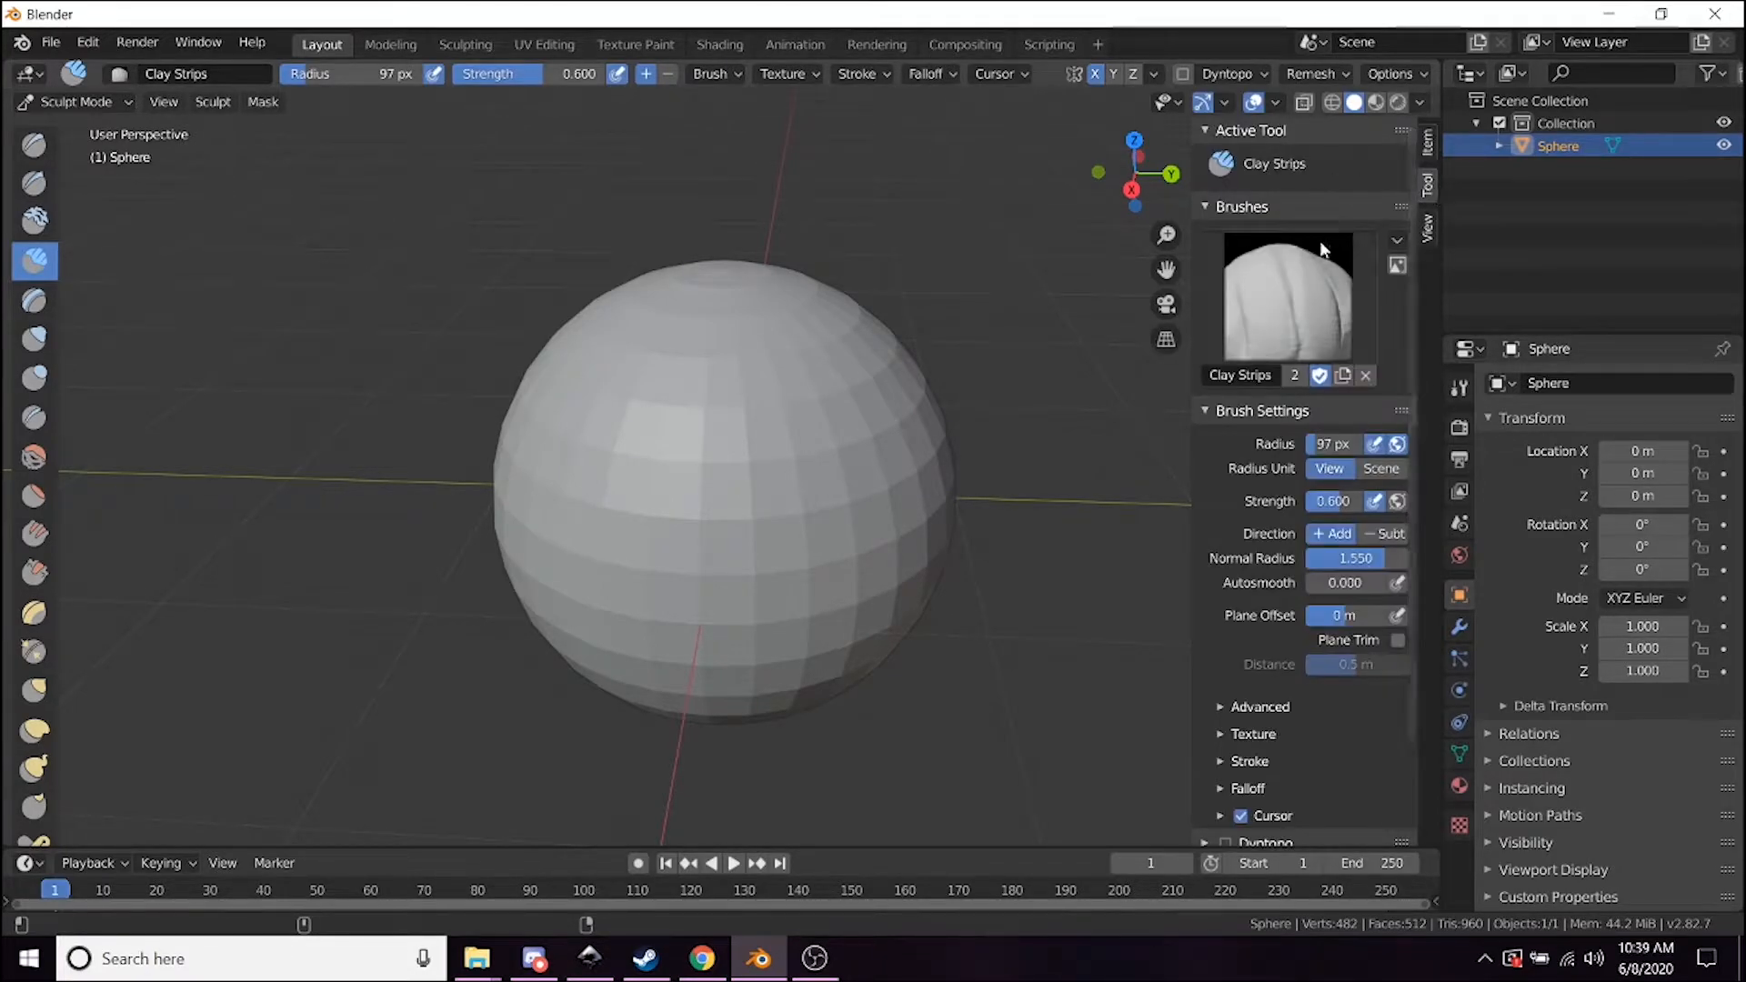
mouse_move(1287, 314)
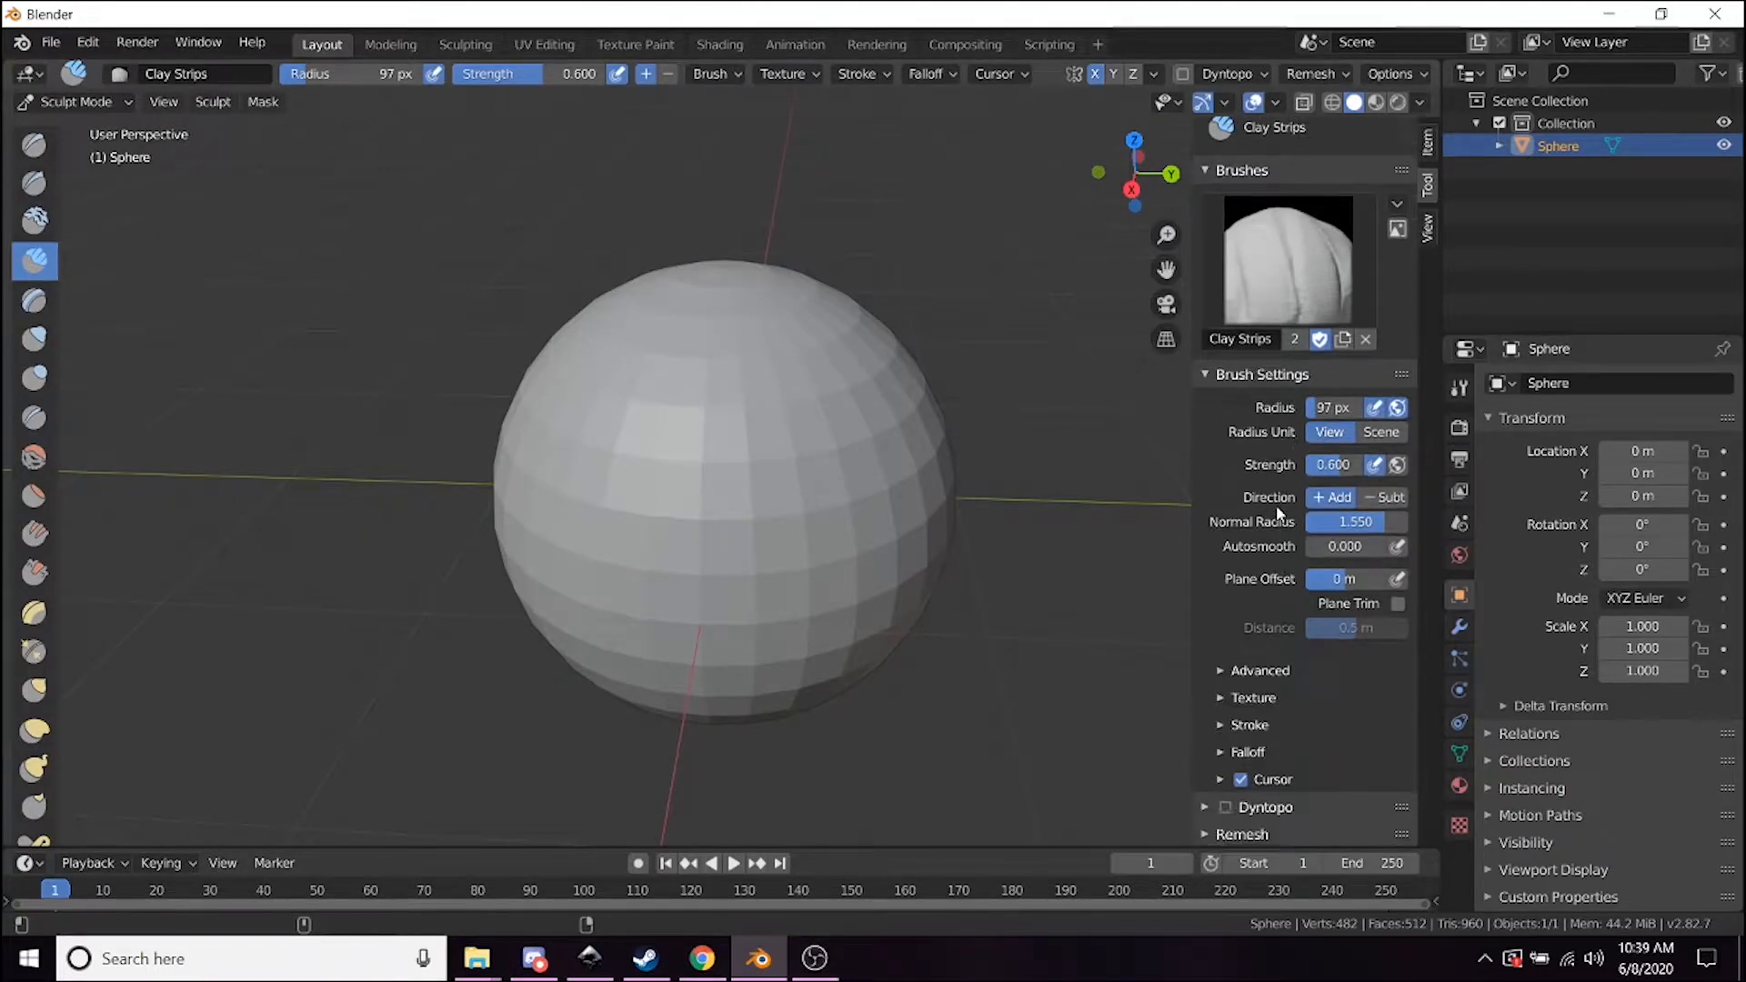
click(1242, 169)
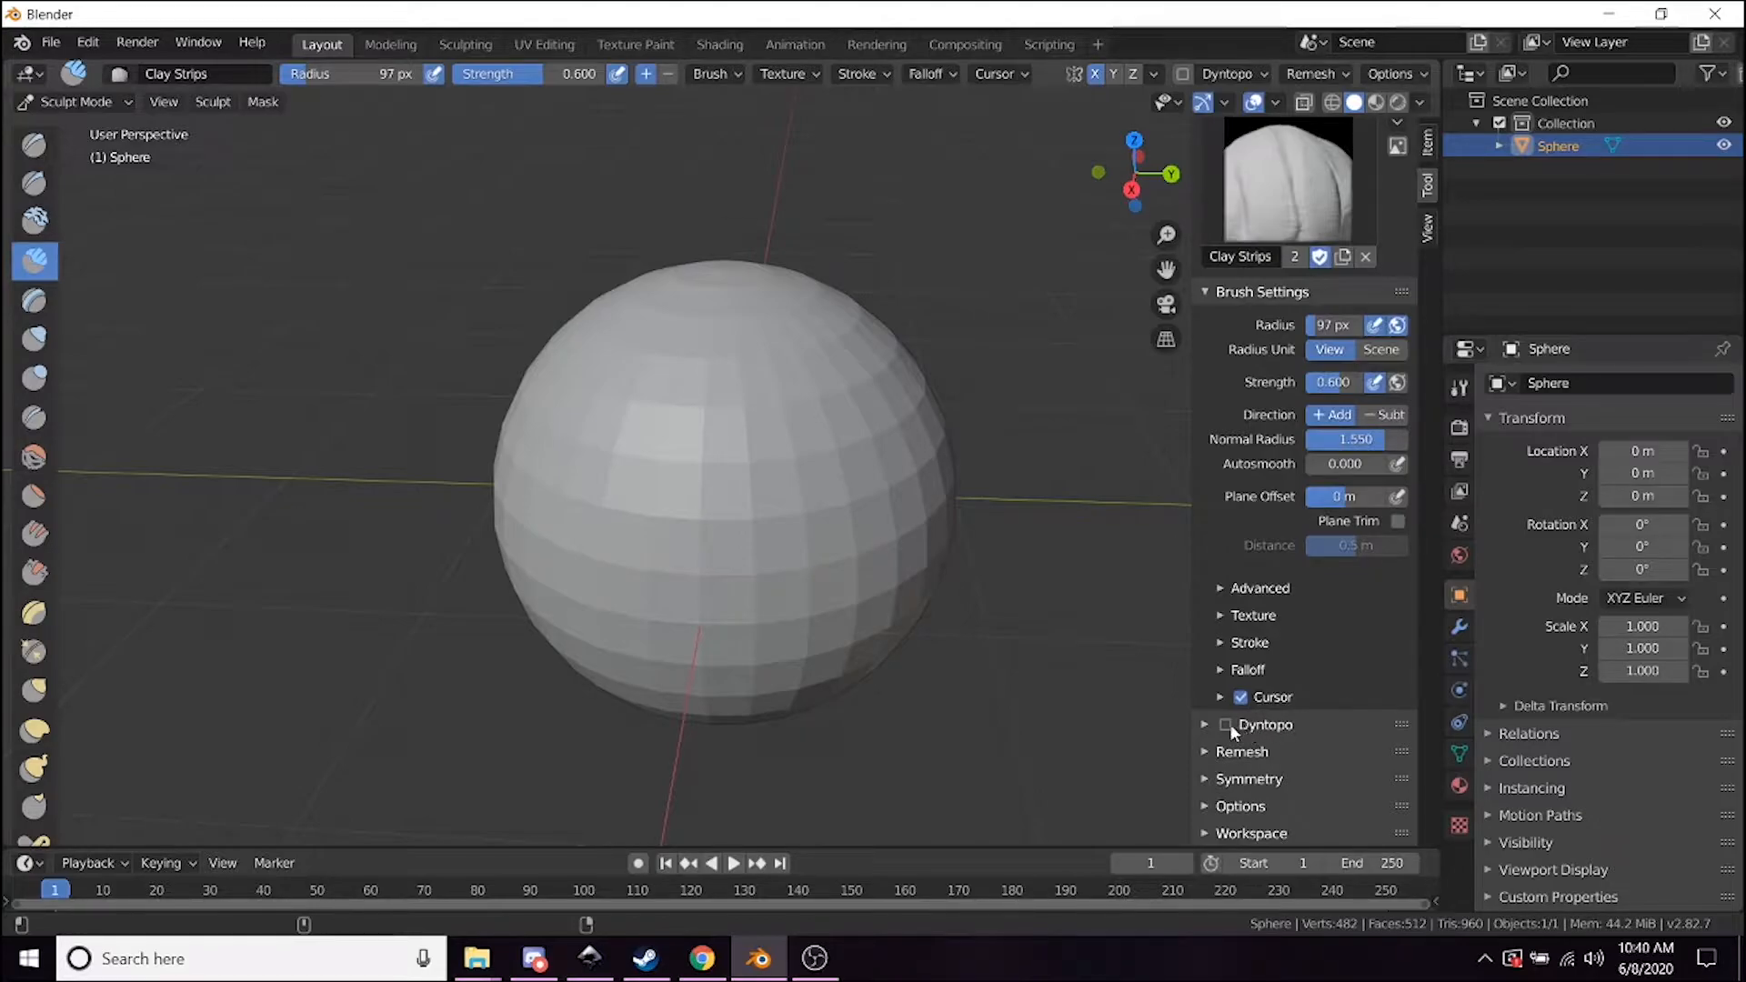
click(1225, 724)
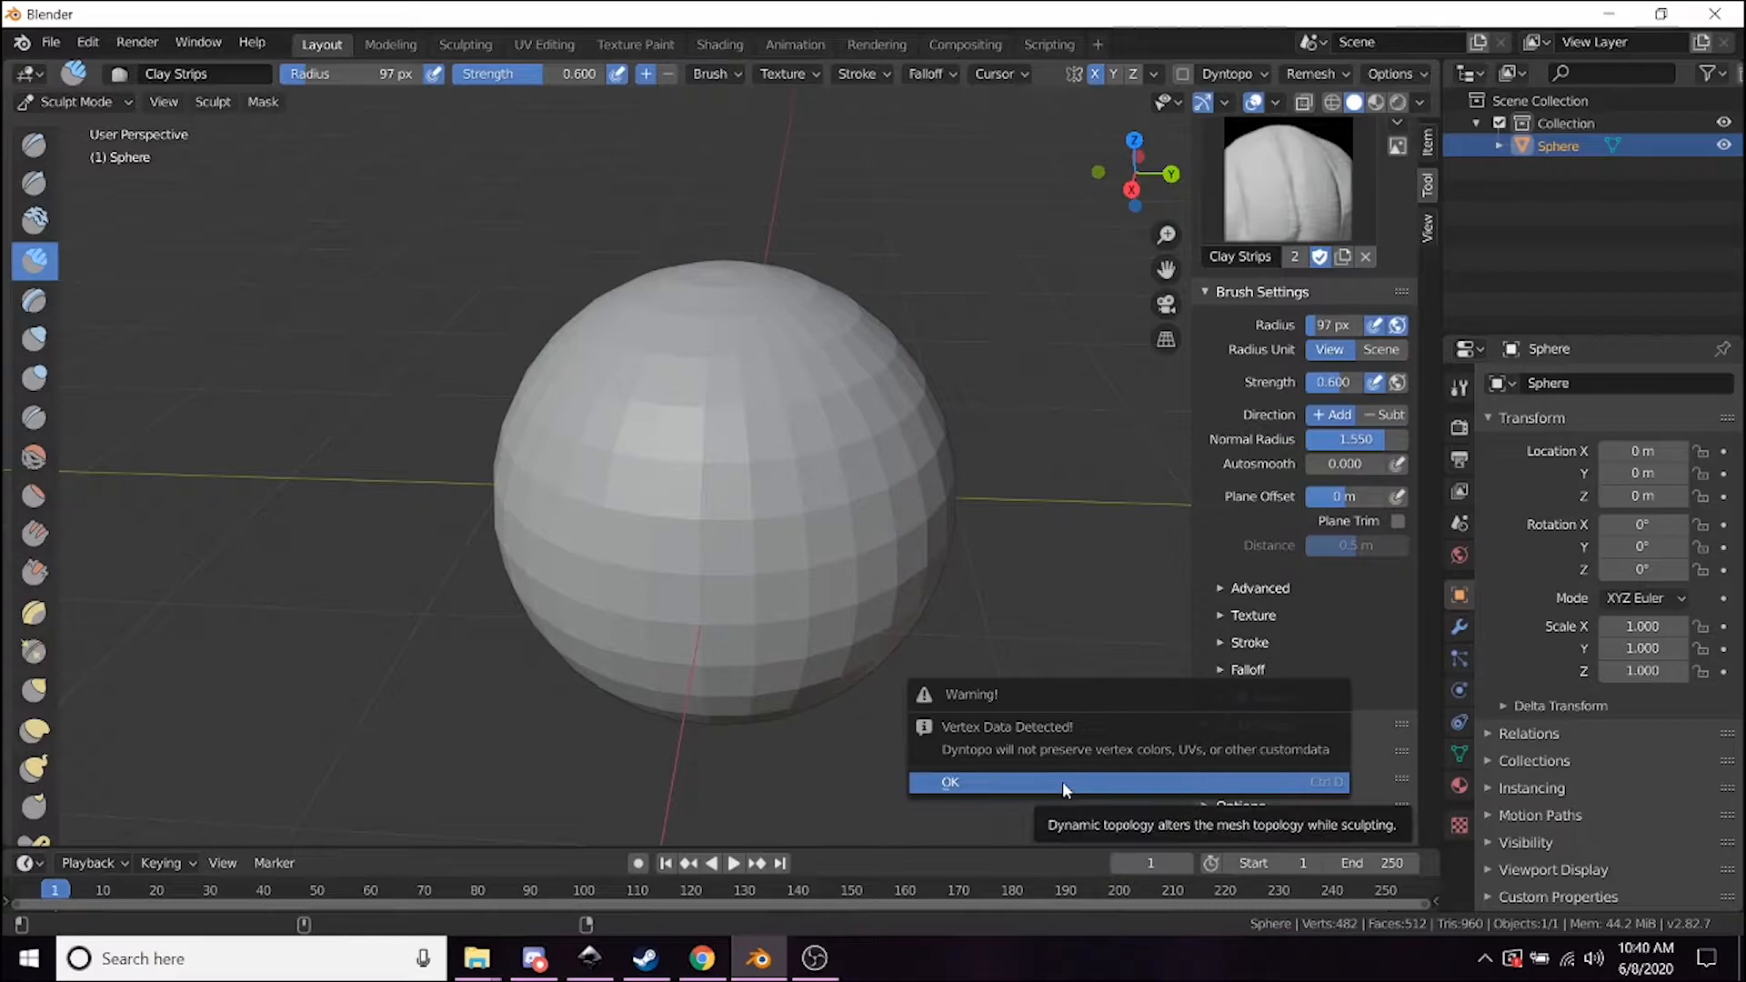
click(949, 780)
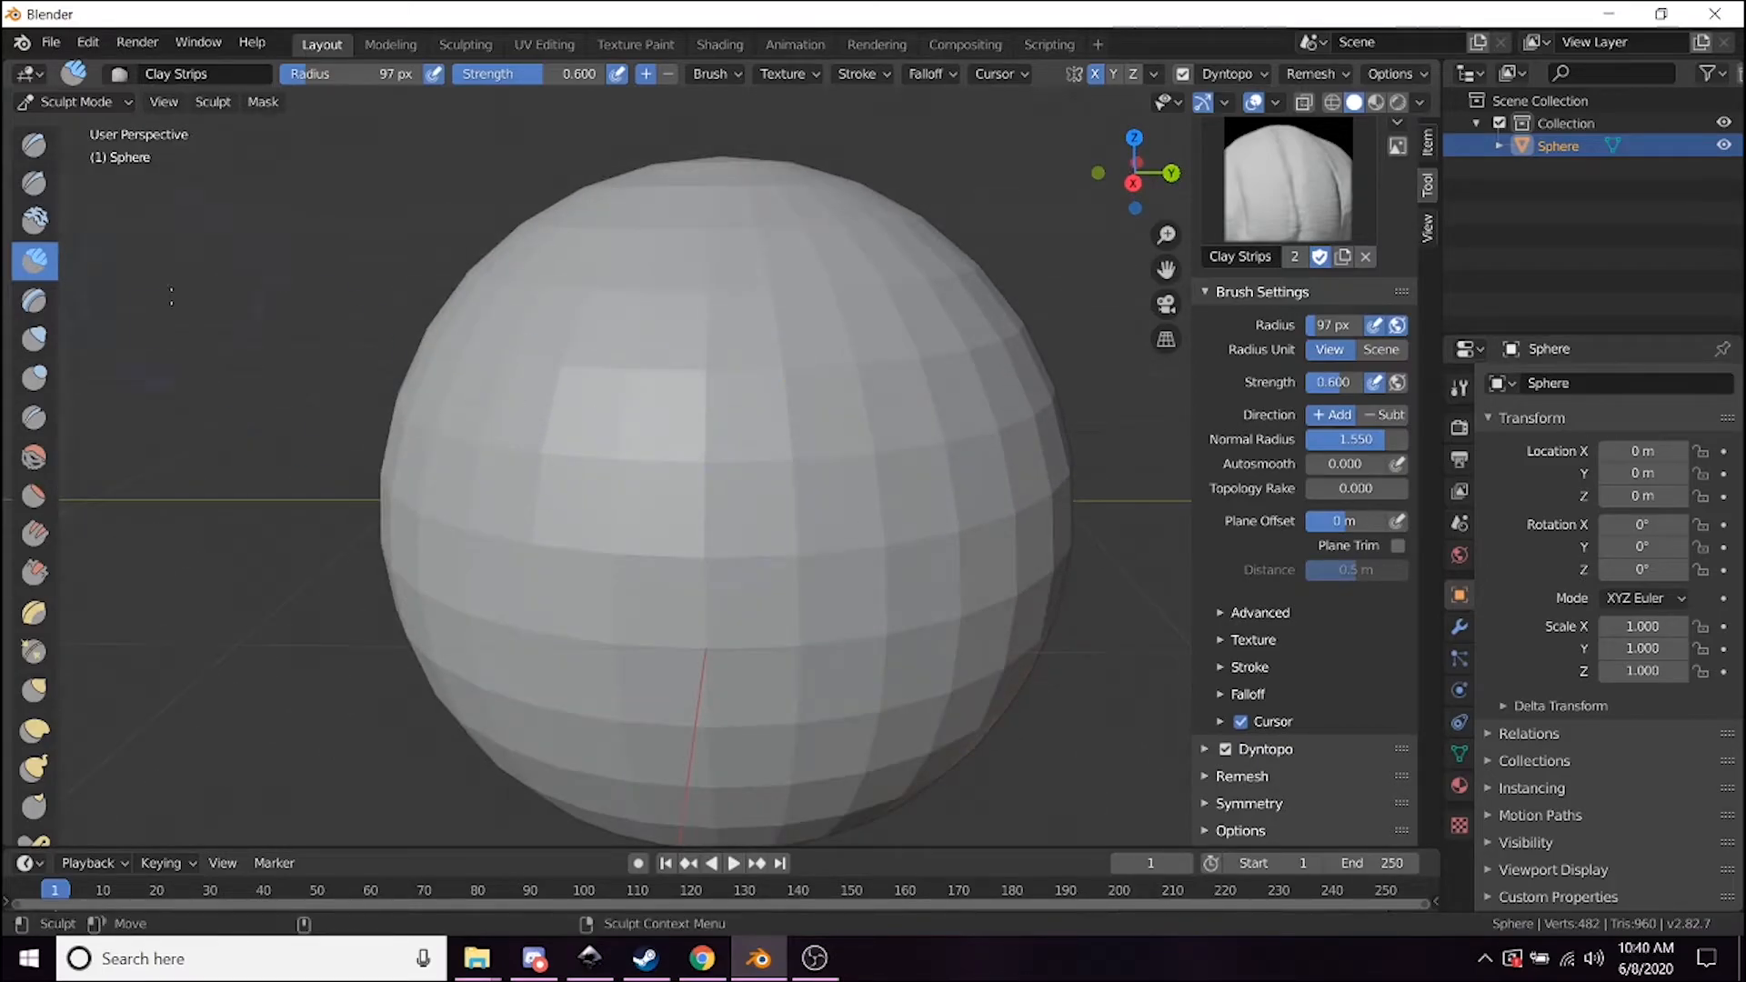
mouse_move(793, 613)
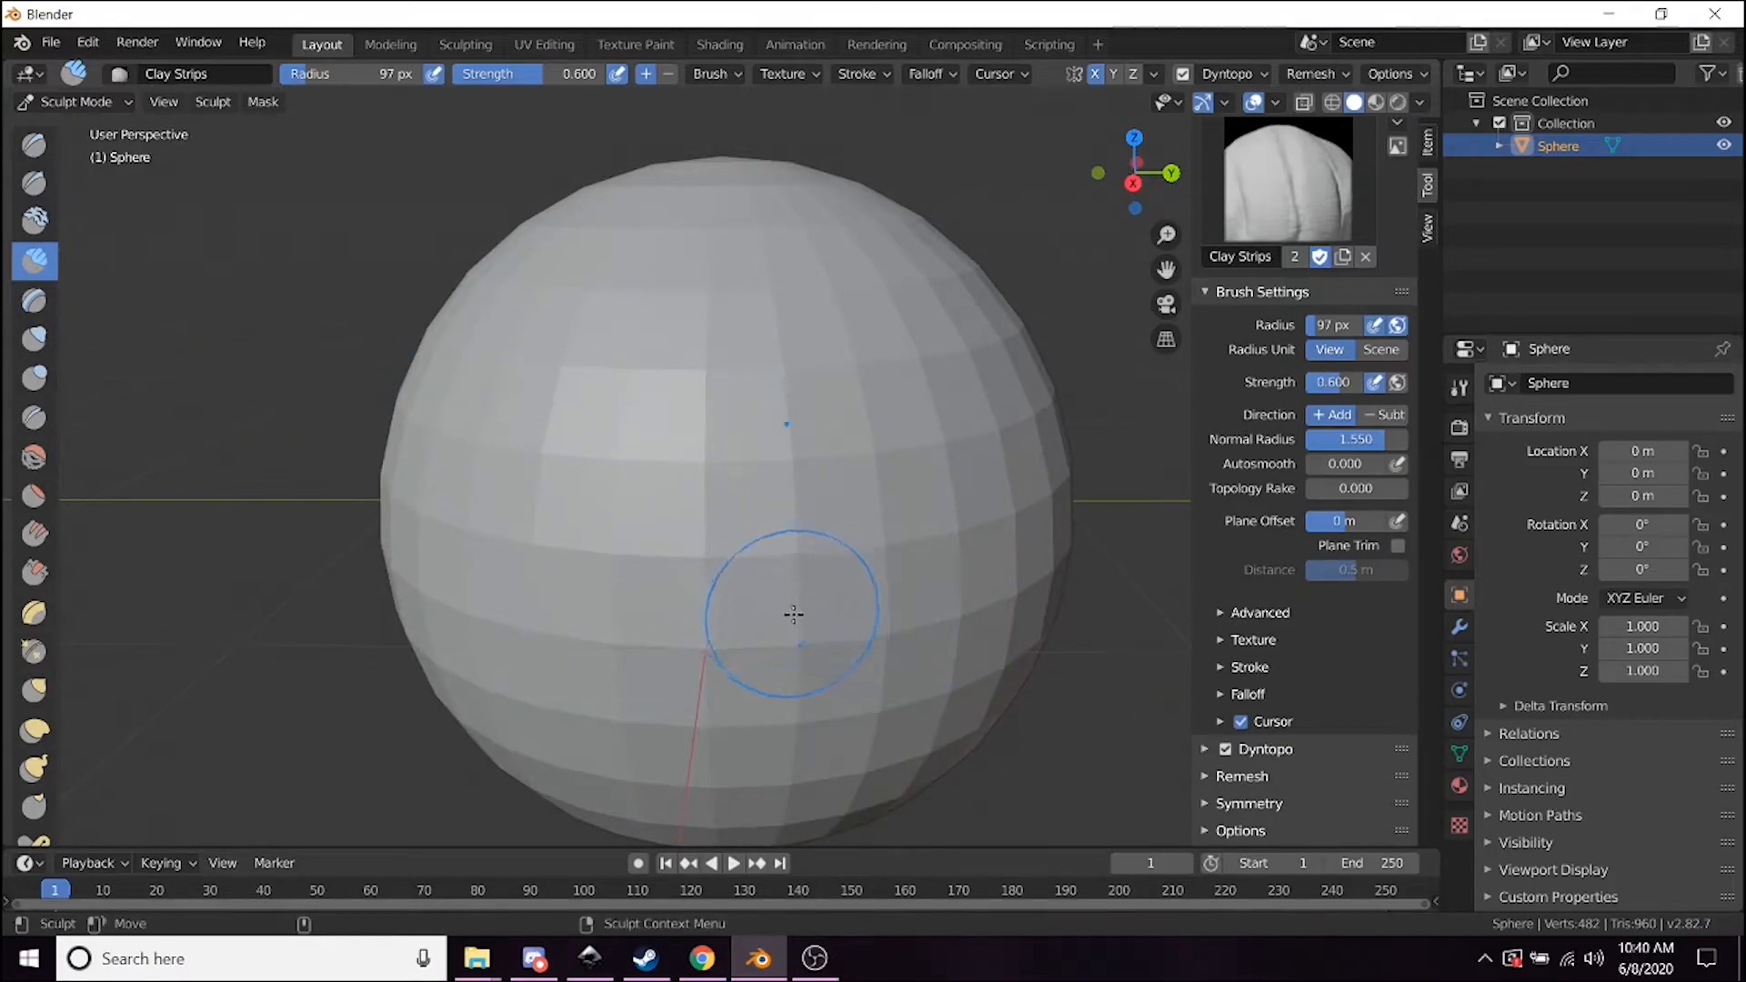
Build clay ridges across the sphere's front with Clay Strips, checking them at an angle.
drag(791, 613, 945, 429)
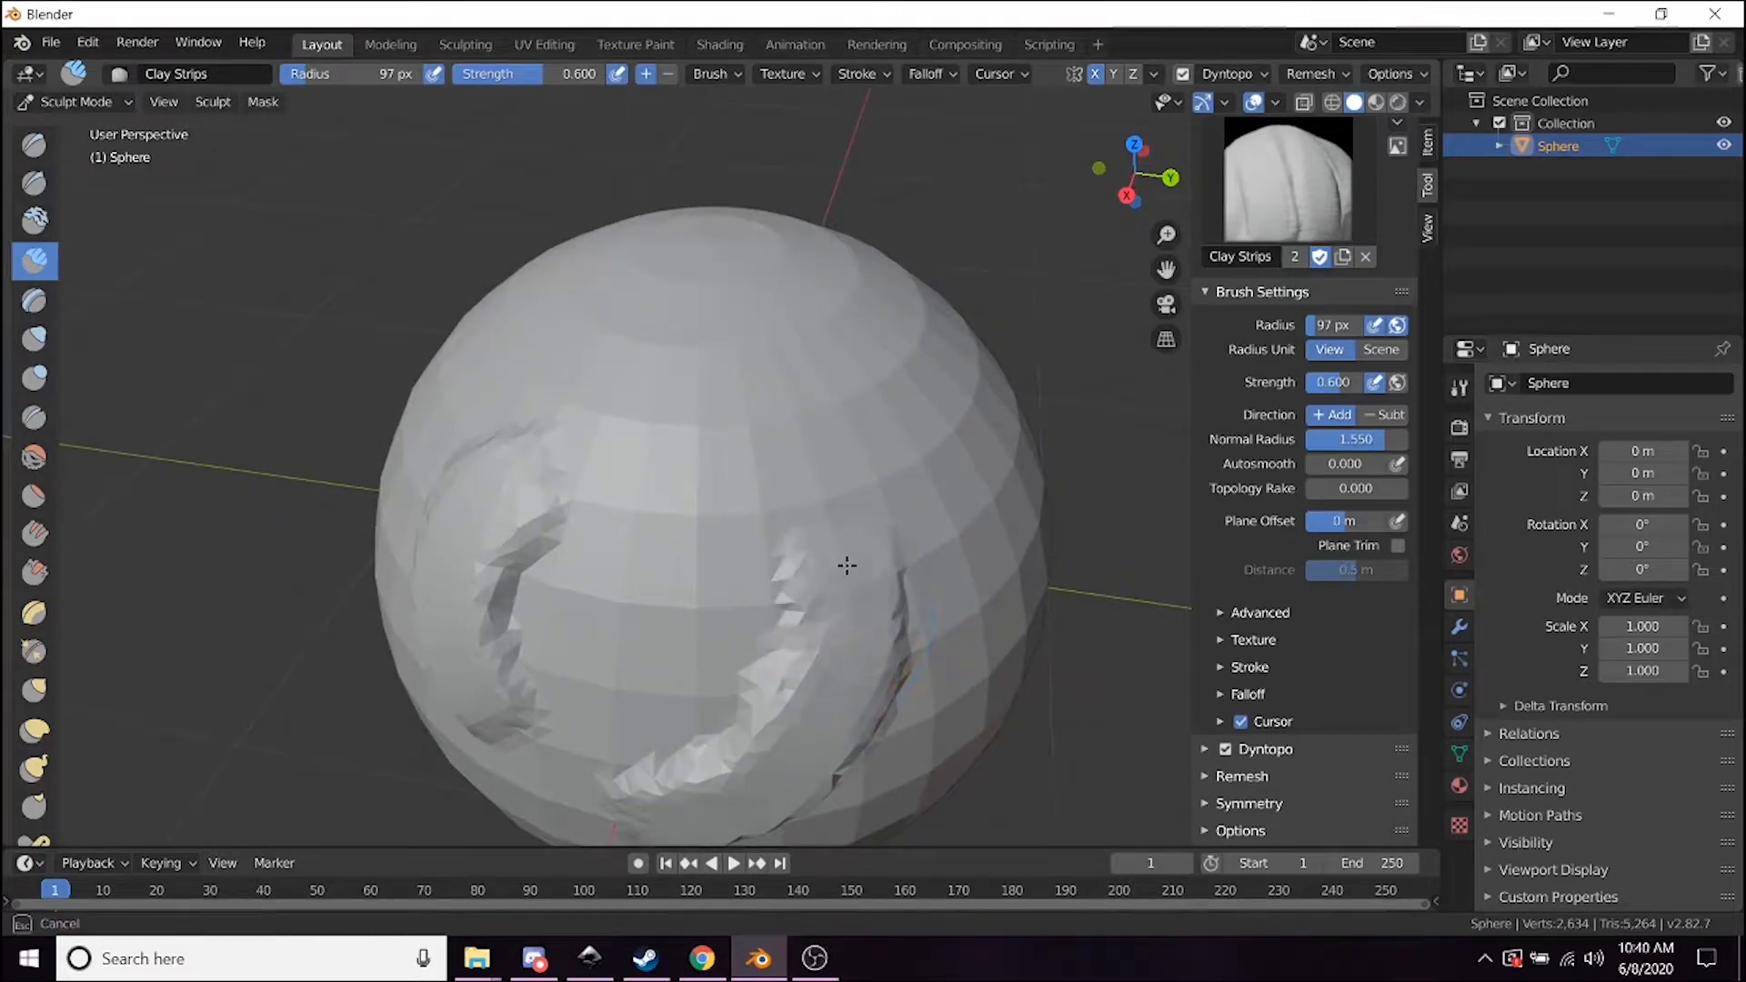
drag(845, 566, 835, 520)
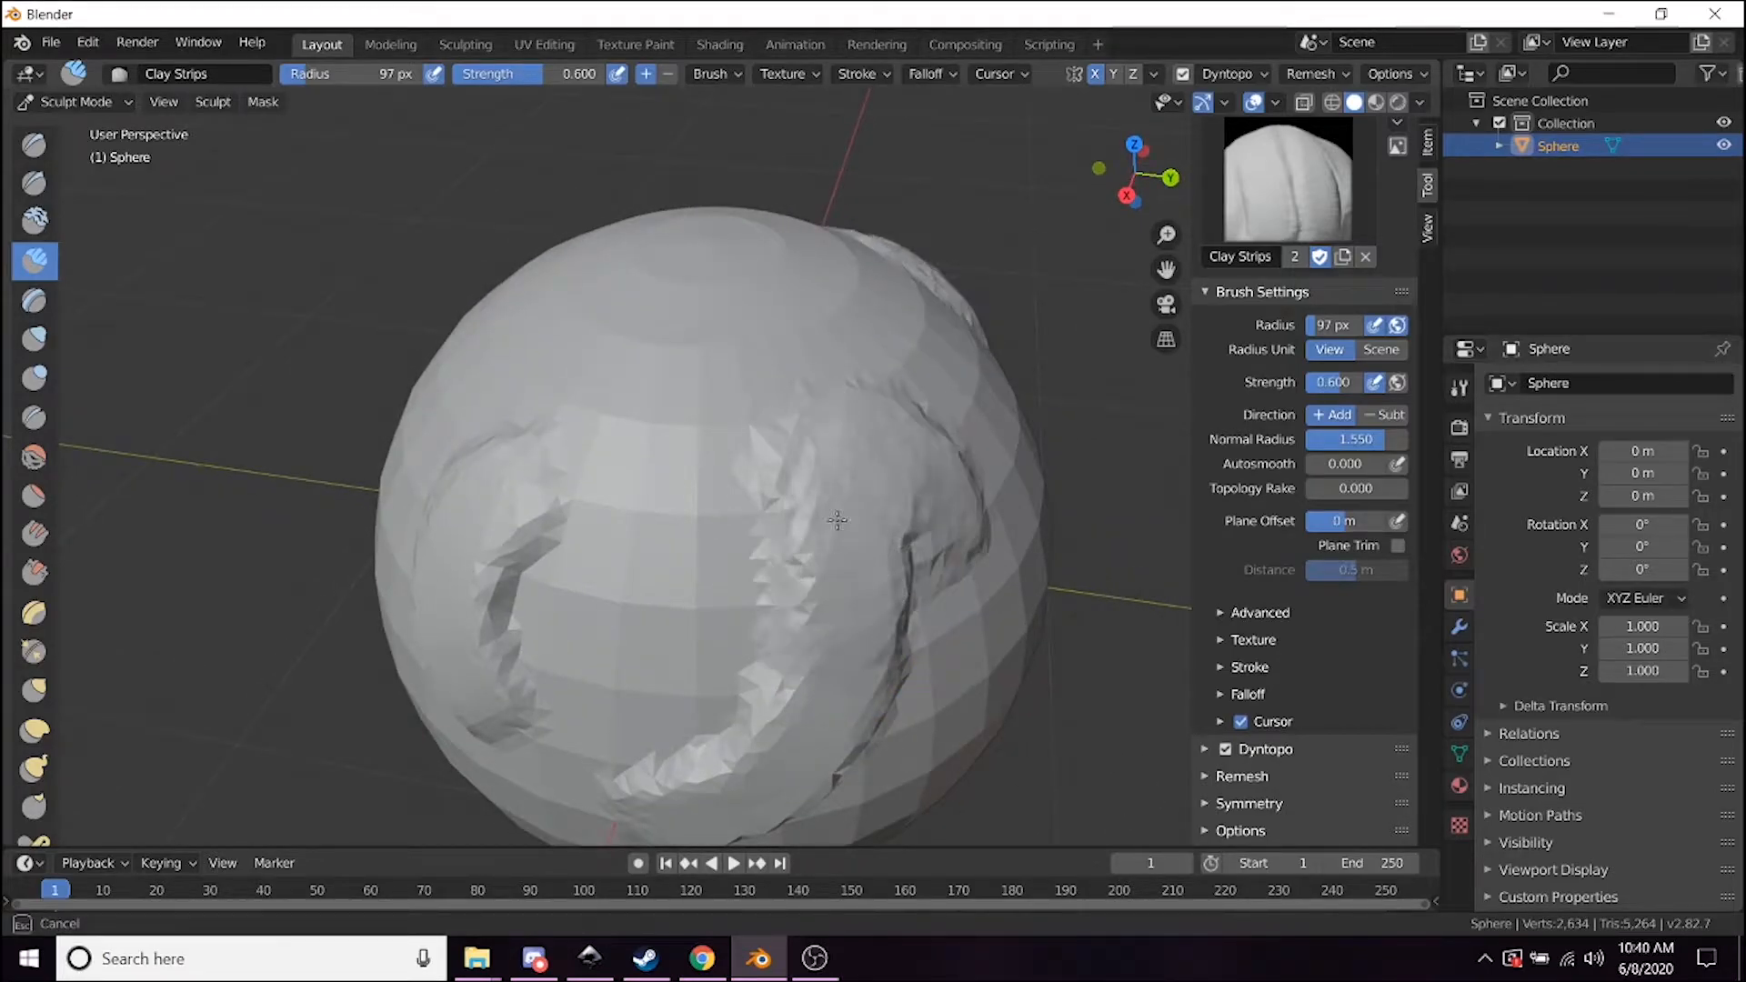
drag(835, 521, 840, 596)
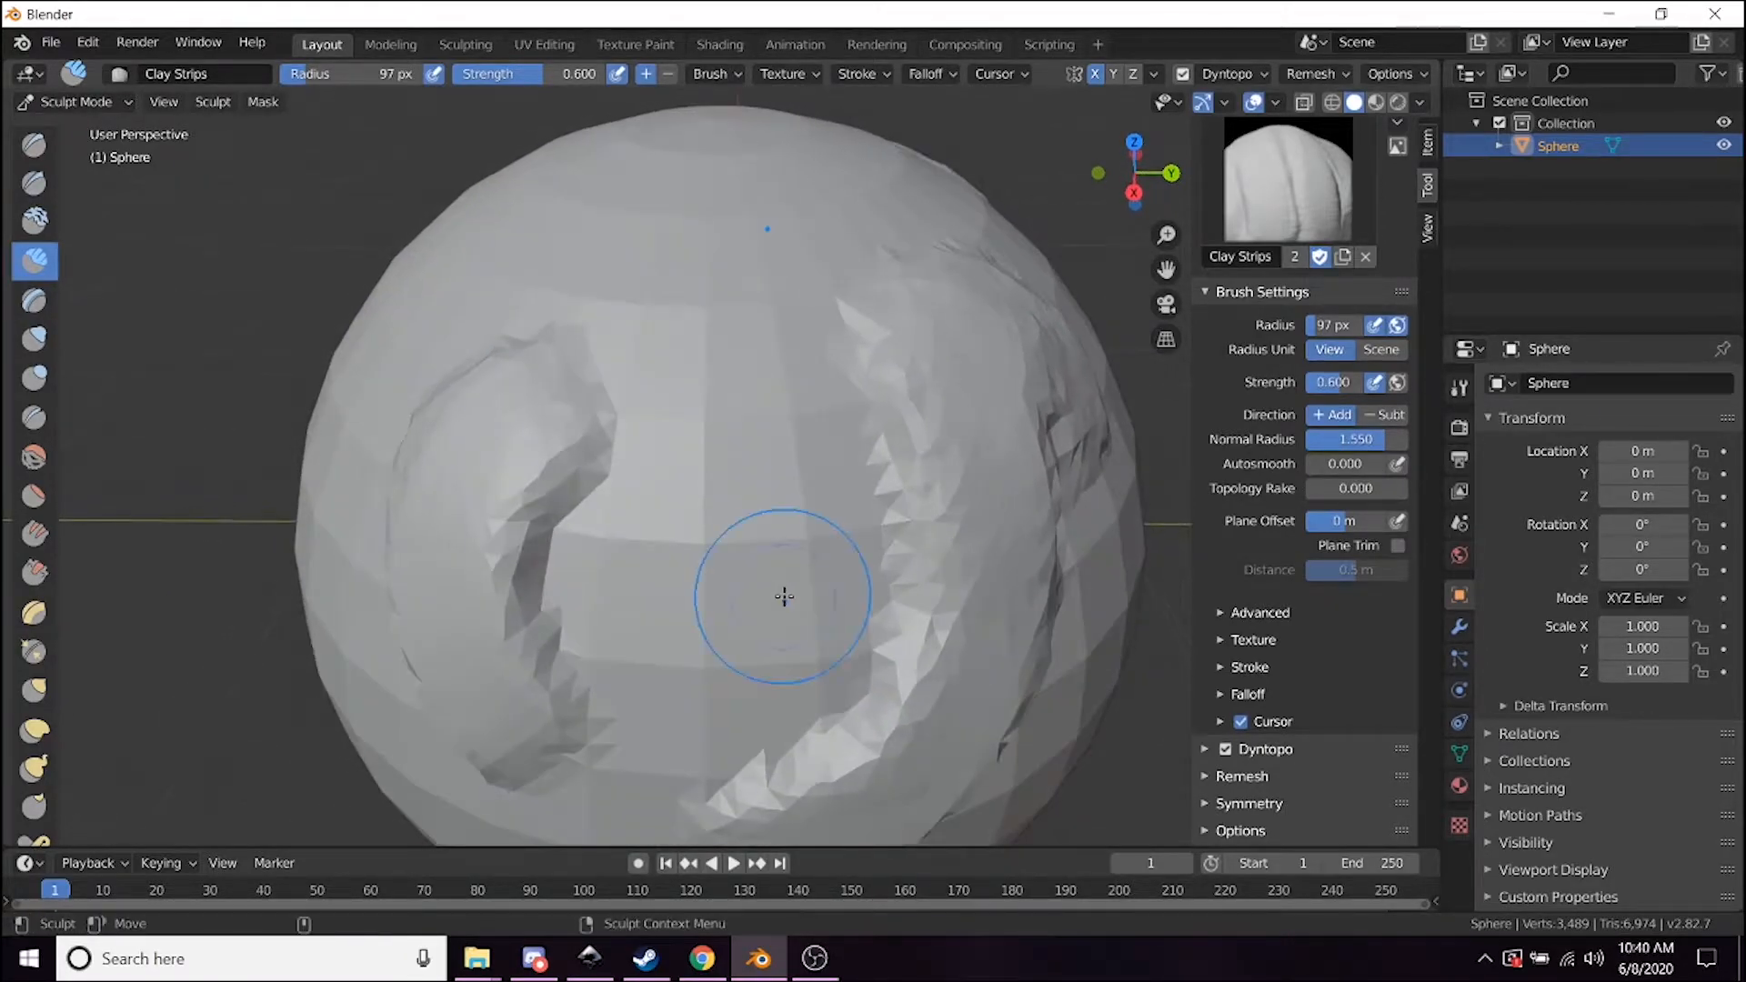
drag(782, 596, 802, 468)
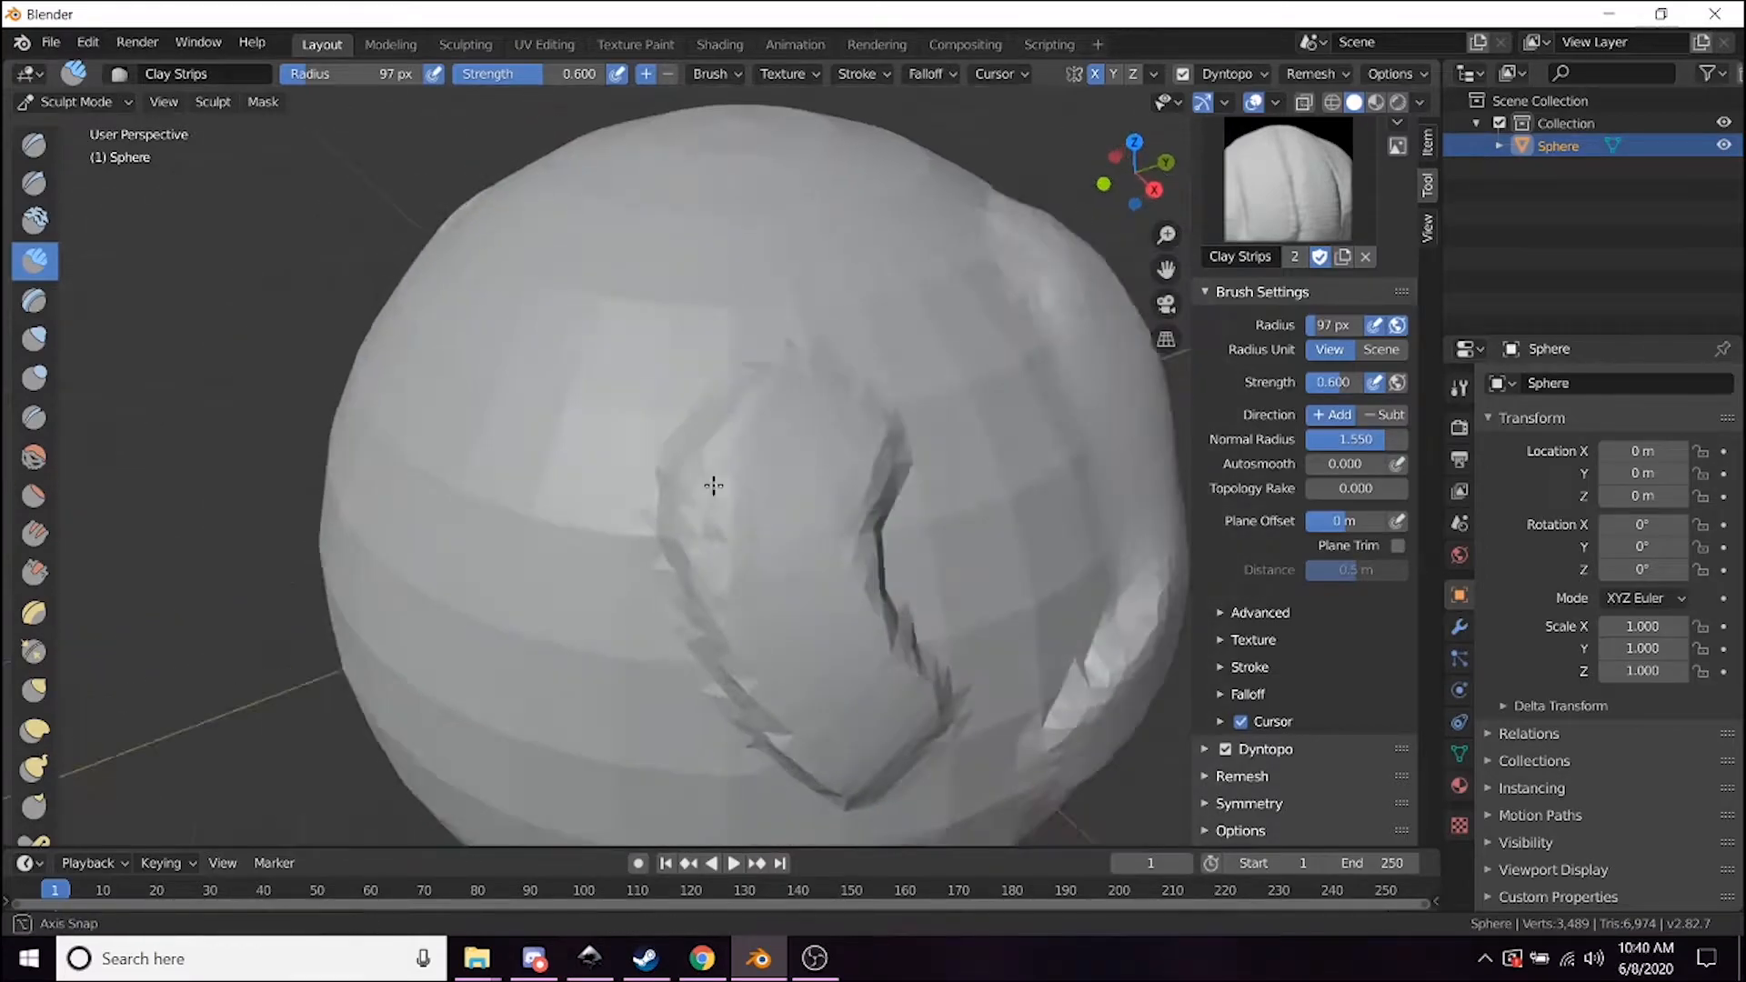
Add a clay stroke down the middle and build up the eye-socket outlines.
drag(713, 486, 676, 677)
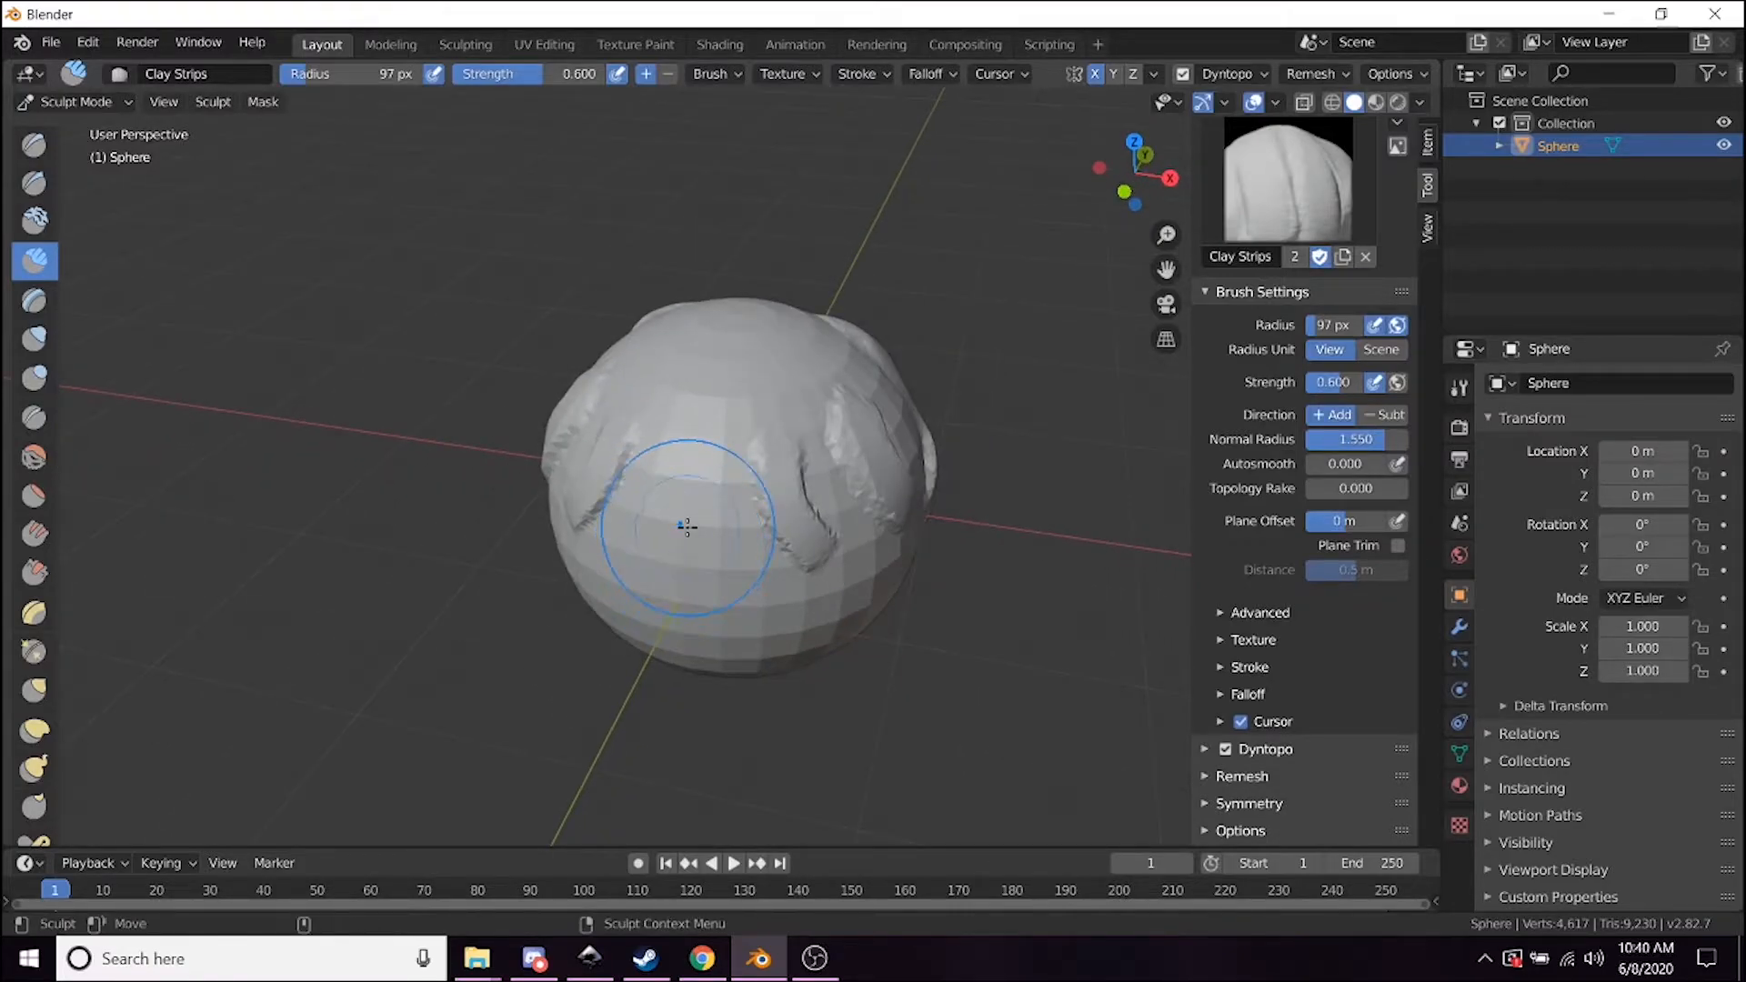
drag(685, 526, 707, 576)
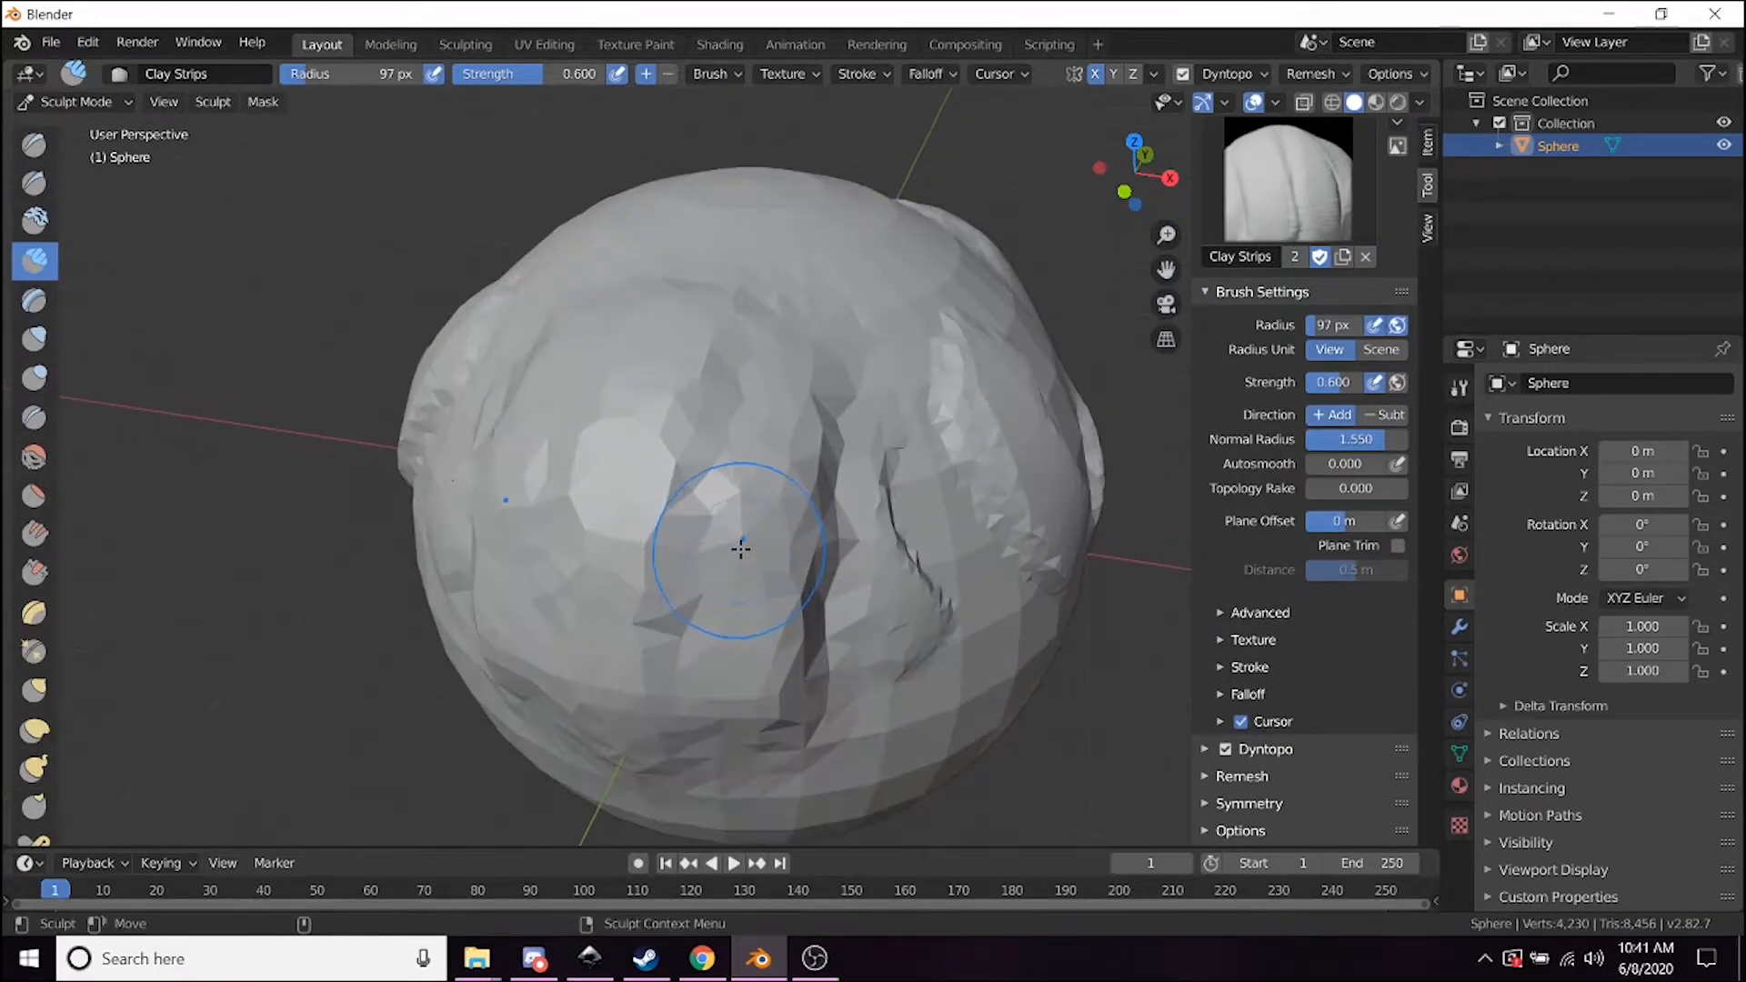
drag(740, 548, 596, 686)
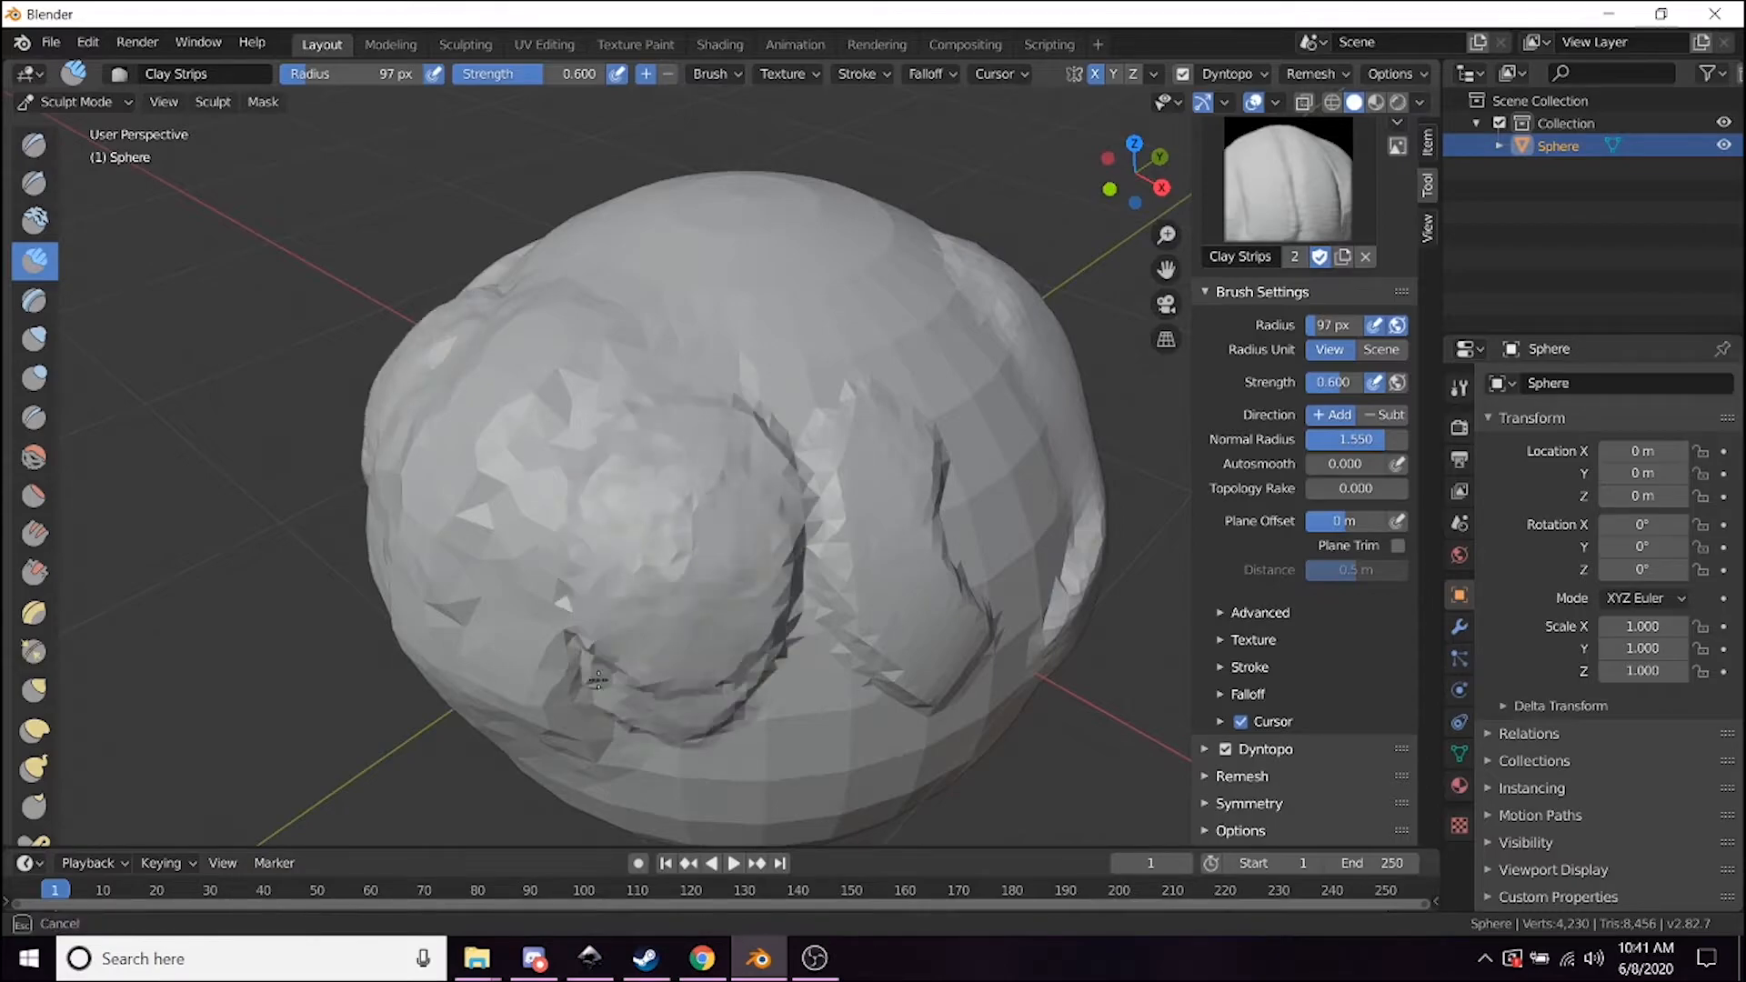
click(624, 567)
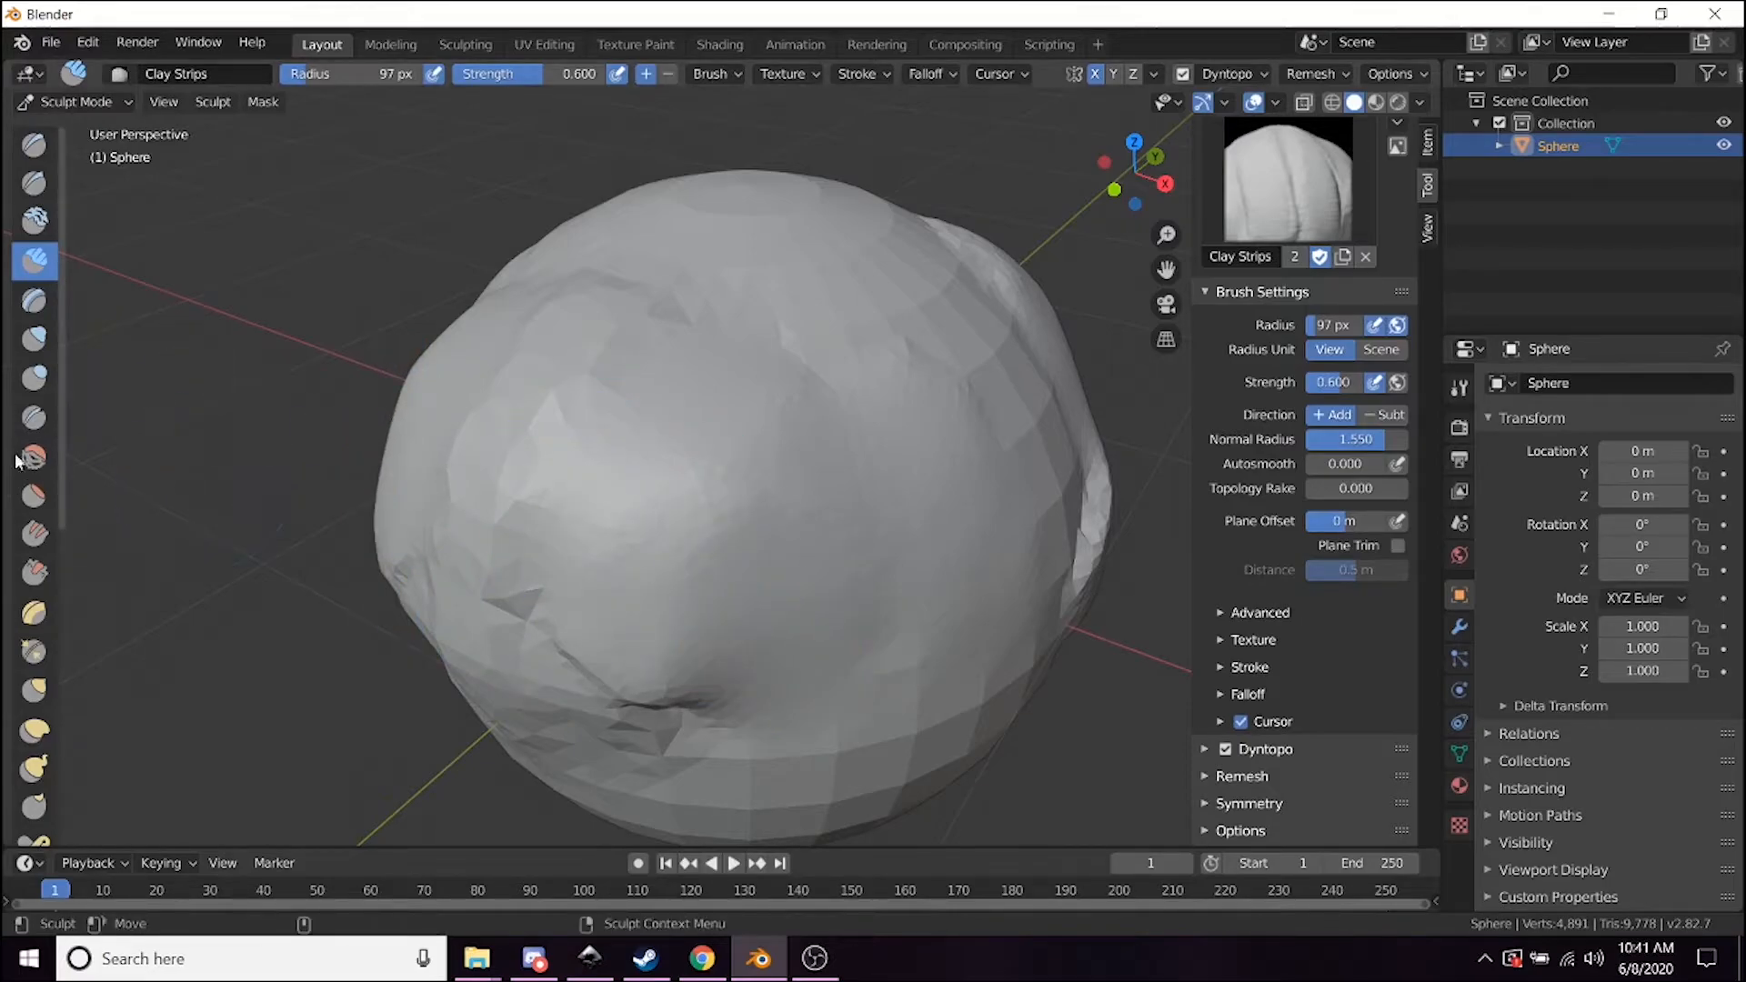
mouse_move(33, 458)
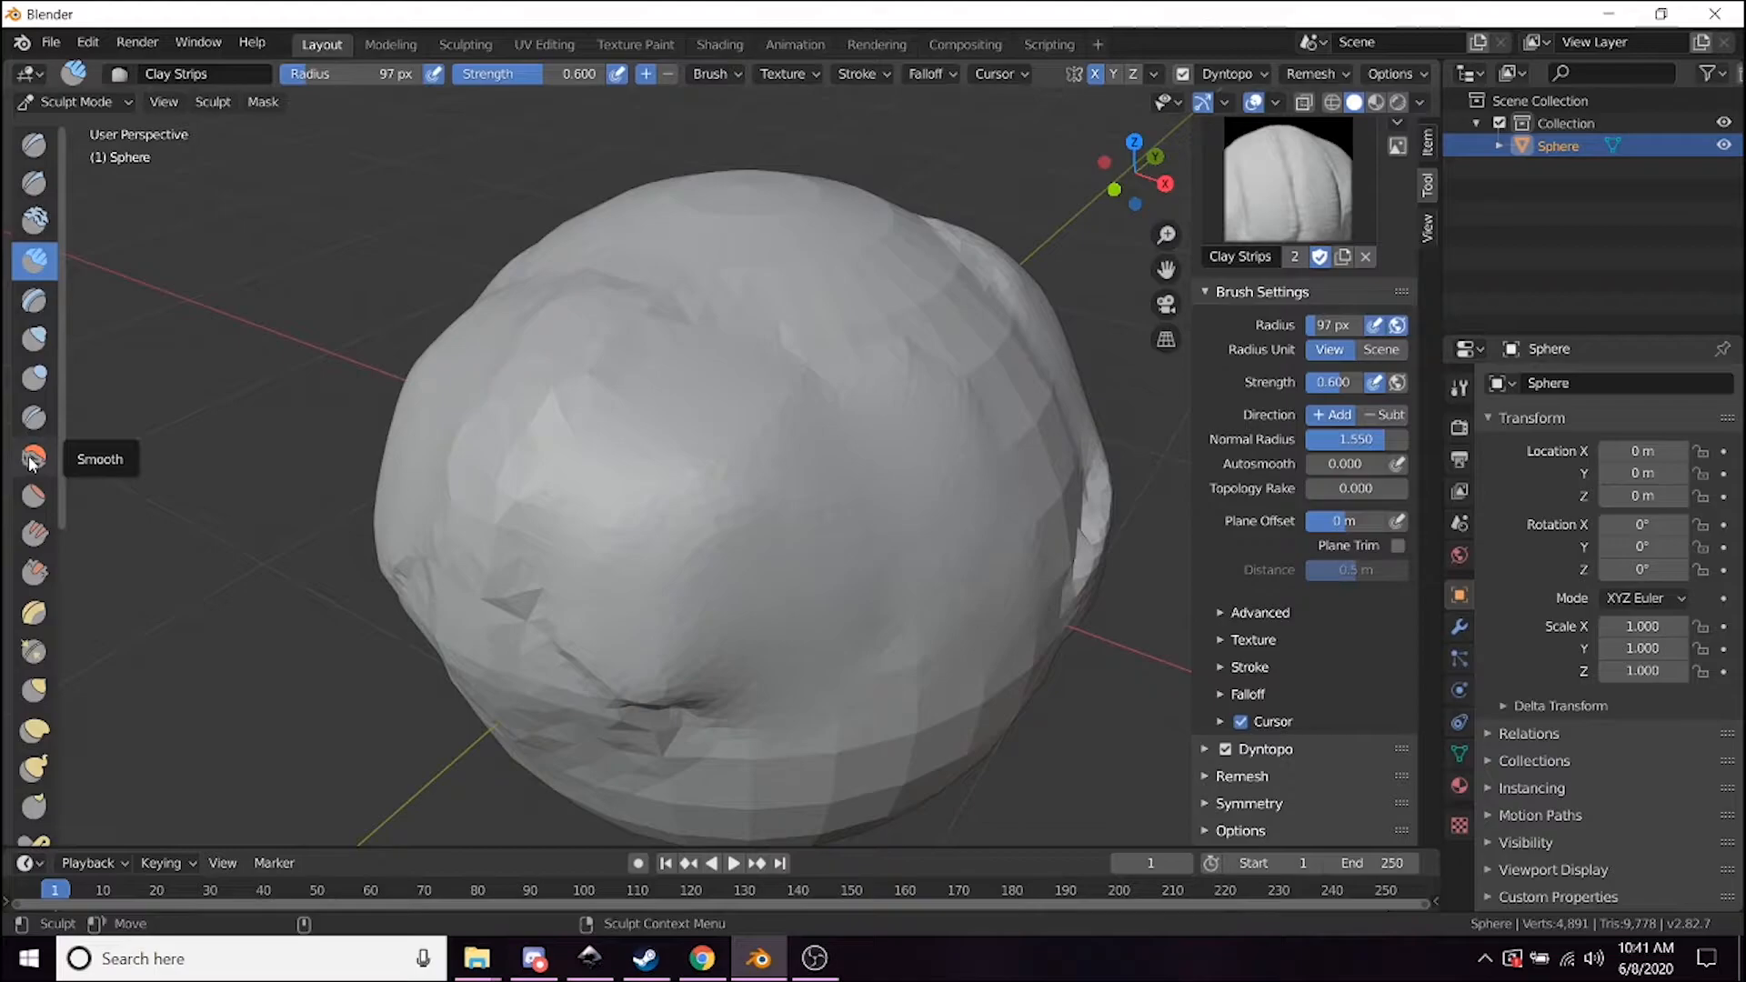
Soften the ridges with the Smooth brush, then return to Clay Strips.
click(33, 458)
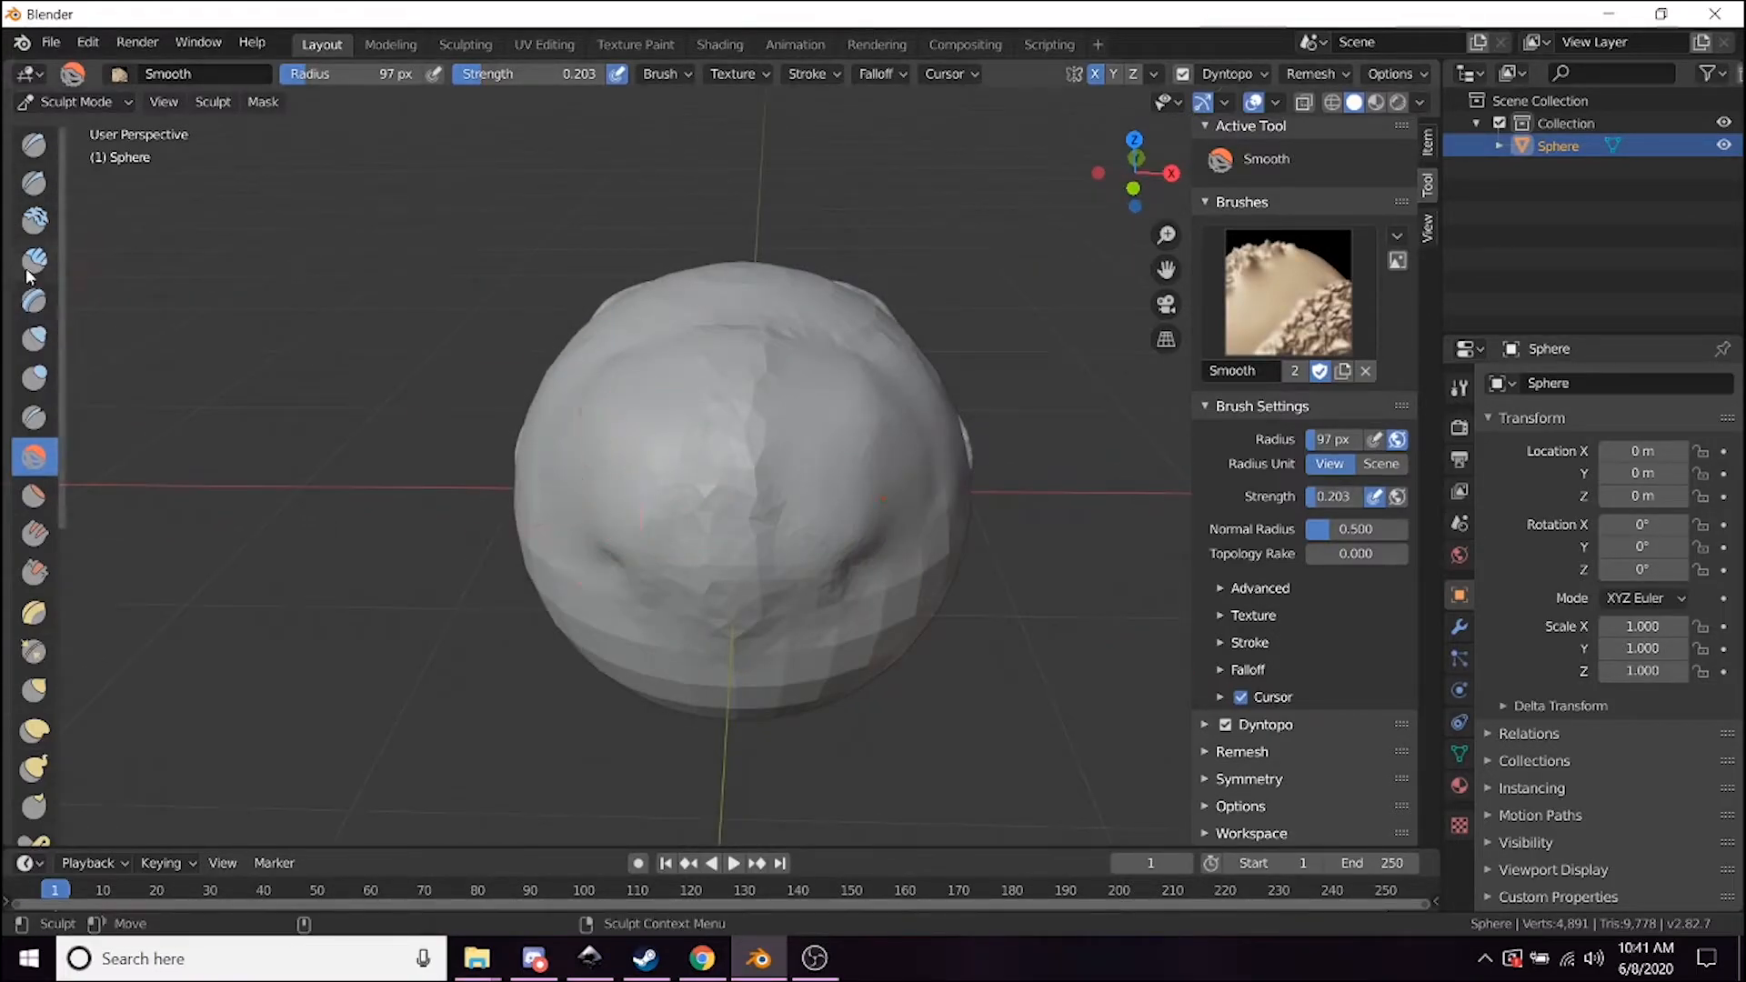
click(35, 260)
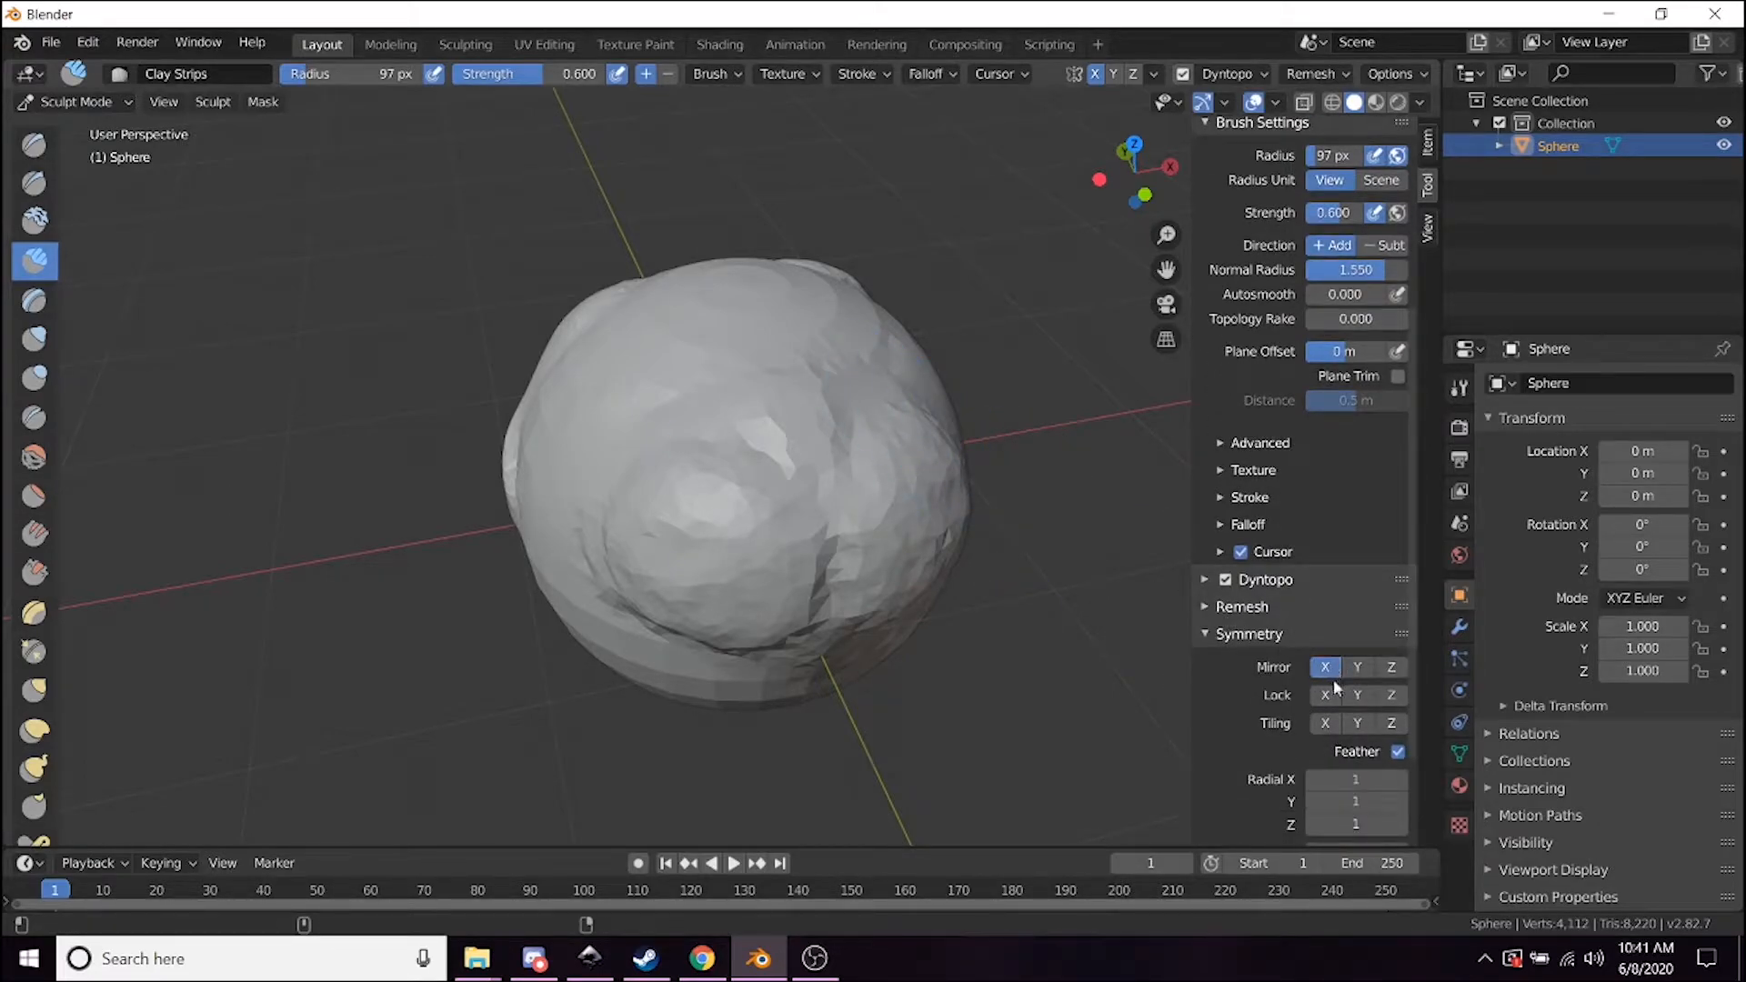
mouse_move(1323, 668)
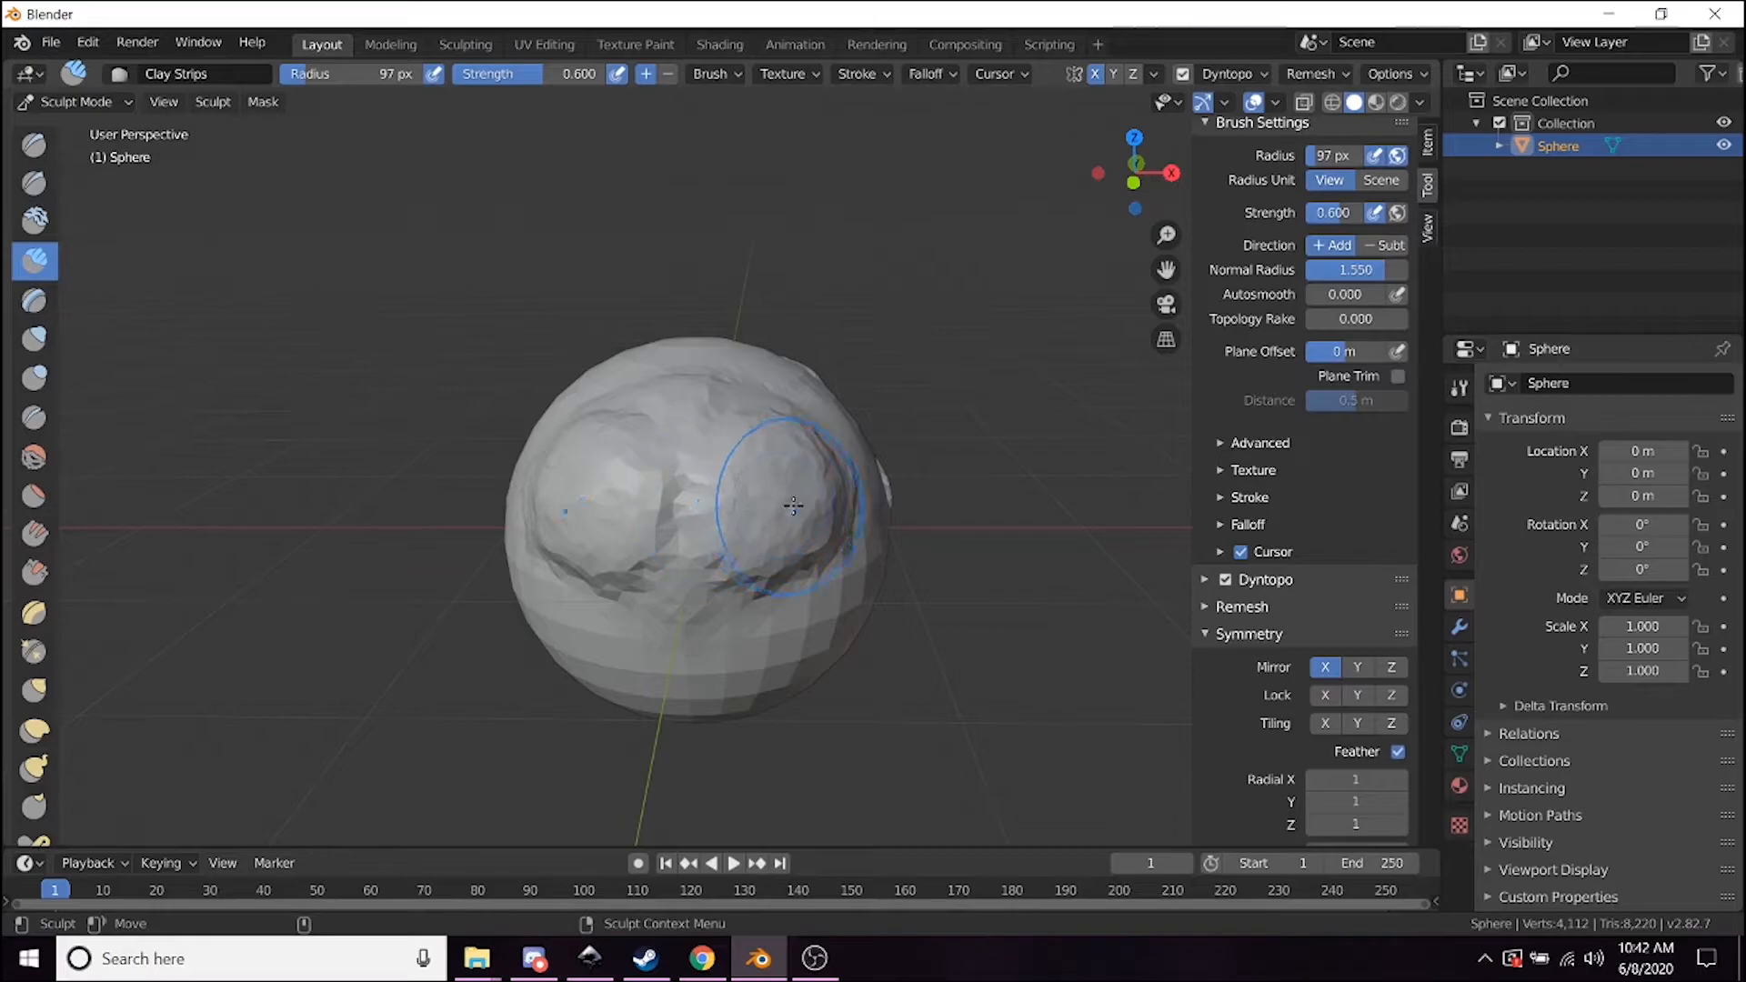
Bring up the Add list to replace the deleted sculpt with a new mesh.
click(73, 102)
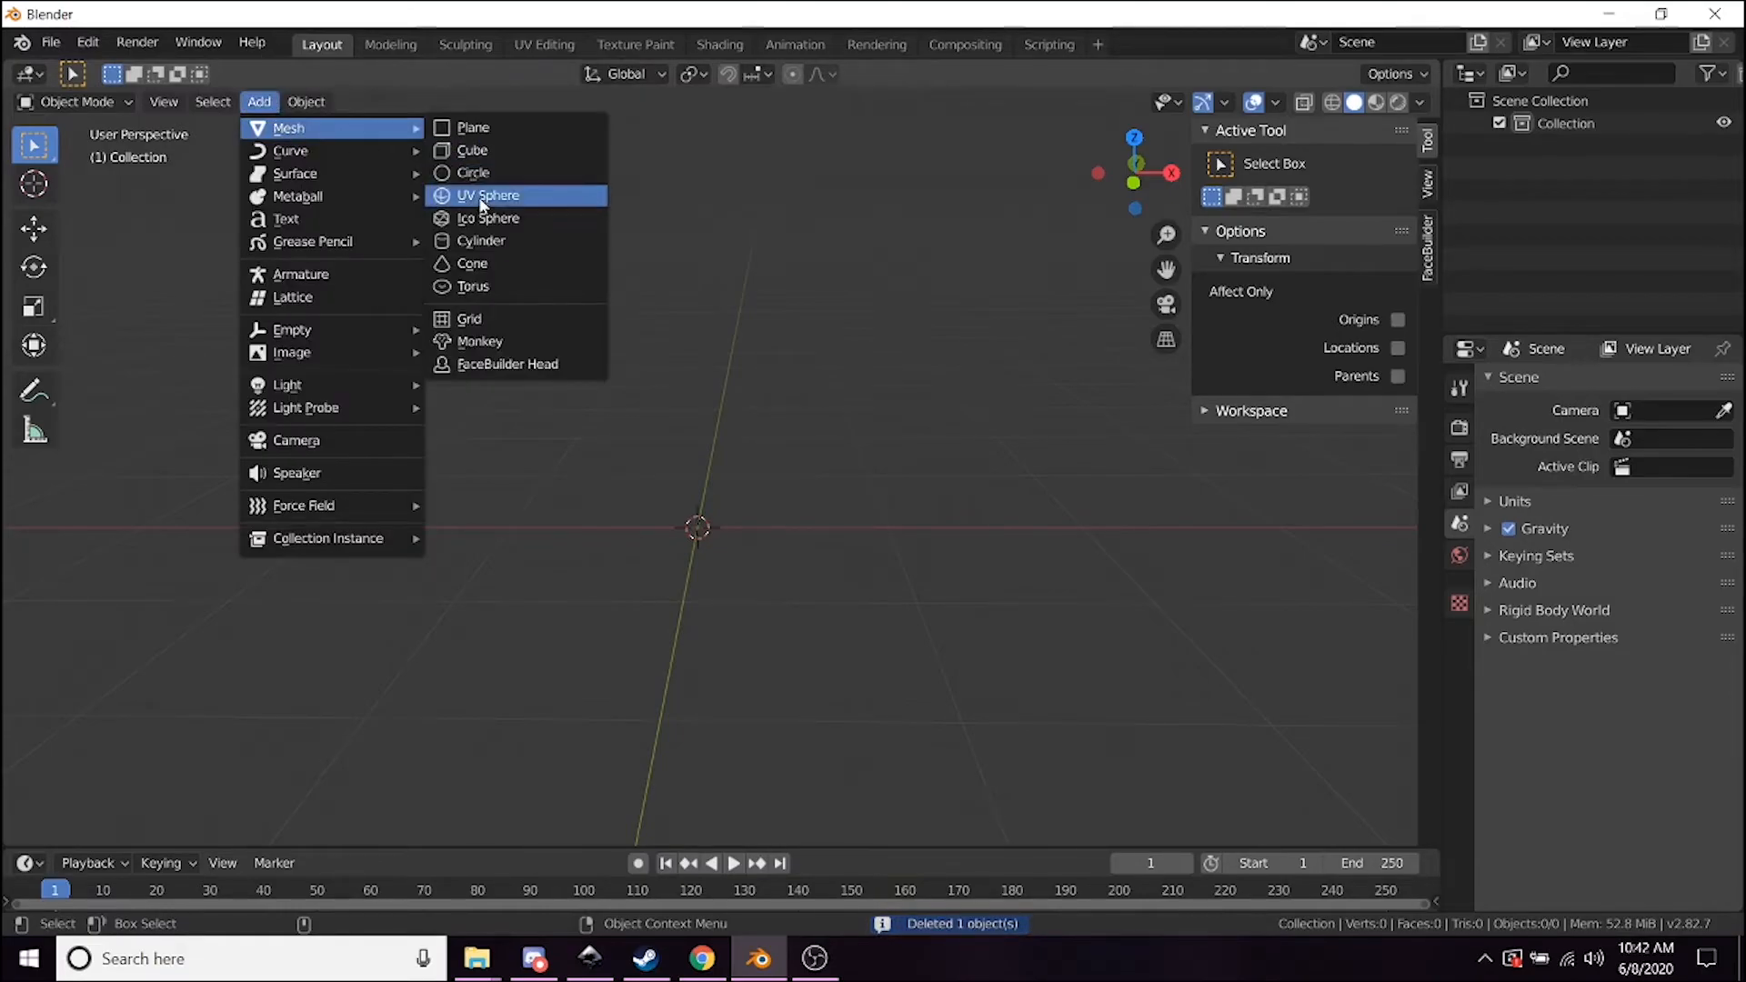
Add a fresh UV sphere, sculpt it with Dyntopo on and stretch it into an egg-shaped head.
click(487, 194)
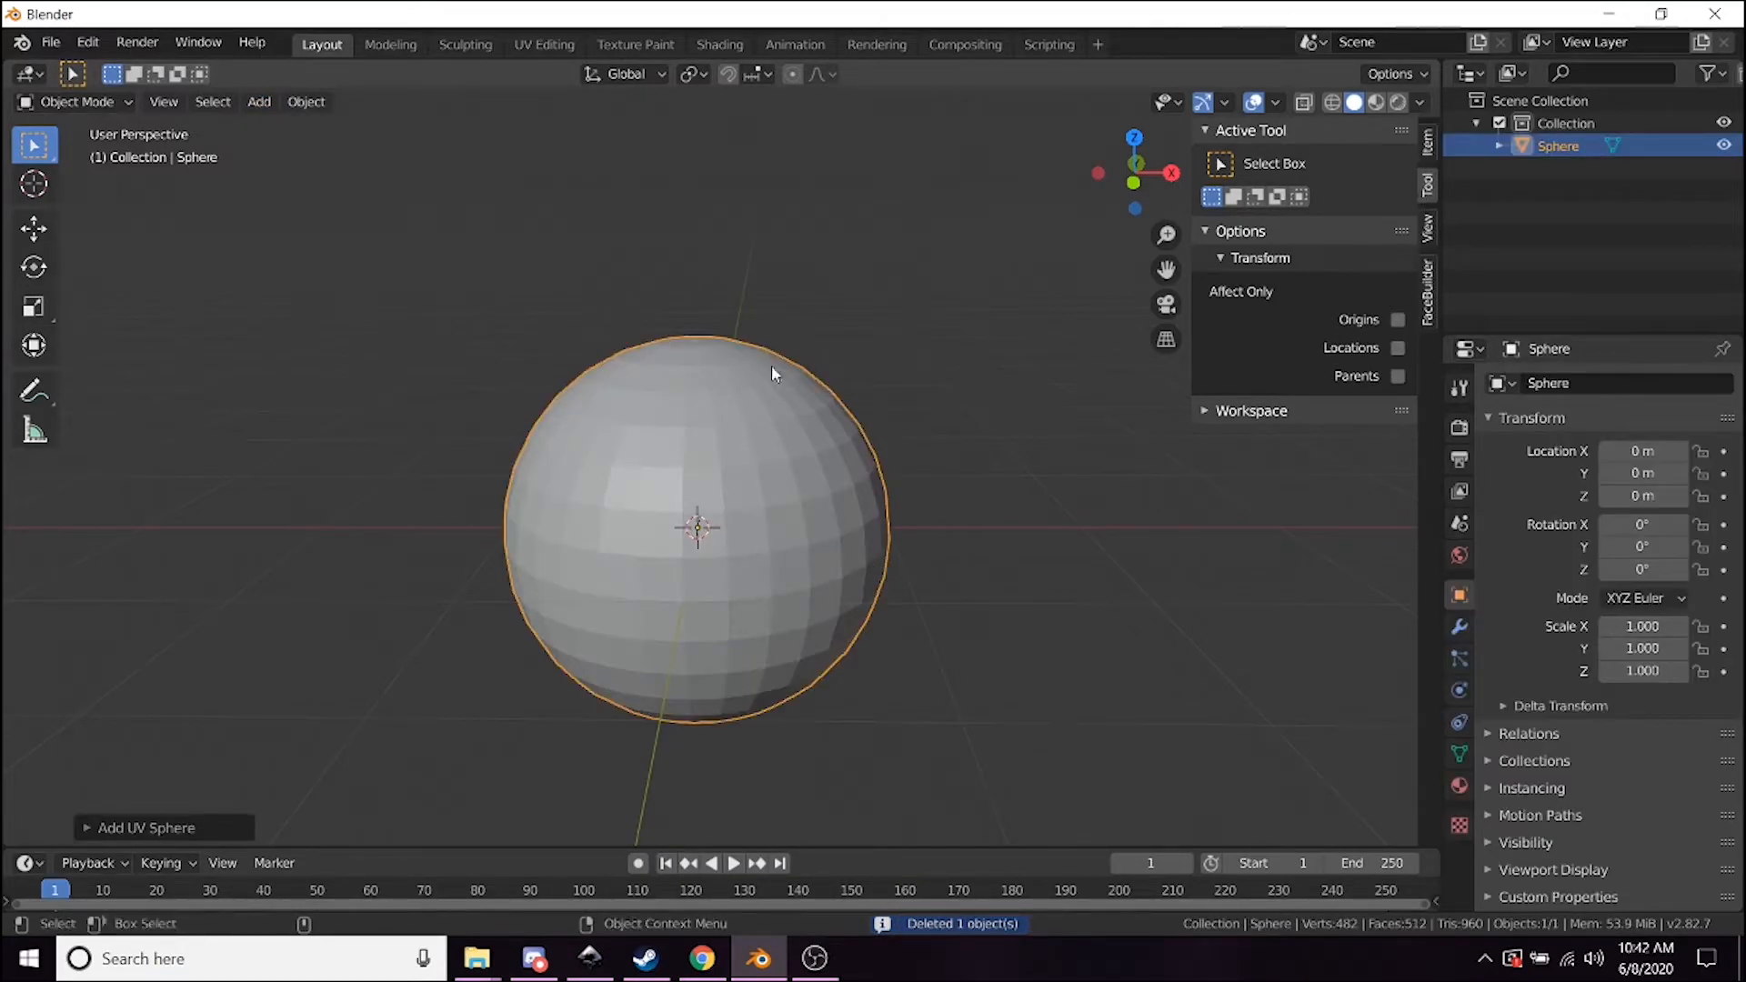
click(76, 102)
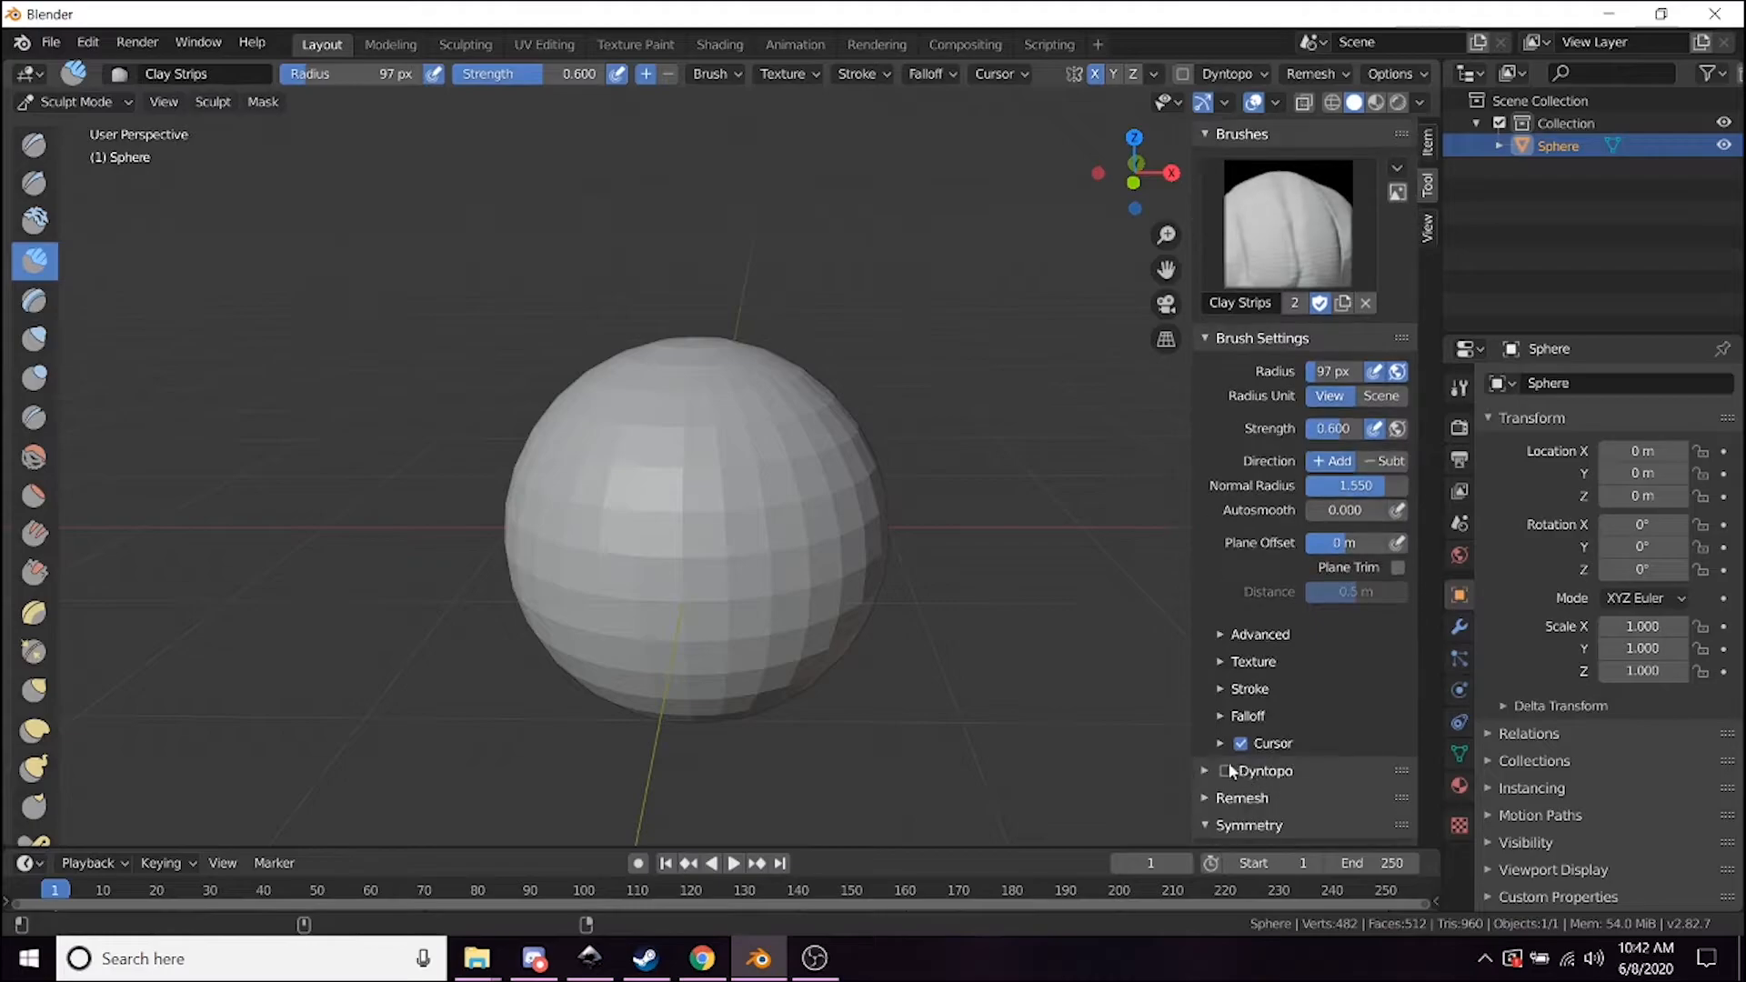
click(32, 691)
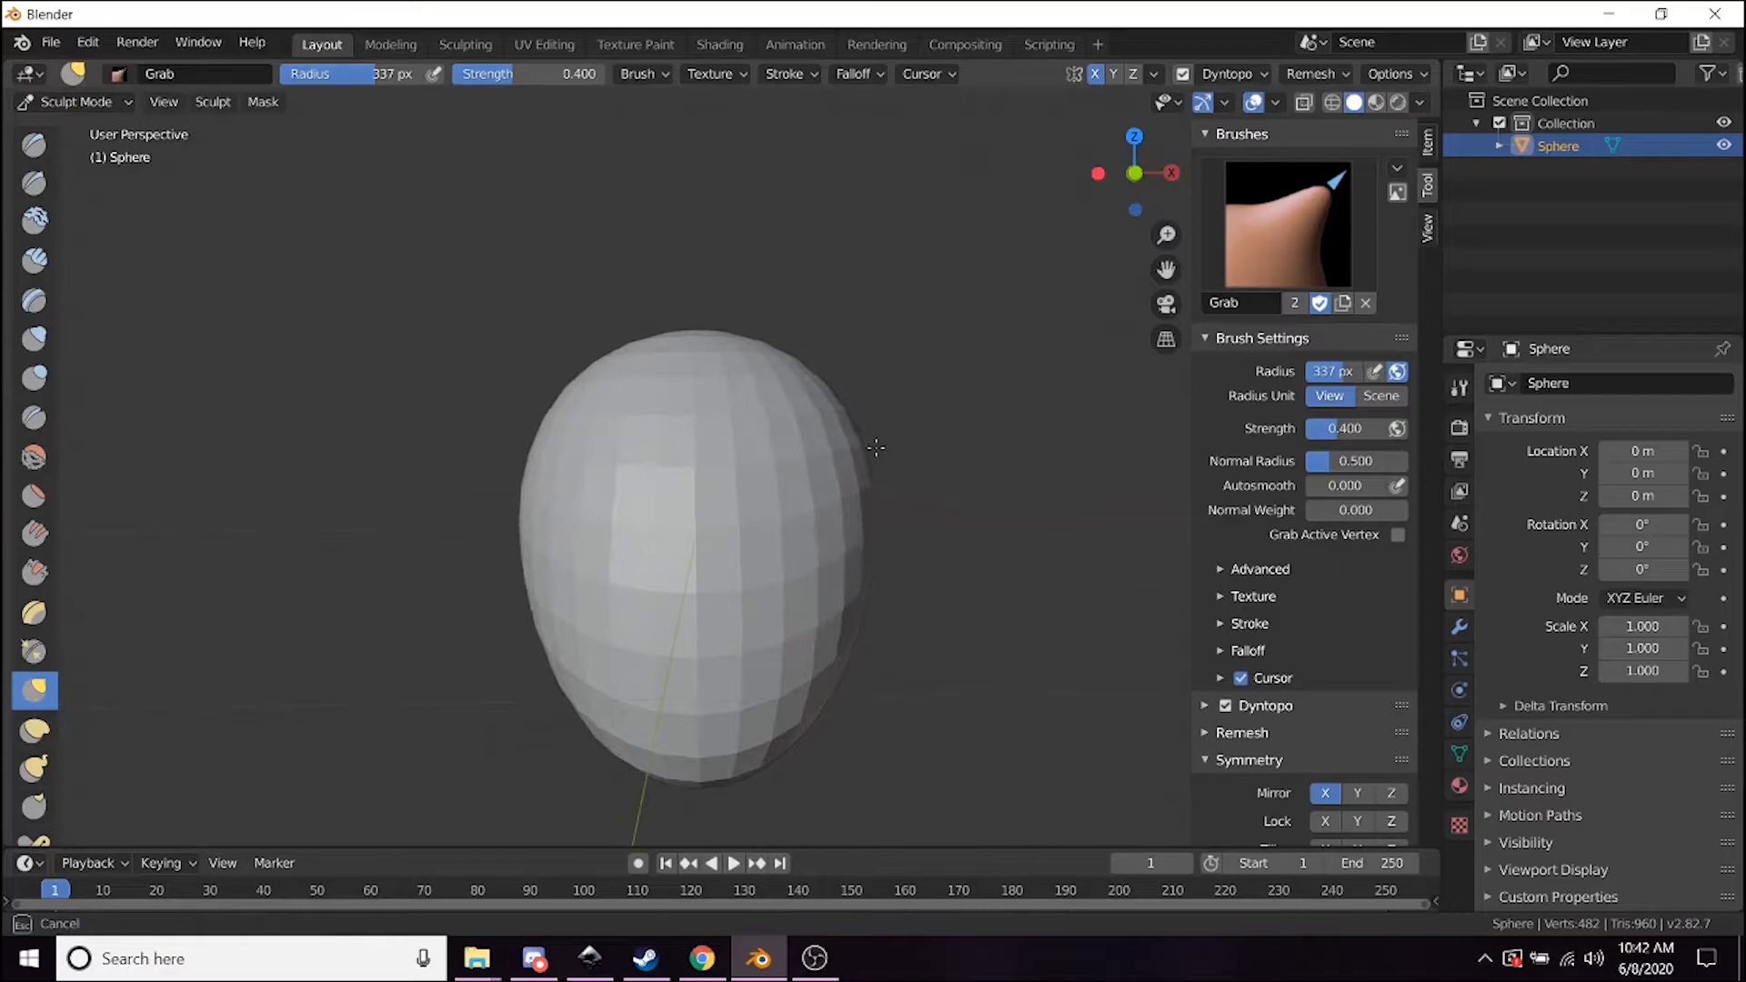
drag(876, 447, 727, 630)
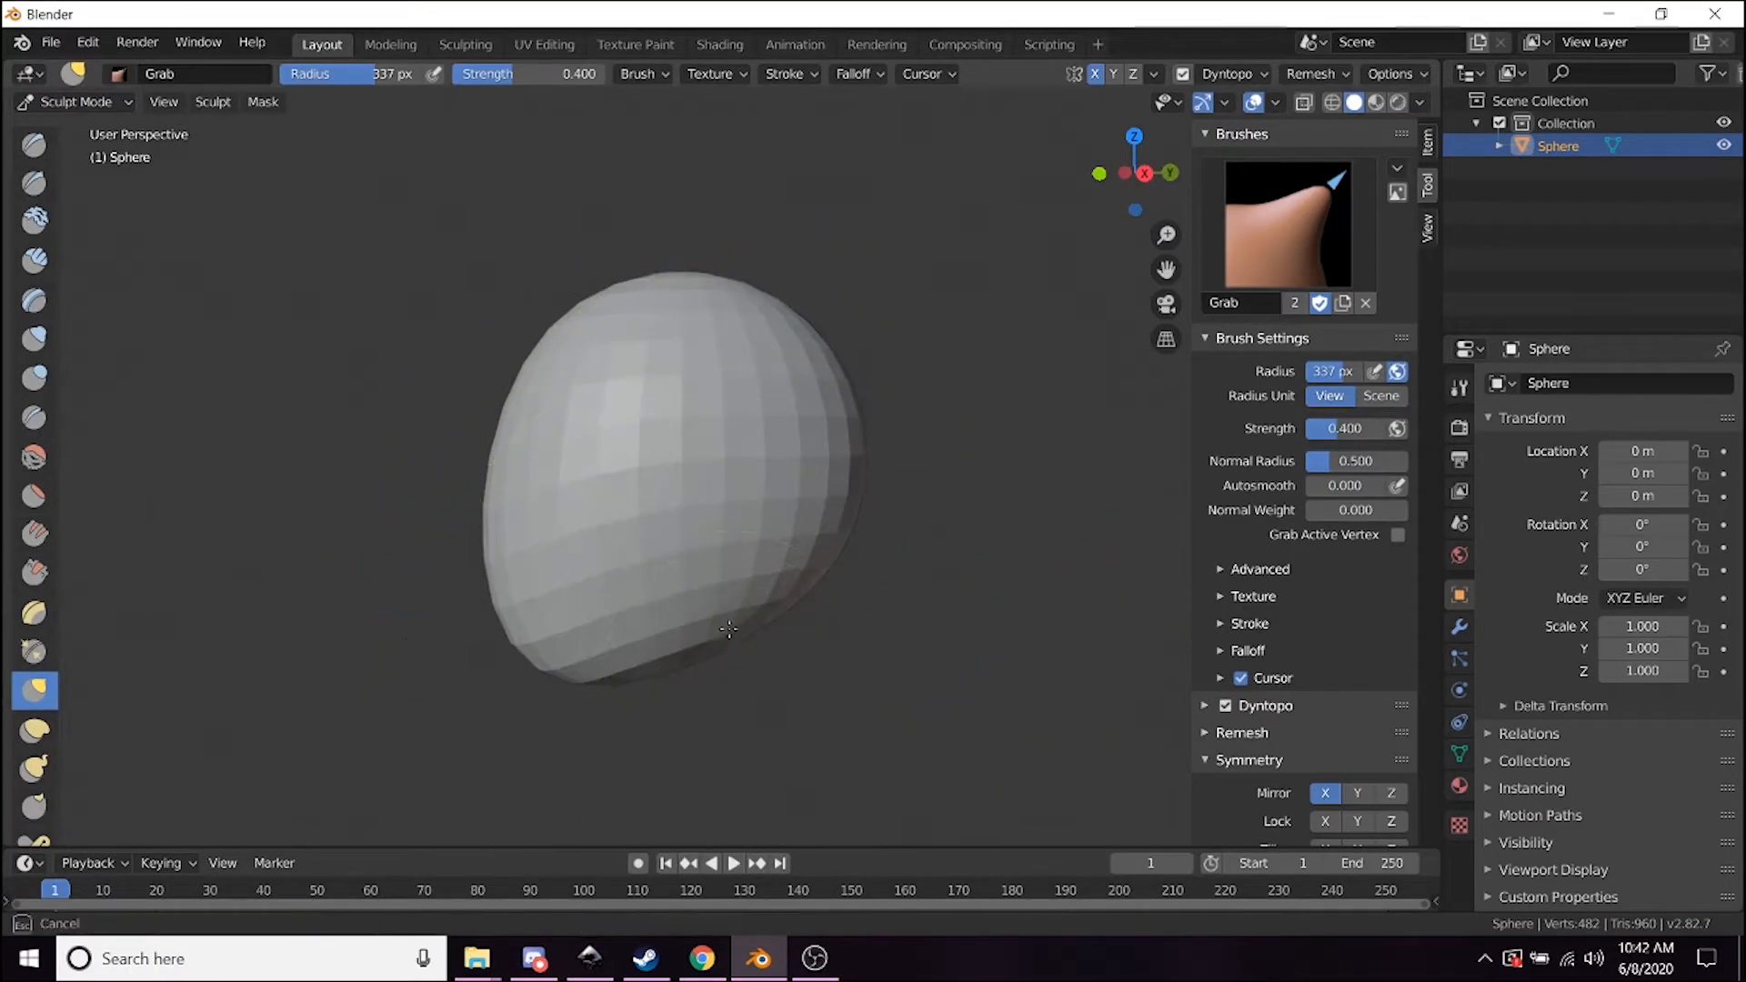
drag(723, 629, 729, 662)
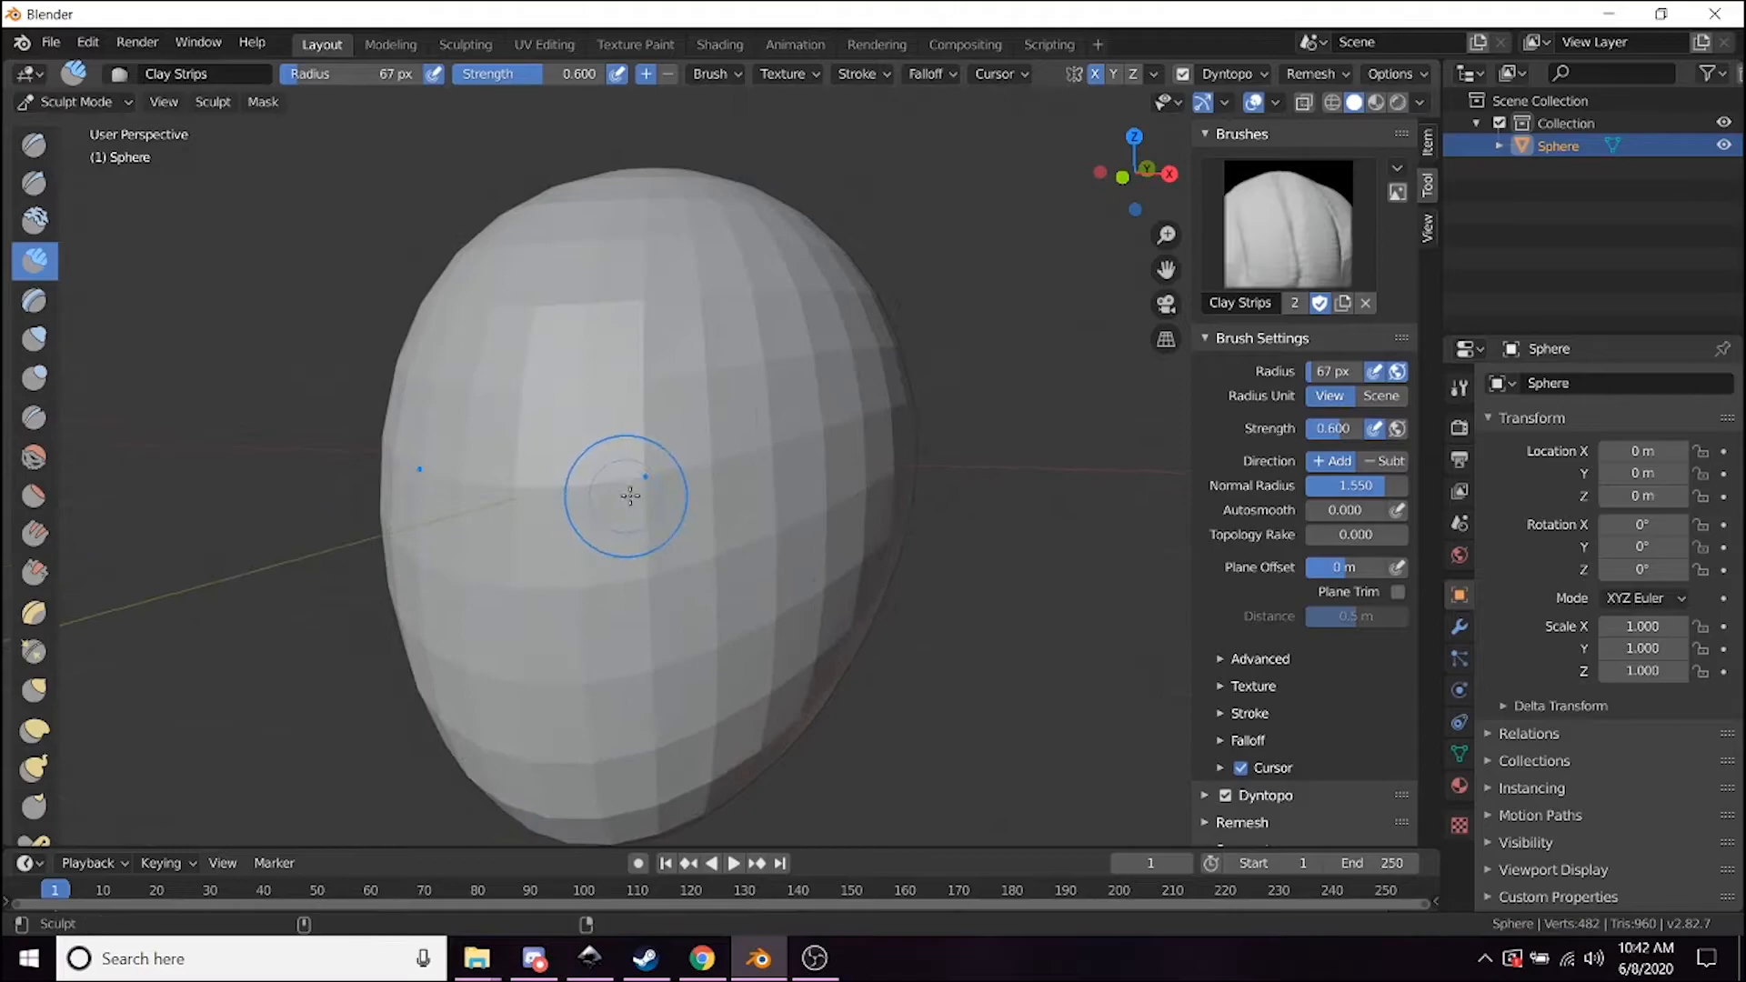
Carve the eye sockets and brow ridges, undoing one bad stroke.
drag(629, 494, 677, 473)
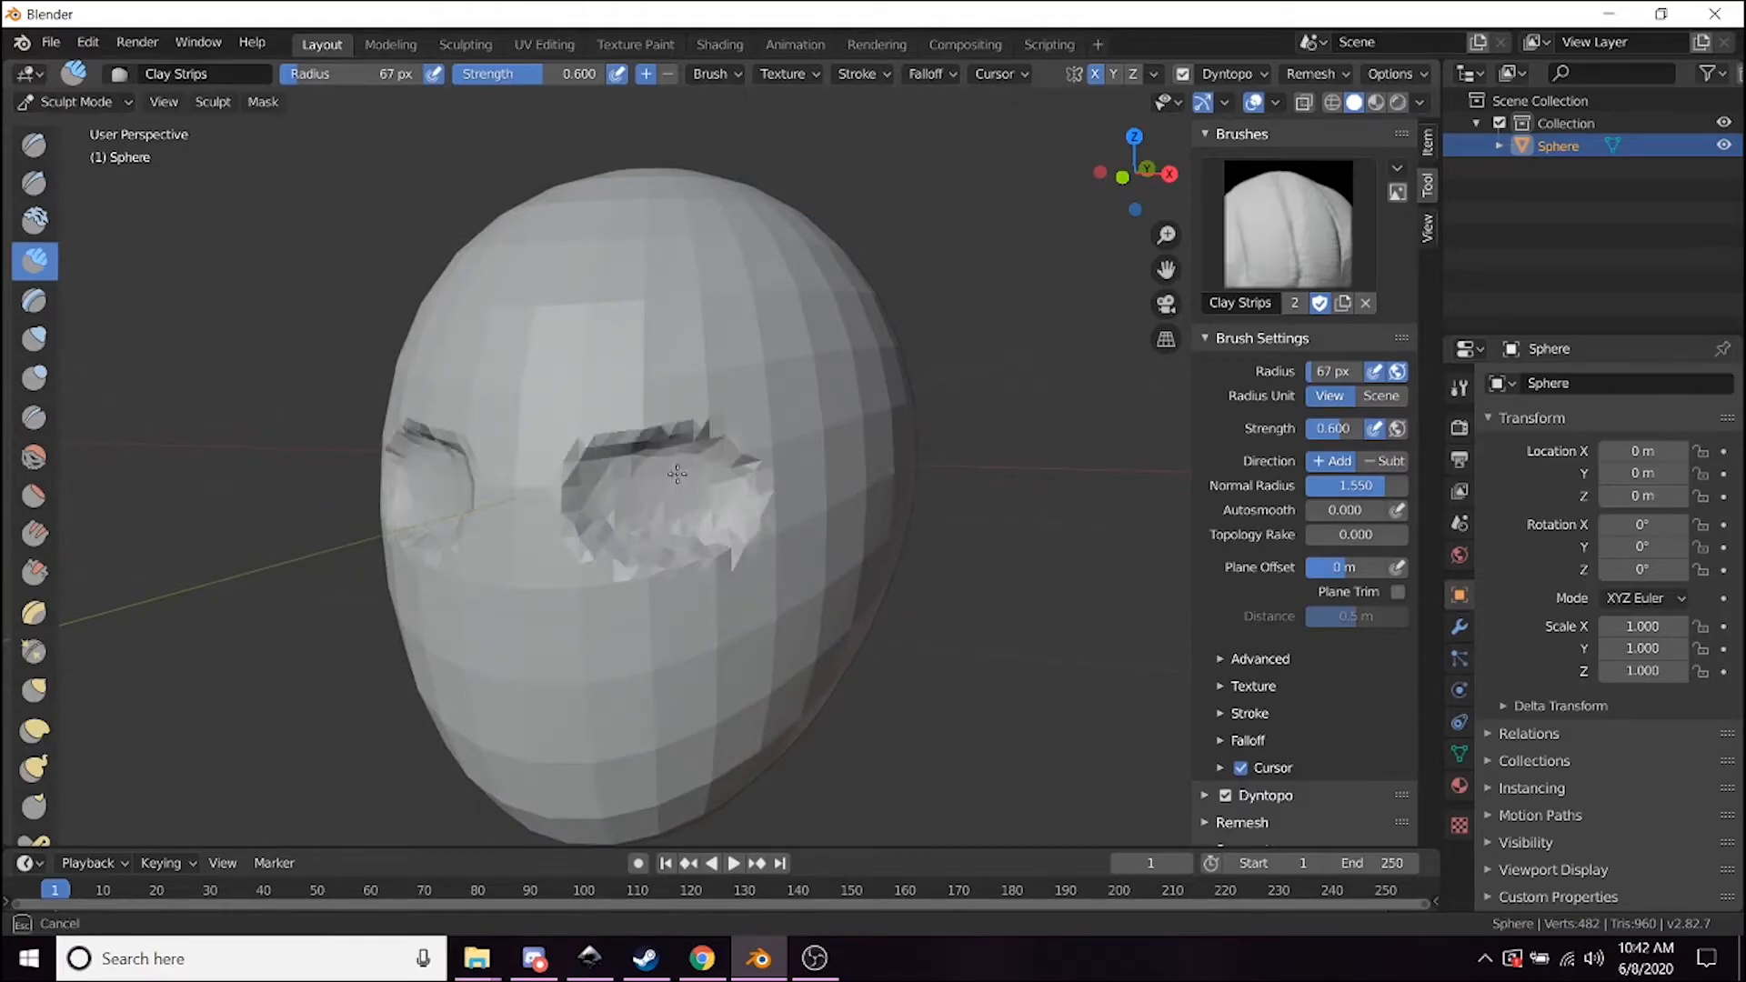
drag(676, 473, 624, 522)
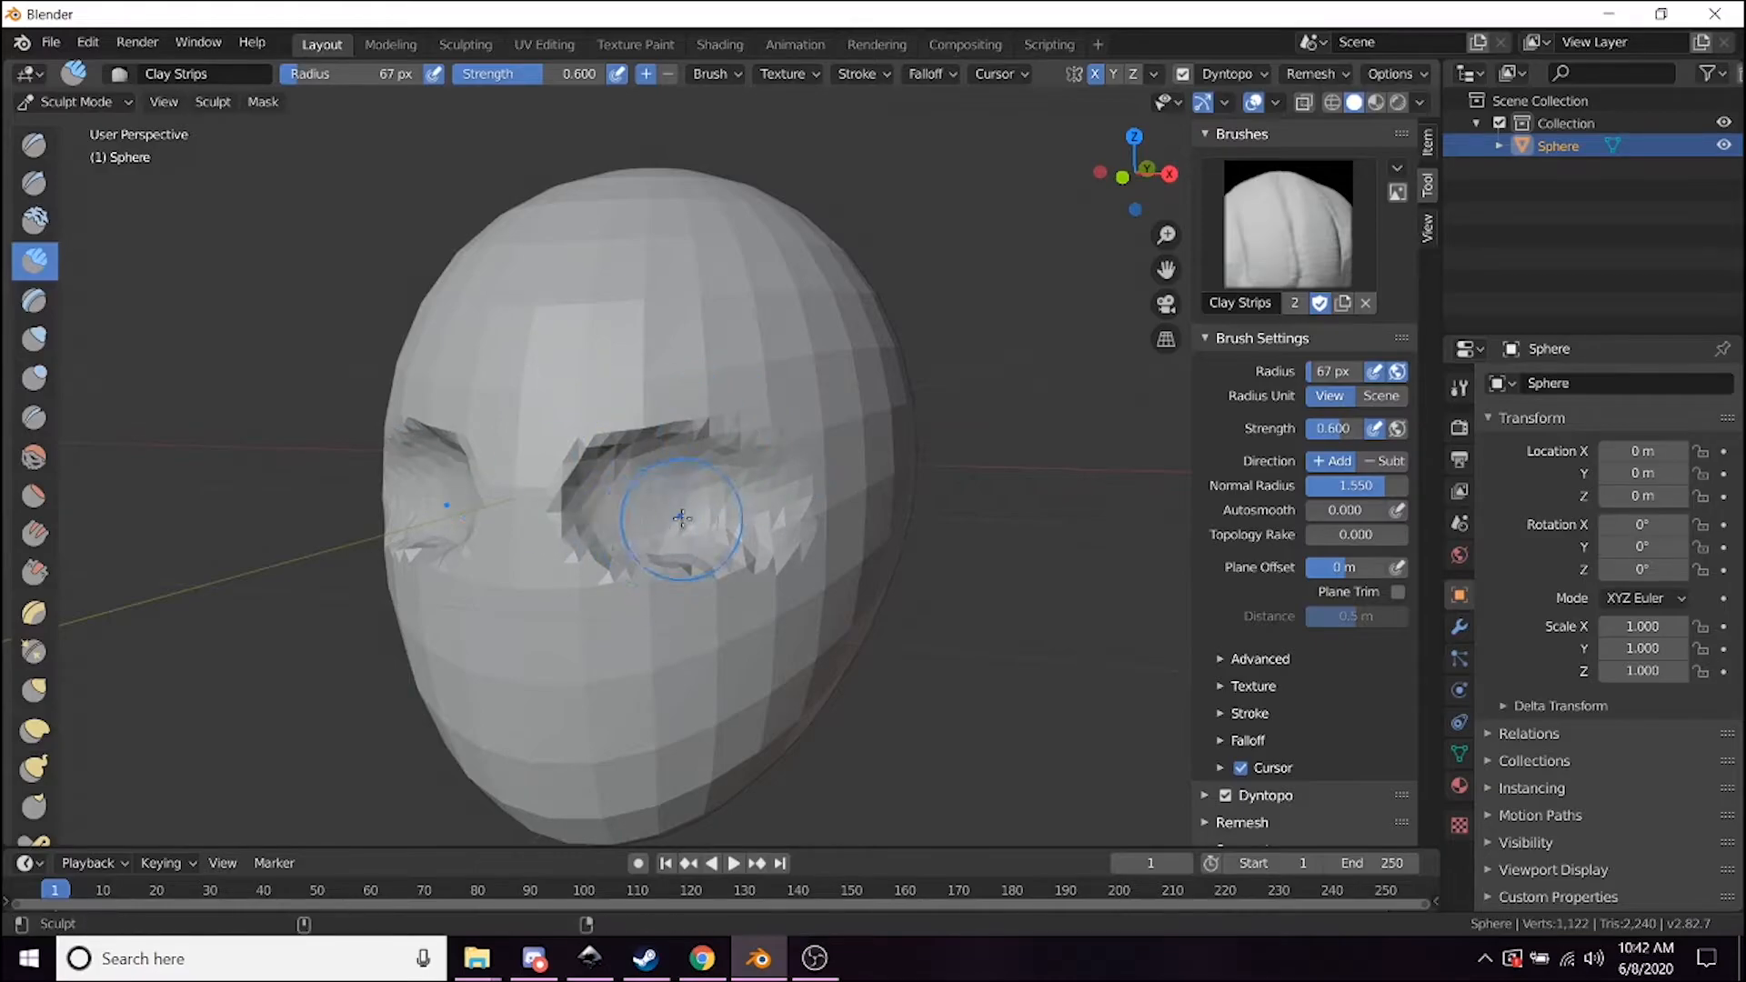
key(ctrl+z)
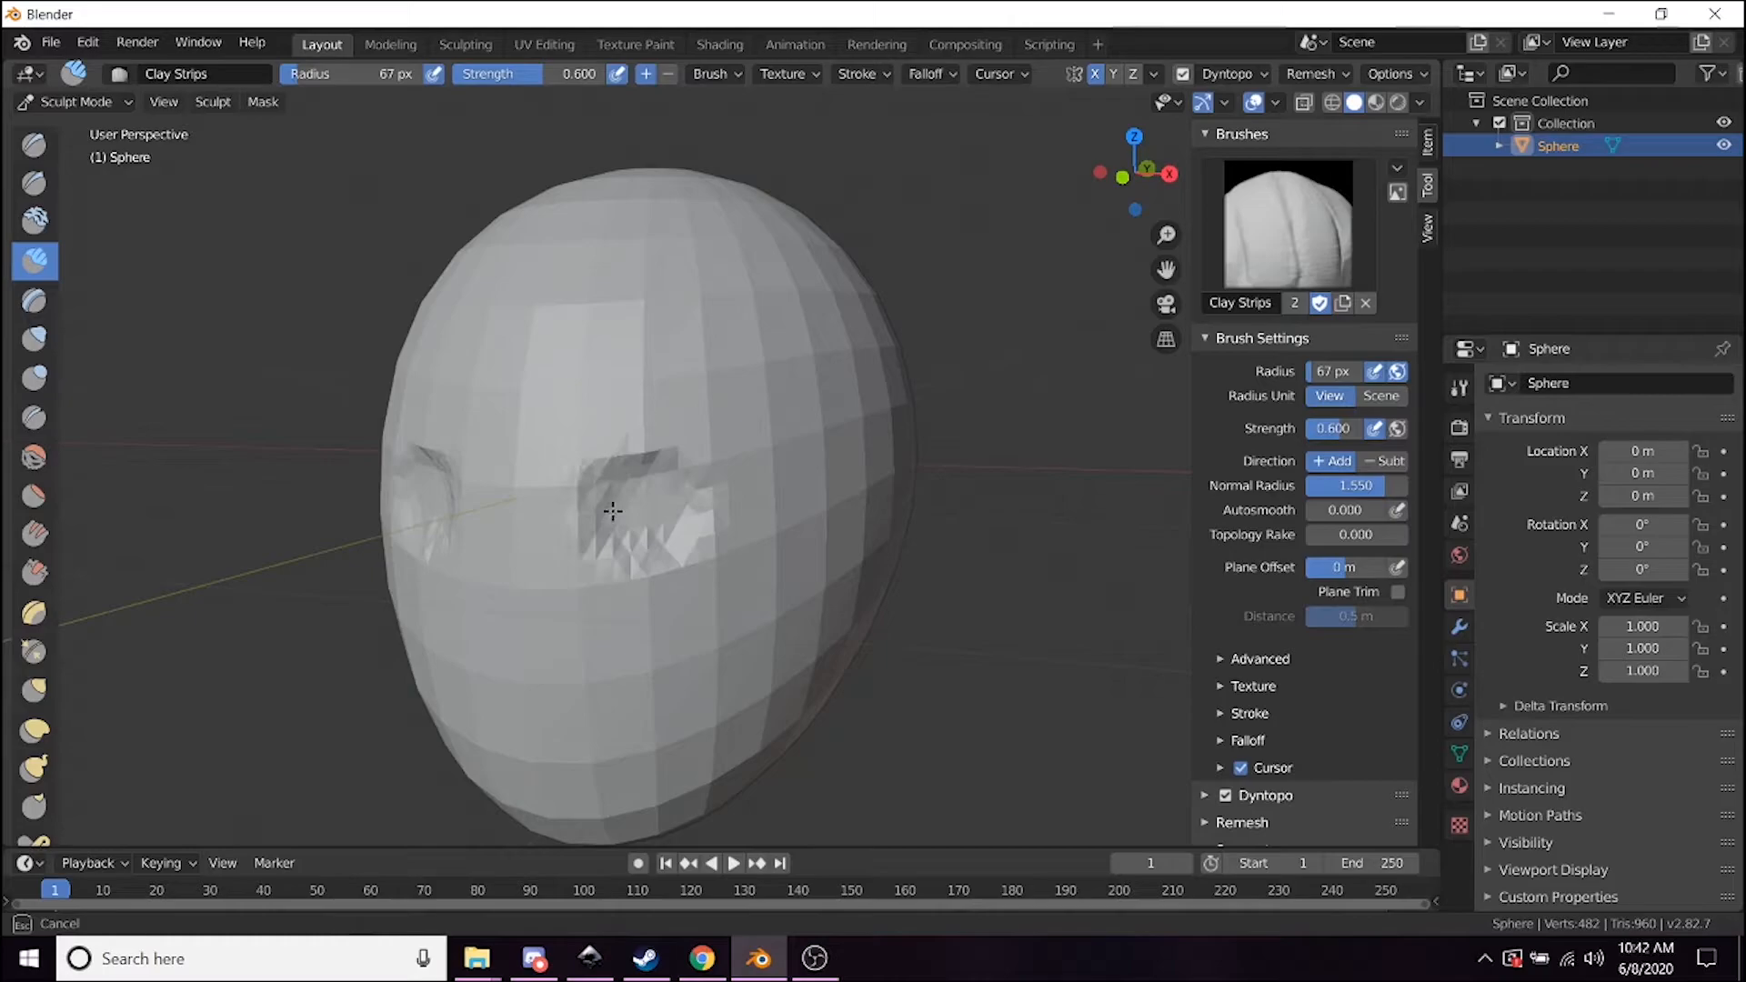
drag(613, 511, 724, 511)
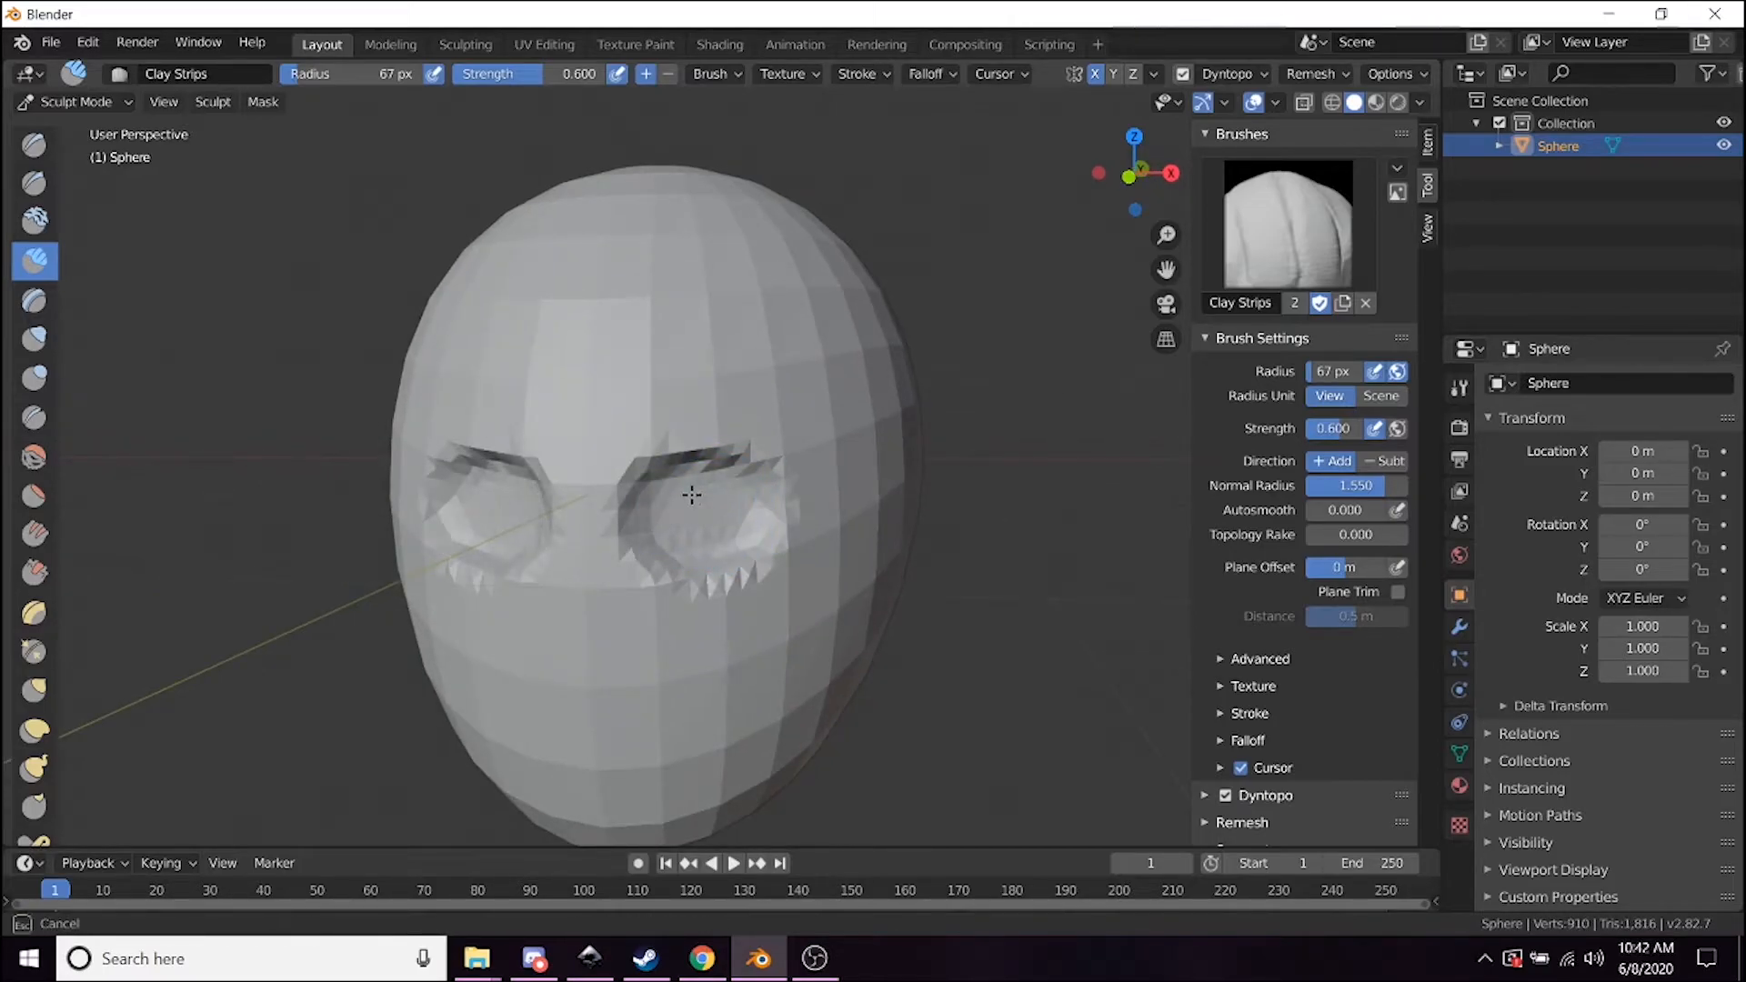
Add clay beneath the eye and build a rough nose down the face centre.
drag(691, 494, 713, 557)
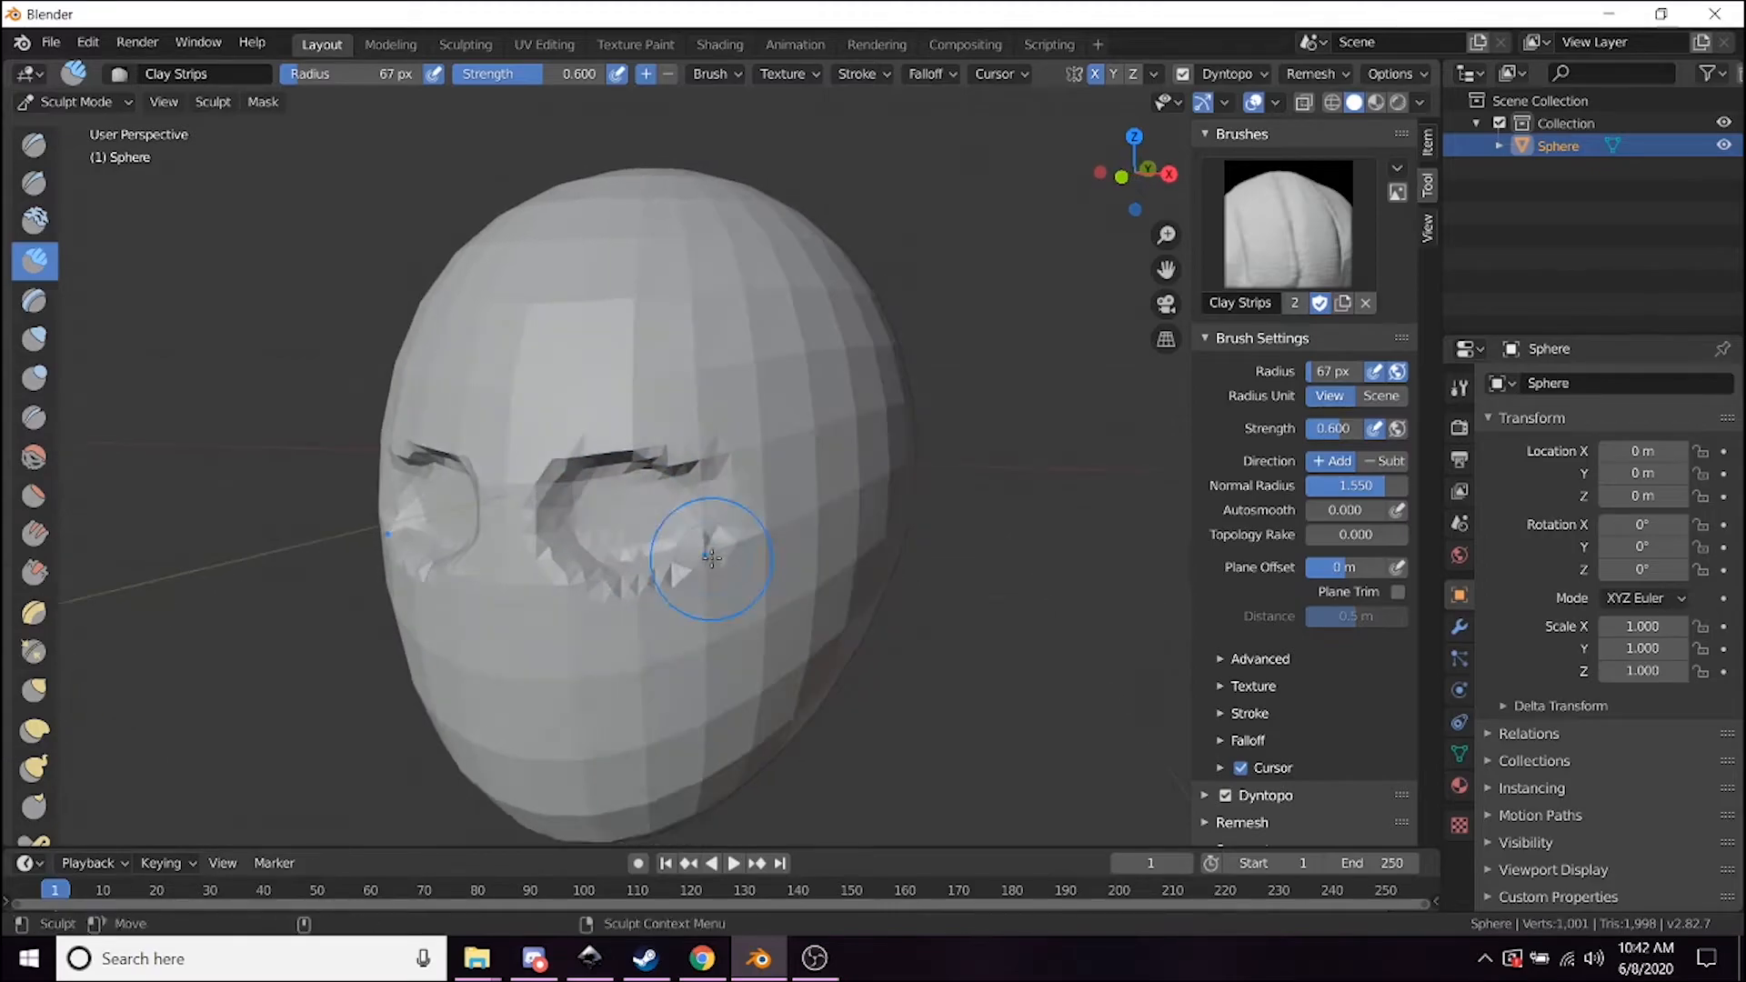
drag(713, 556, 624, 640)
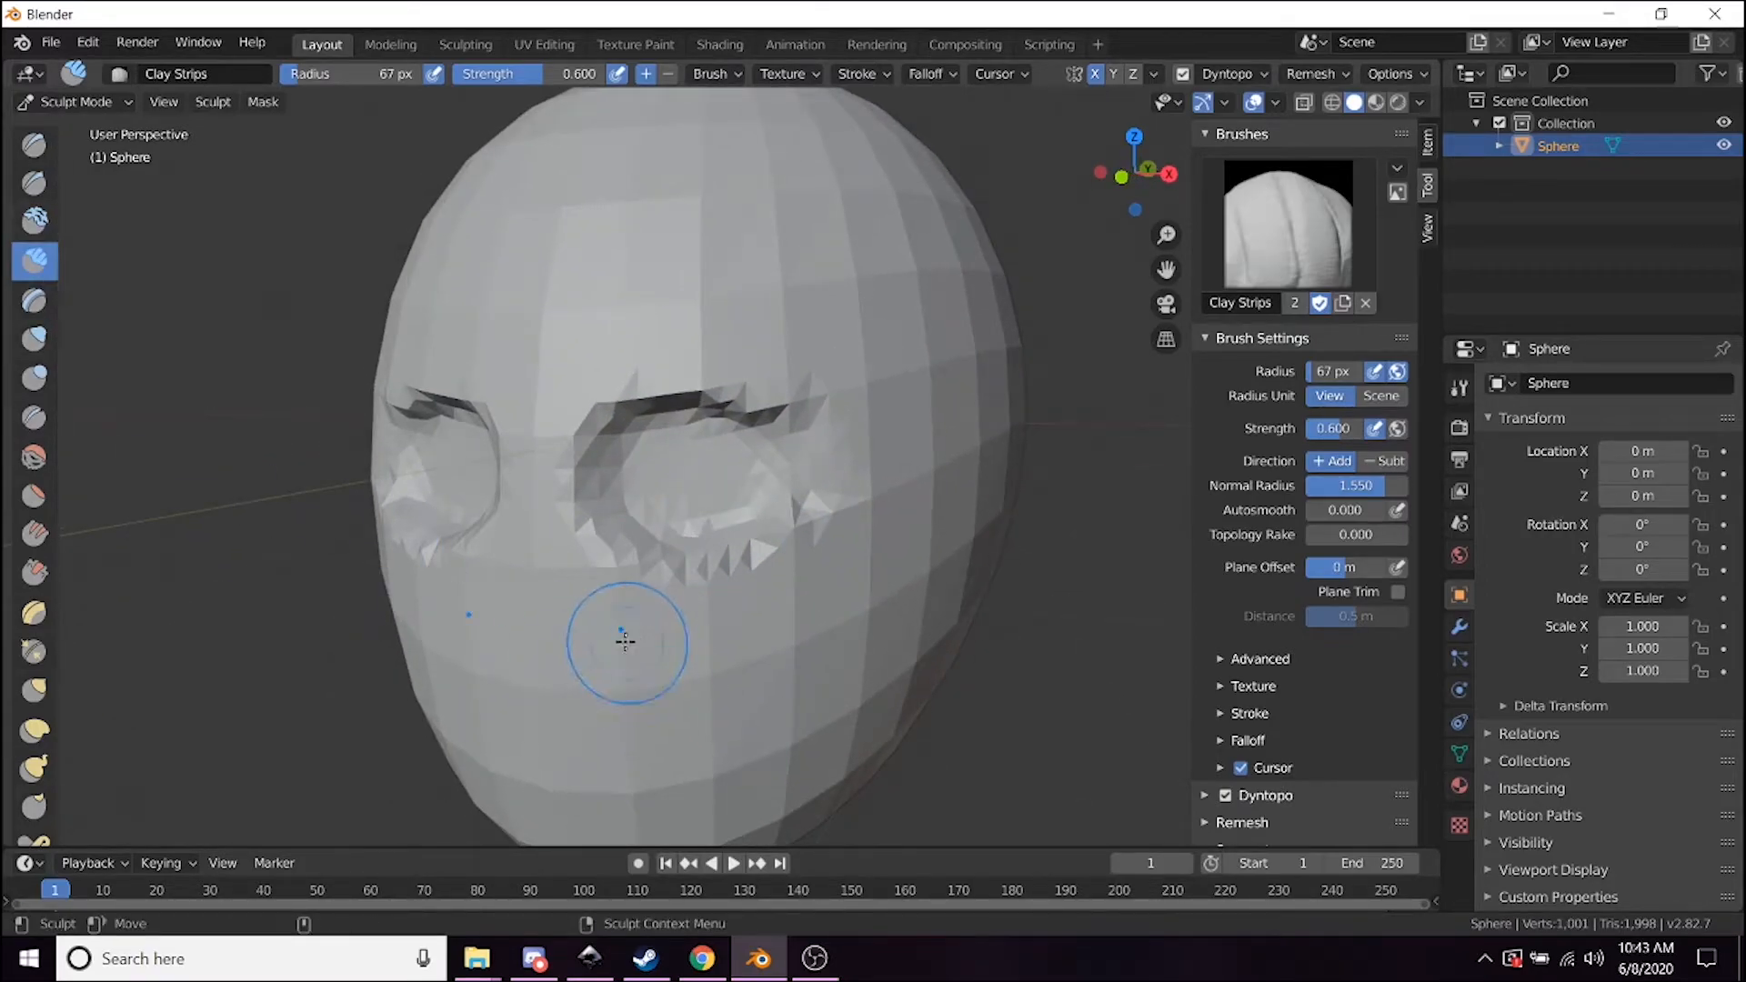
drag(624, 642, 587, 667)
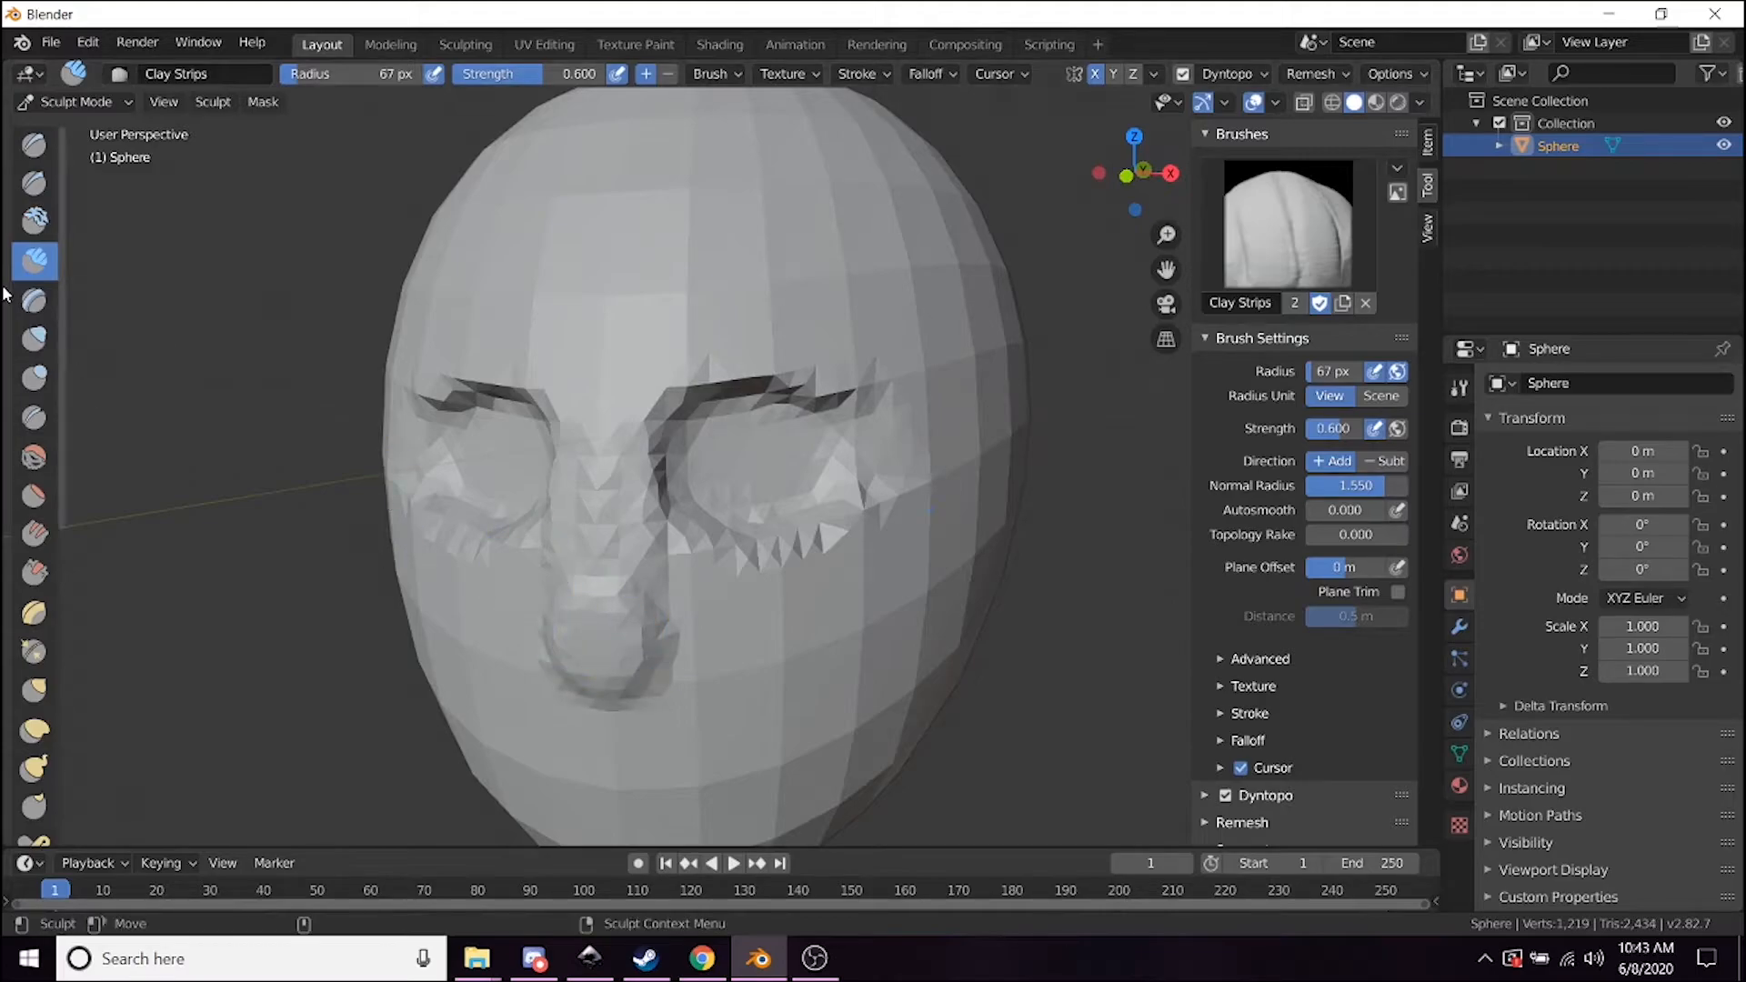
Puff up the nose tip with the Inflate brush, then return to Clay Strips.
click(33, 340)
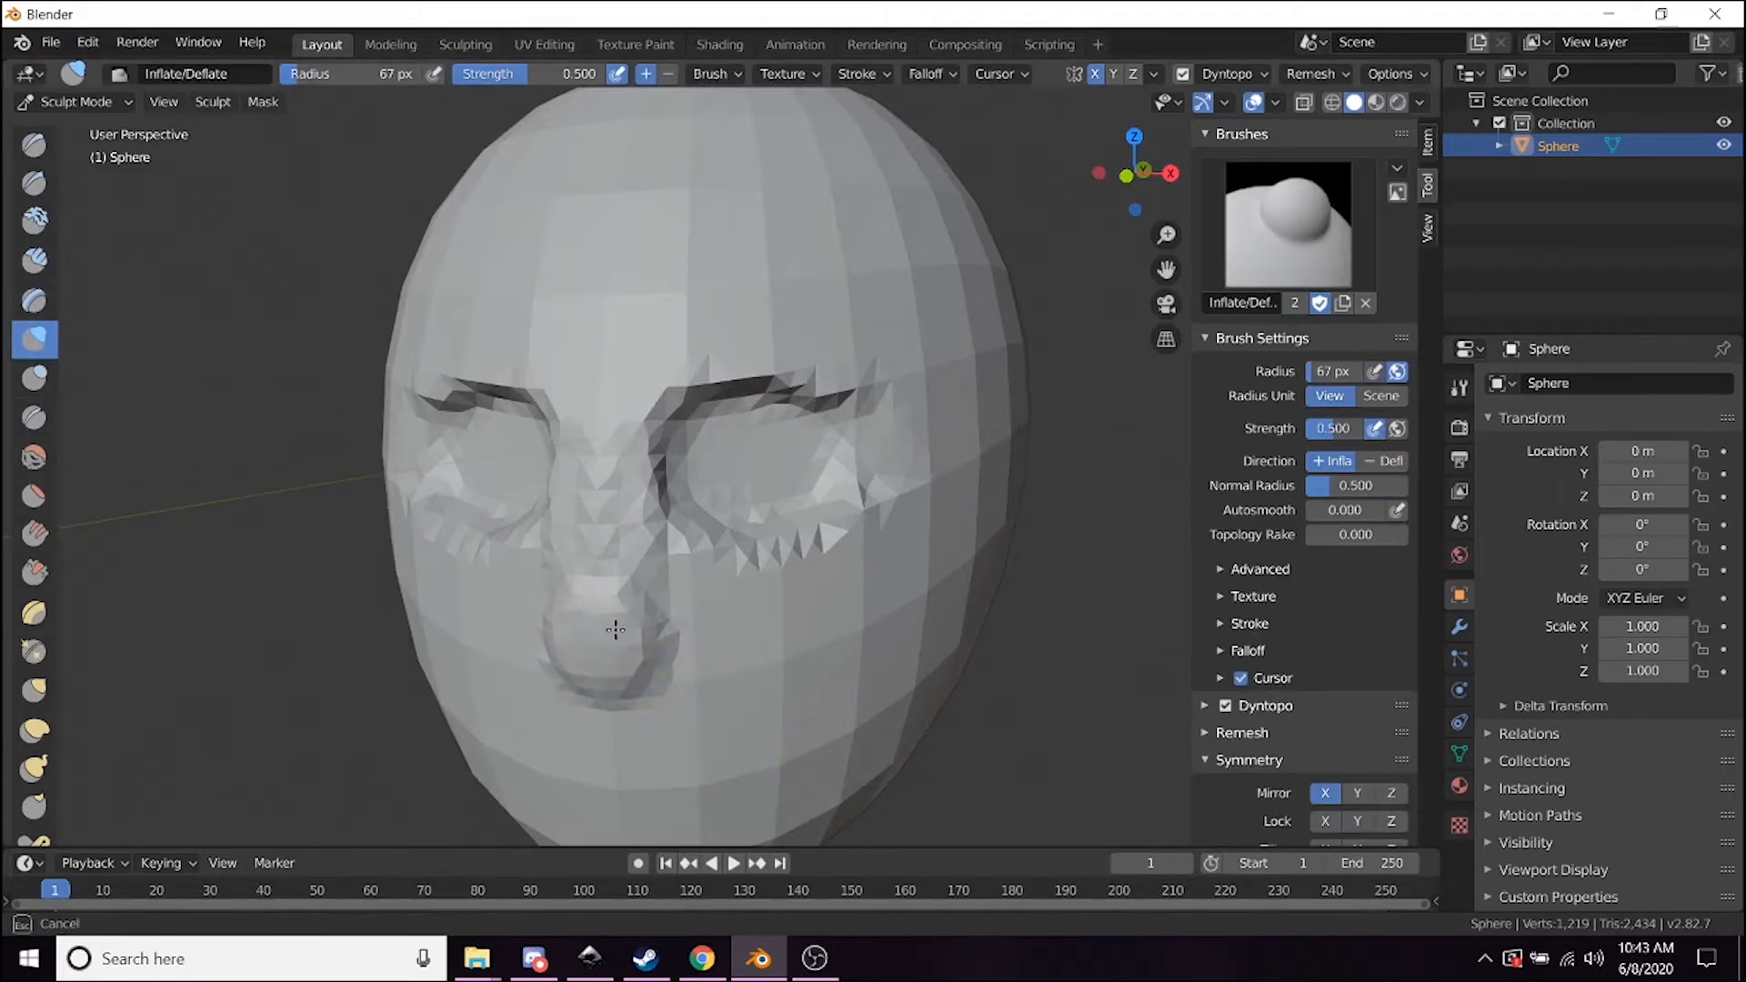
drag(616, 629, 589, 623)
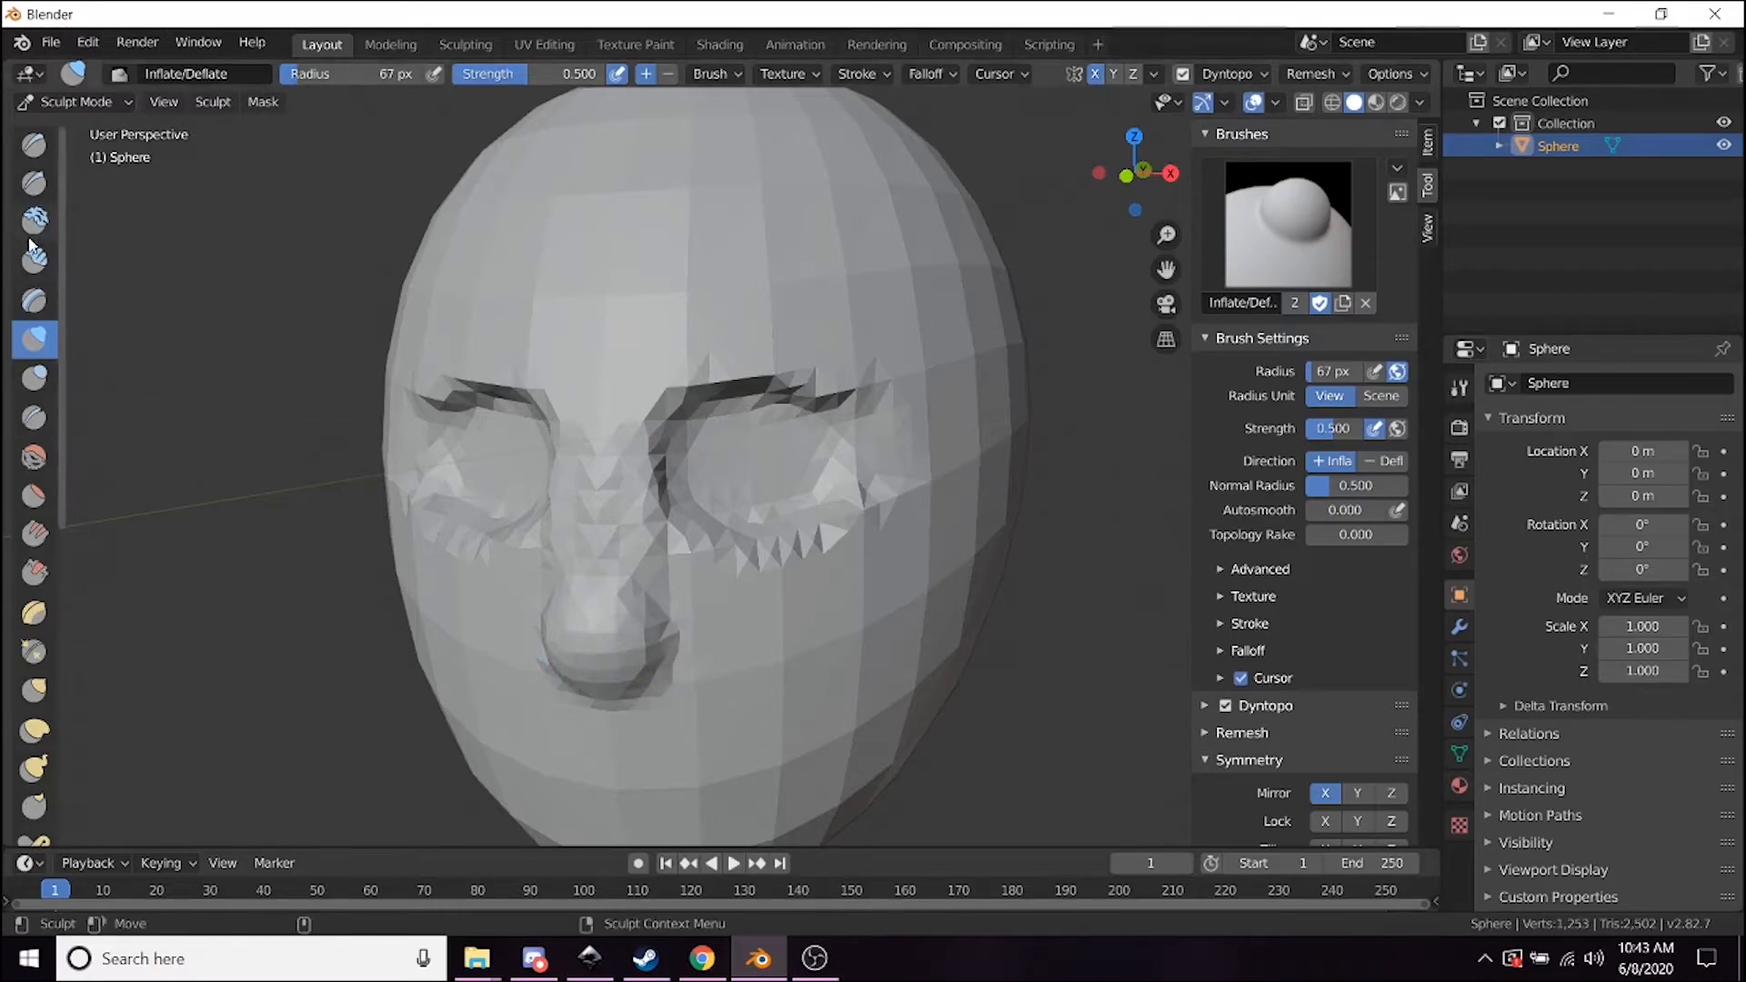
click(33, 260)
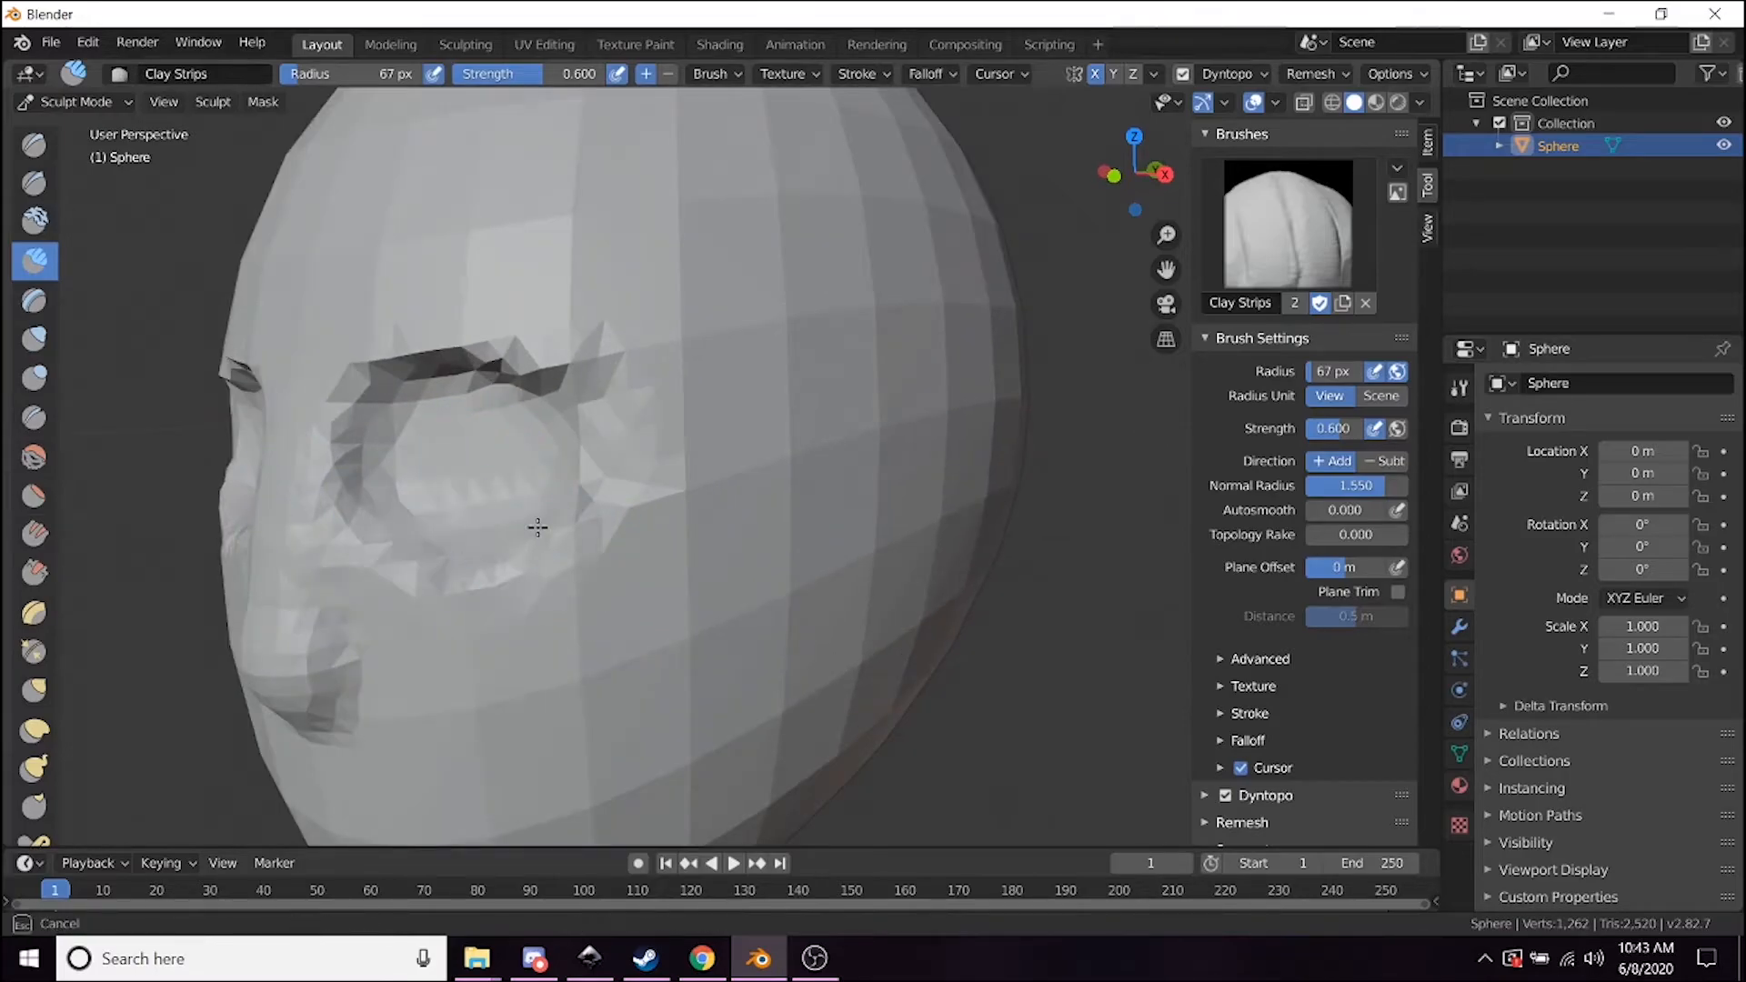
drag(556, 501, 756, 545)
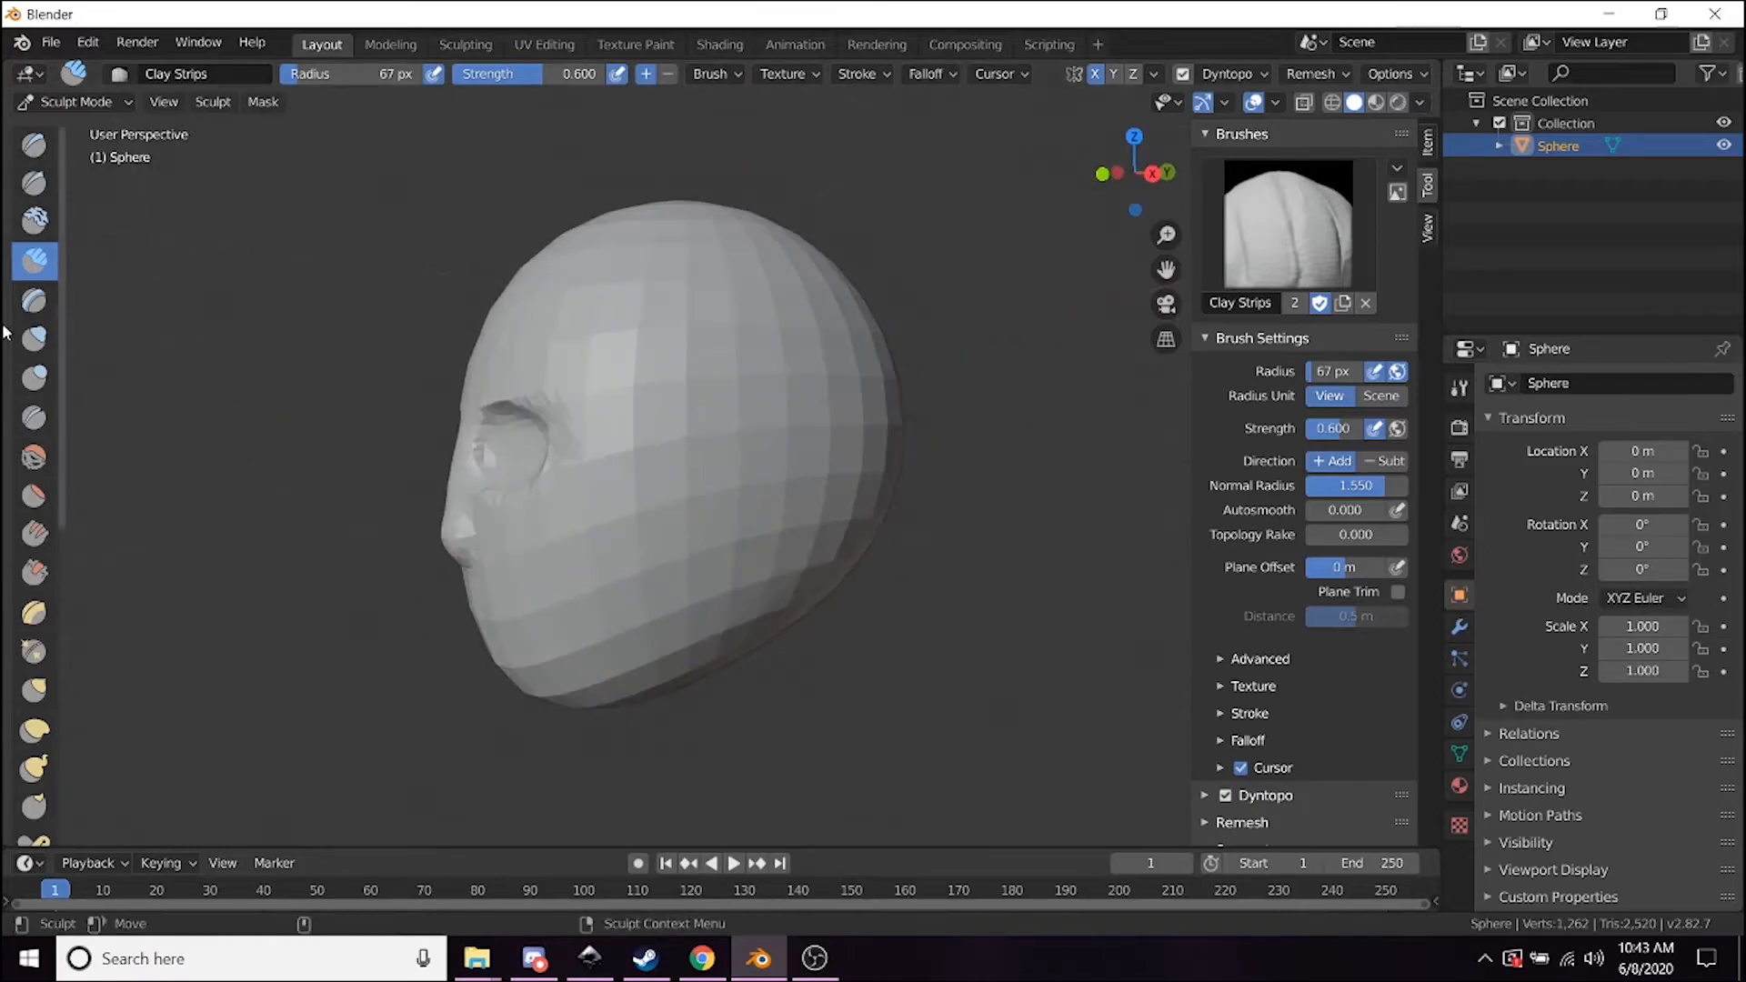
Carve and deepen a crease along the jawline with the Crease brush.
click(33, 417)
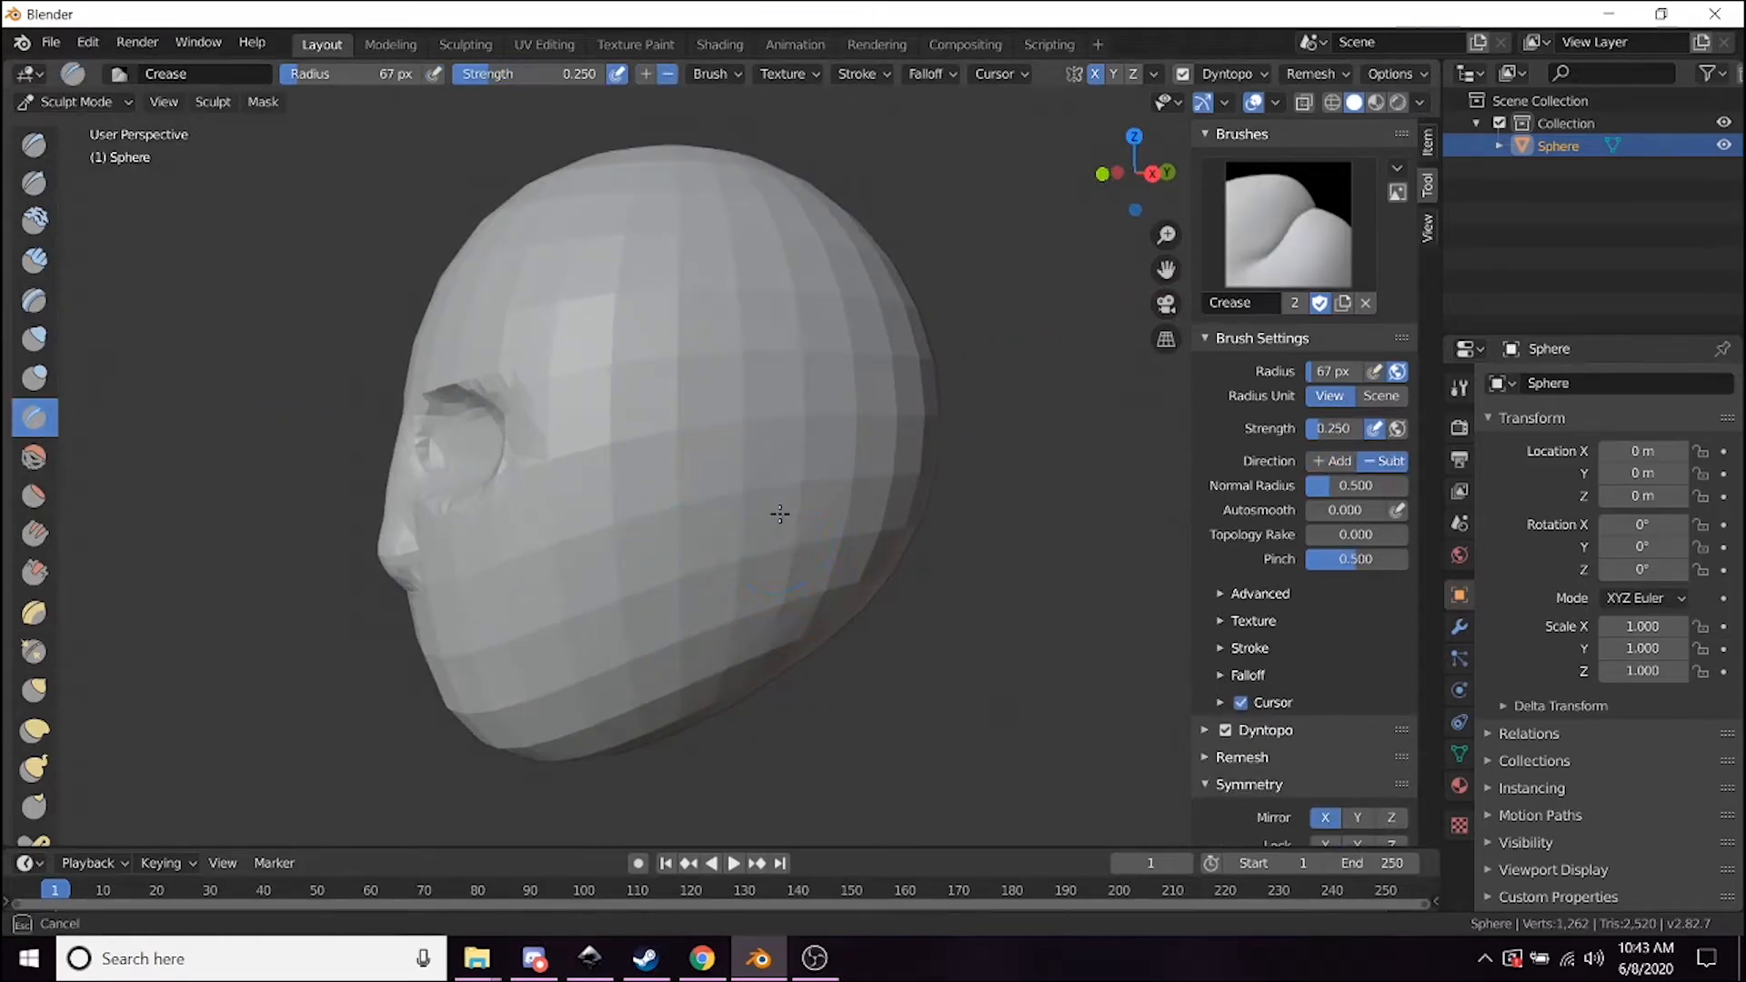
drag(780, 513, 576, 741)
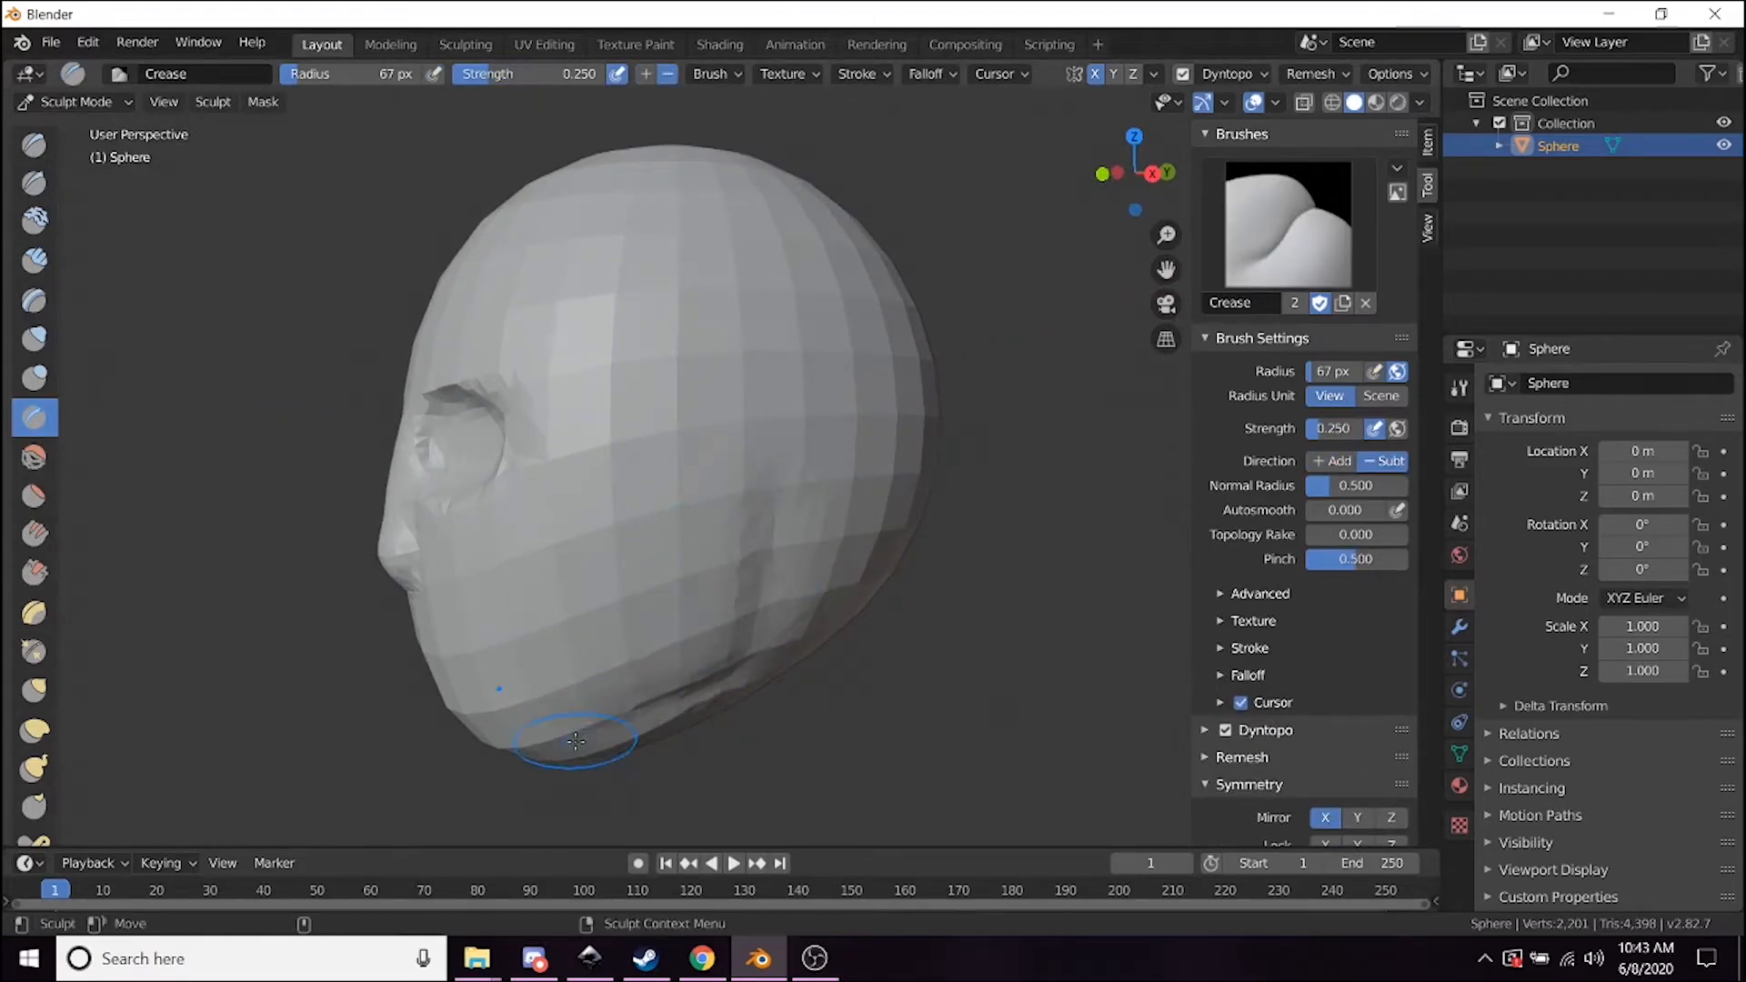
drag(577, 742, 825, 602)
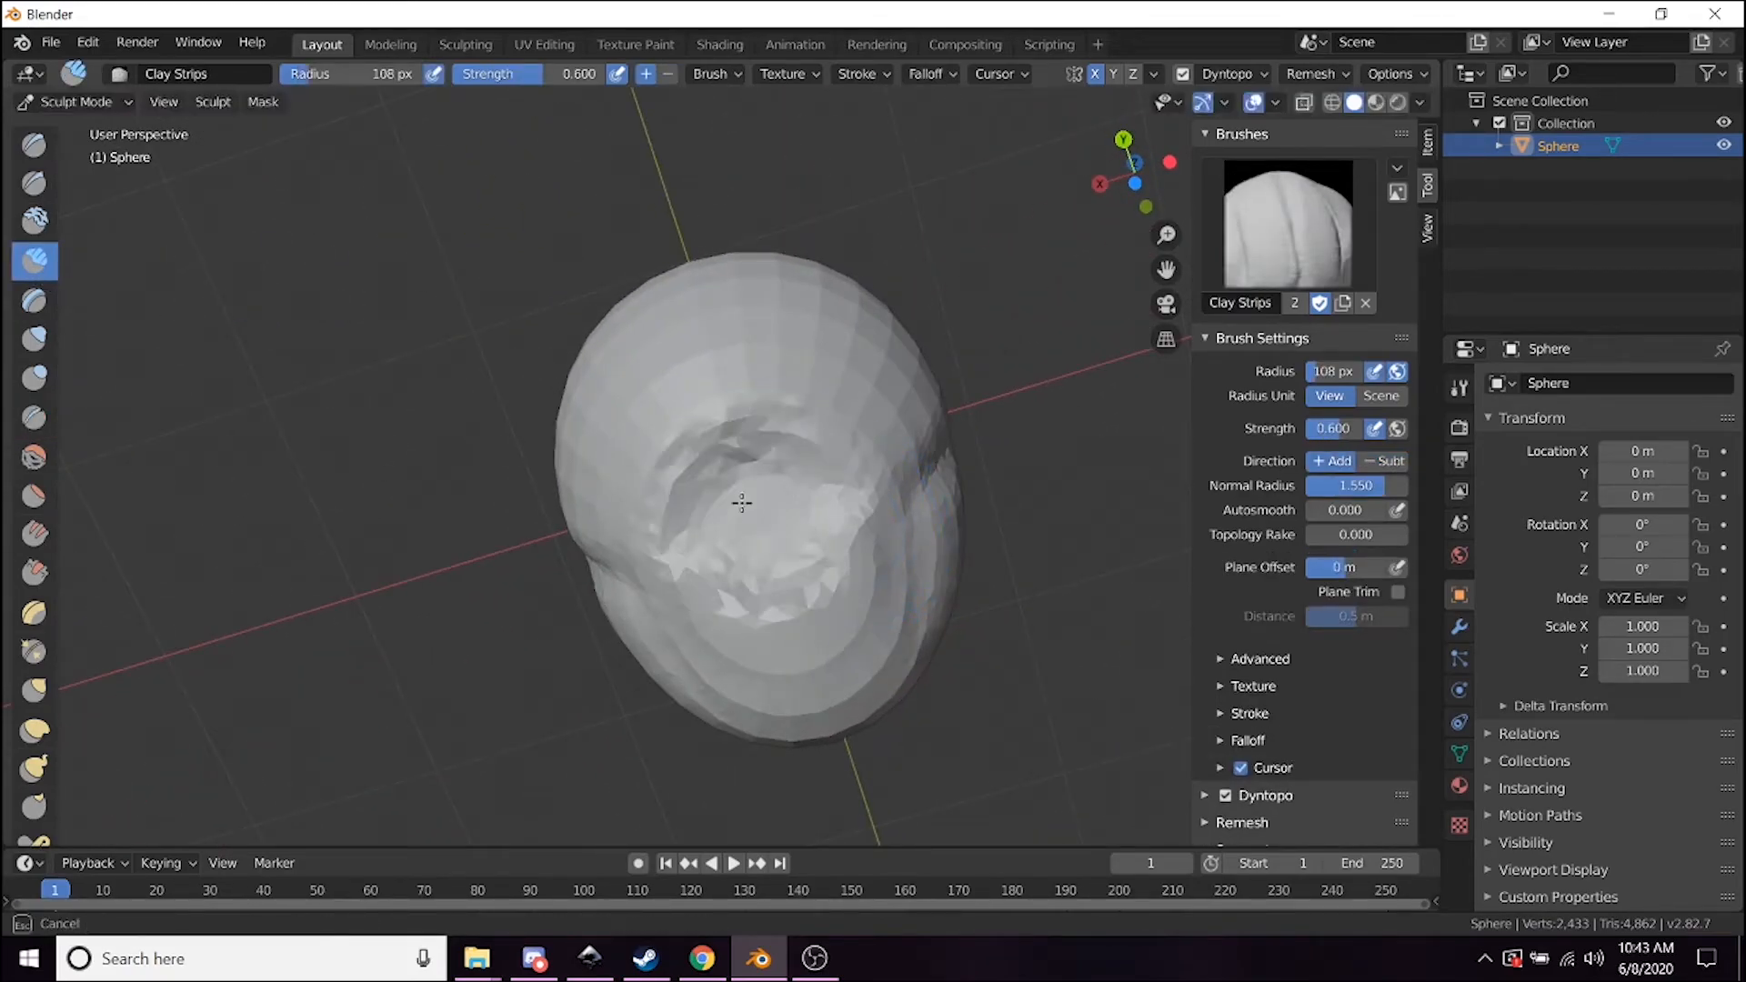
Build up clay strokes across the underside hollow of the head, forming a thick rim as a neck base.
drag(742, 504, 775, 560)
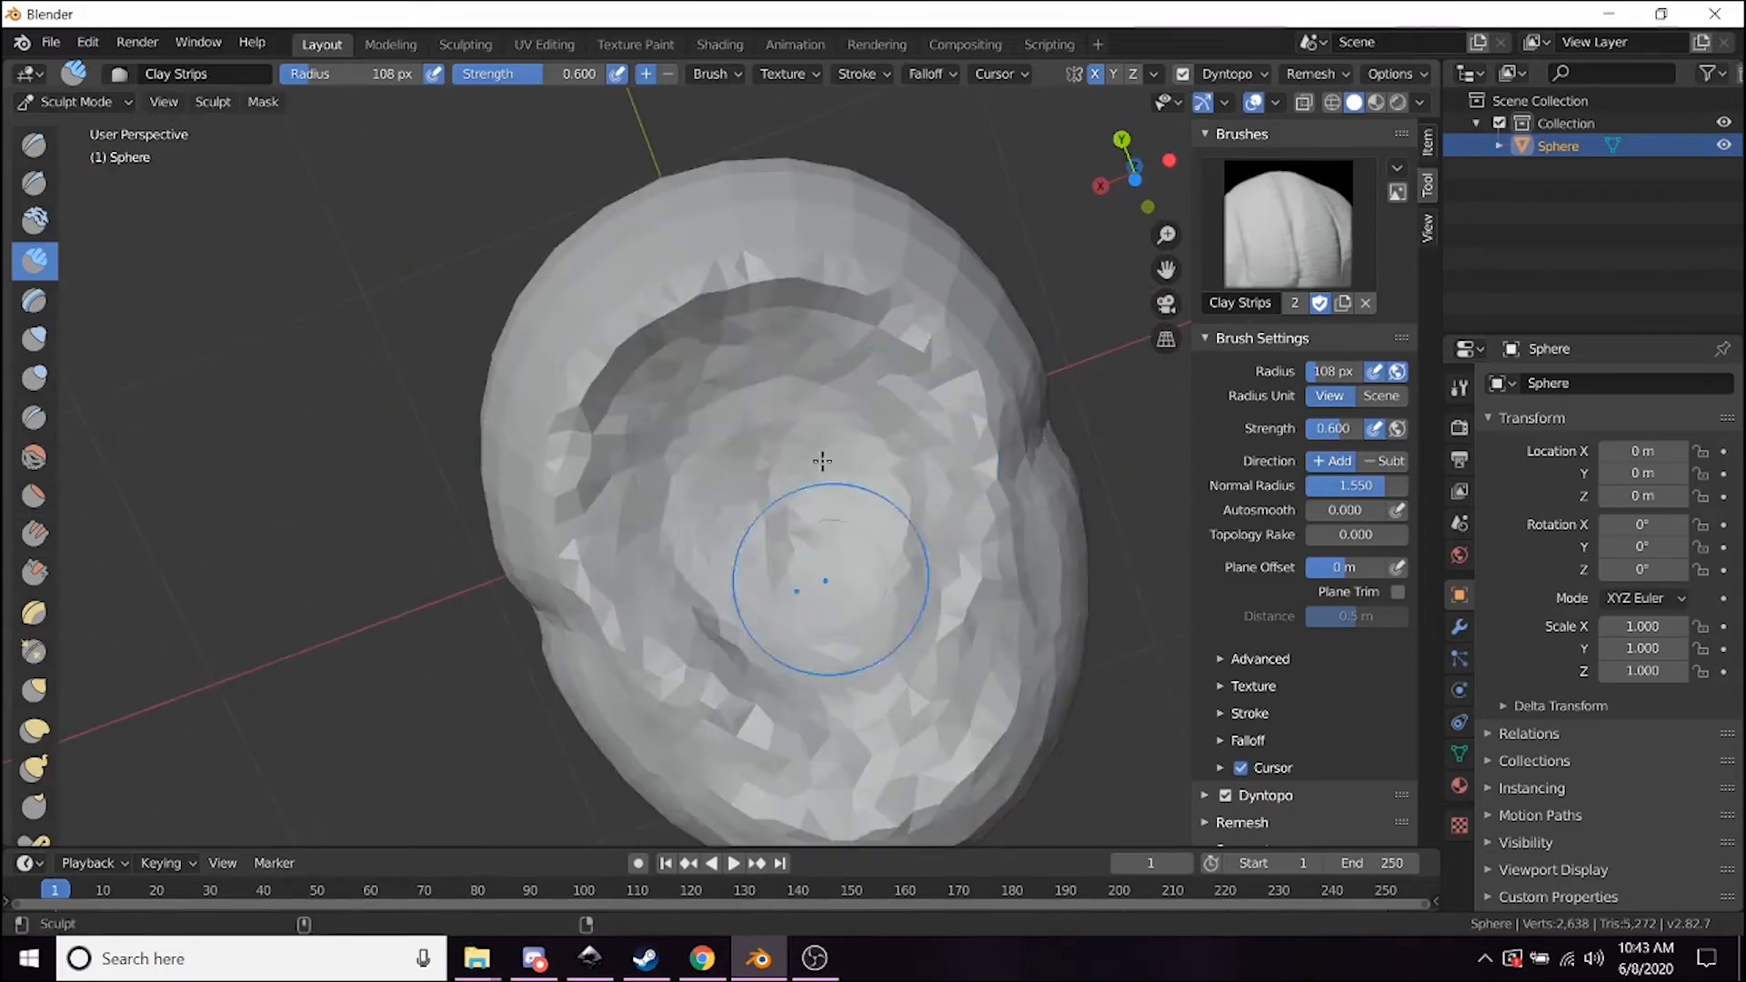
drag(824, 582, 796, 389)
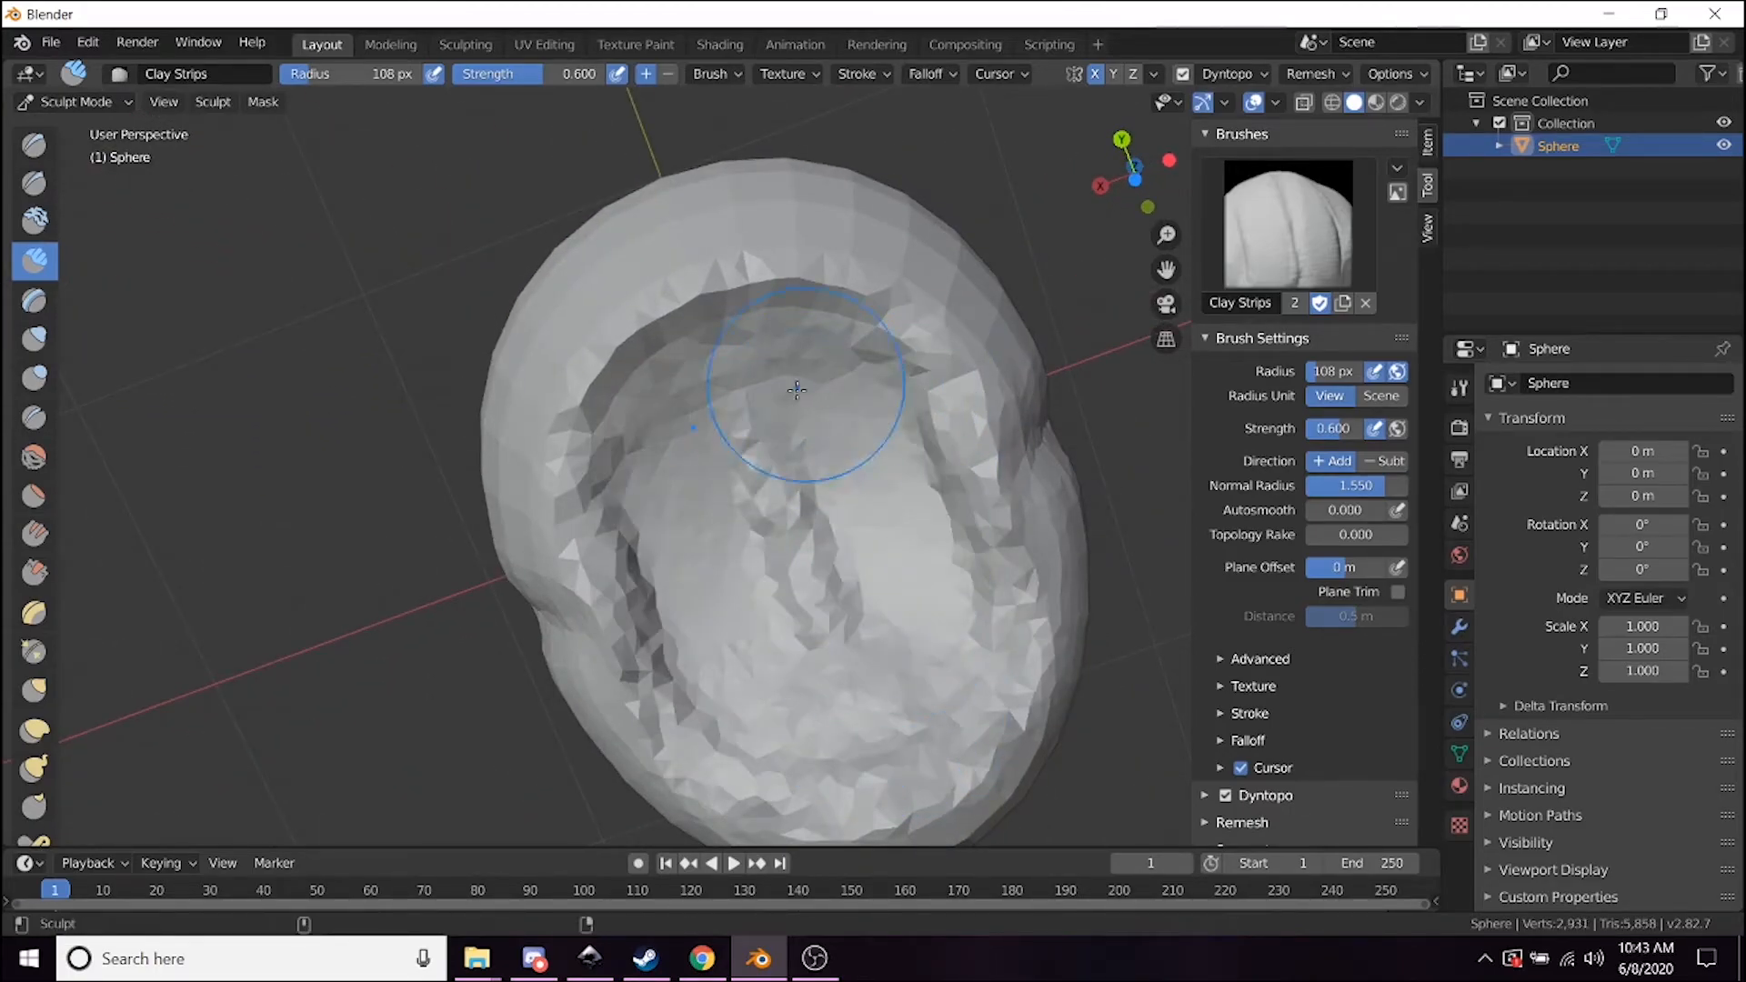
drag(796, 389, 678, 662)
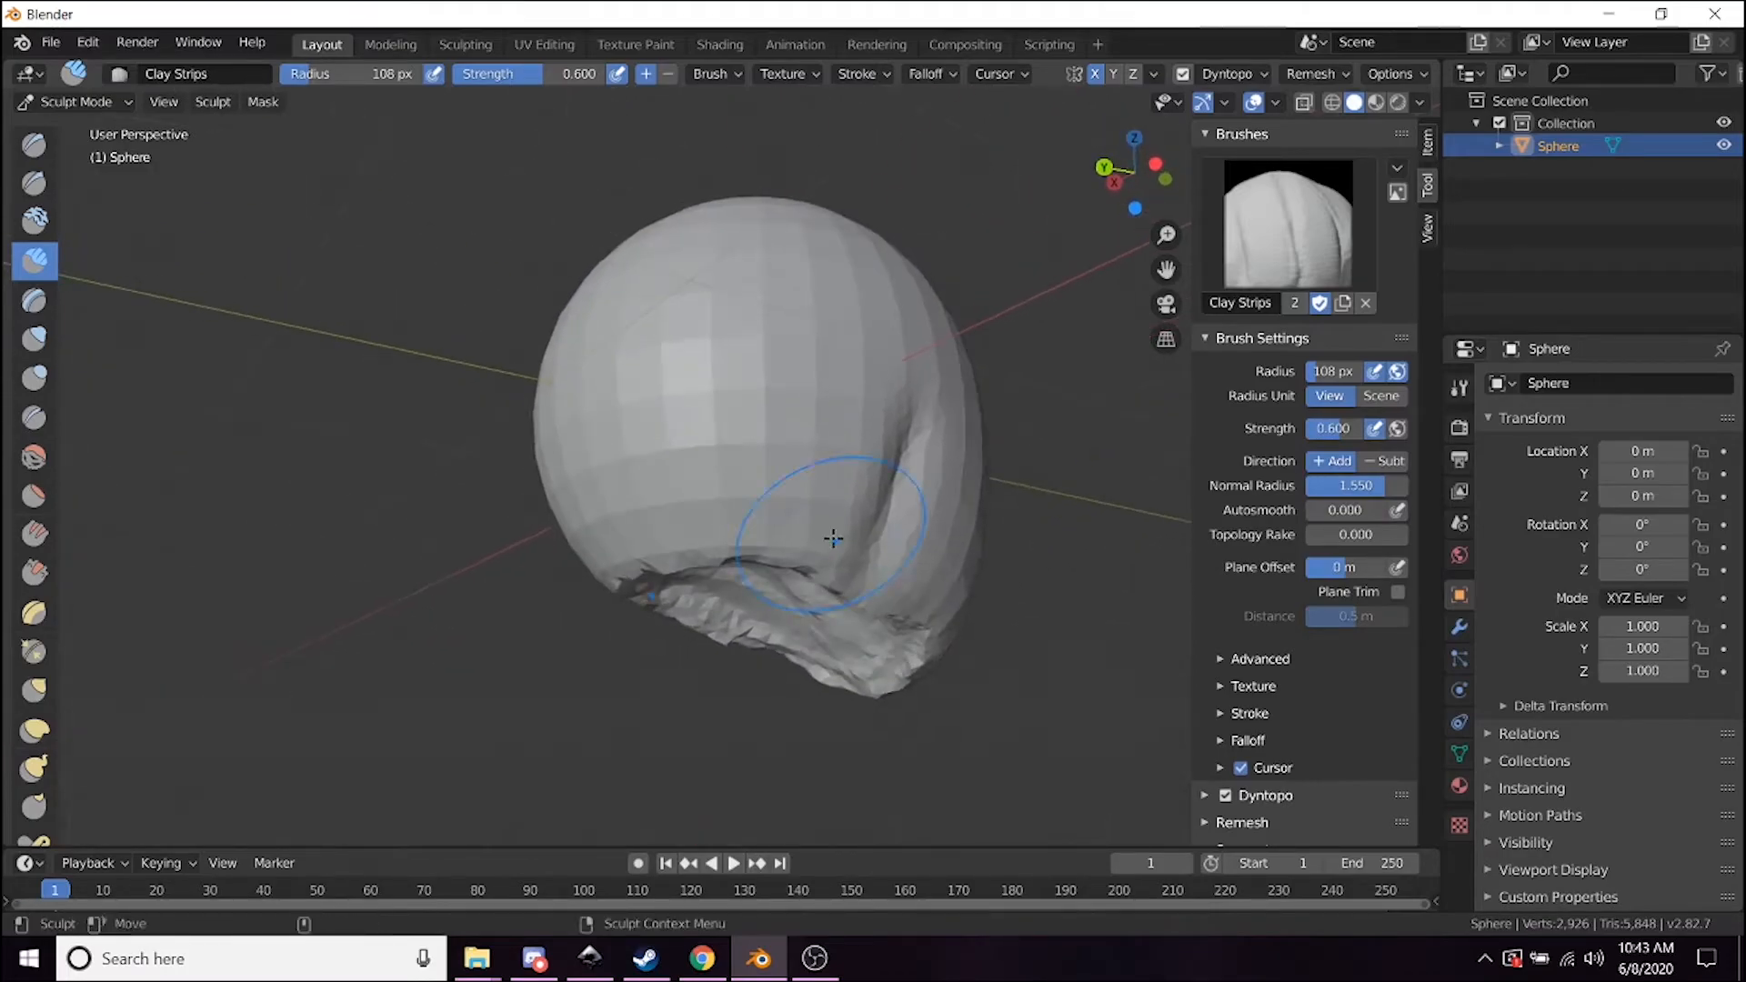
drag(832, 539, 813, 464)
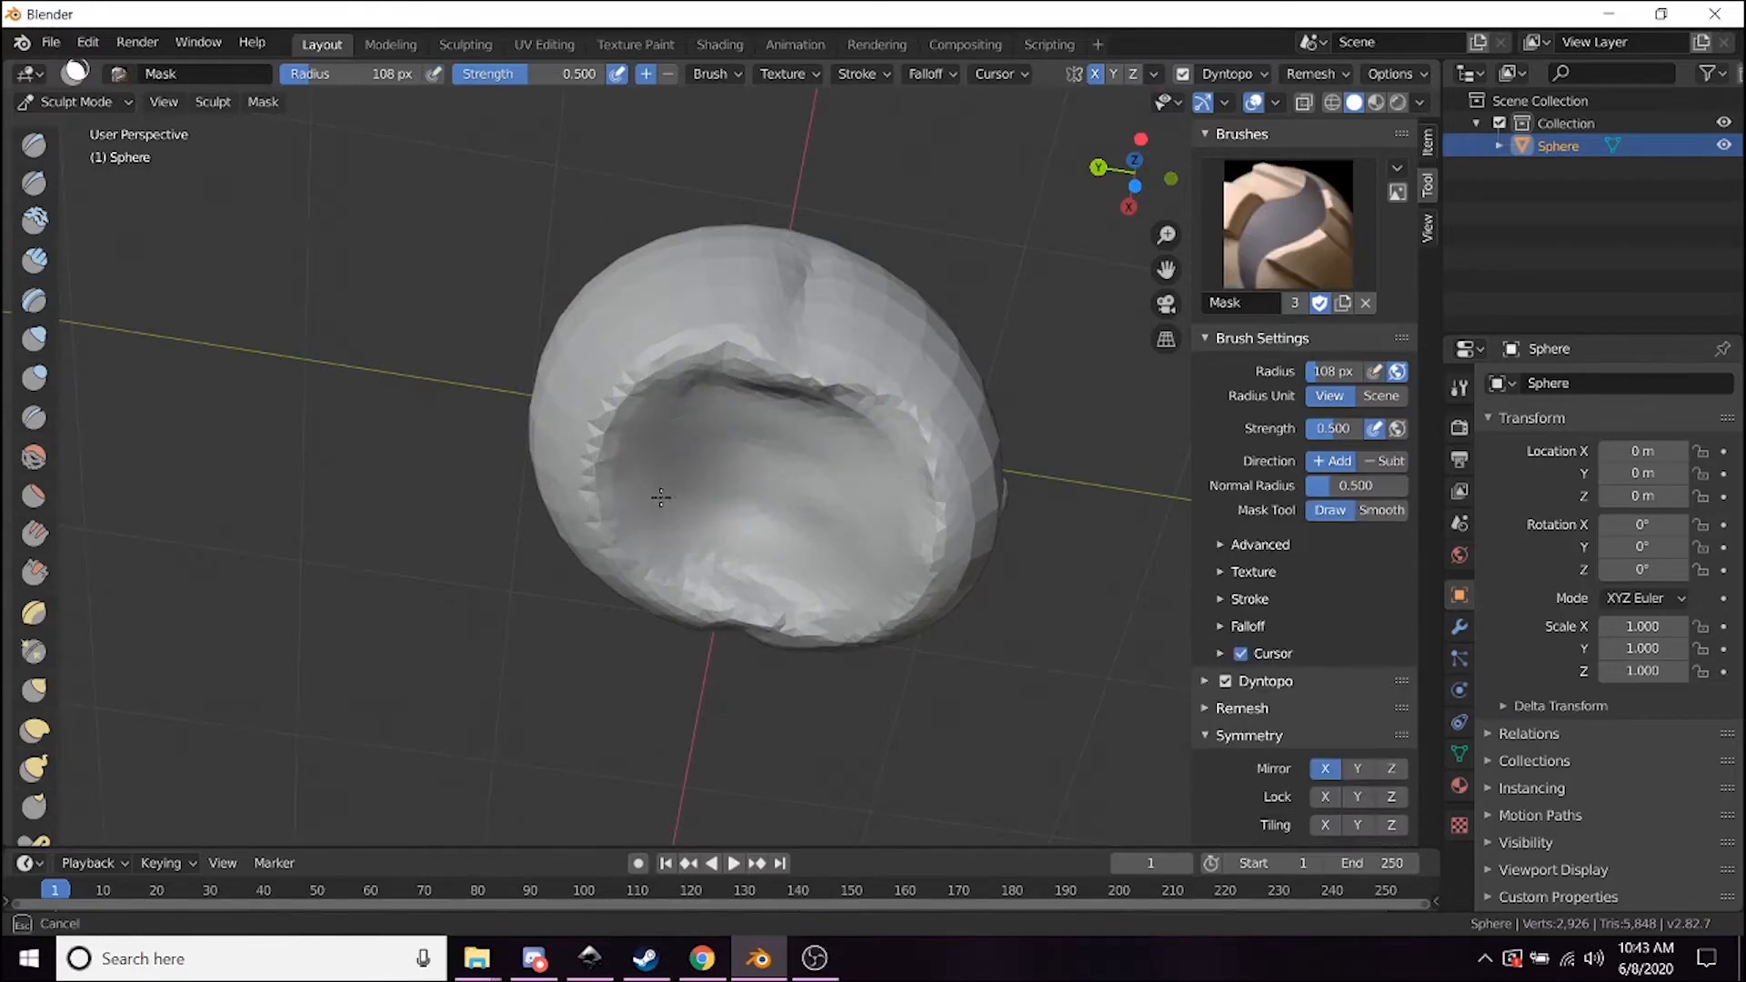
Mask the head's underside area to protect it before reshaping.
drag(661, 499, 622, 484)
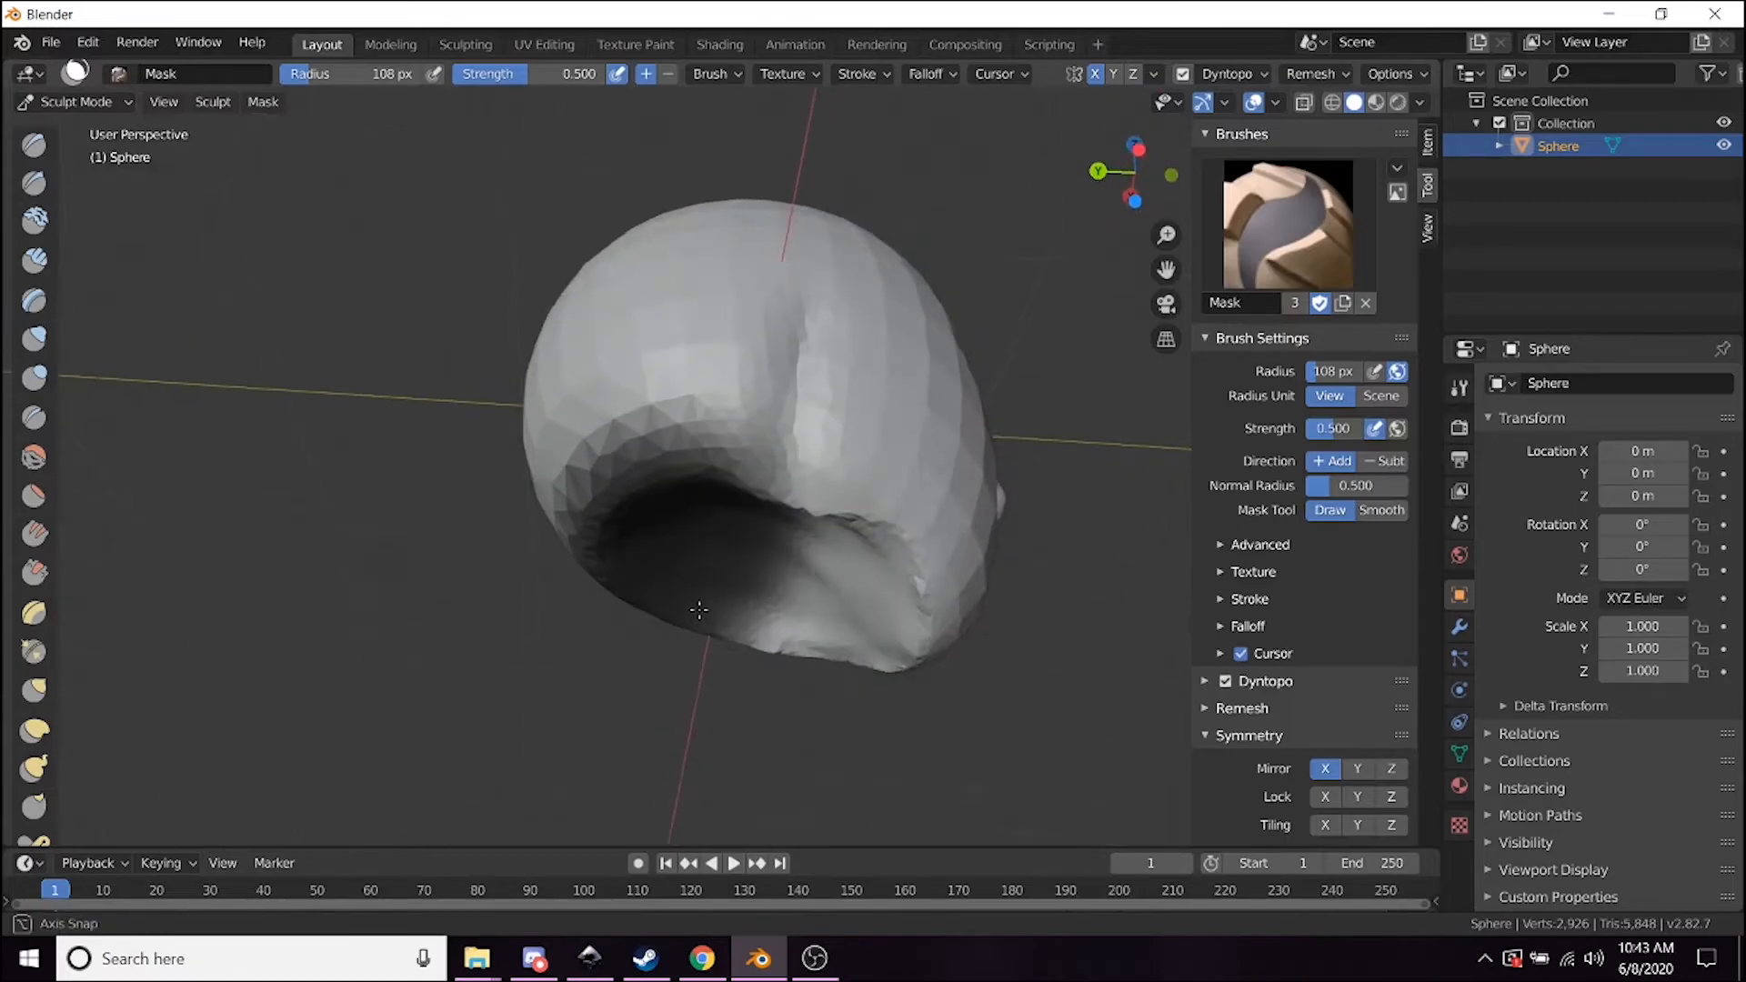
drag(698, 609, 699, 589)
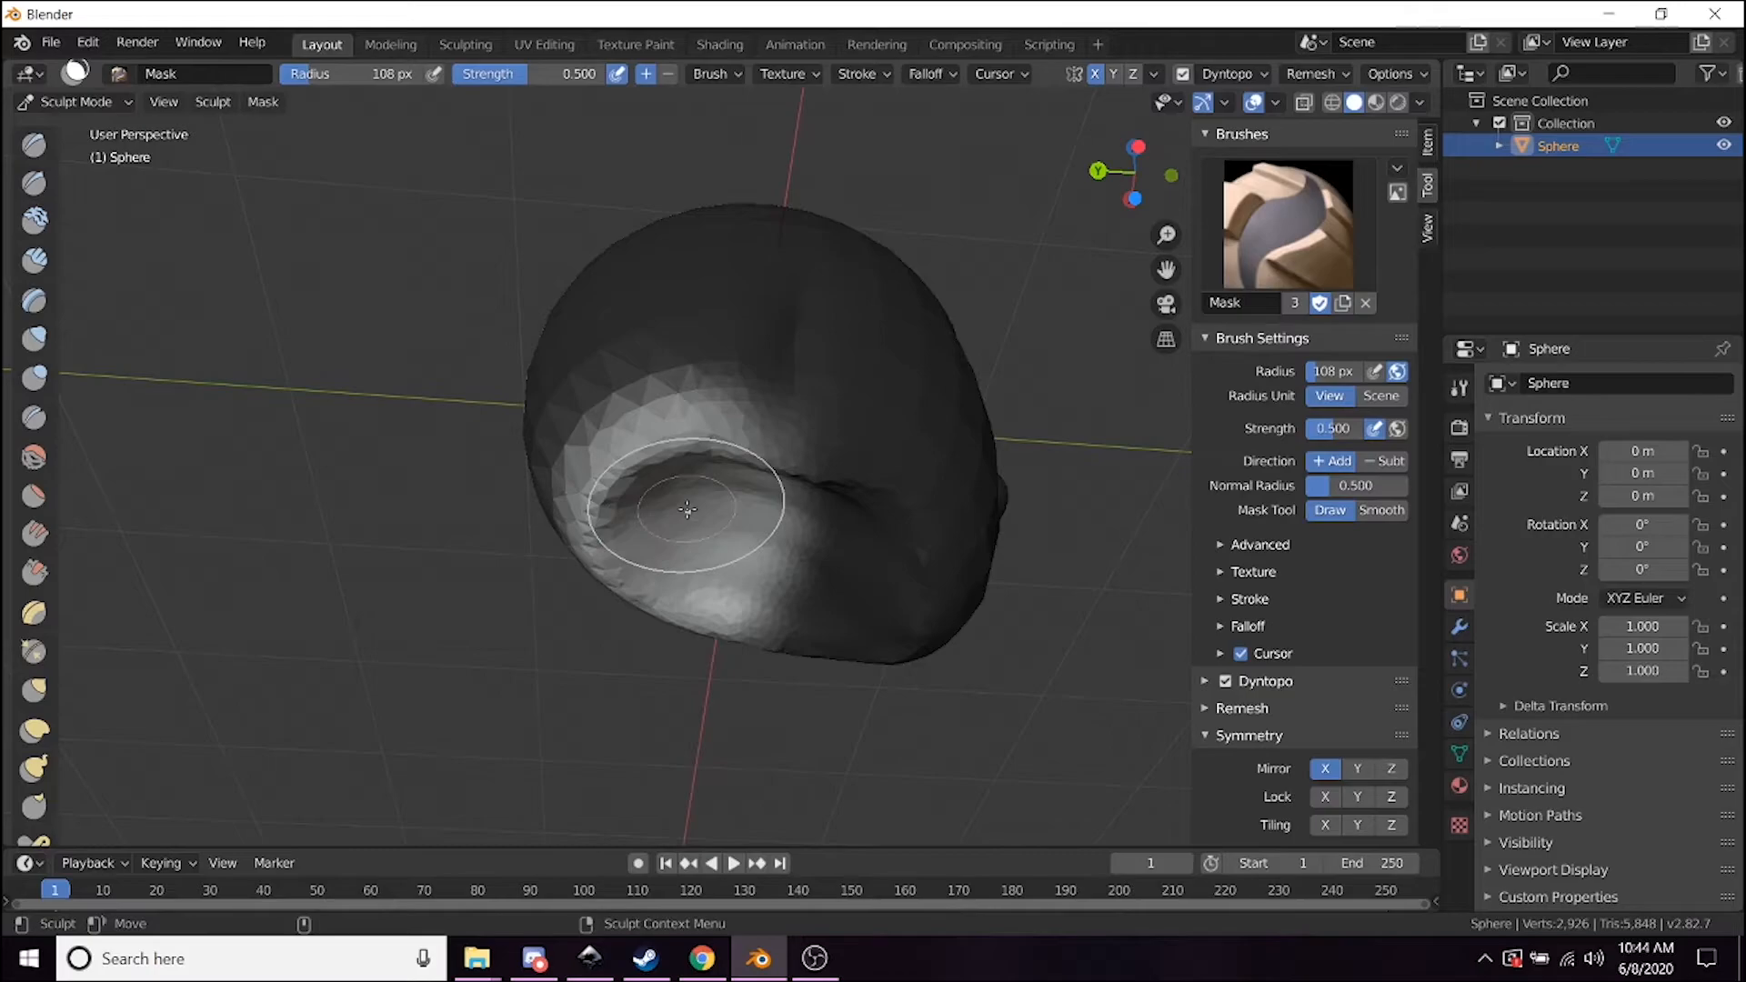
click(34, 691)
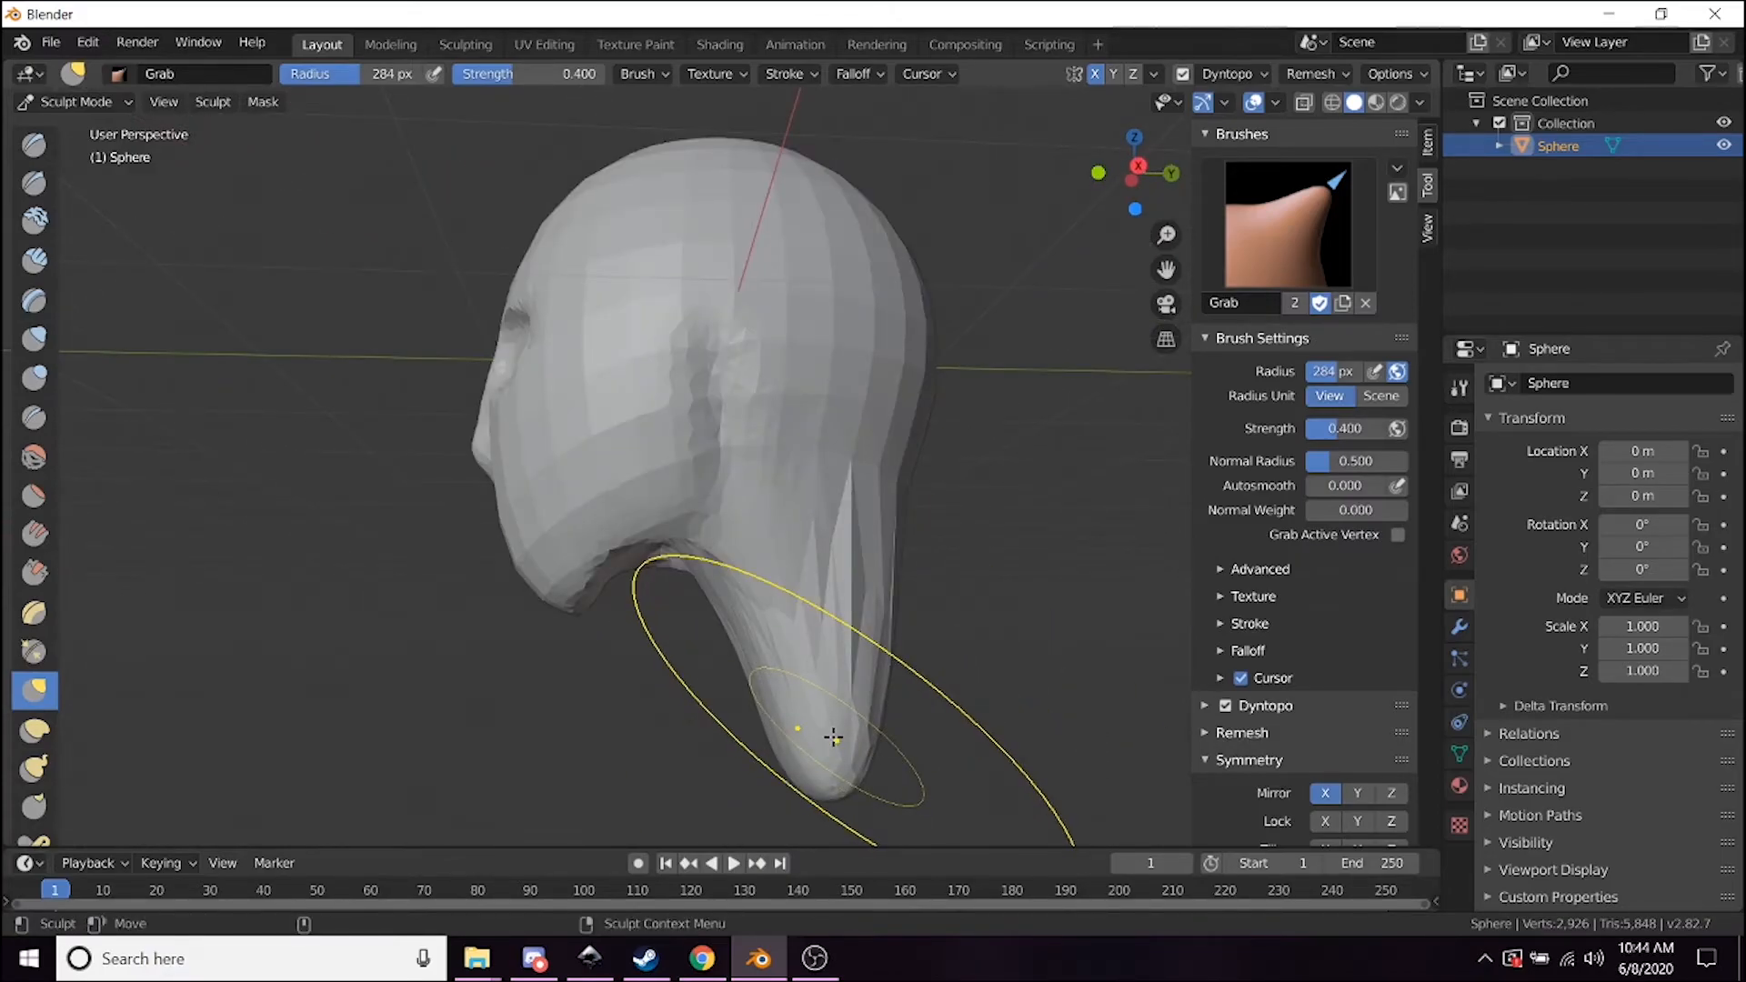
Pull the underside down with the Grab brush into a long, tapering neck.
drag(796, 729, 945, 637)
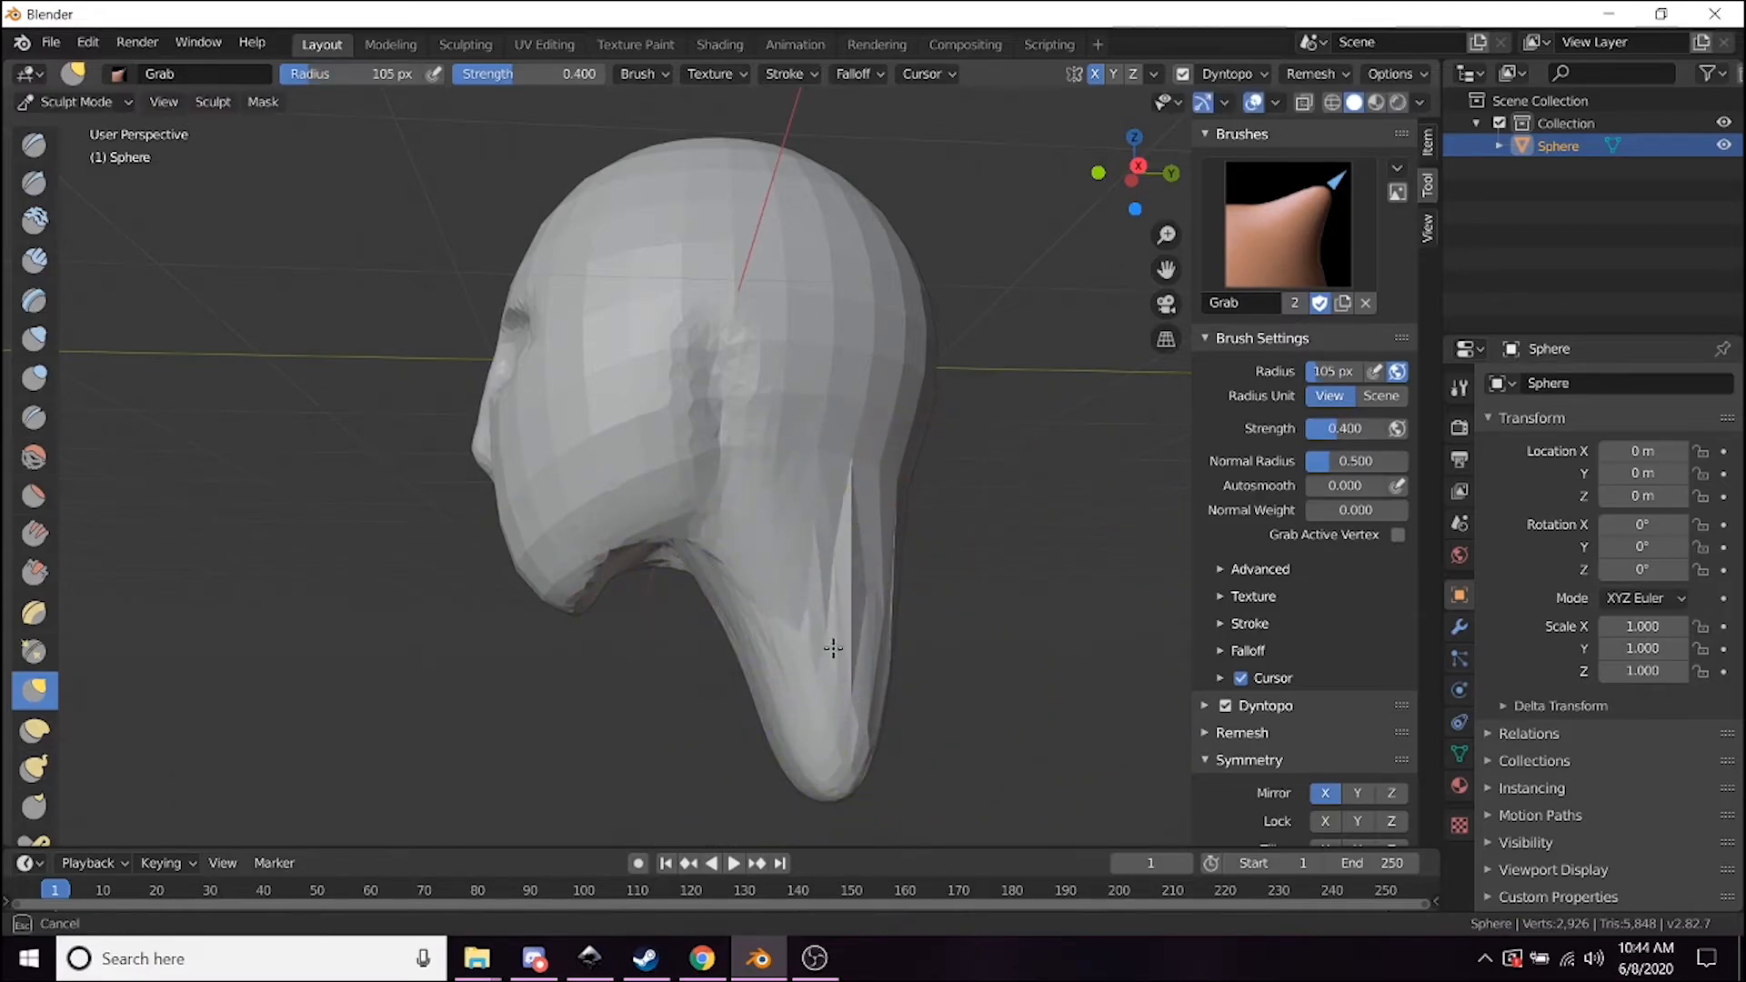
click(33, 260)
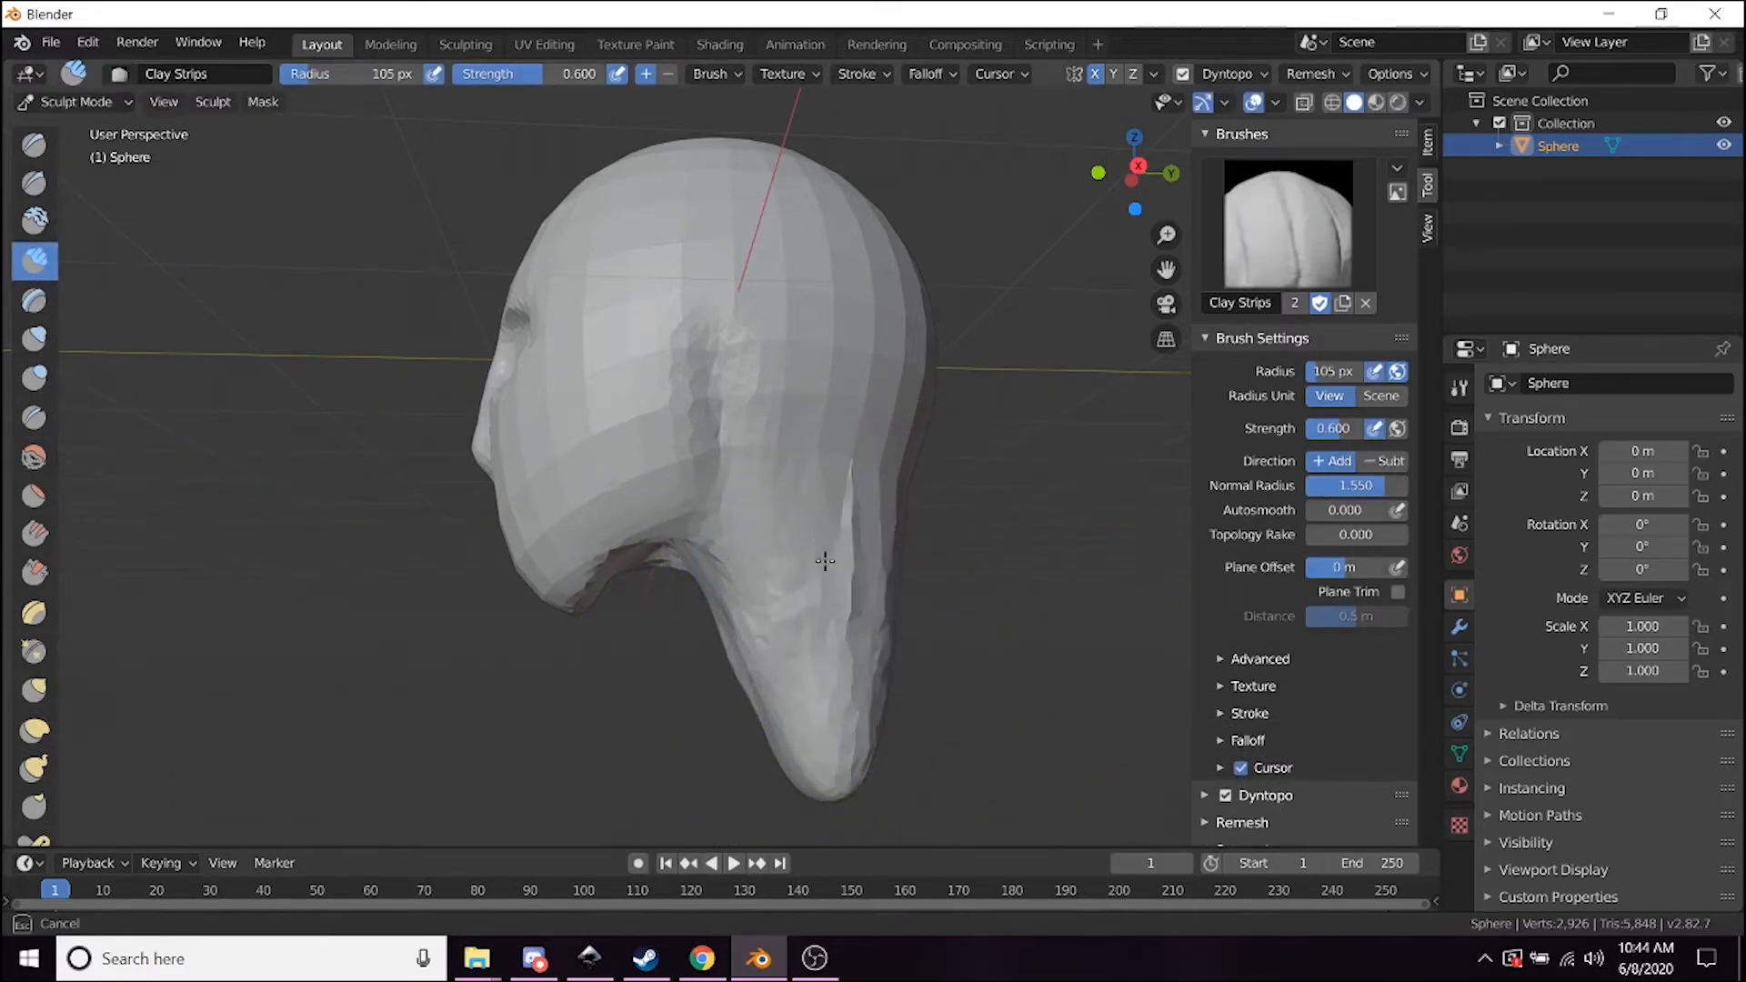
Thicken the neck with clay along its side, front and under the jaw.
drag(824, 557, 906, 733)
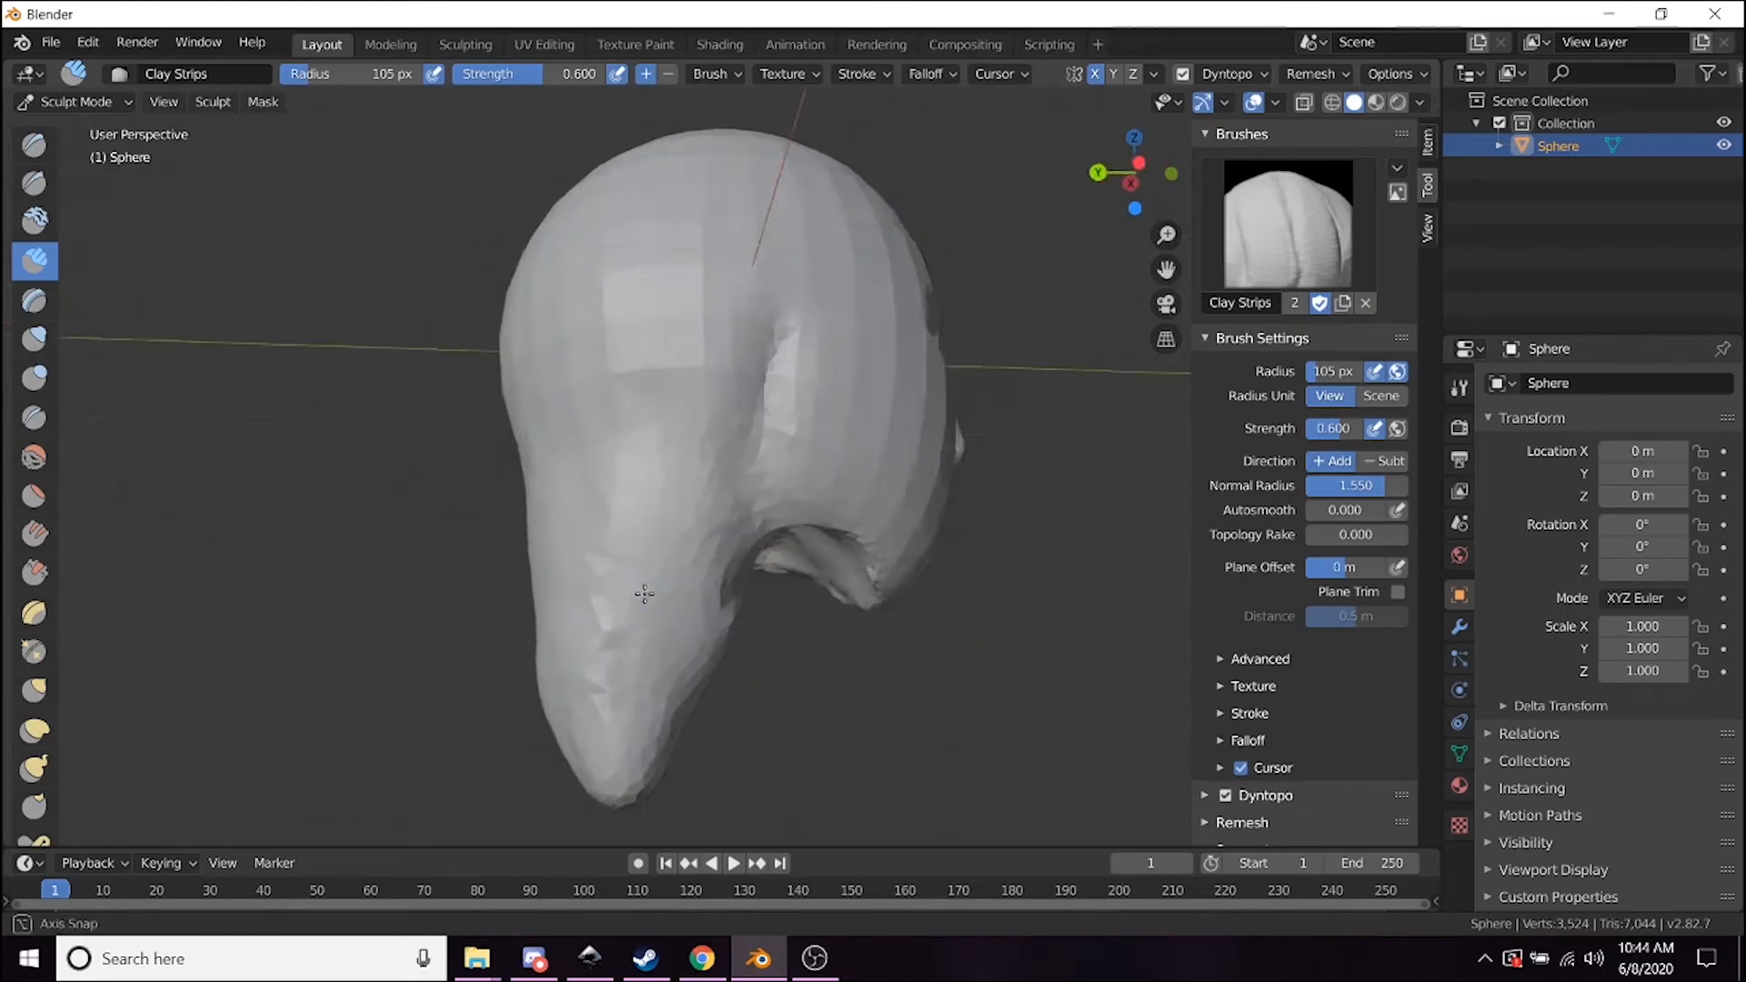
drag(644, 593, 795, 560)
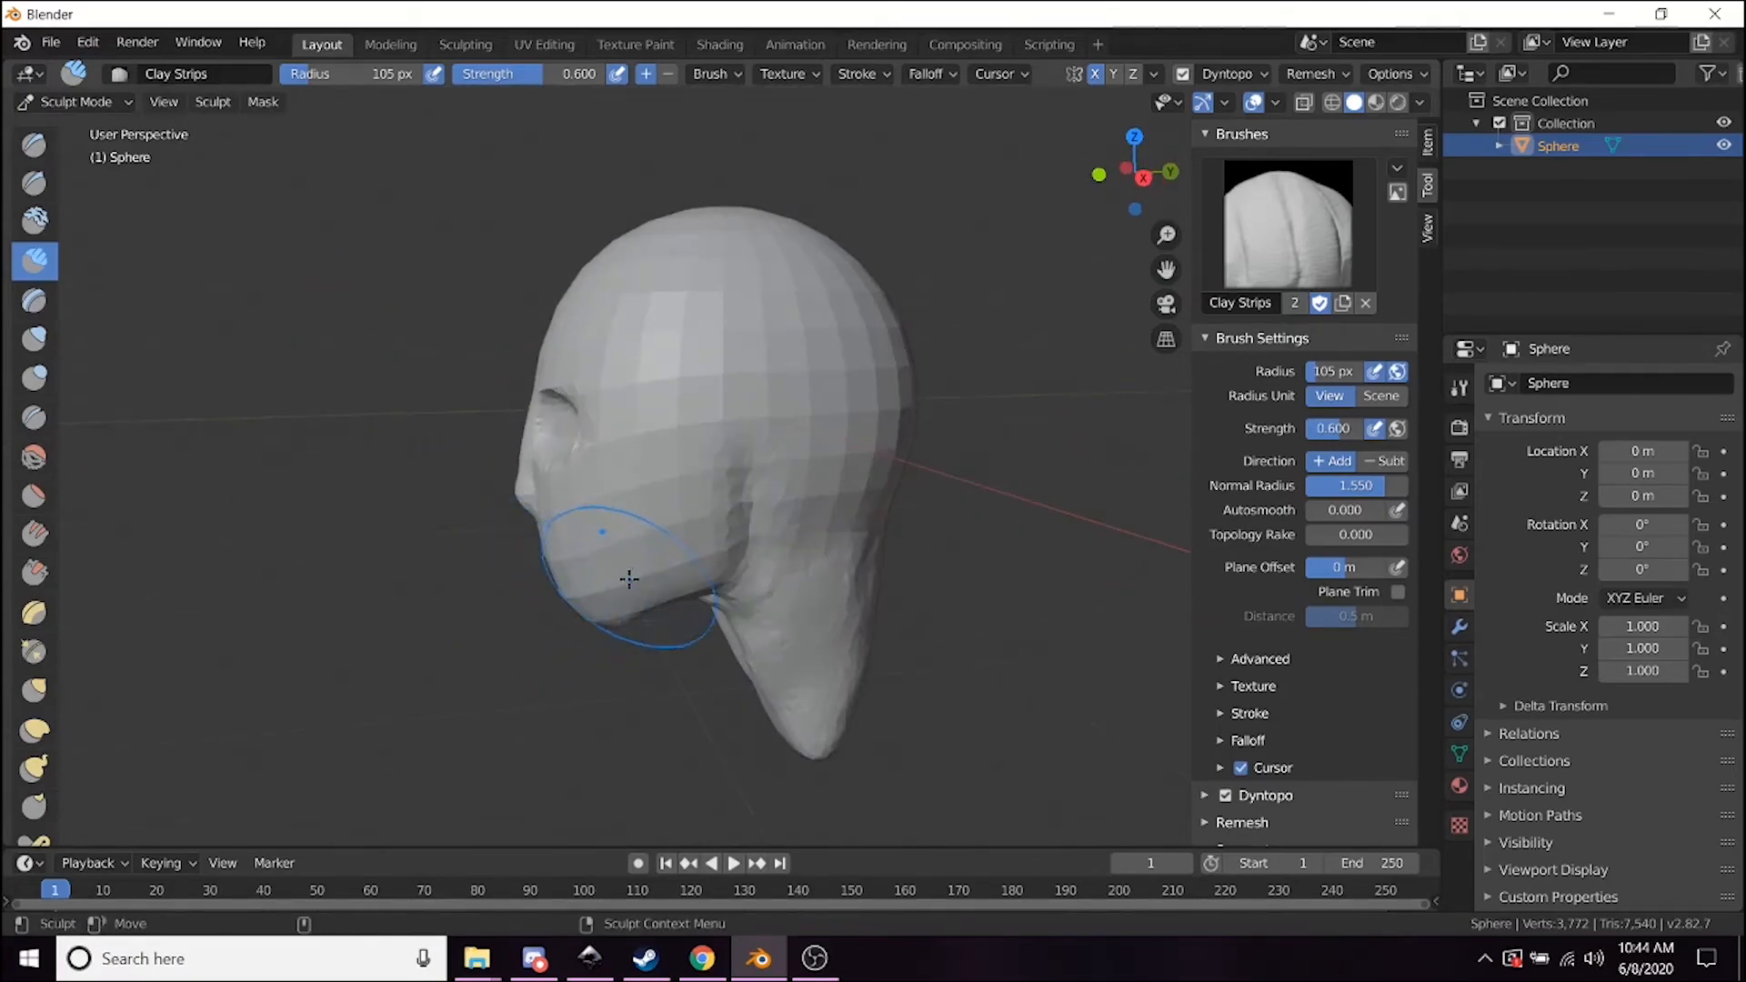
drag(629, 579, 831, 467)
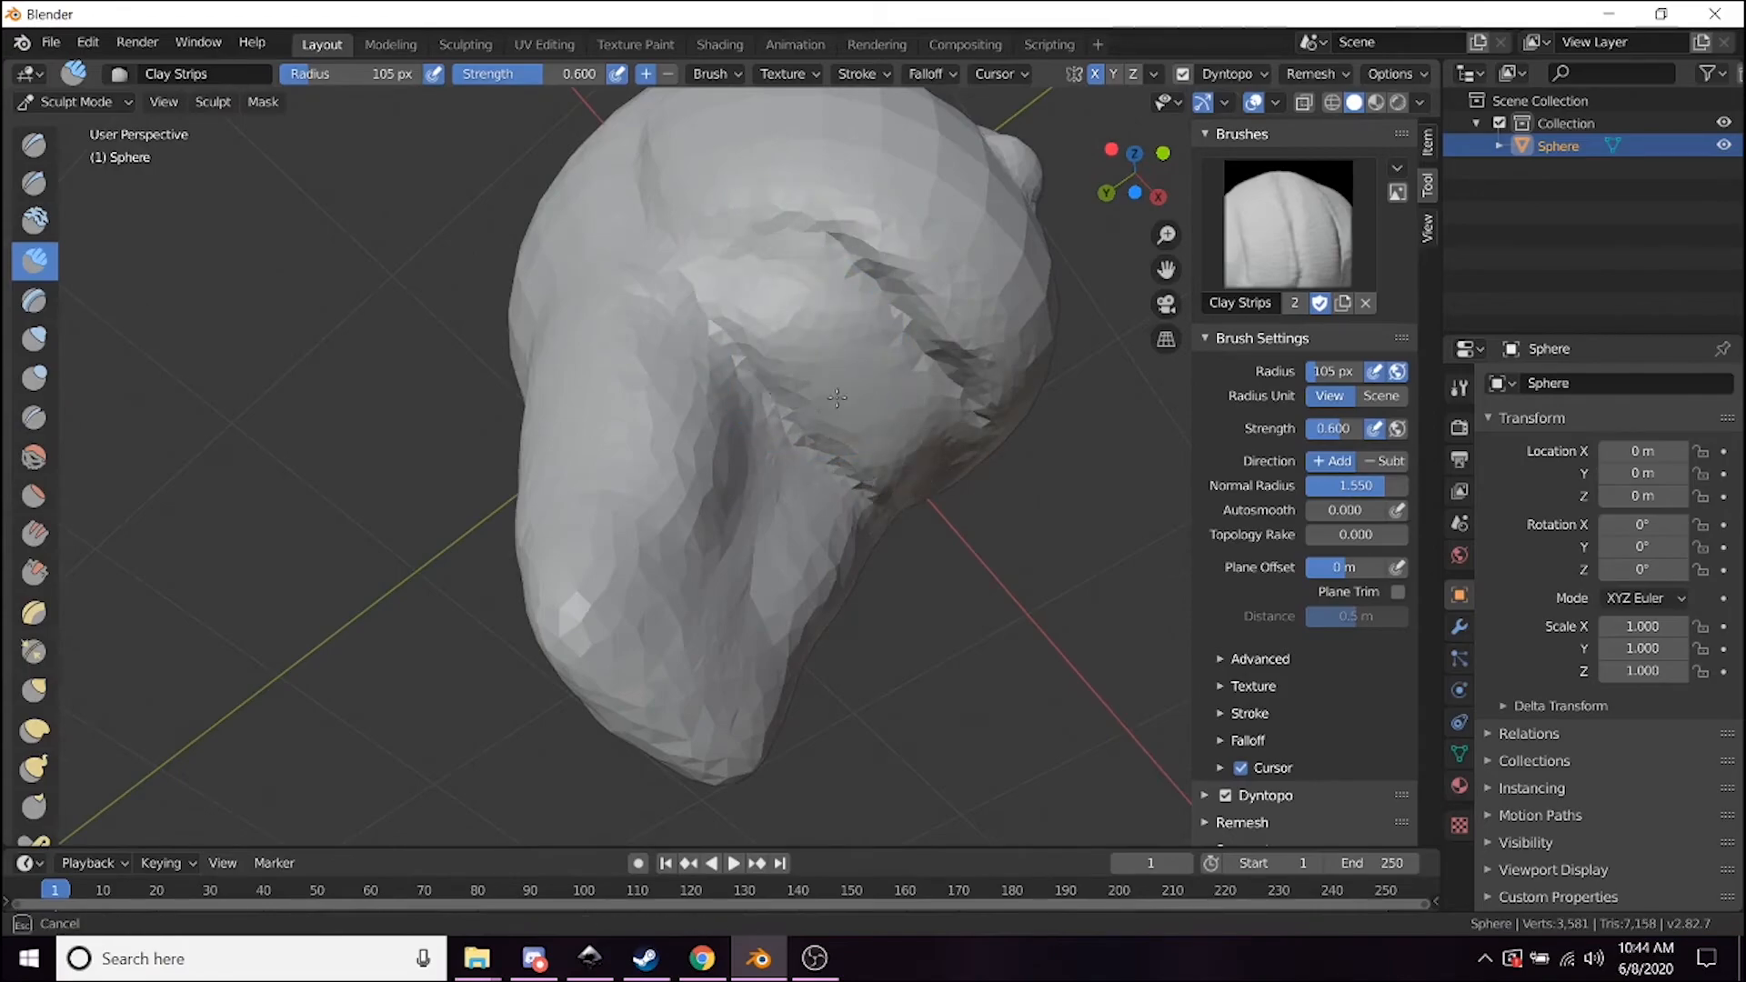
Blend and smooth the joint where the jaw meets the neck.
drag(834, 398, 857, 412)
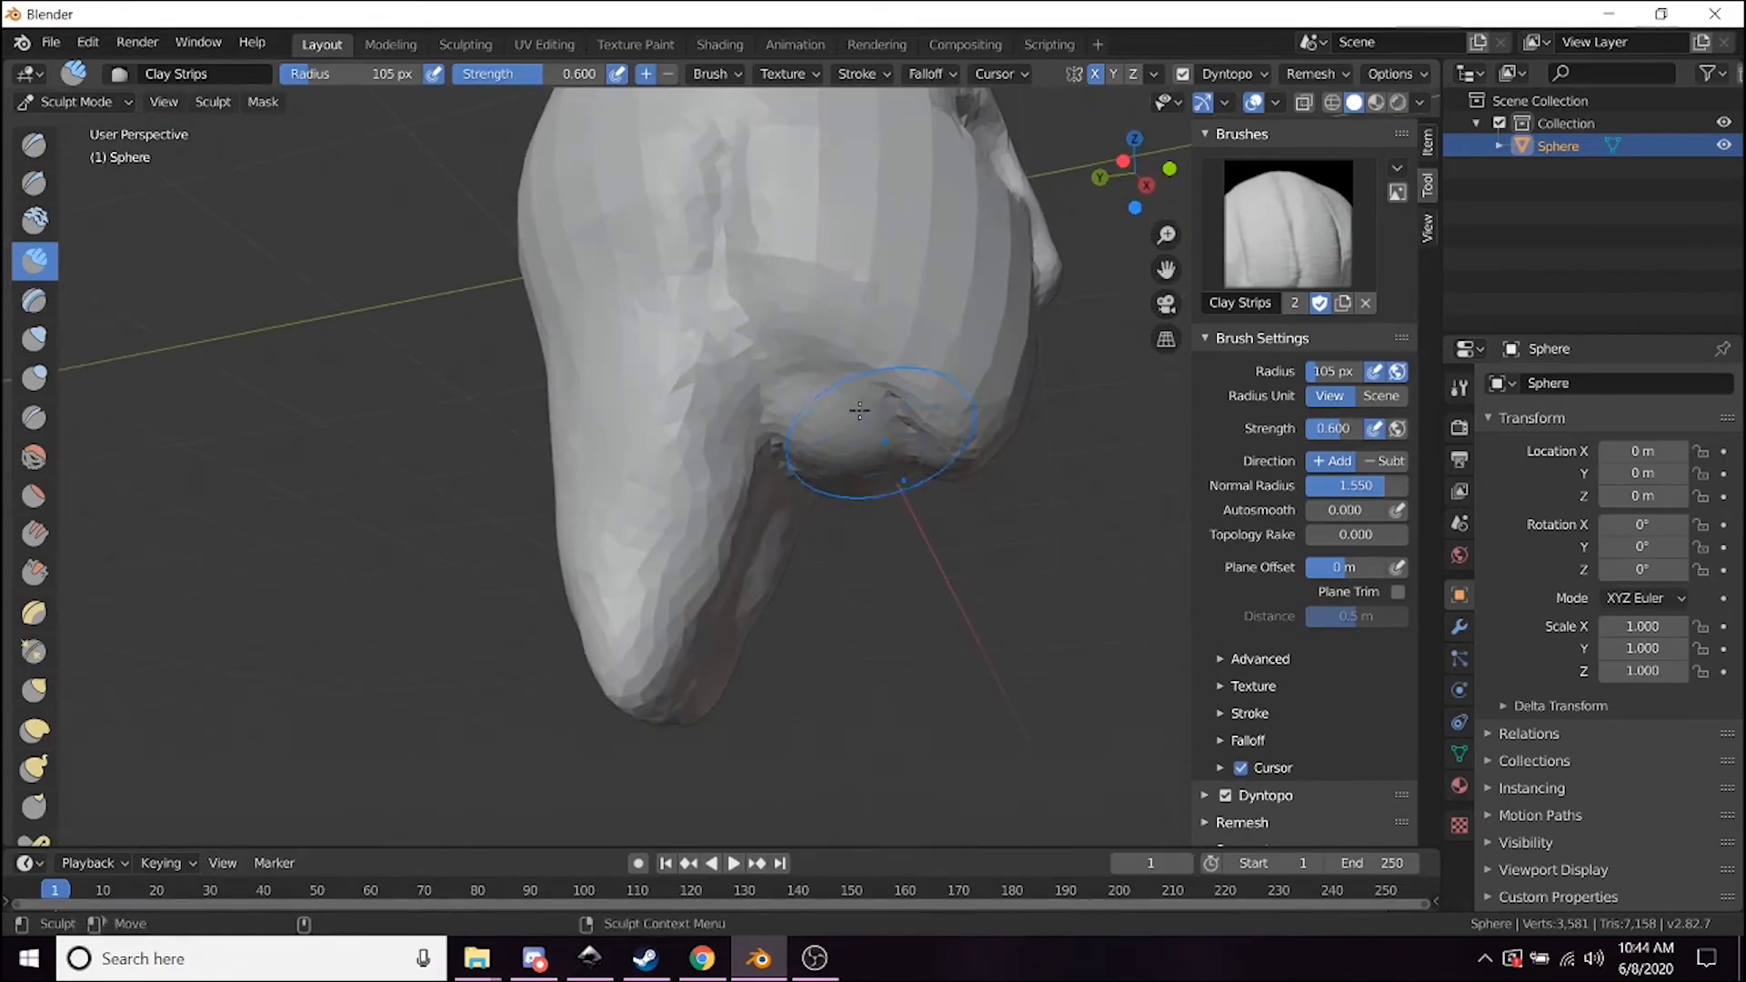
drag(856, 410, 762, 474)
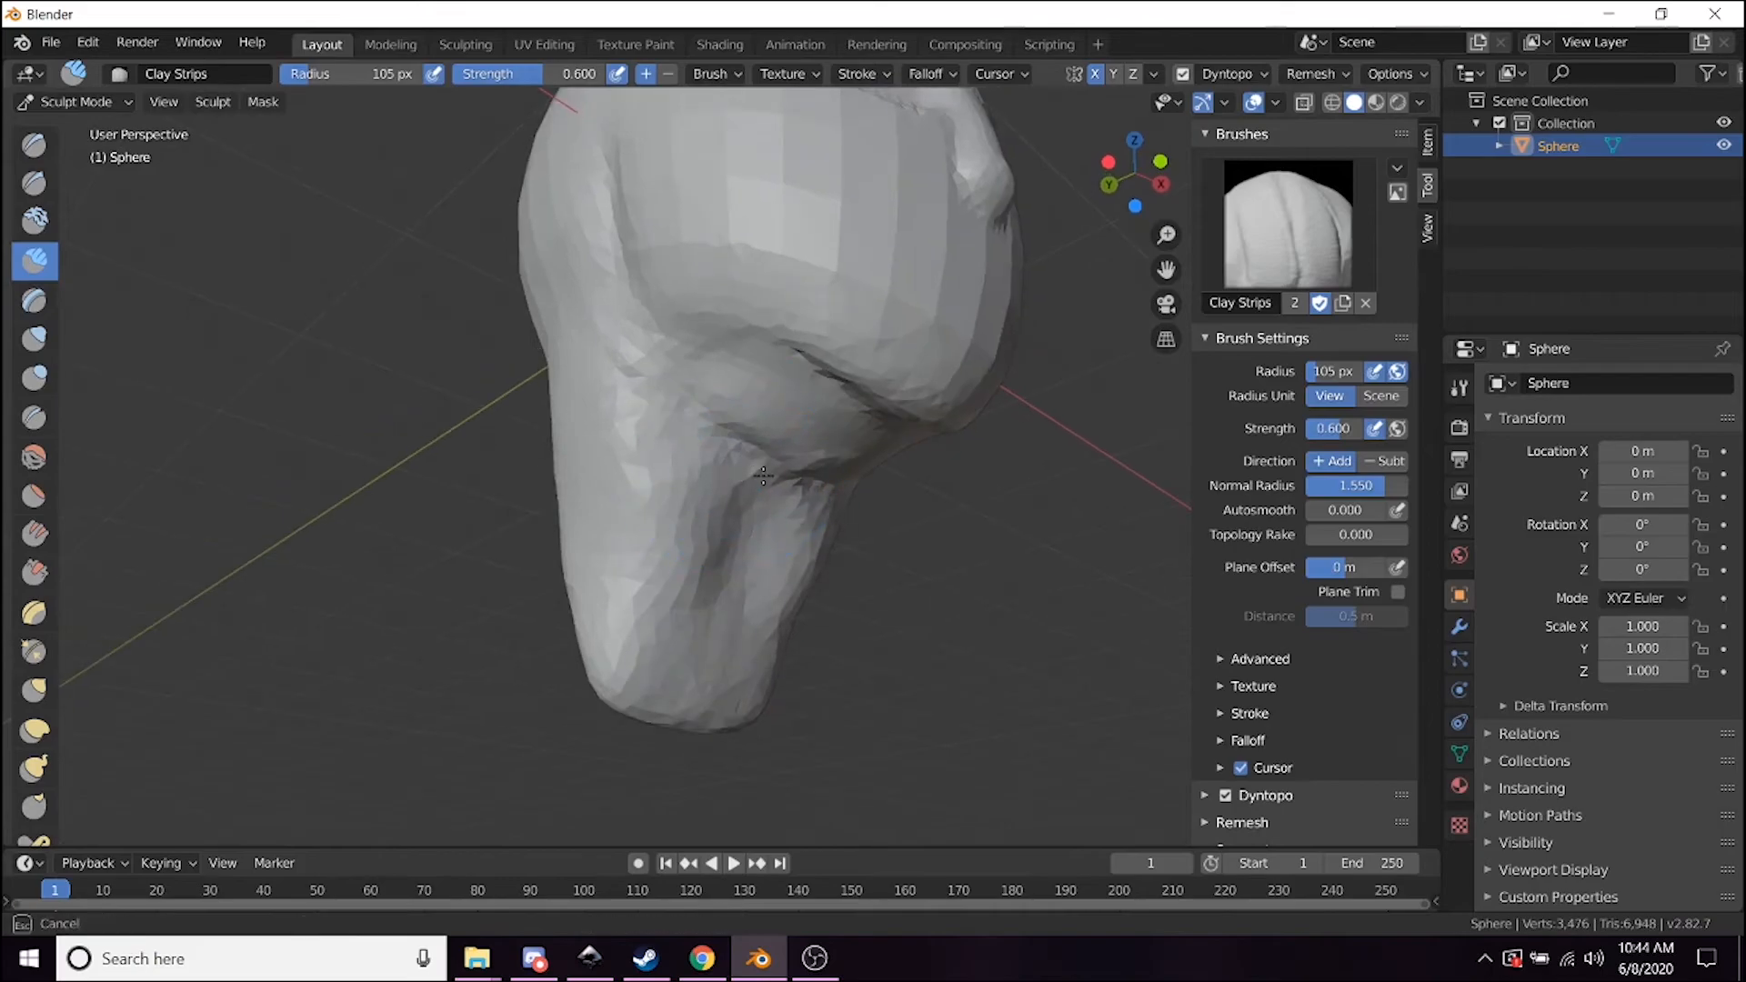
drag(762, 473, 797, 556)
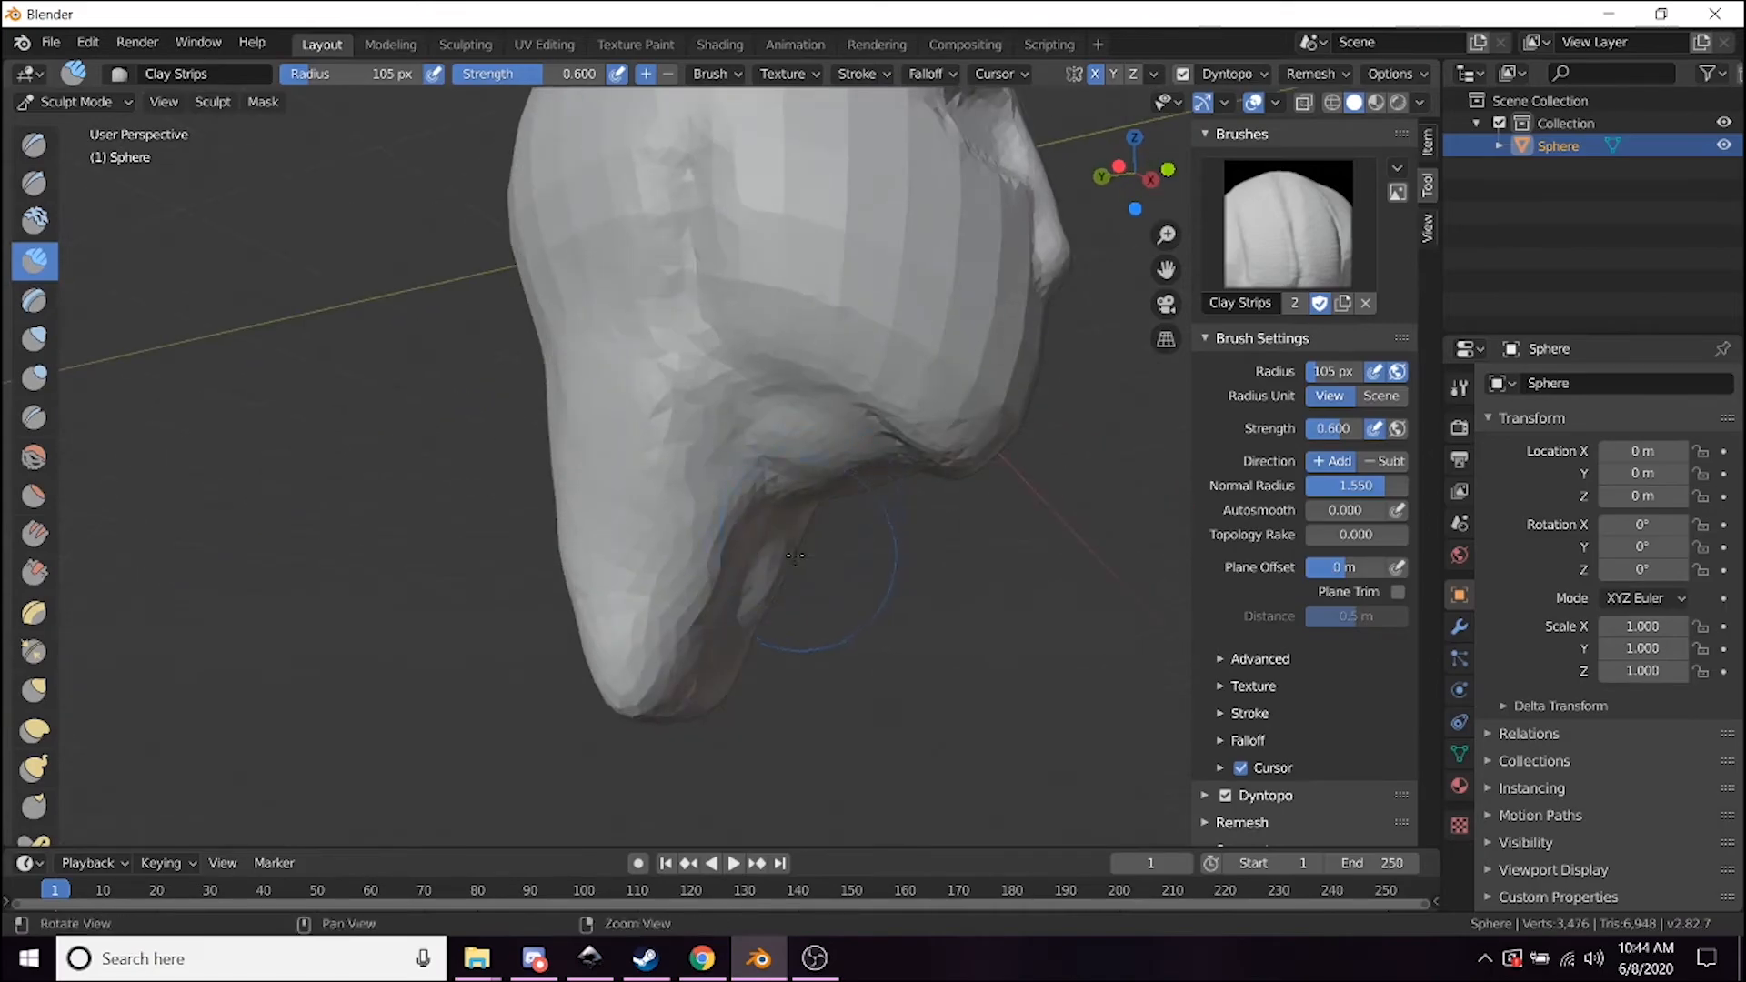
drag(797, 556, 697, 649)
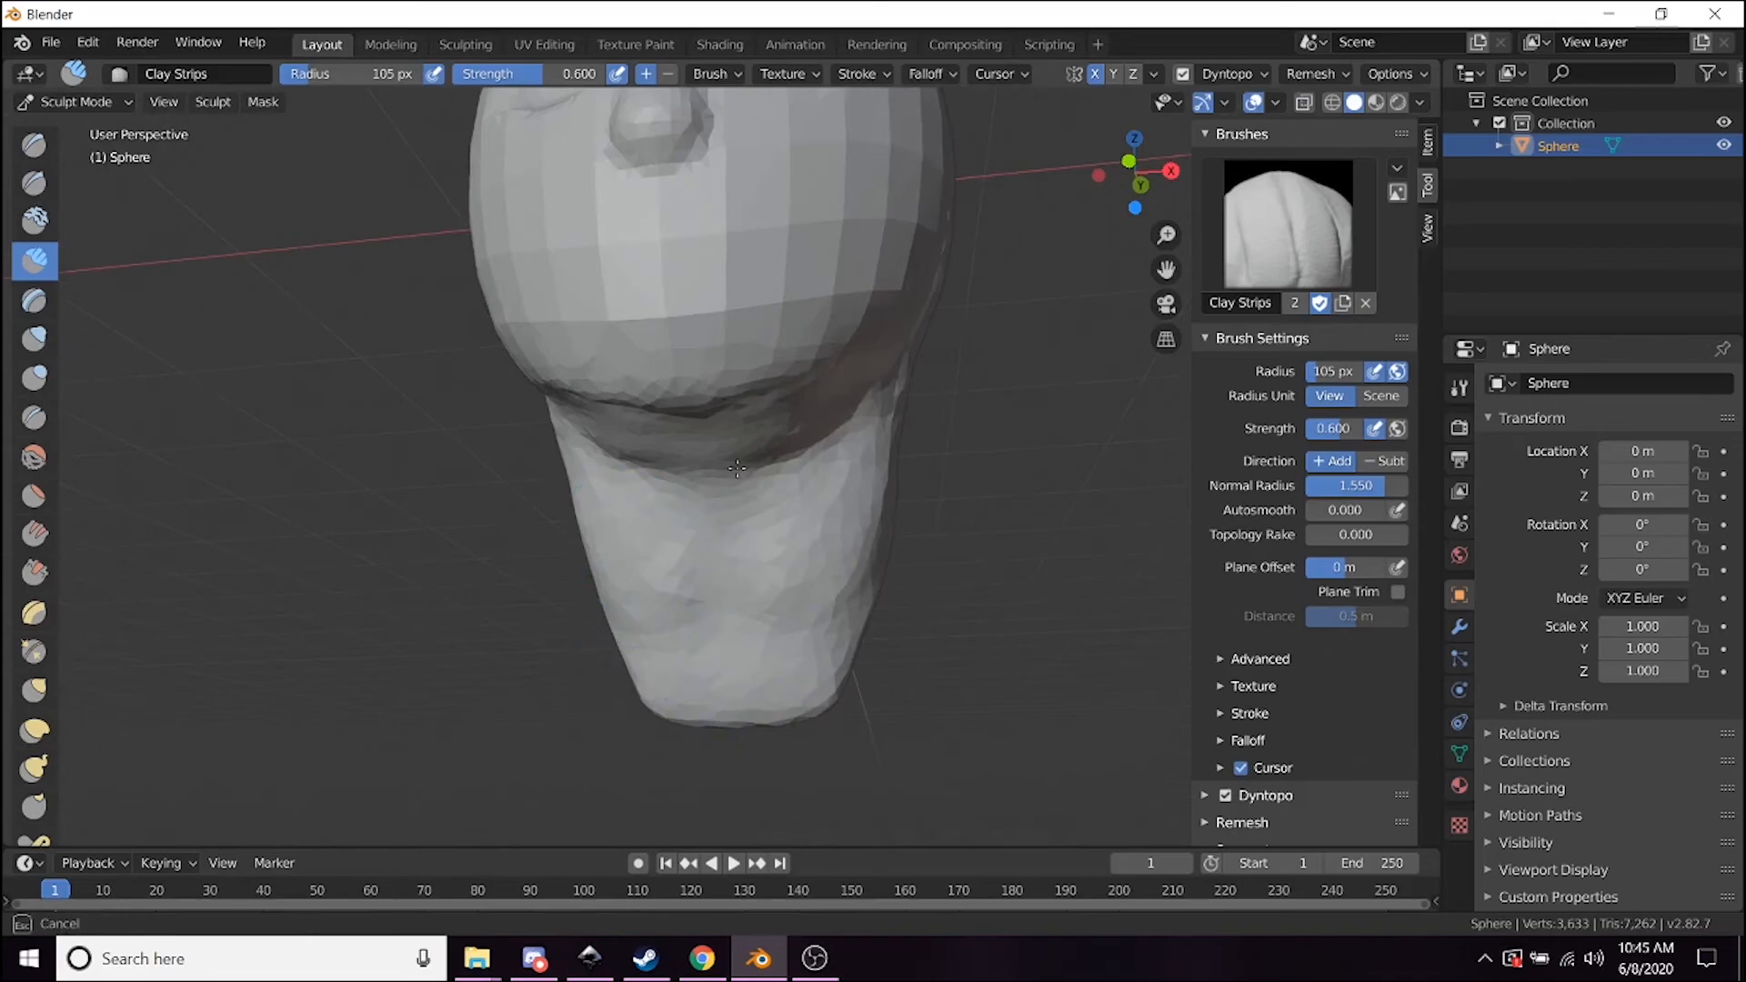
Define a chin line above the neck, viewed from the side.
drag(734, 468, 678, 567)
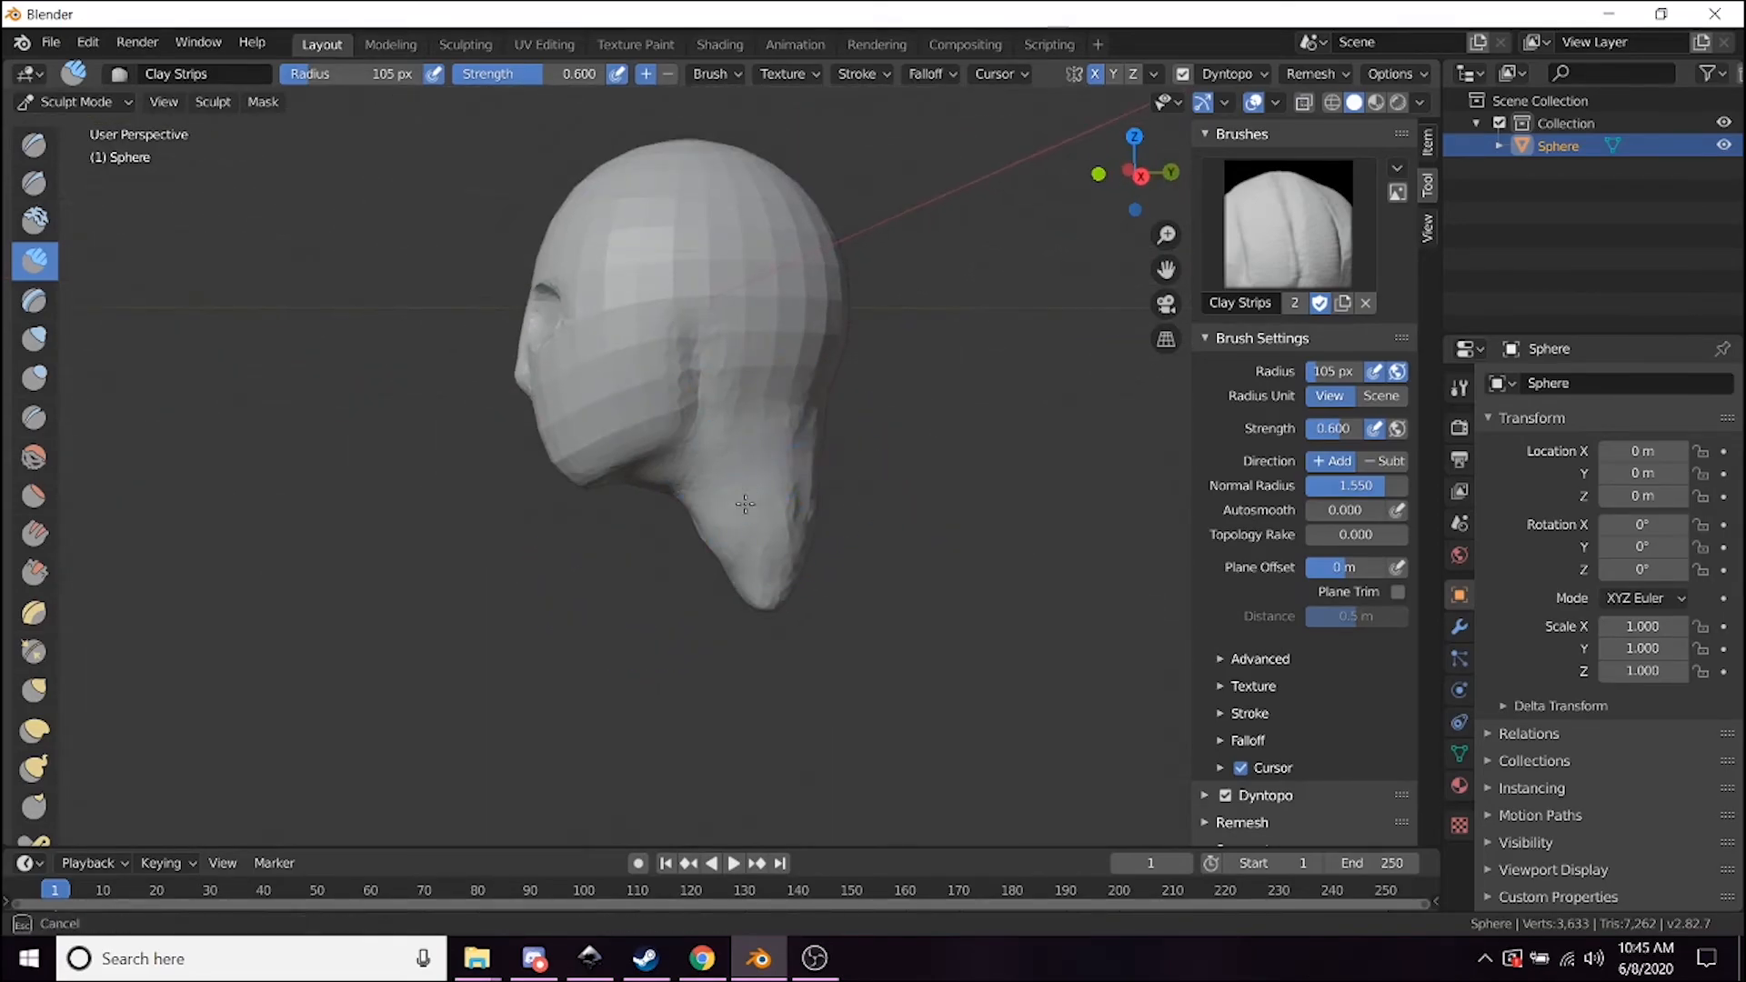
drag(744, 504, 724, 528)
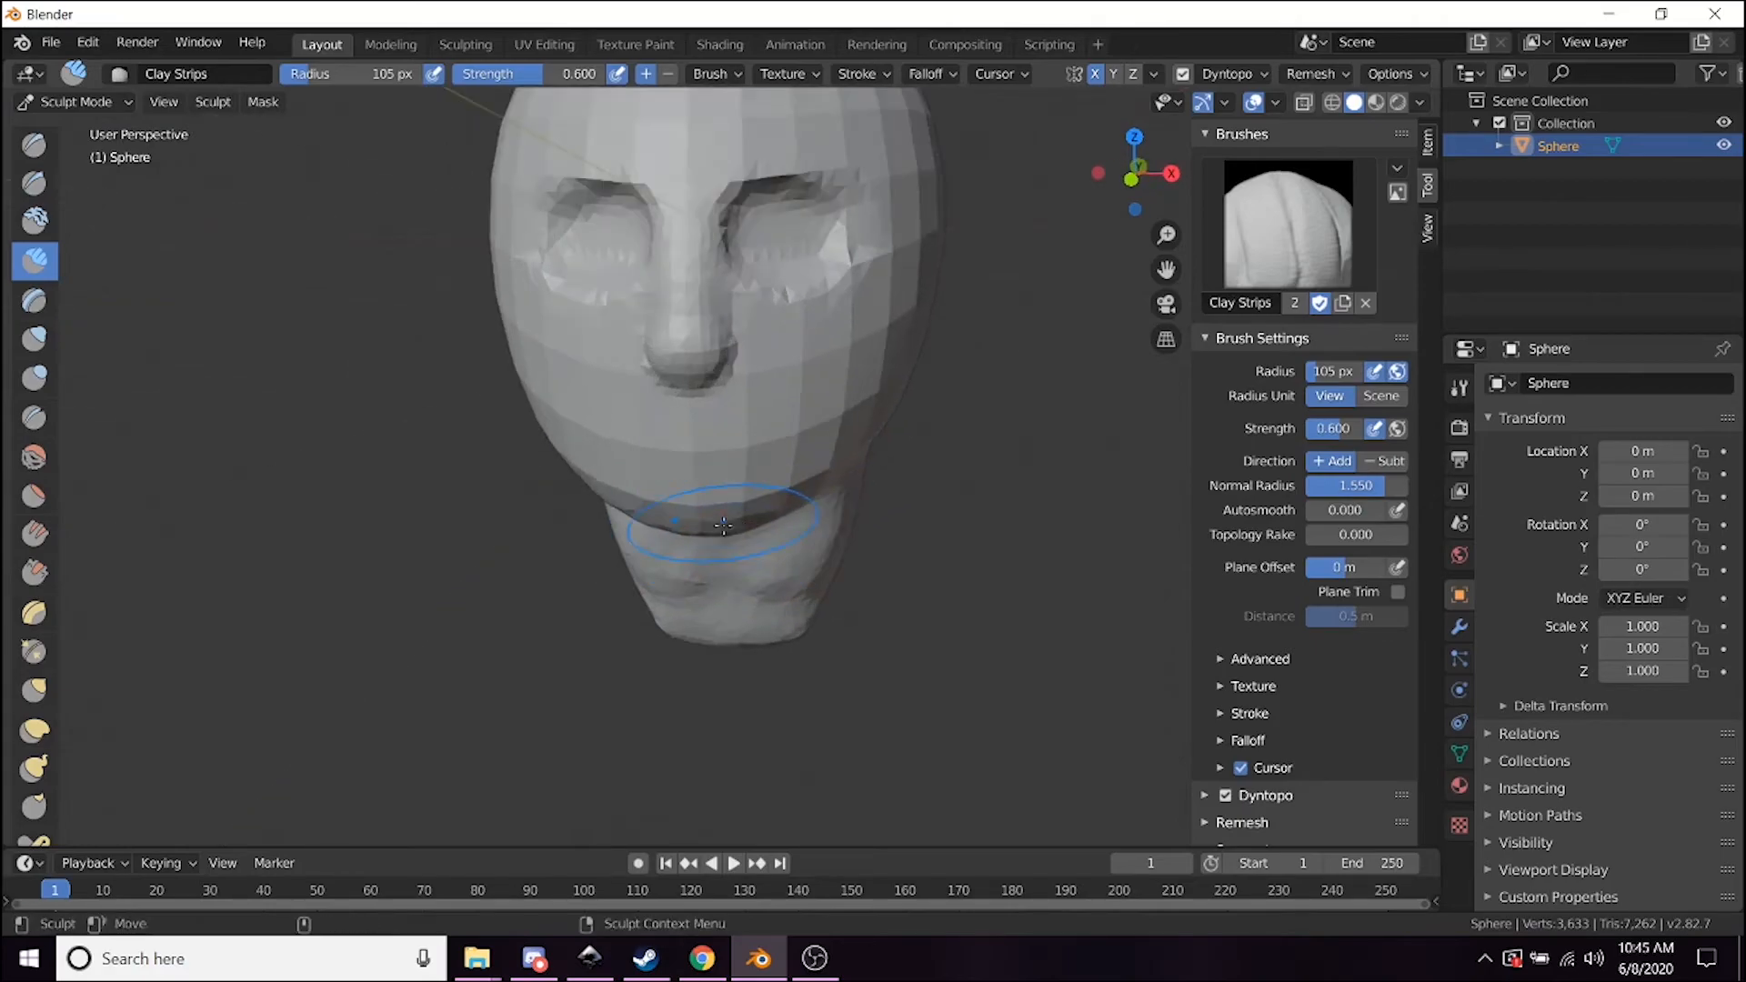
drag(724, 524, 713, 462)
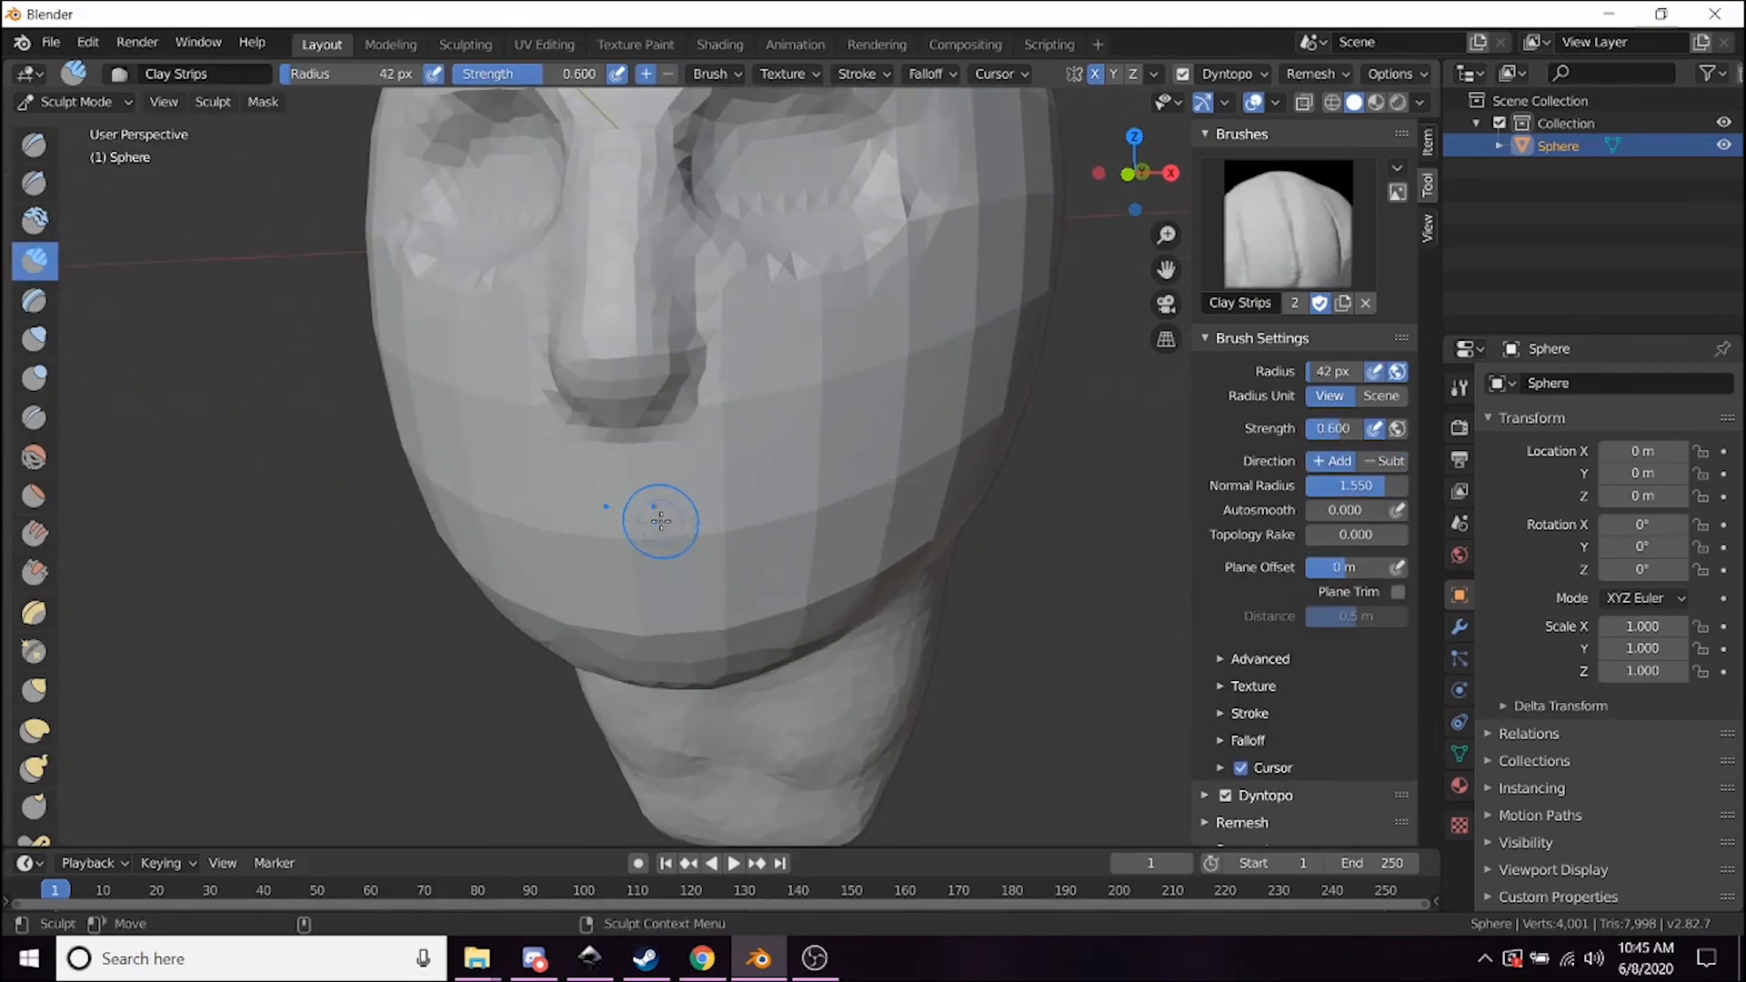
Sculpt rough upper and lower lips beneath the nose with the 42 px Clay Strips brush.
drag(658, 522, 704, 566)
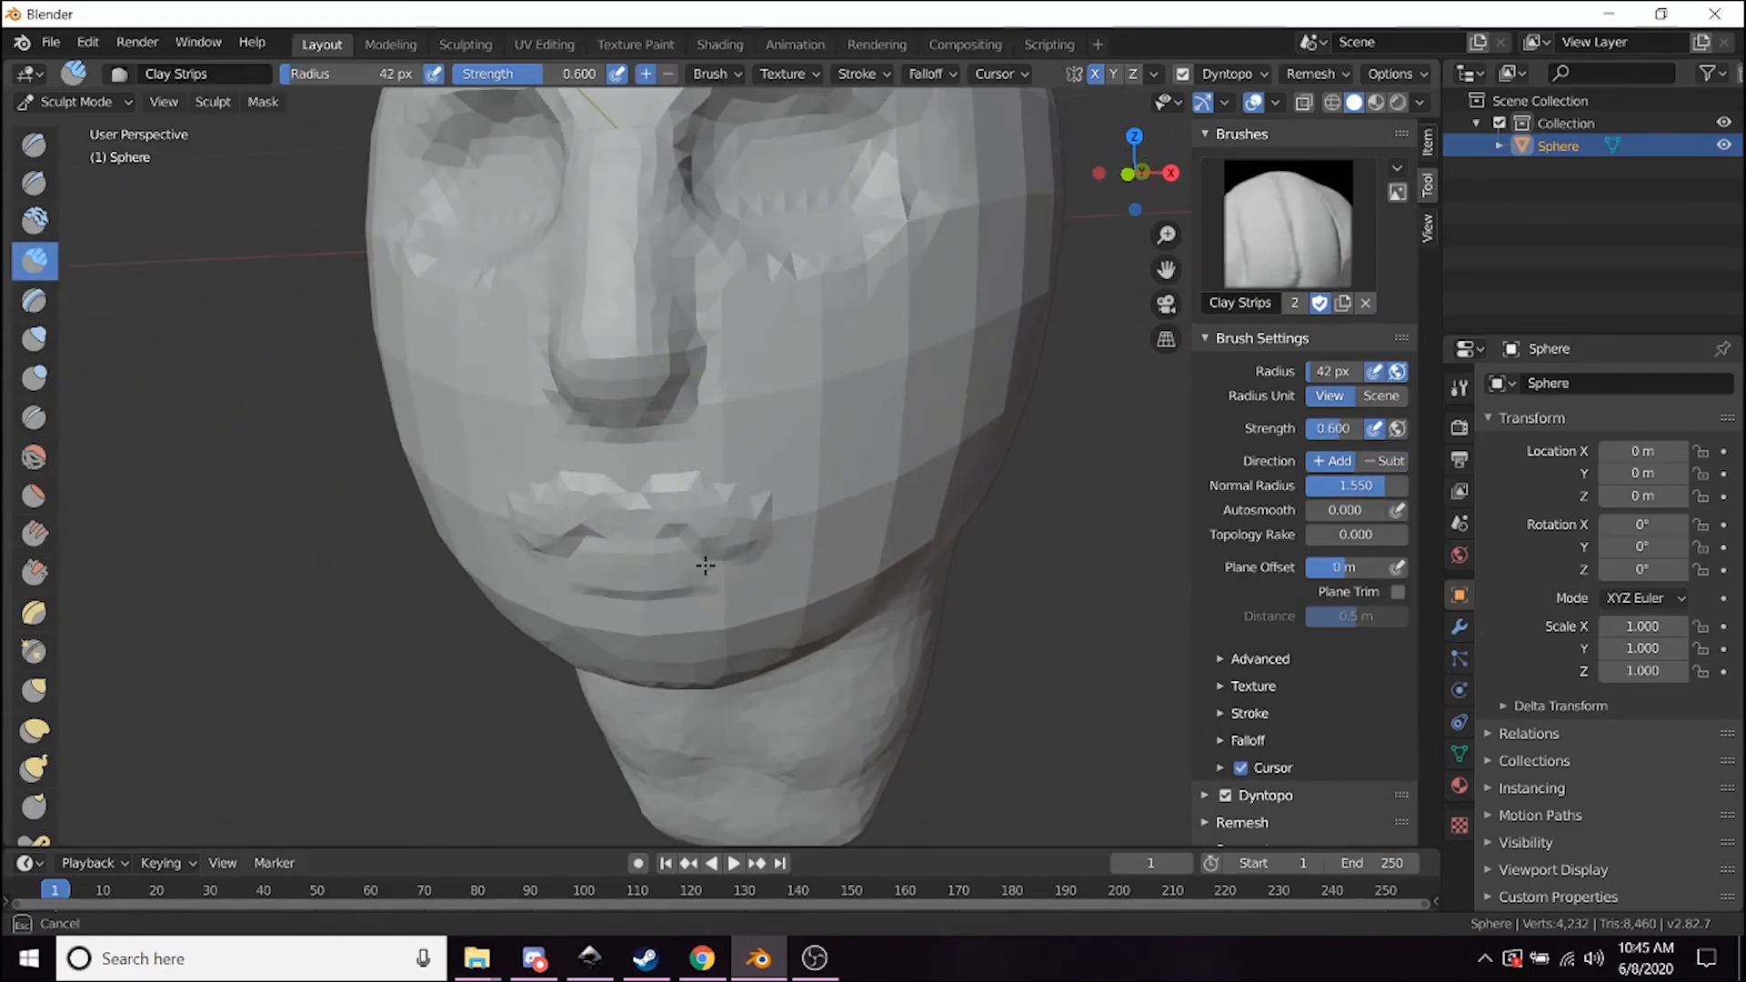
drag(702, 557, 624, 556)
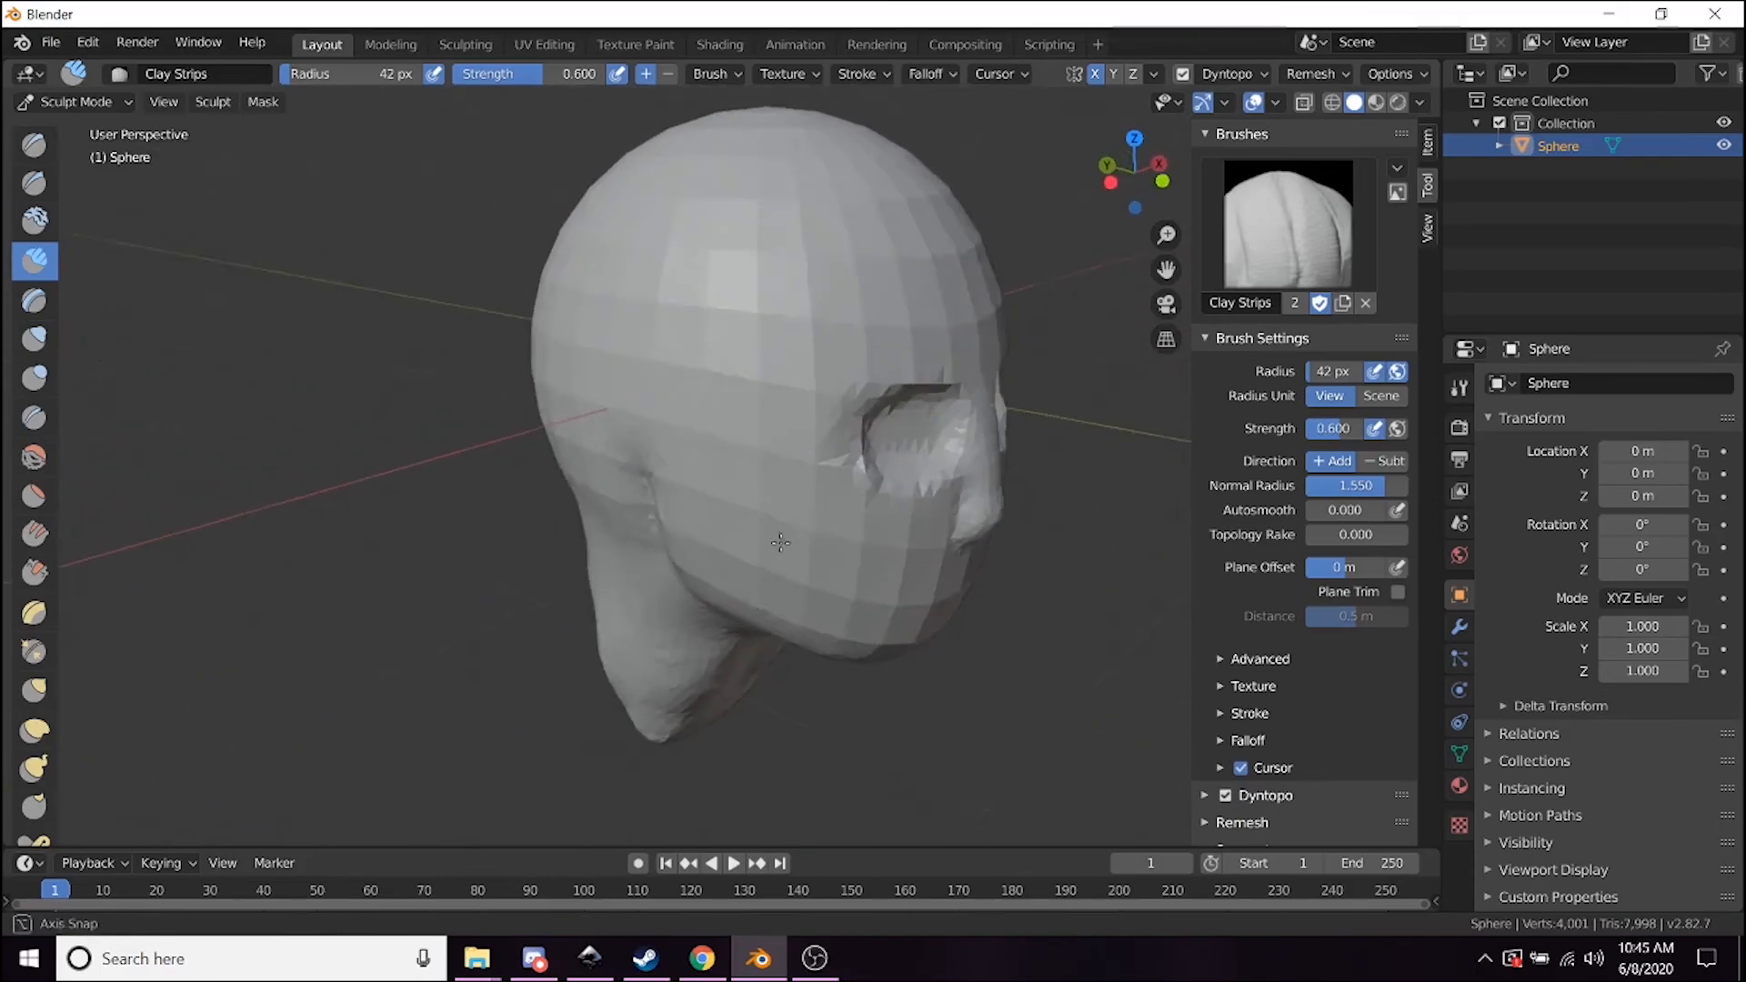
drag(781, 543, 489, 623)
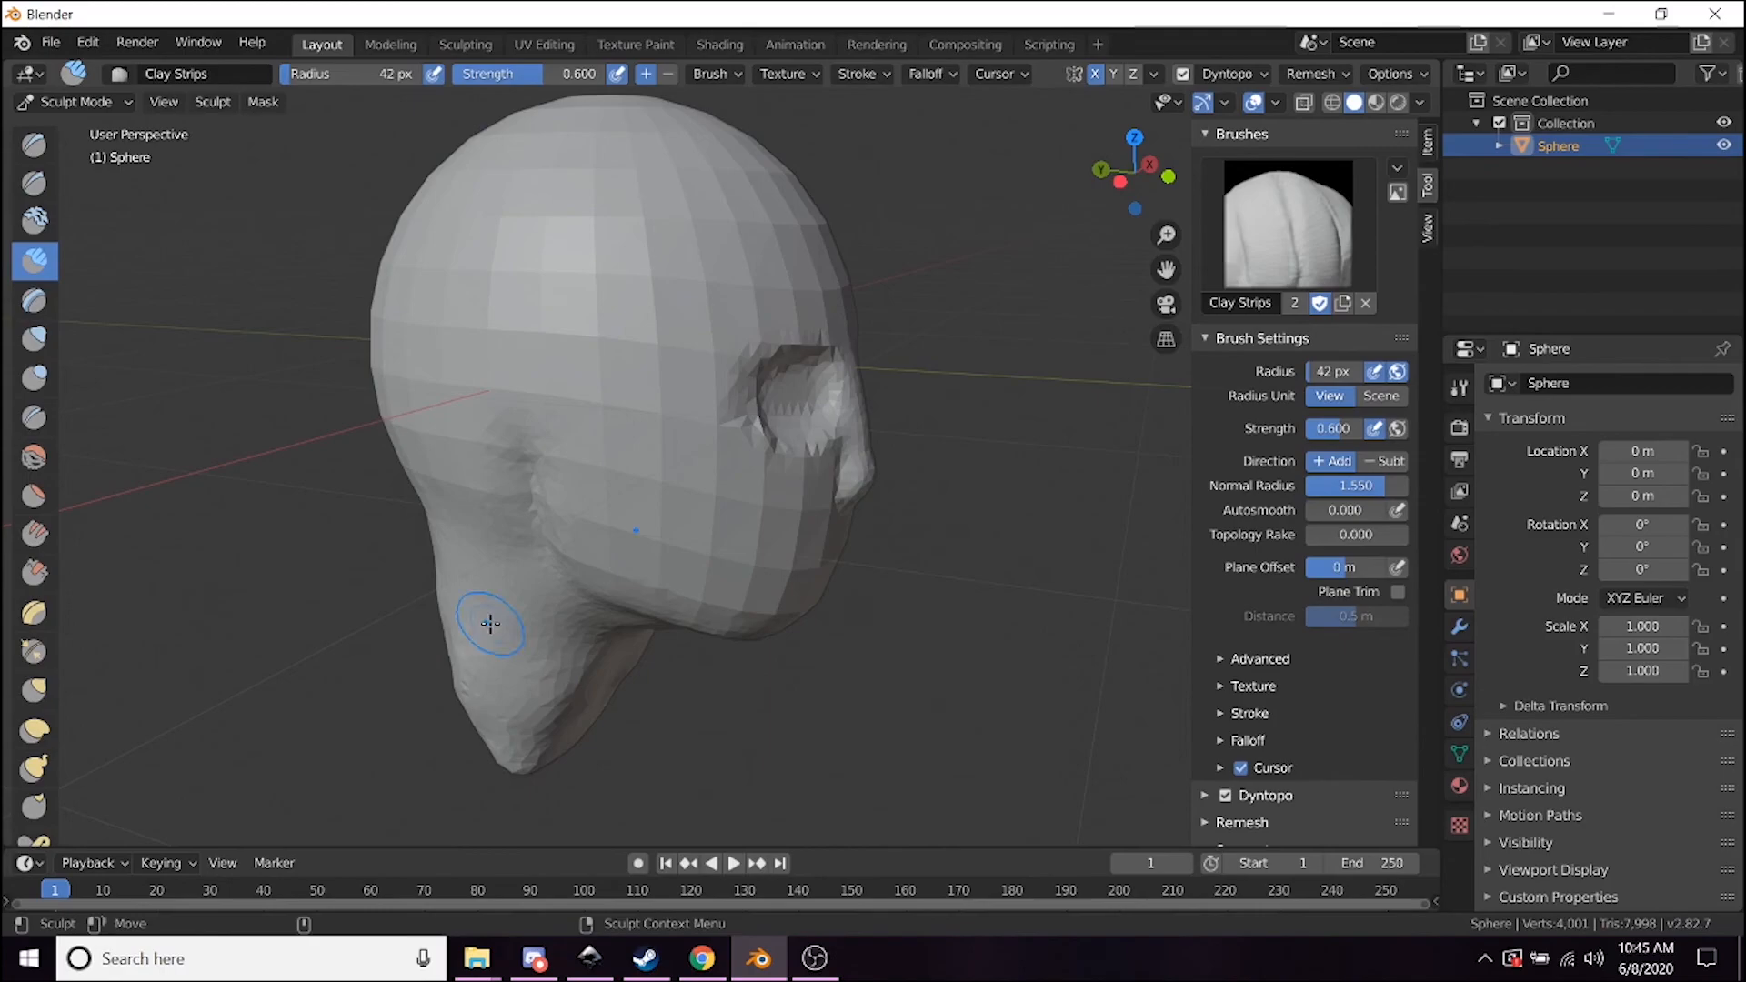
click(35, 691)
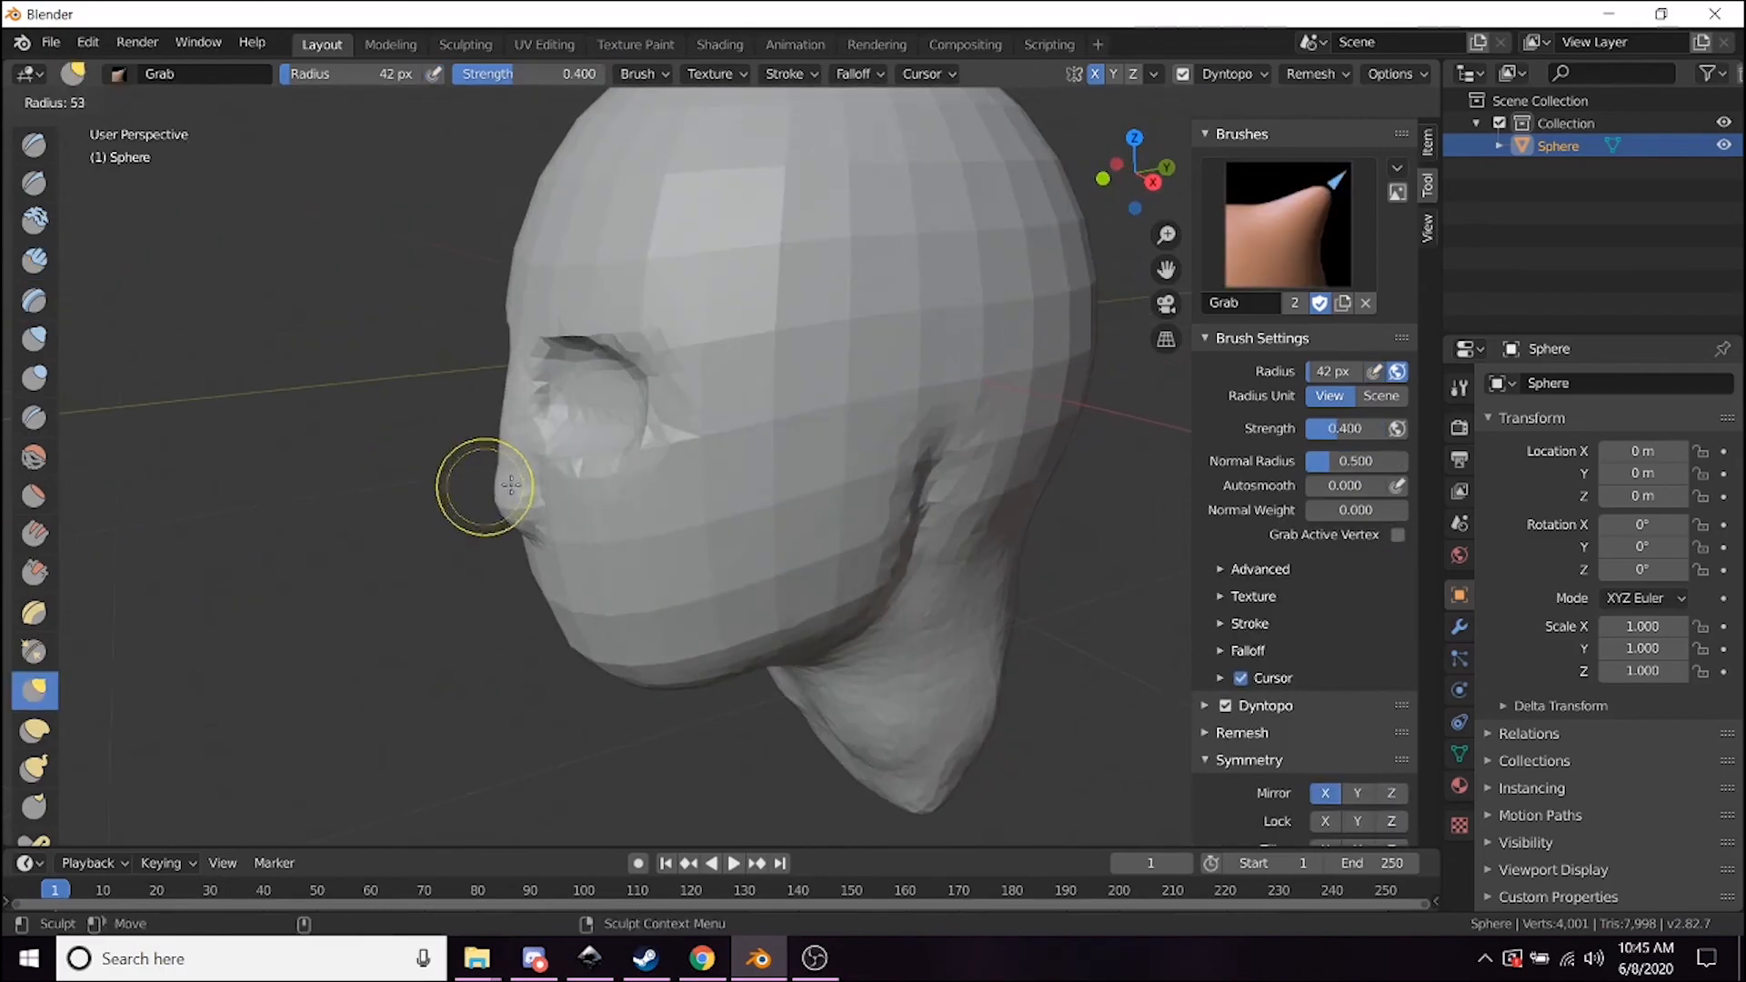